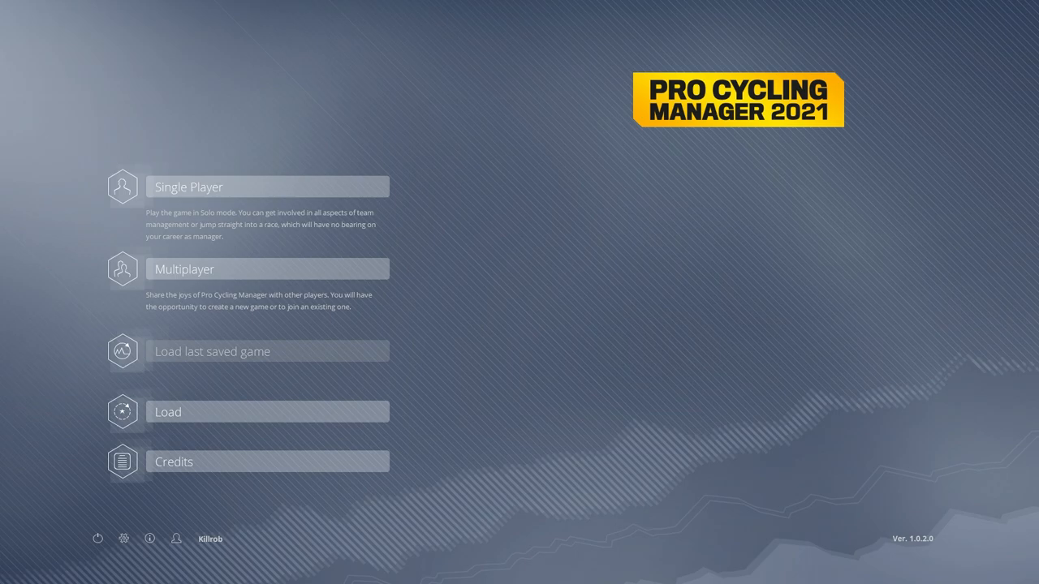
mouse_move(544, 344)
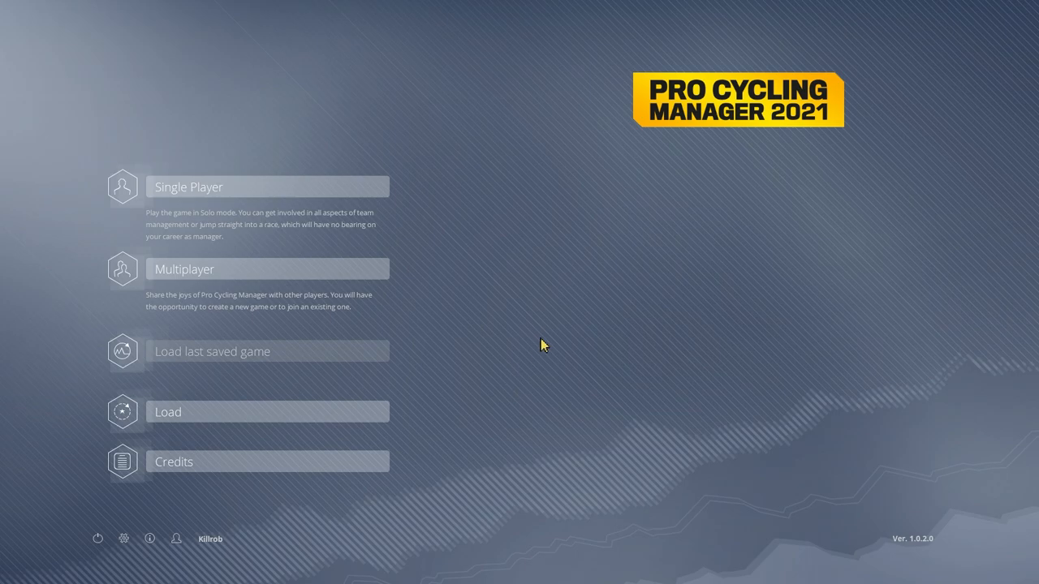
mouse_move(532, 370)
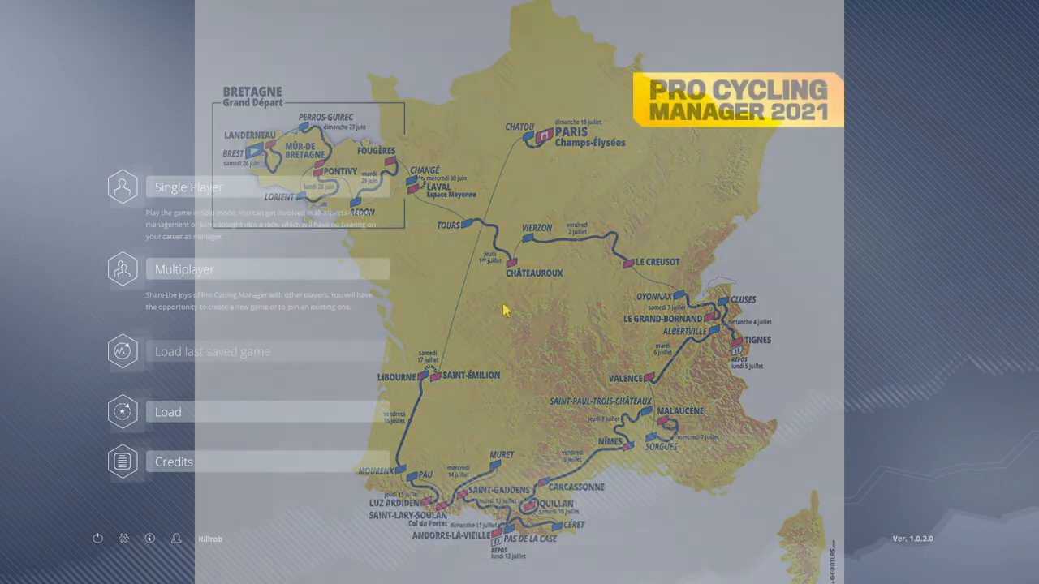
Step: Start a single-player game and create it with the WorldDB 2021 data pack
click(187, 187)
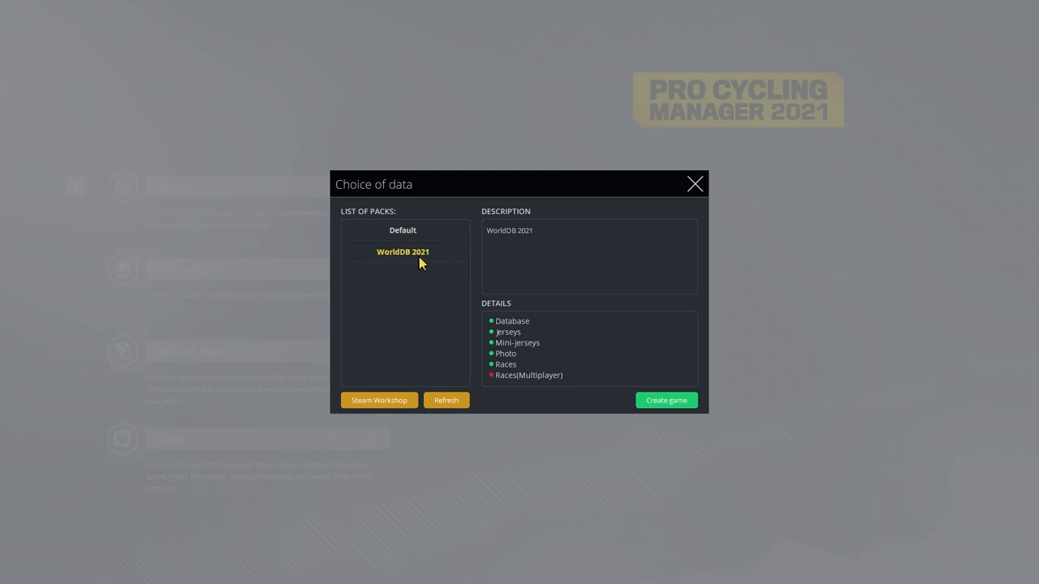
mouse_move(429, 256)
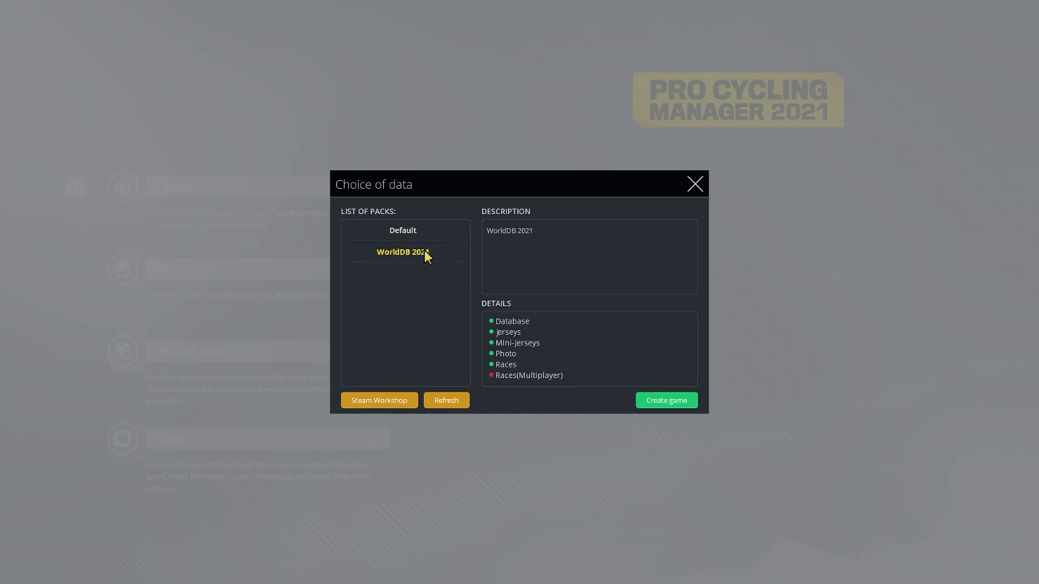
mouse_move(630, 399)
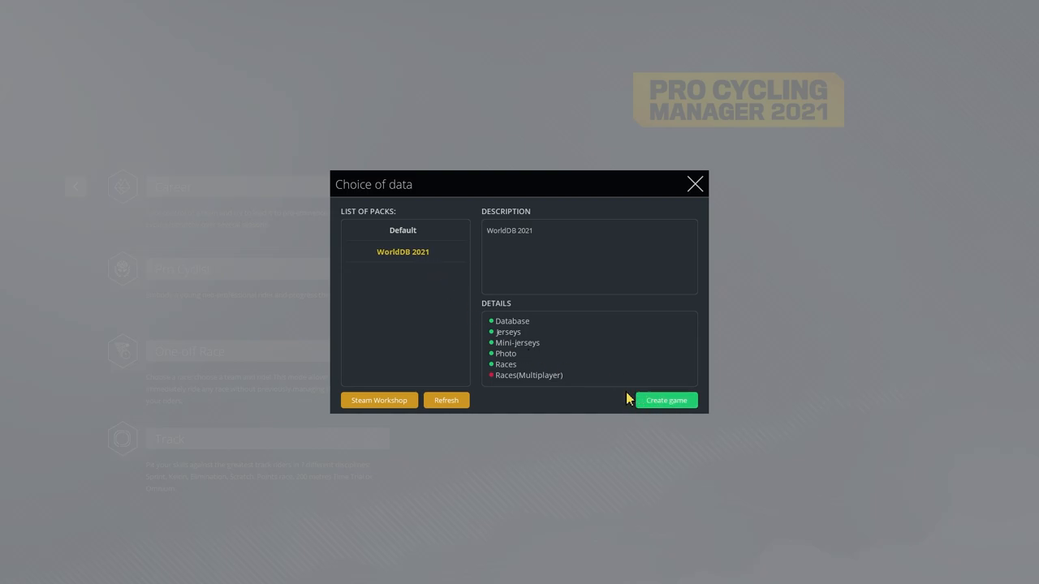
click(666, 400)
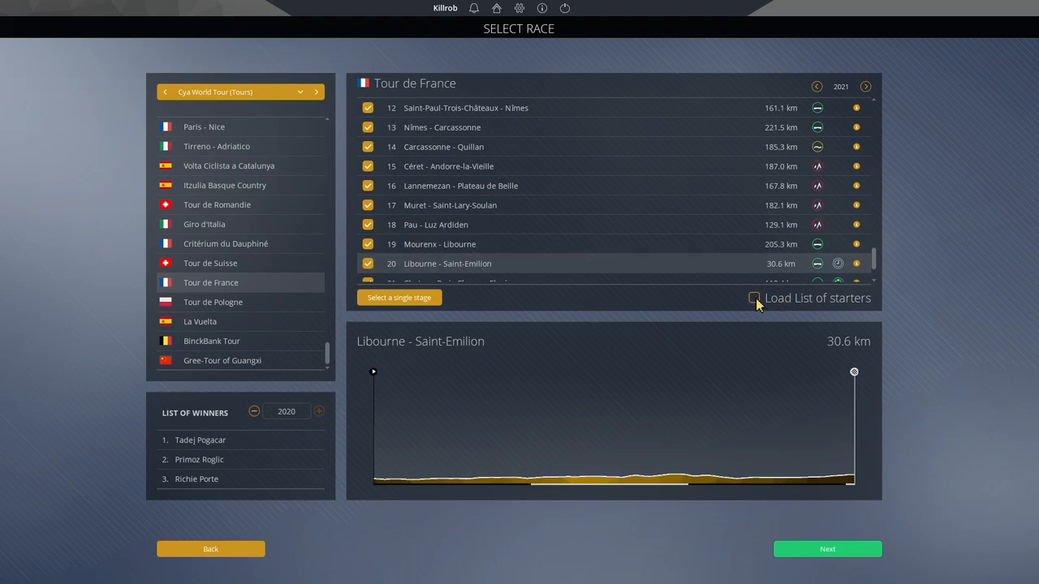
Step: Switch on Load List of starters for the Tour de France 2021
click(753, 299)
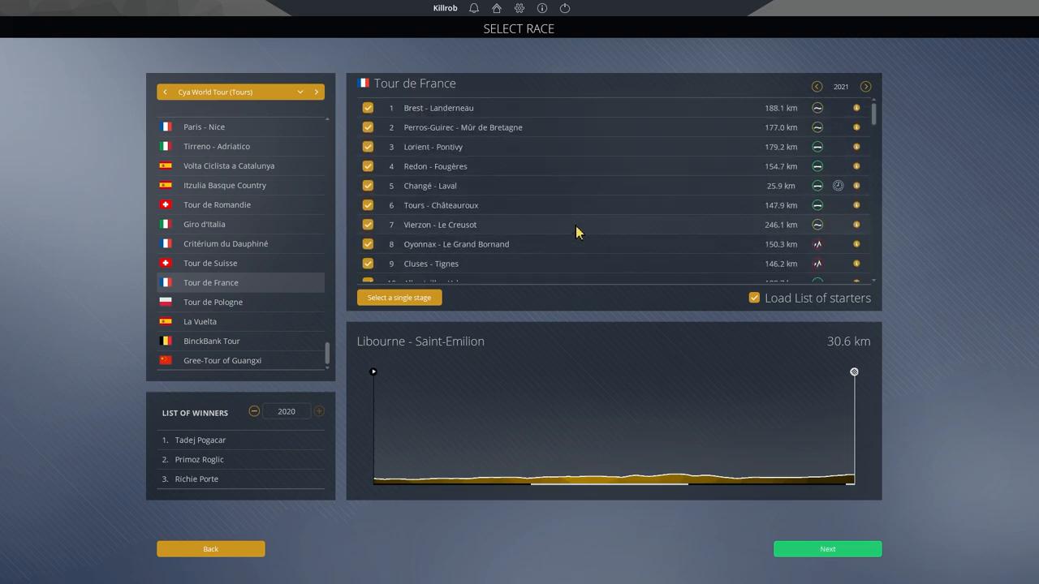
mouse_move(441, 106)
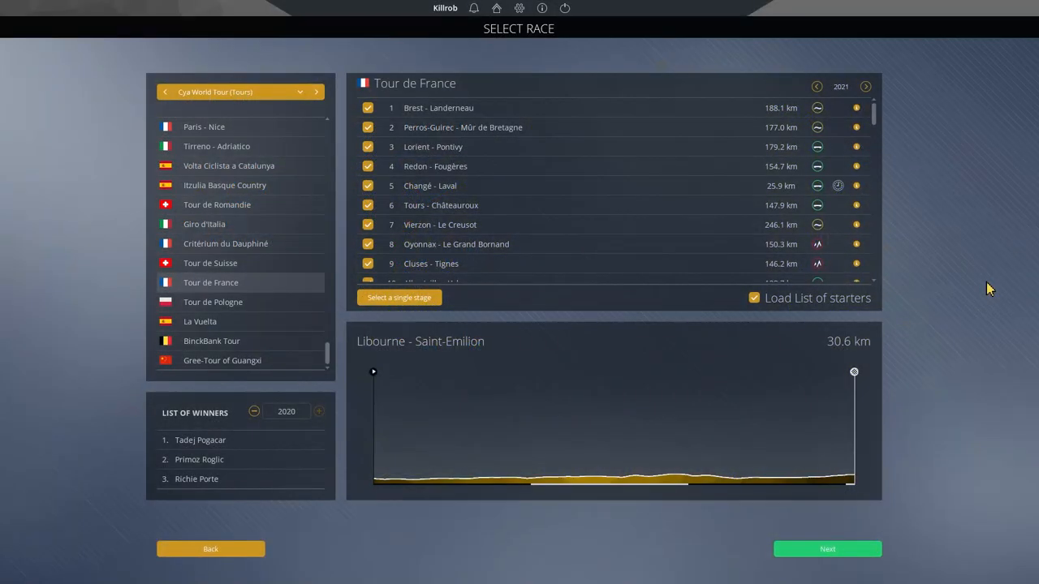
mouse_move(966, 254)
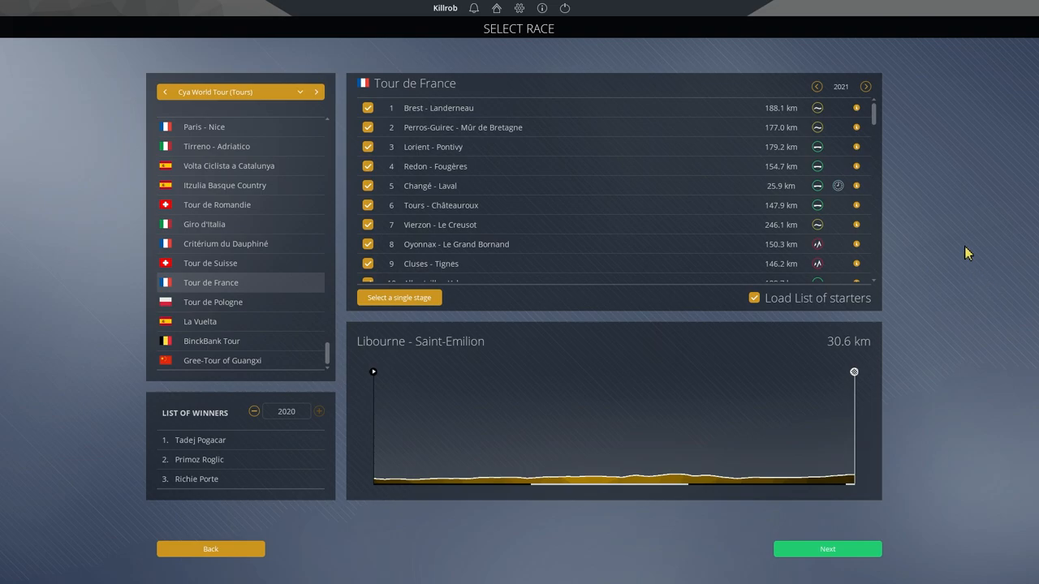
mouse_move(984, 233)
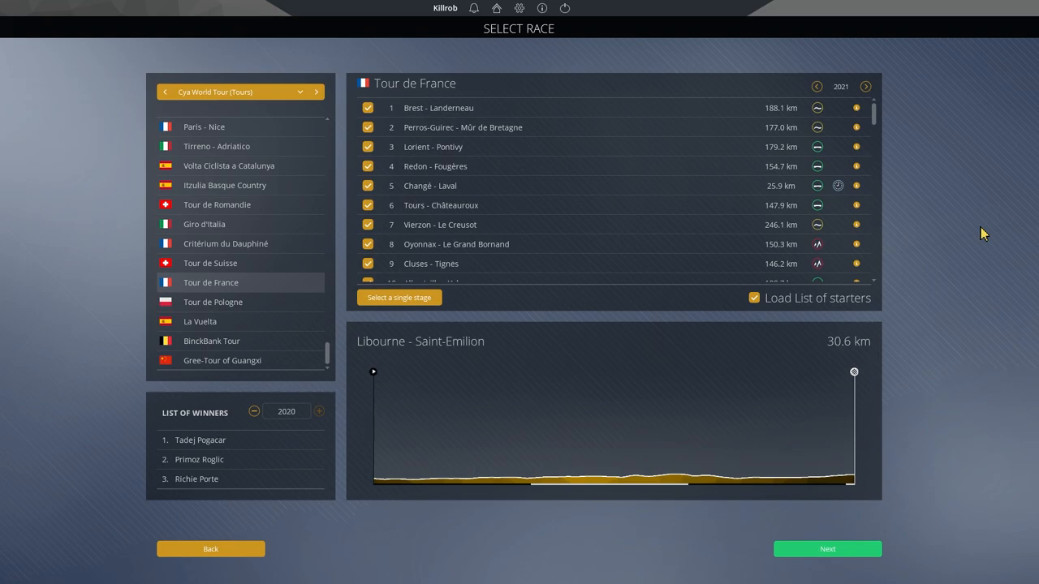
mouse_move(974, 258)
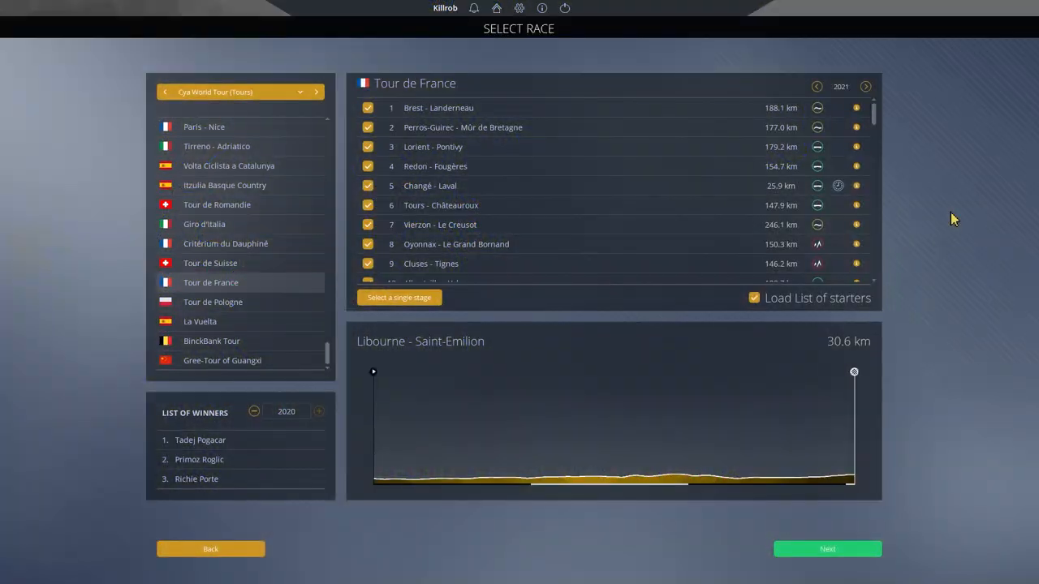
mouse_move(940, 156)
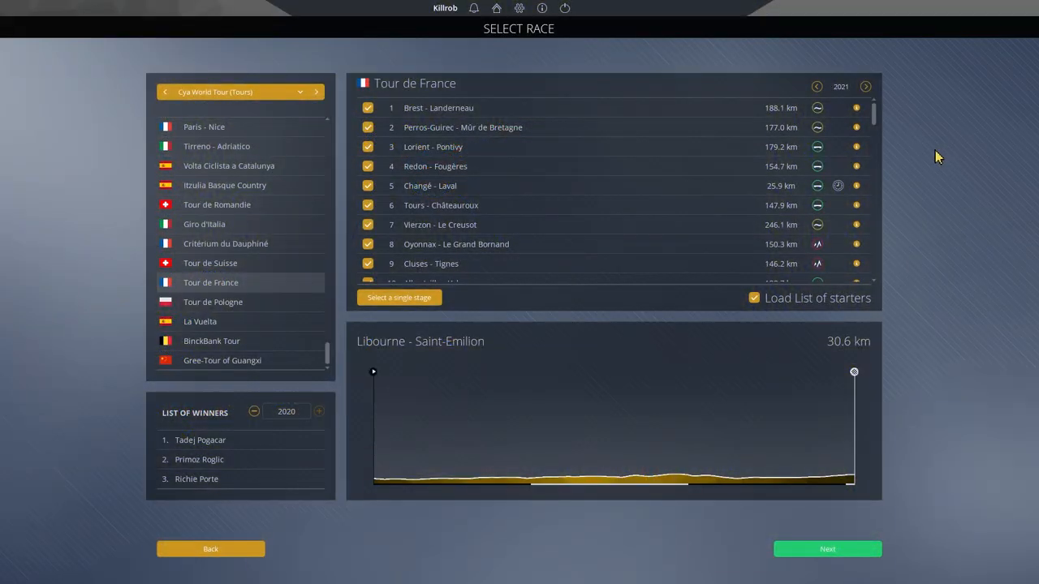
mouse_move(941, 154)
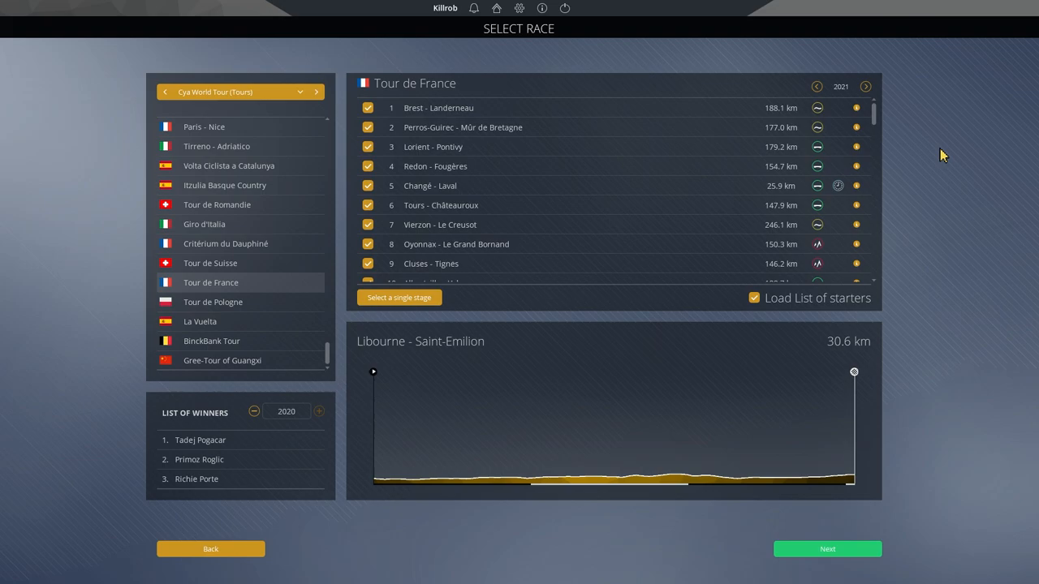
mouse_move(942, 159)
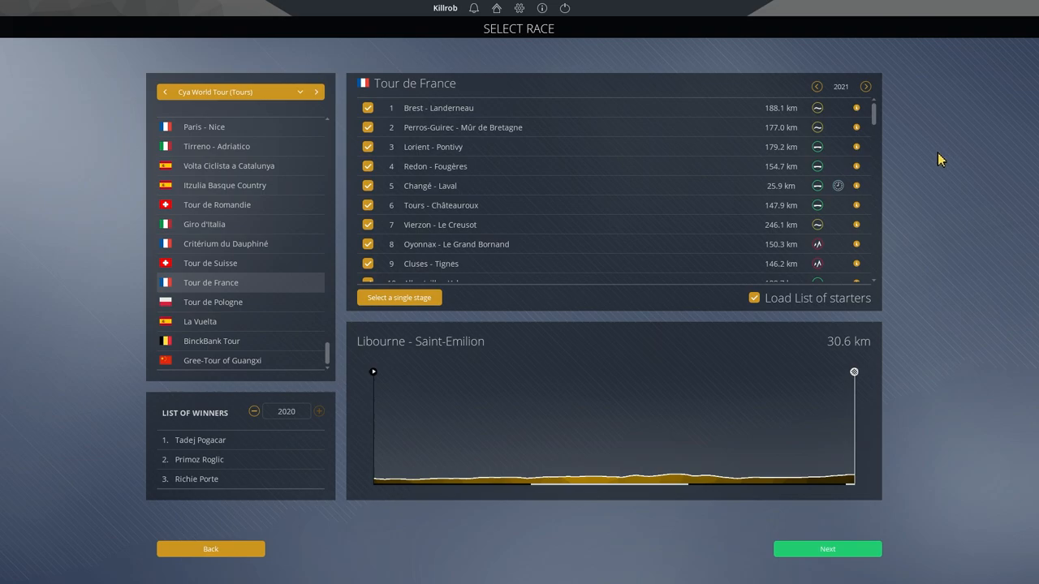
Step: Show the profile of stage 1, Brest - Landerneau (188.1 km)
click(828, 549)
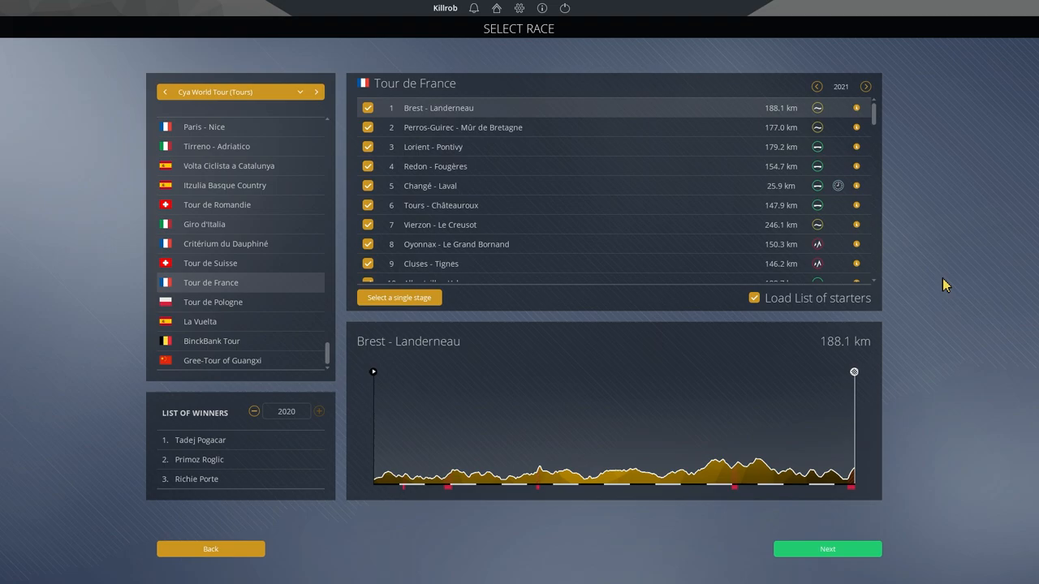
mouse_move(448, 488)
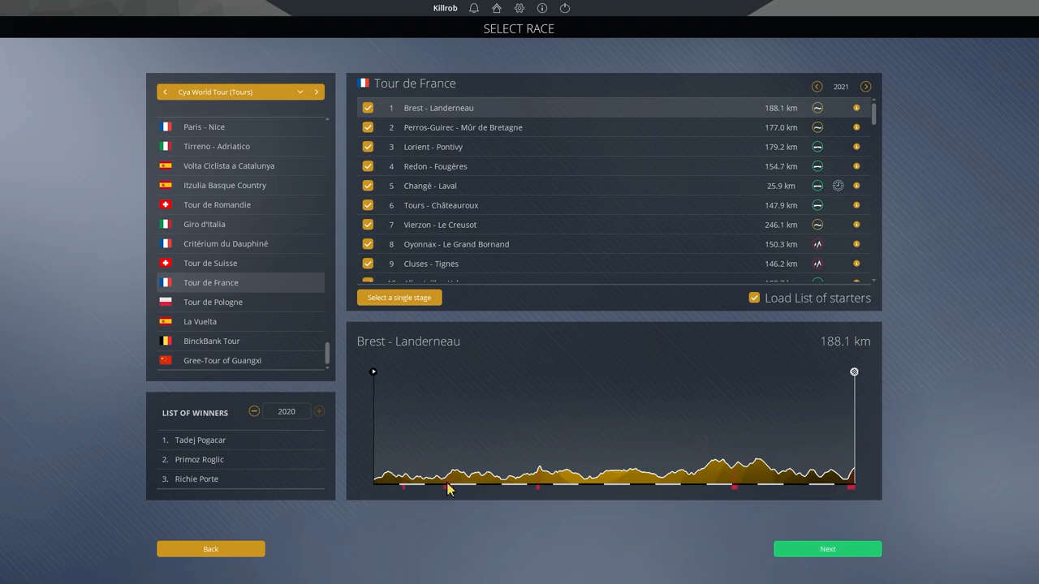
mouse_move(539, 492)
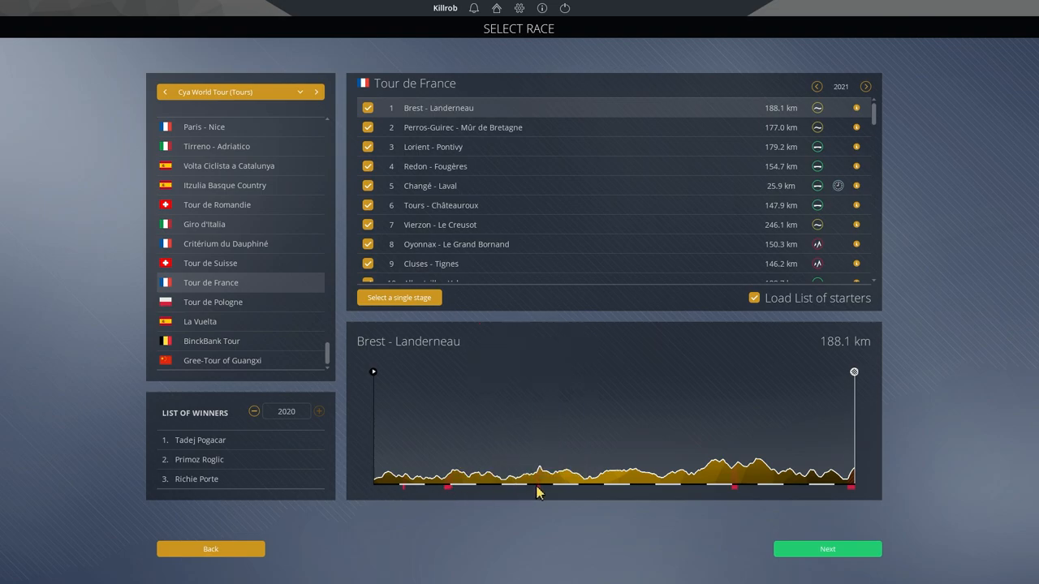
mouse_move(734, 487)
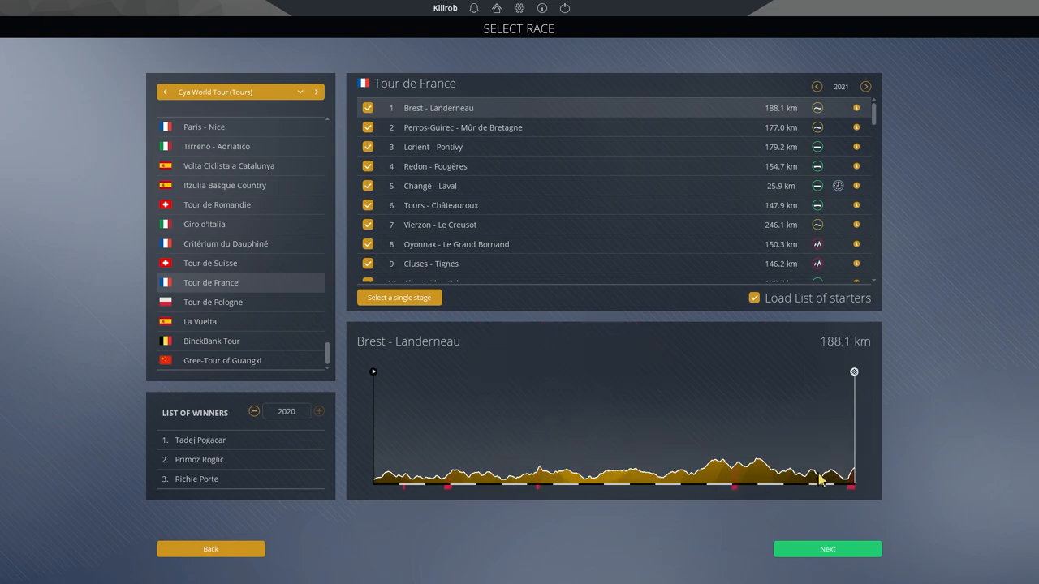
mouse_move(383, 353)
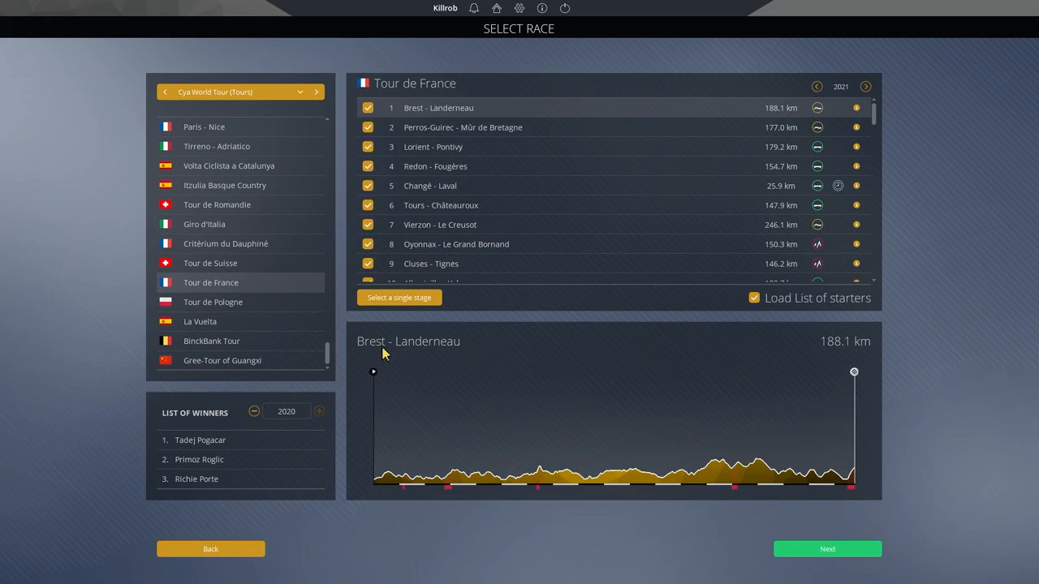
mouse_move(422, 360)
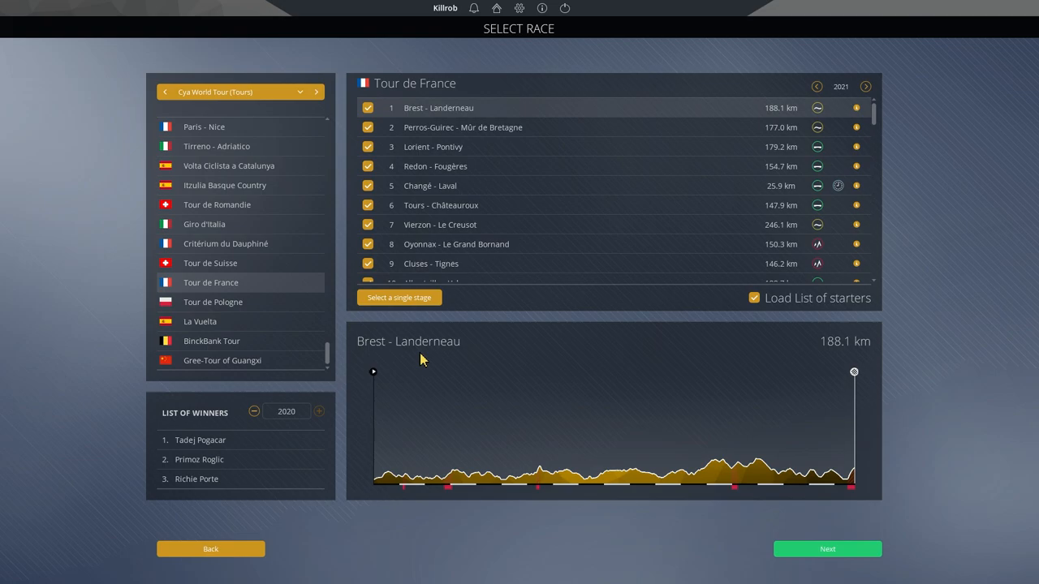
mouse_move(603, 374)
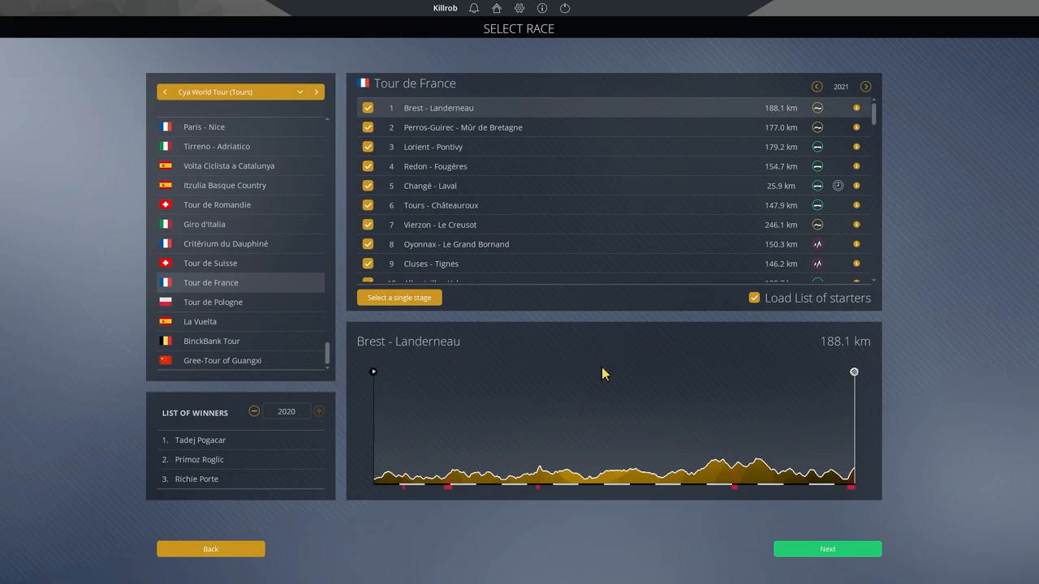
mouse_move(559, 448)
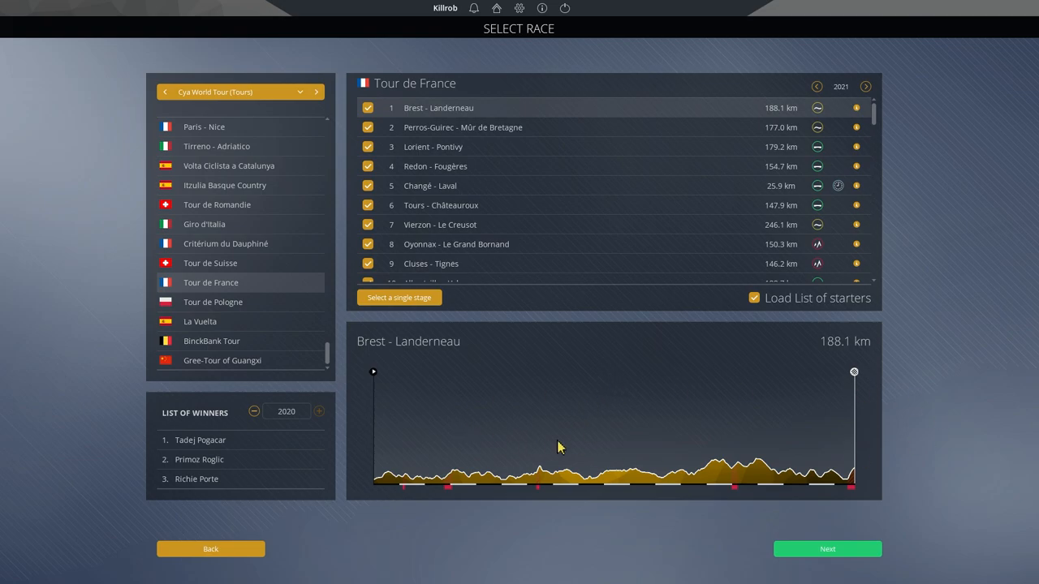
mouse_move(792, 435)
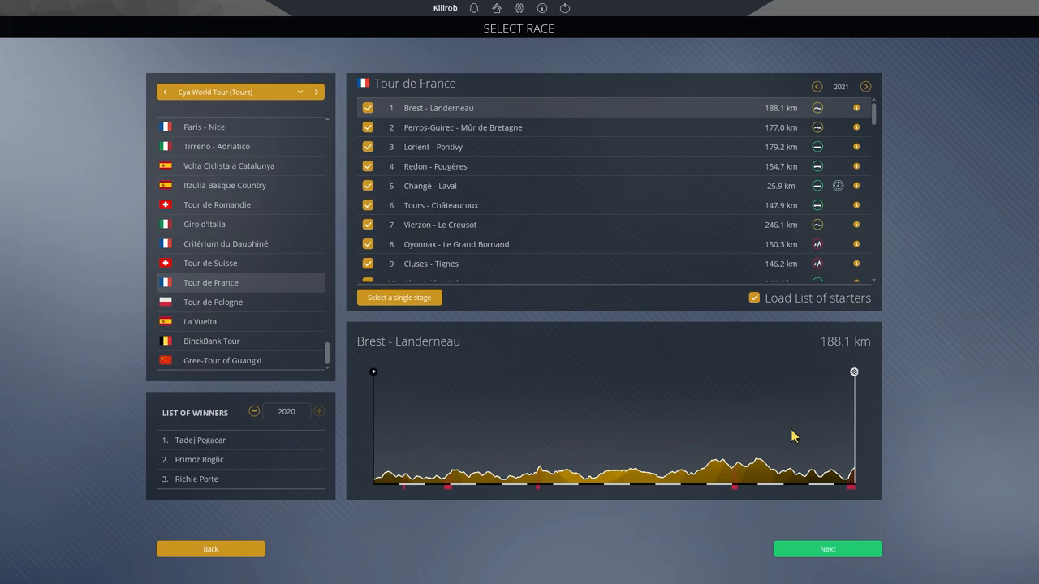
mouse_move(854, 487)
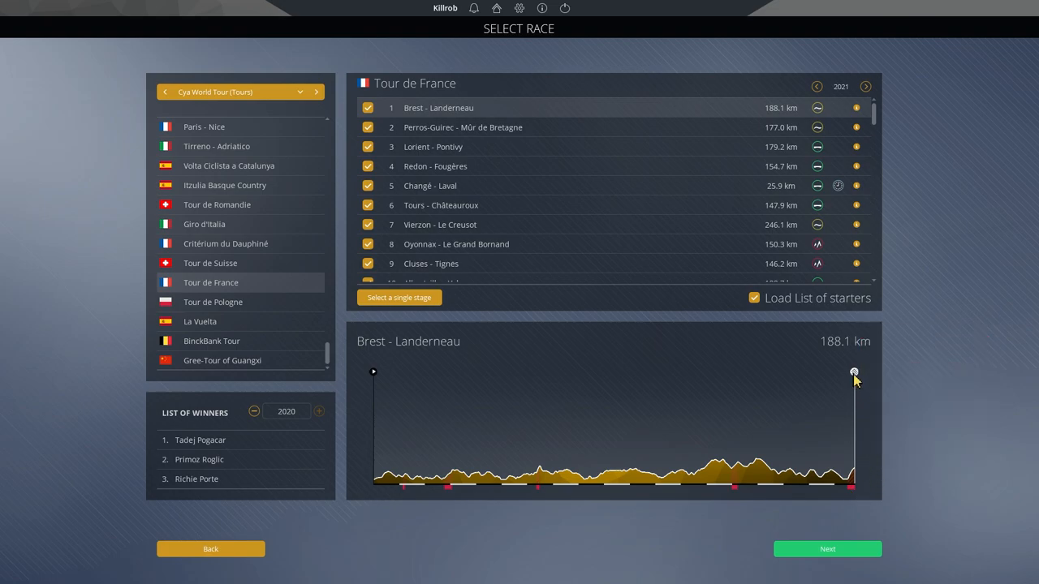
mouse_move(850, 490)
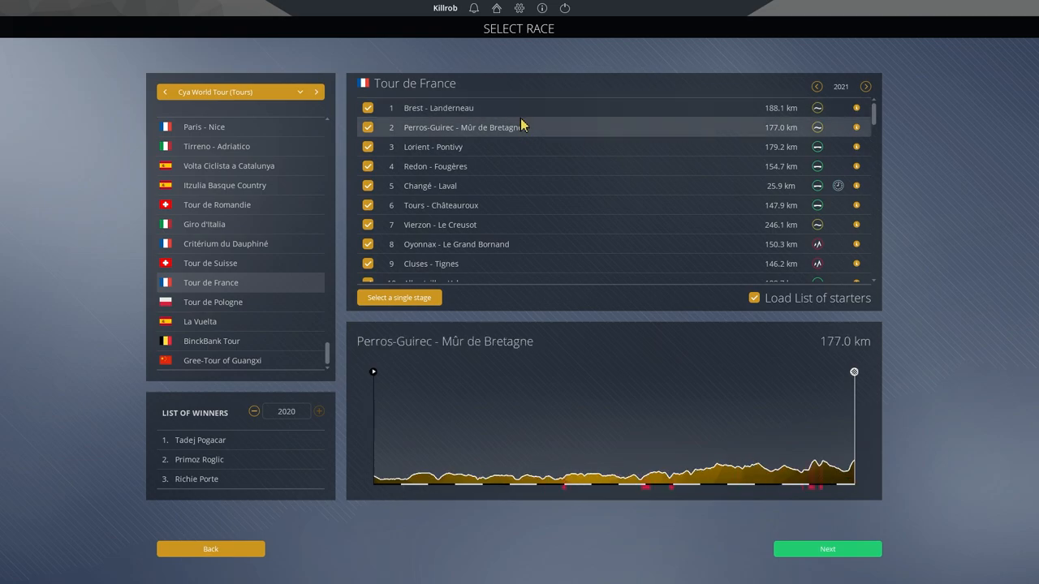
click(438, 108)
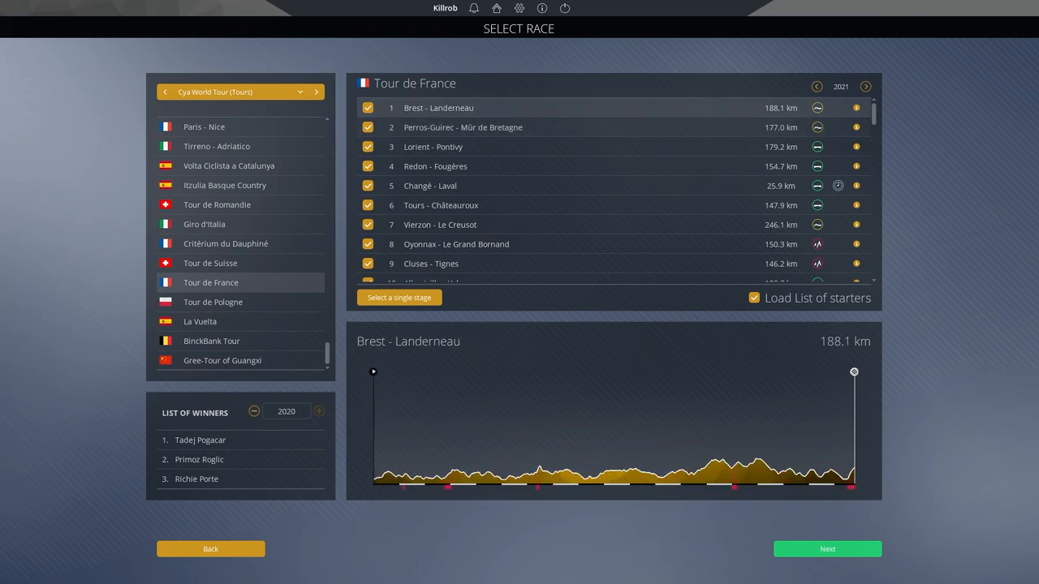
click(462, 127)
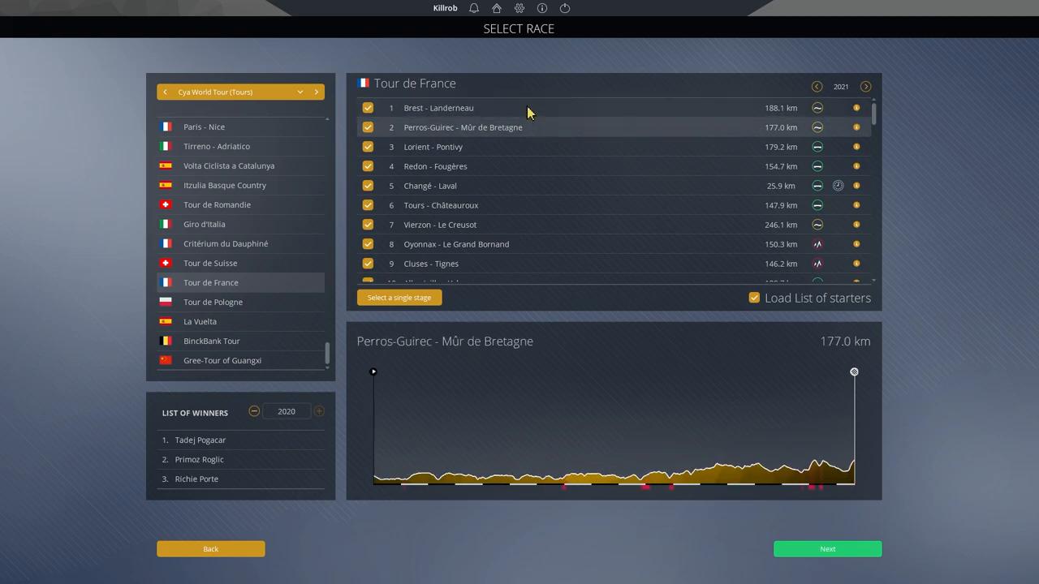
click(438, 107)
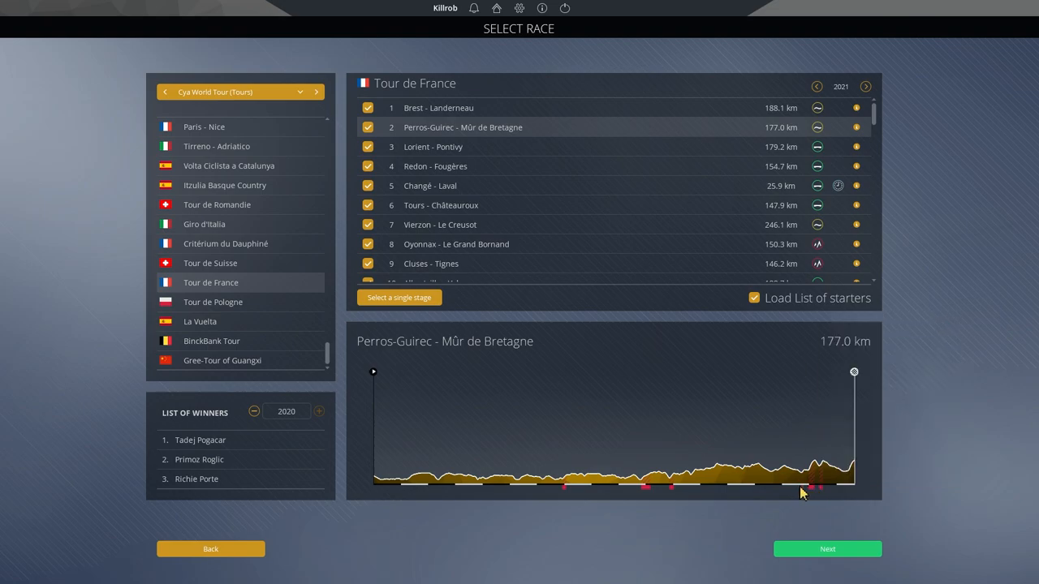
mouse_move(815, 487)
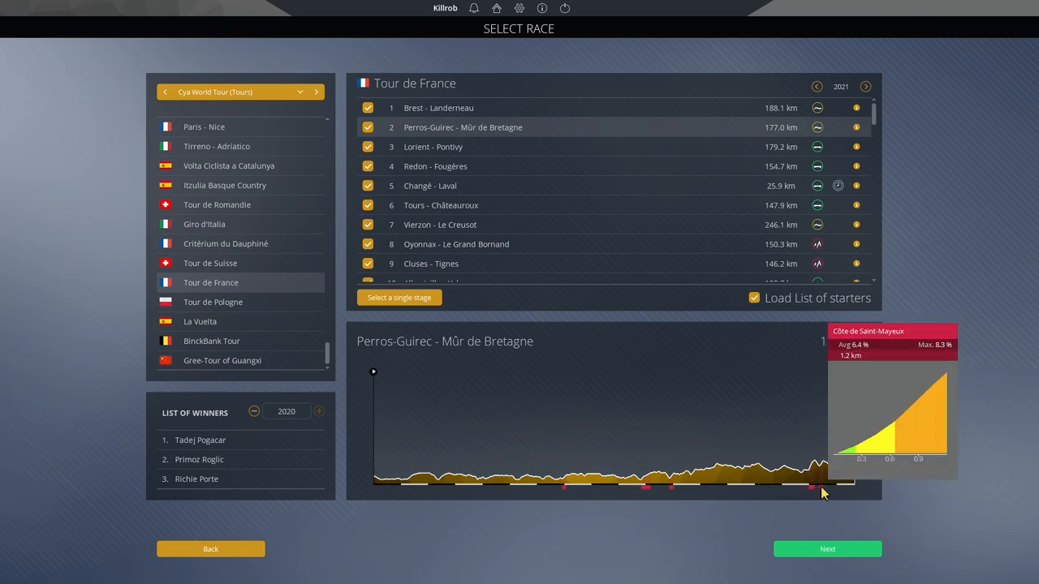
mouse_move(852, 471)
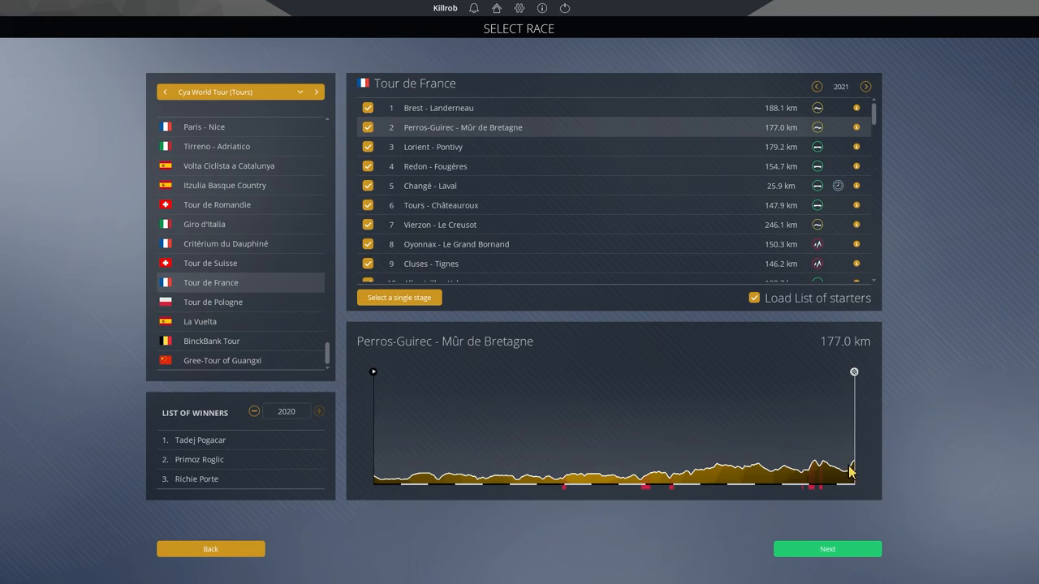
mouse_move(857, 462)
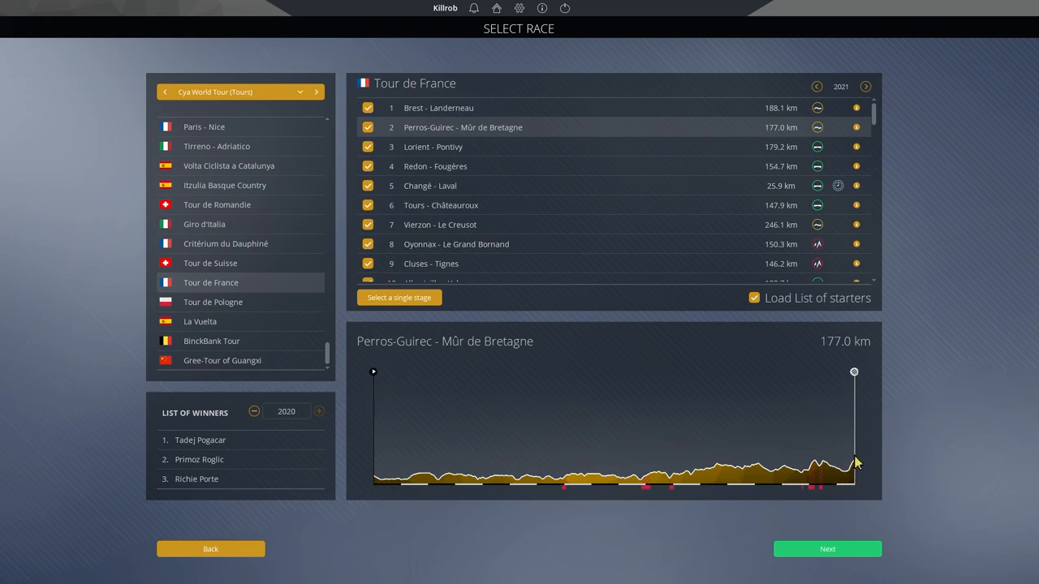
mouse_move(813, 487)
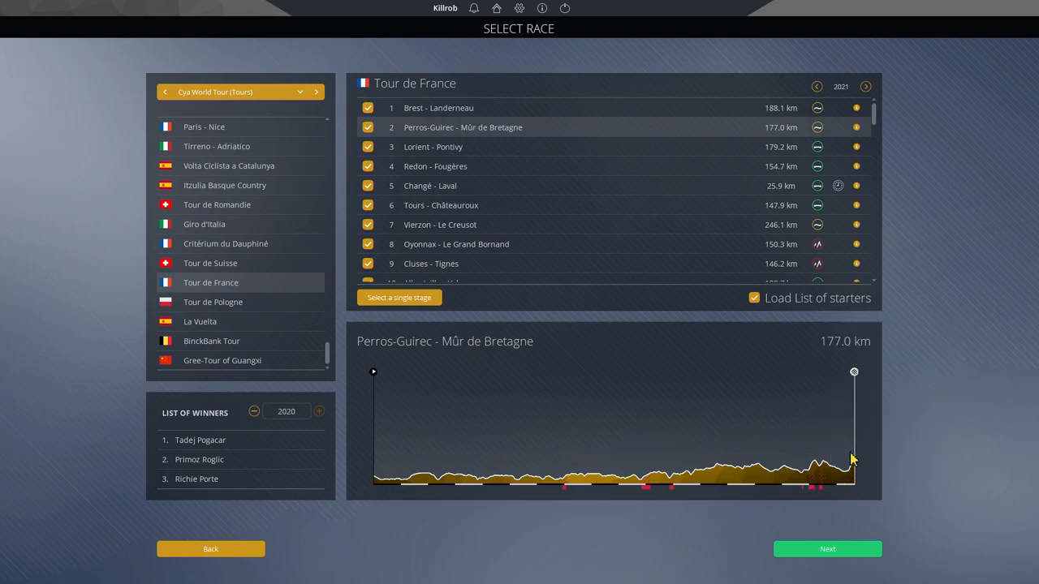
mouse_move(858, 491)
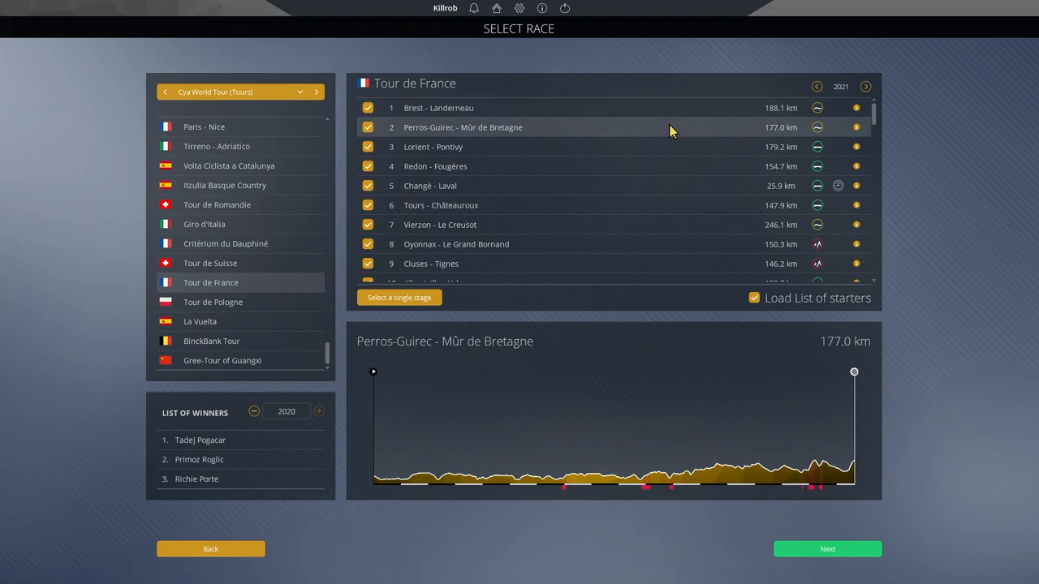
mouse_move(680, 131)
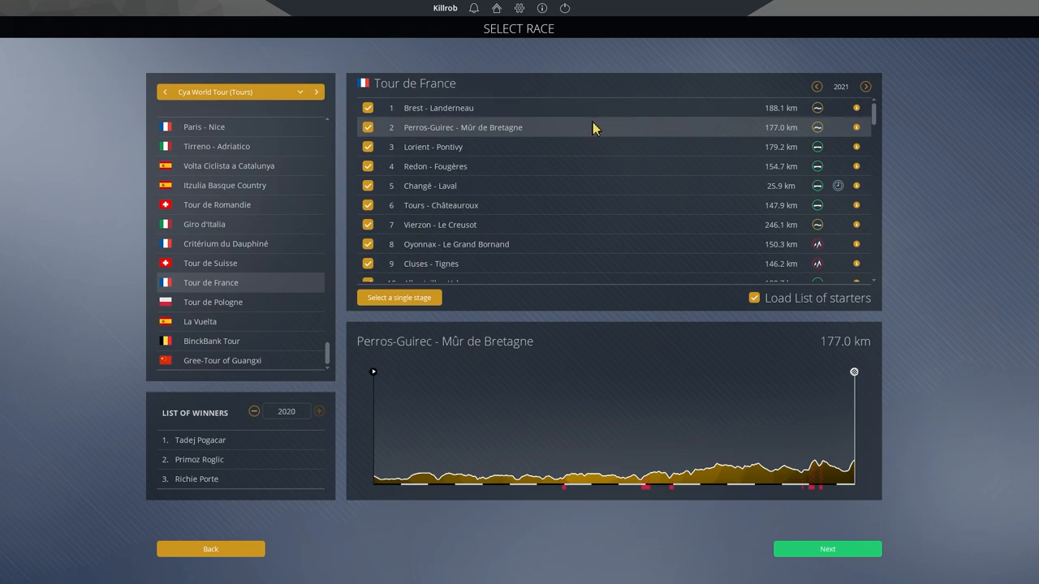
mouse_move(848, 477)
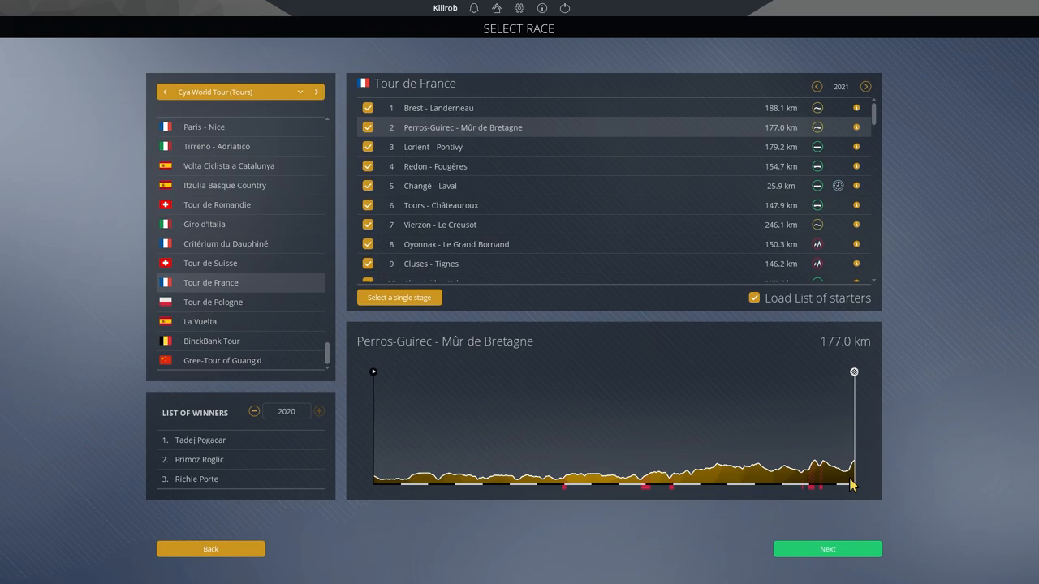
mouse_move(851, 490)
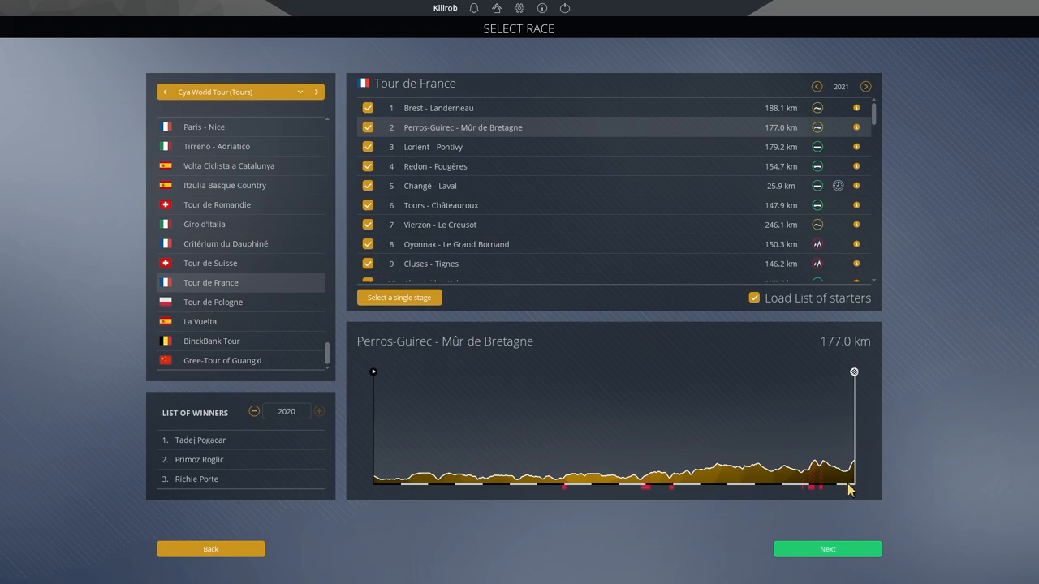
mouse_move(849, 477)
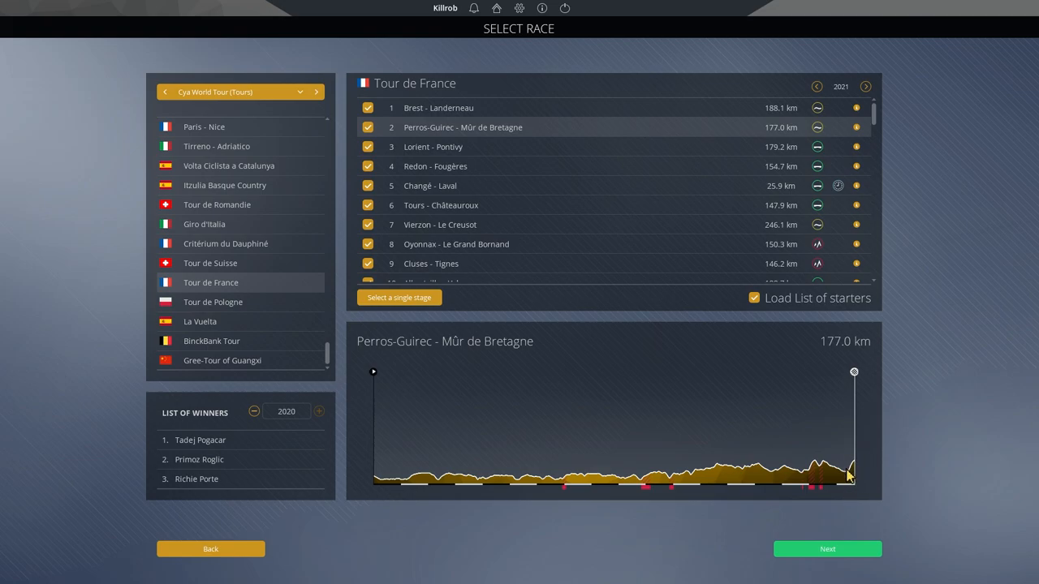
mouse_move(847, 489)
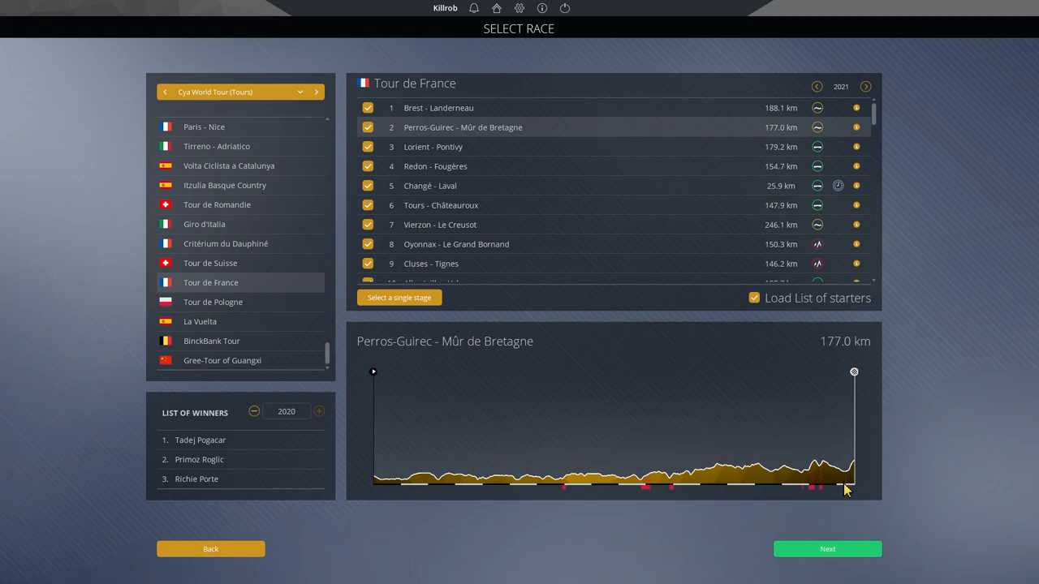
mouse_move(850, 386)
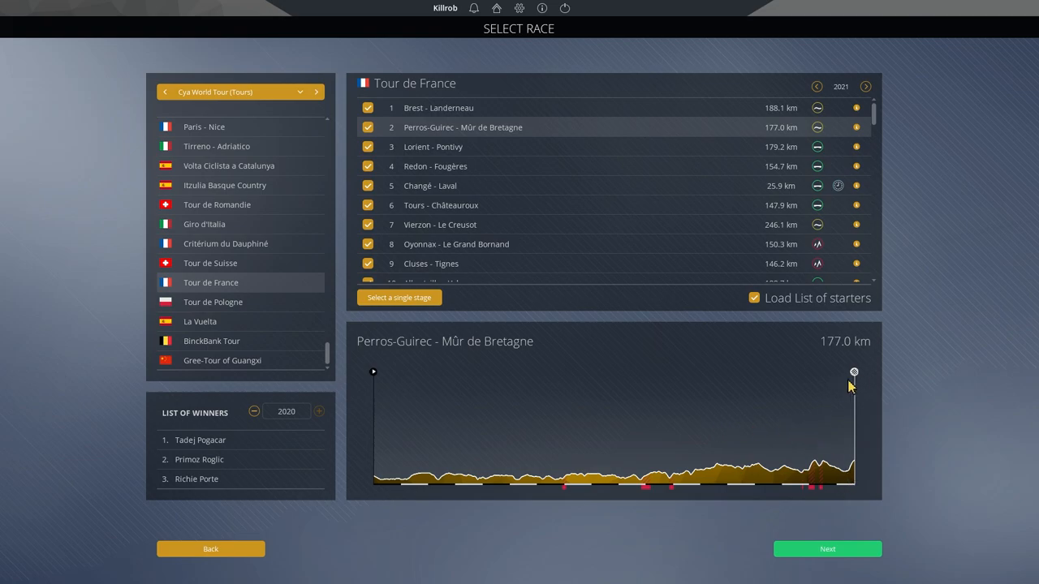
mouse_move(857, 389)
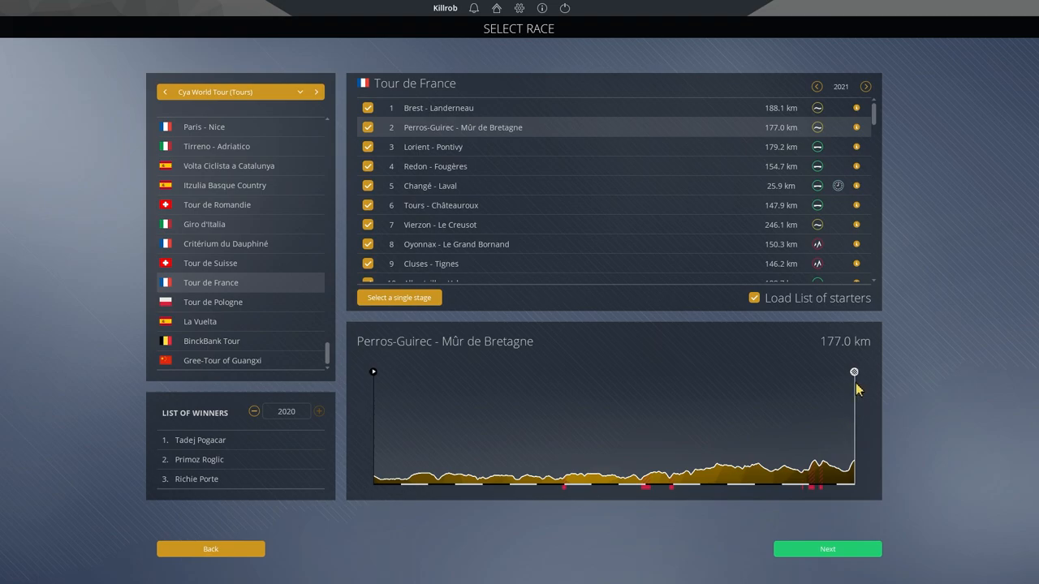
mouse_move(802, 416)
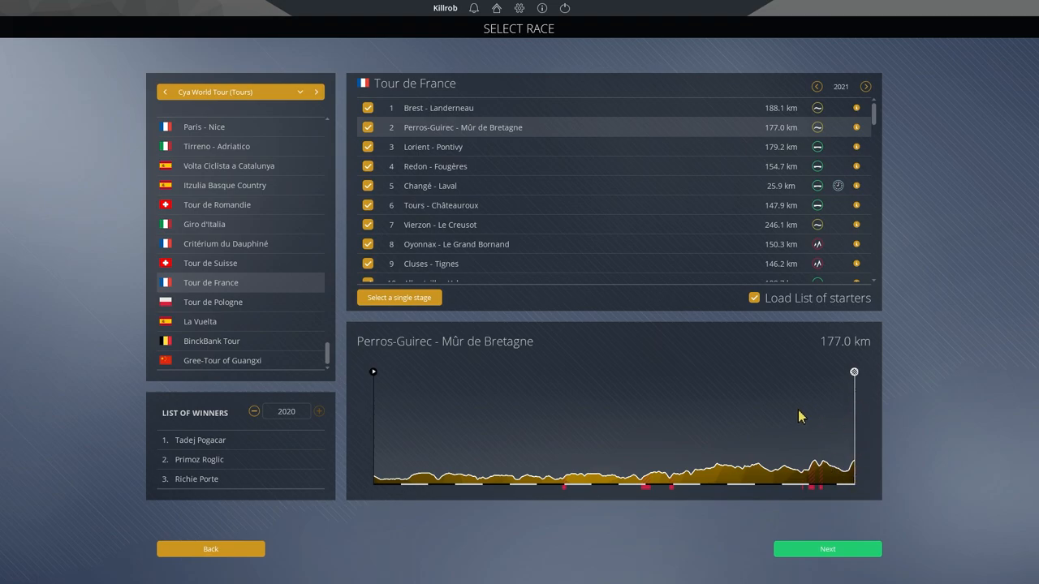
mouse_move(772, 415)
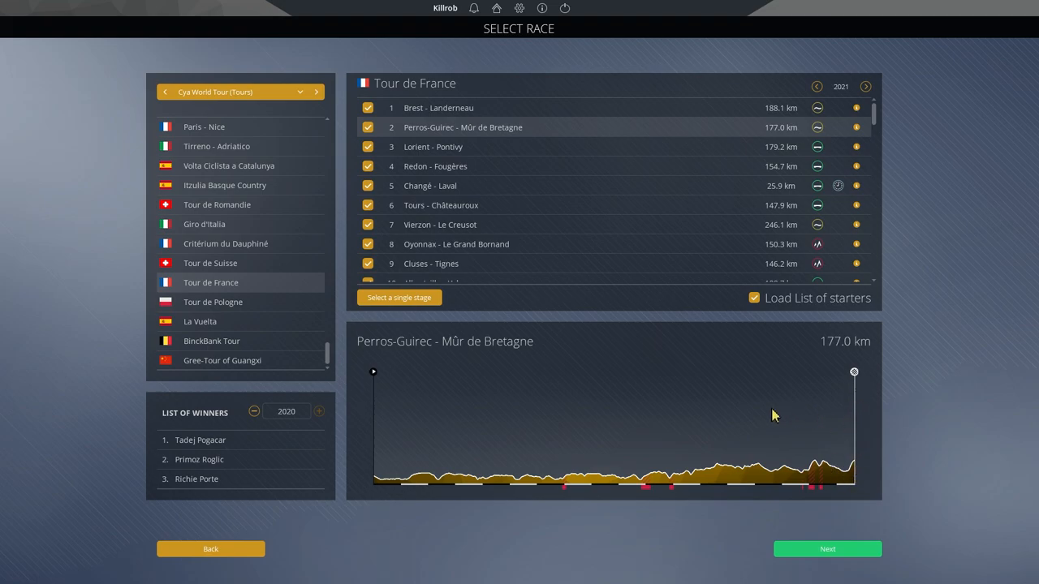
mouse_move(847, 454)
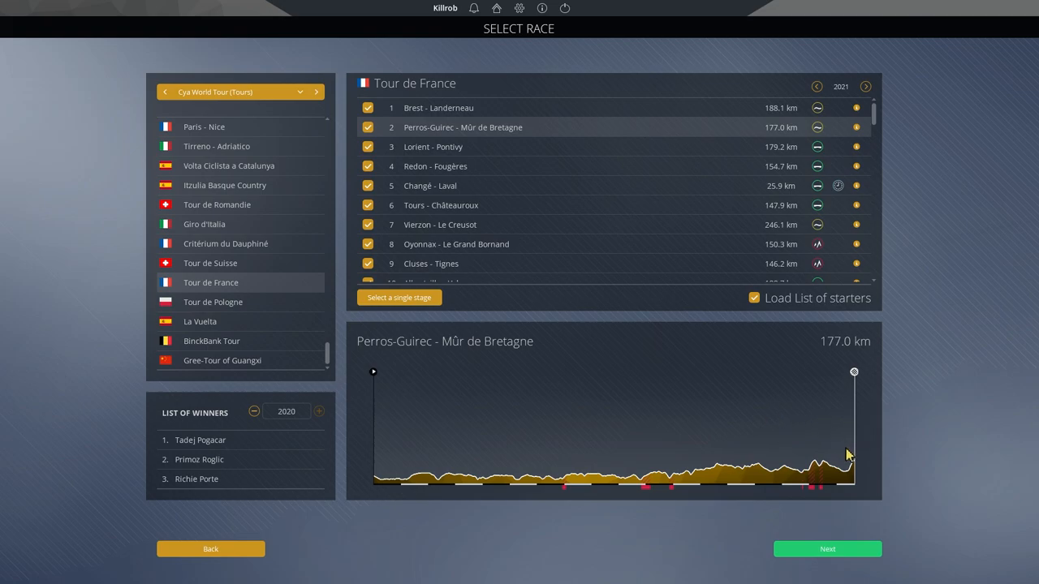
mouse_move(850, 477)
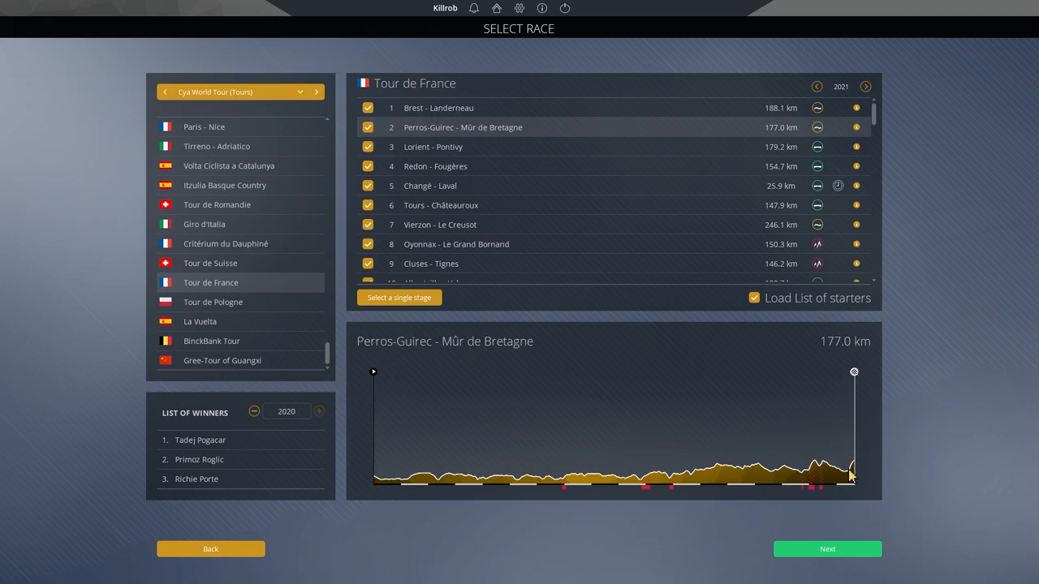
mouse_move(637, 414)
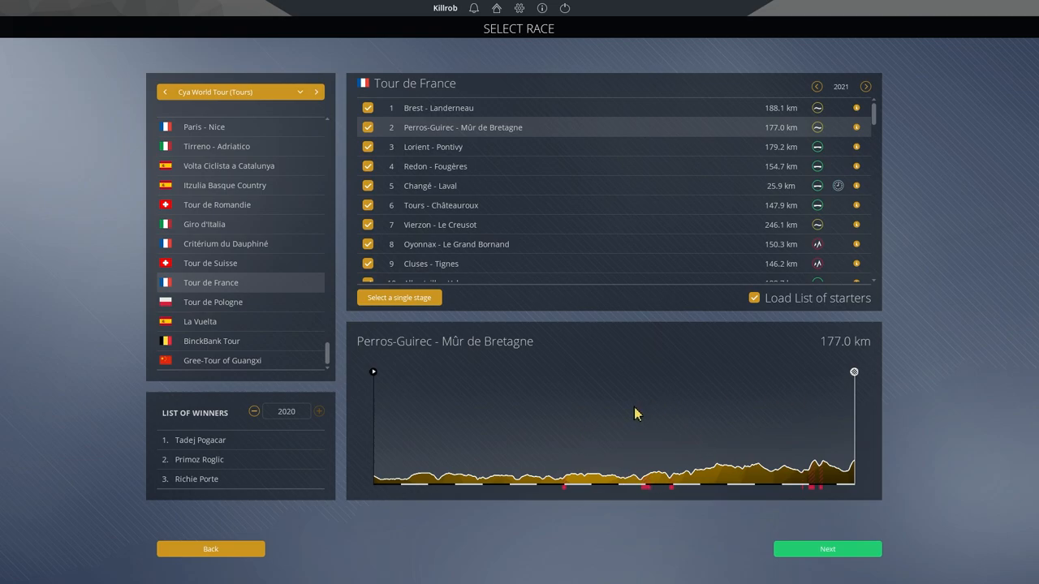
mouse_move(808, 432)
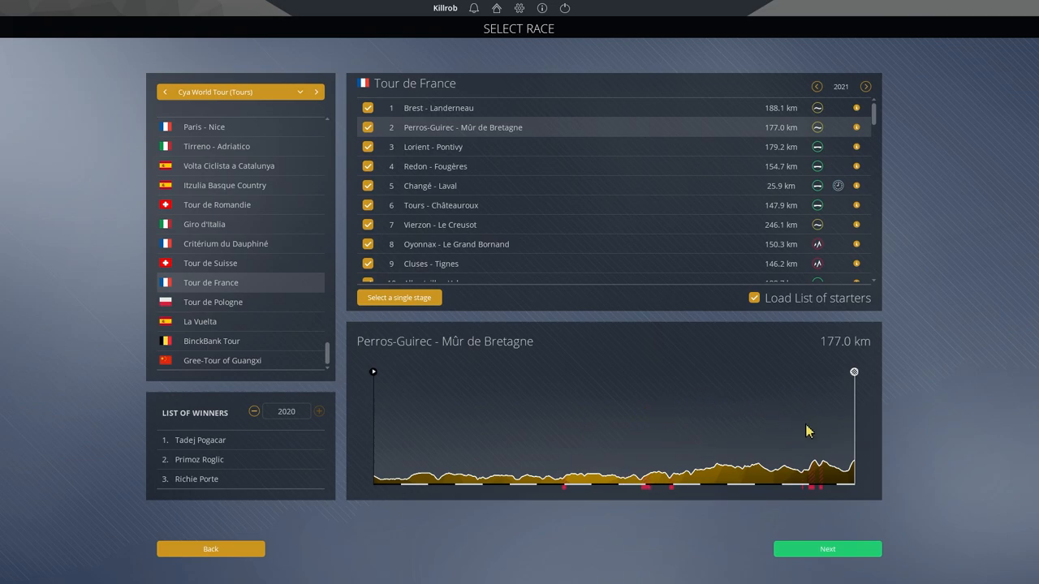
mouse_move(842, 455)
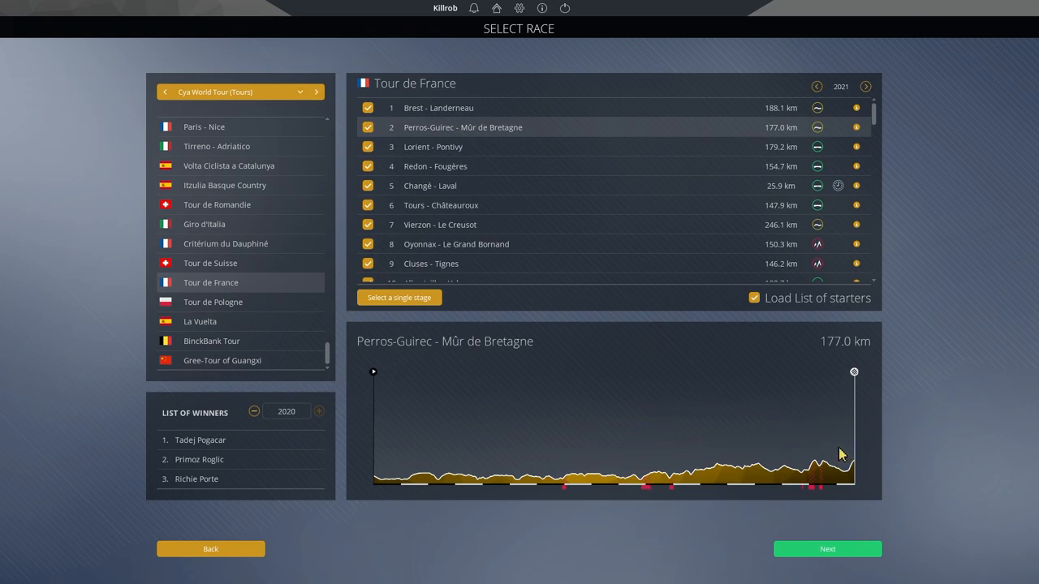
mouse_move(815, 449)
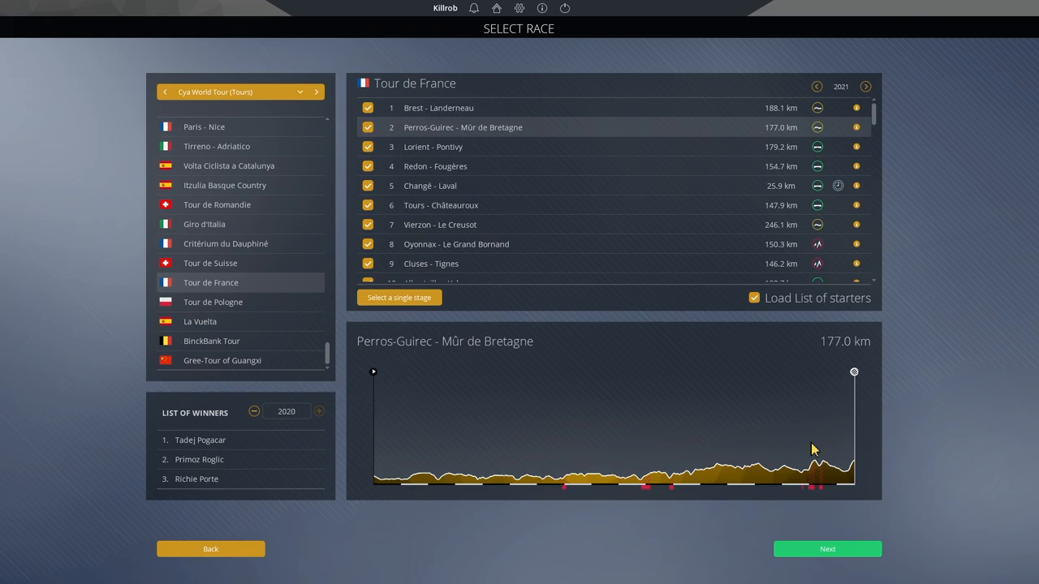
mouse_move(852, 472)
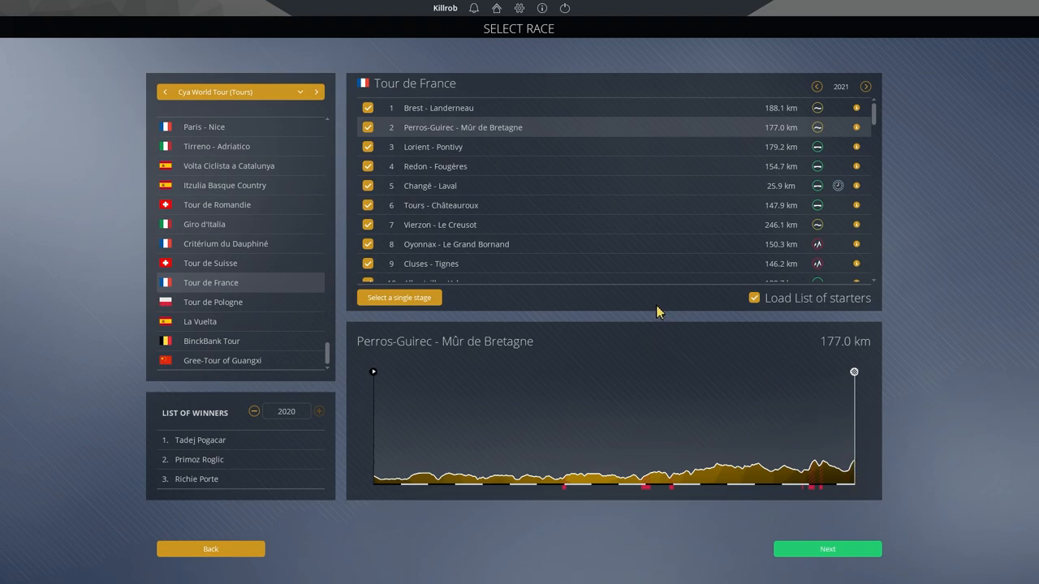
Step: Browse the Brest - Landerneau and Lorient - Pontivy profiles, ending on stage 4, Redon - Fougères (154.7 km)
click(438, 107)
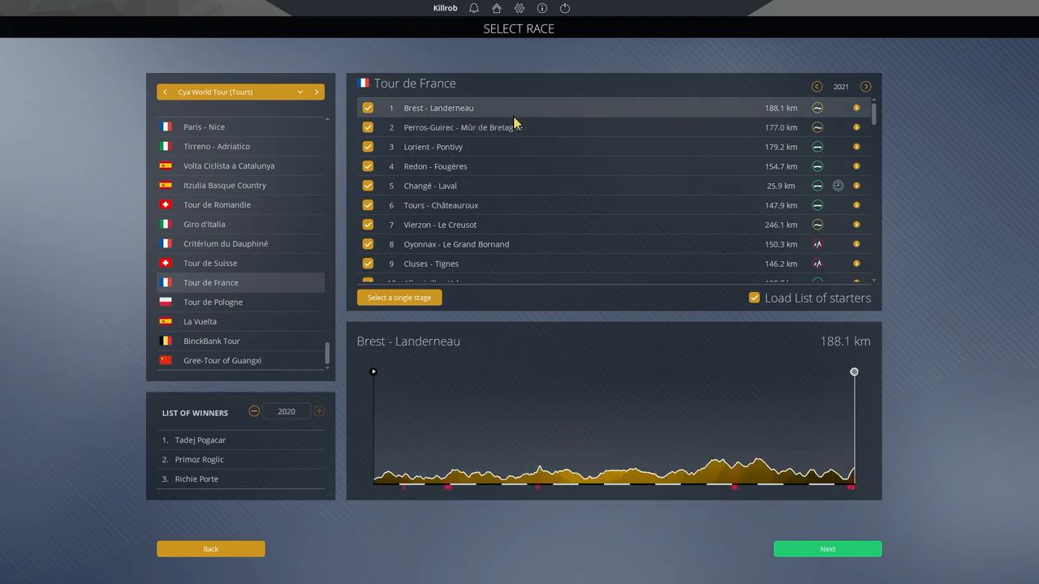
mouse_move(821, 412)
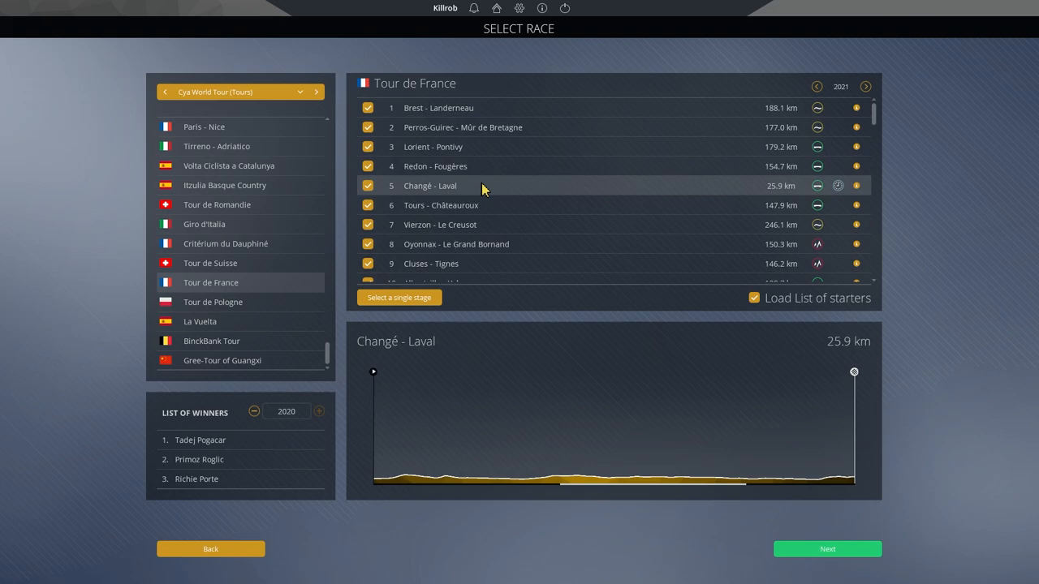
click(432, 146)
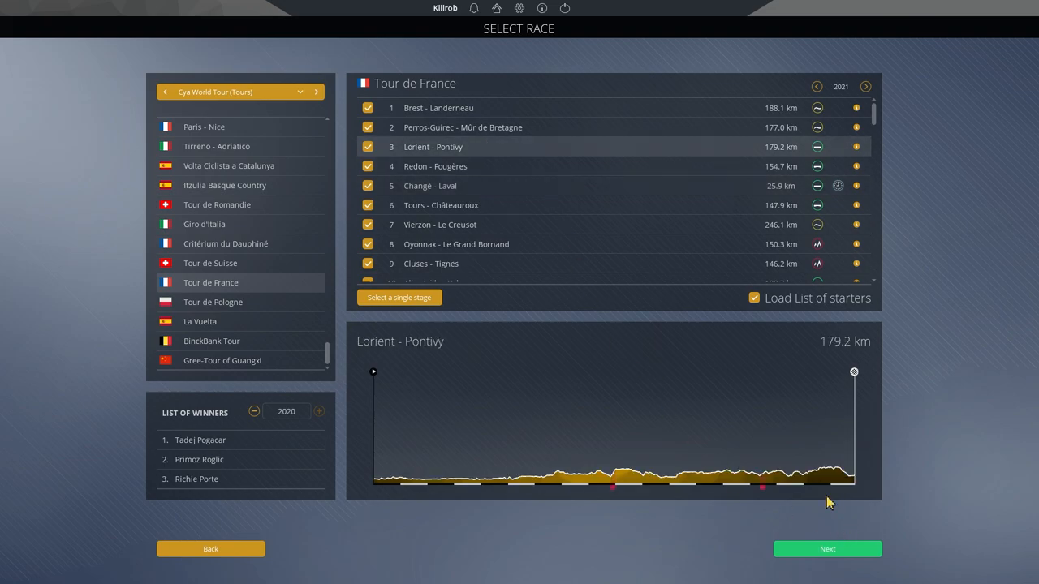
click(828, 549)
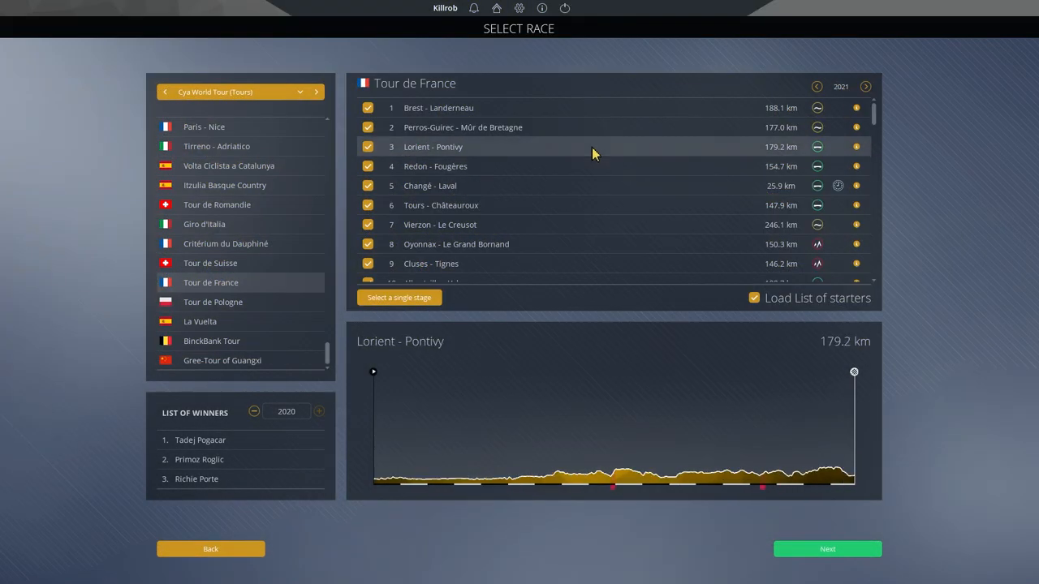
mouse_move(590, 168)
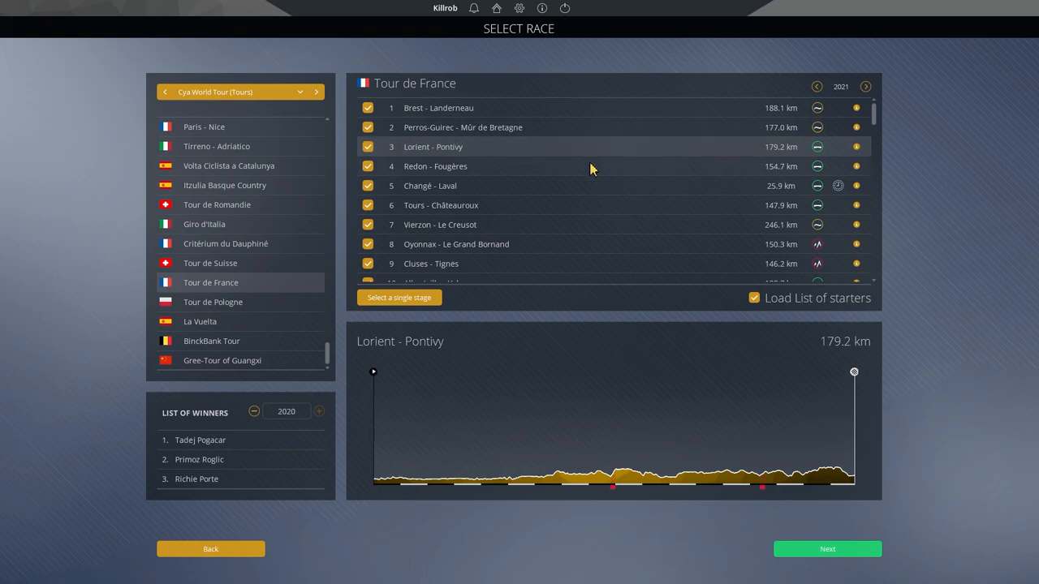
mouse_move(581, 172)
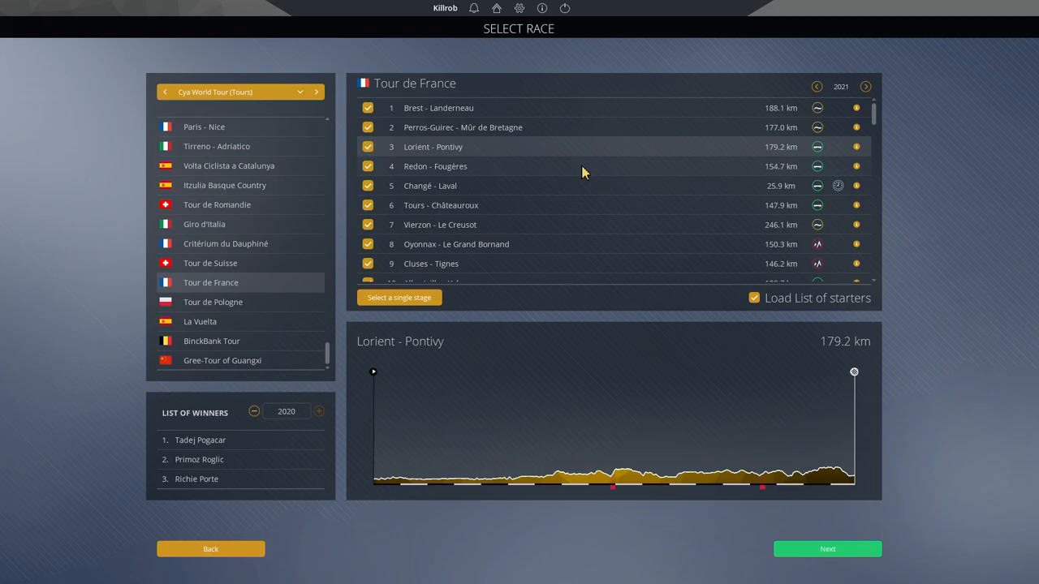
click(435, 166)
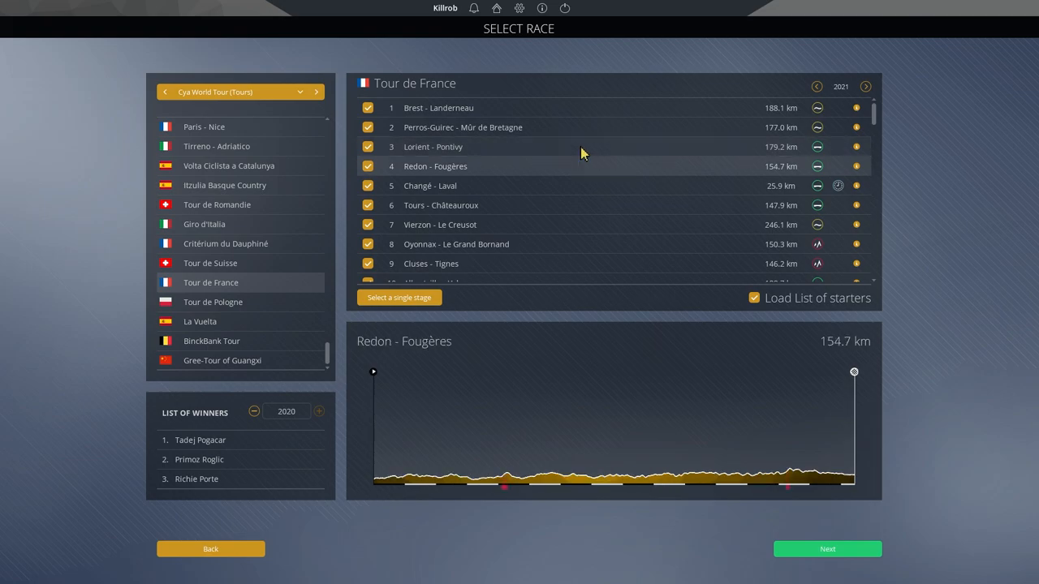
mouse_move(498, 159)
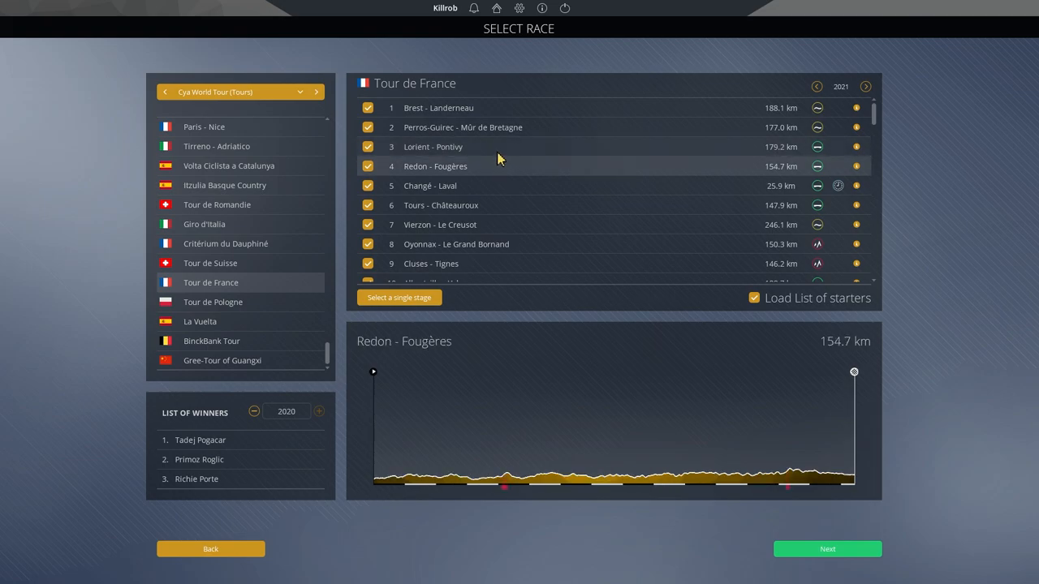
click(432, 146)
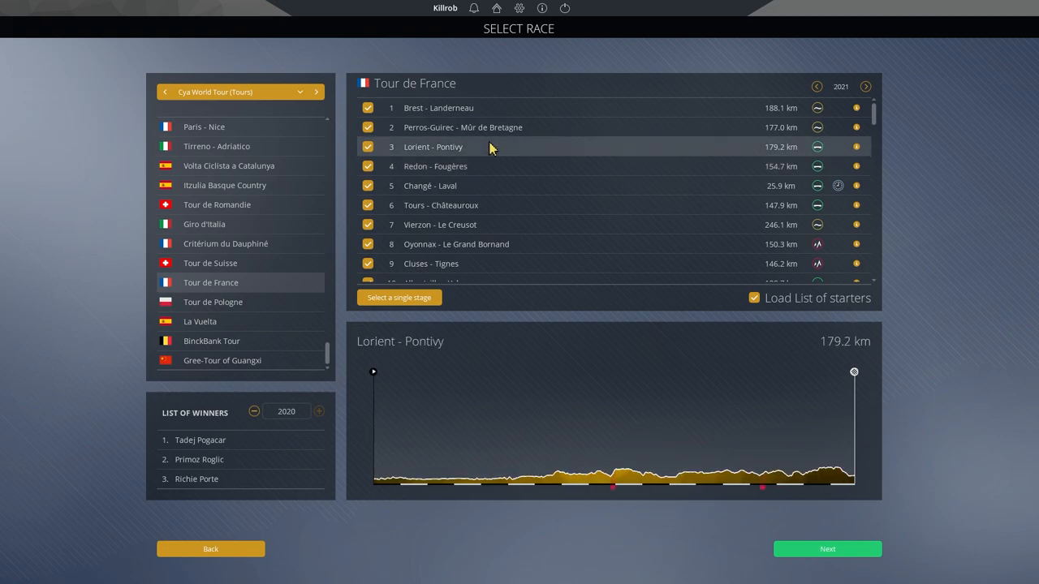
click(435, 165)
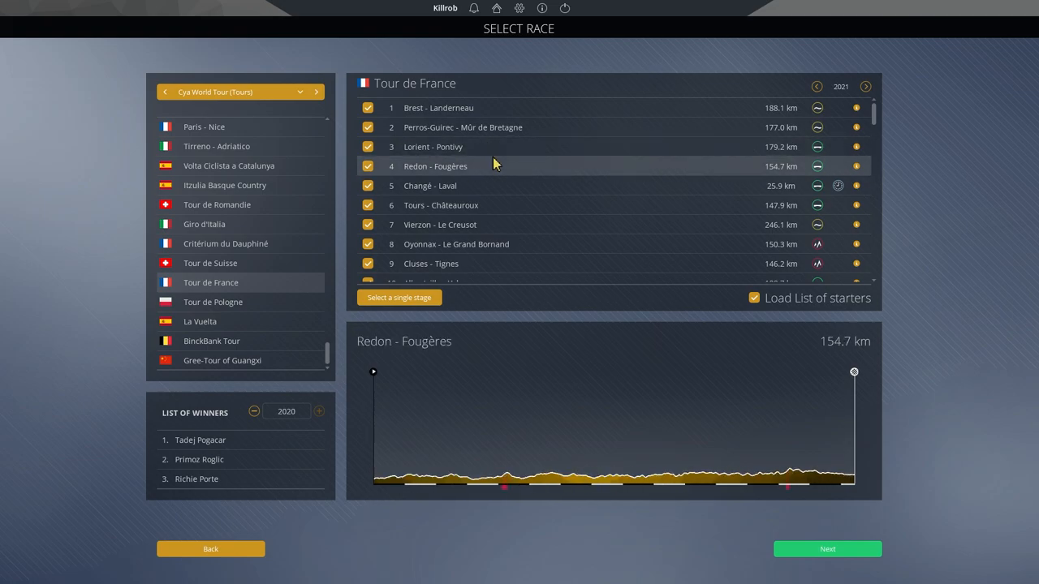
mouse_move(863, 451)
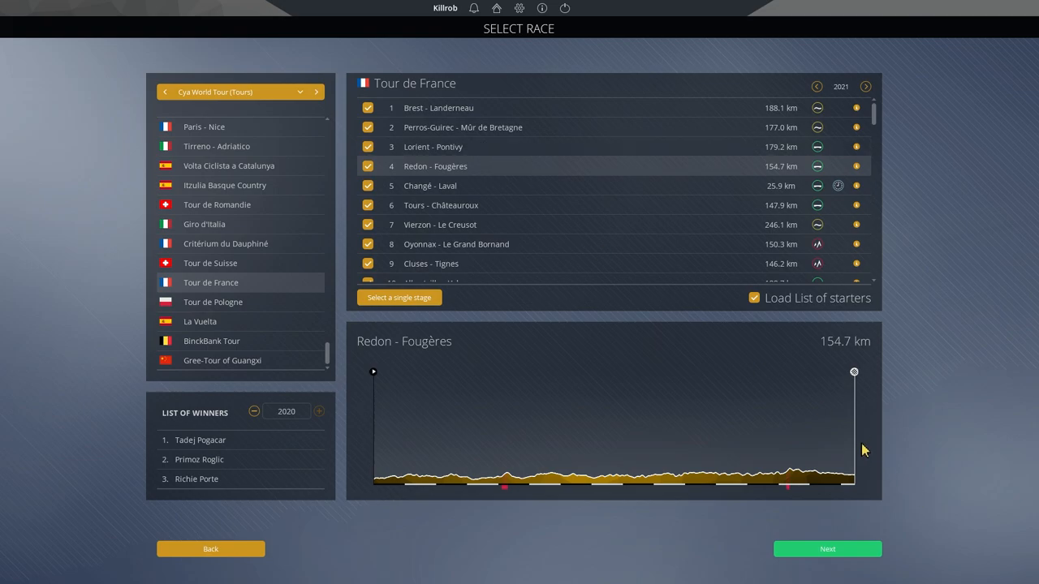
mouse_move(859, 432)
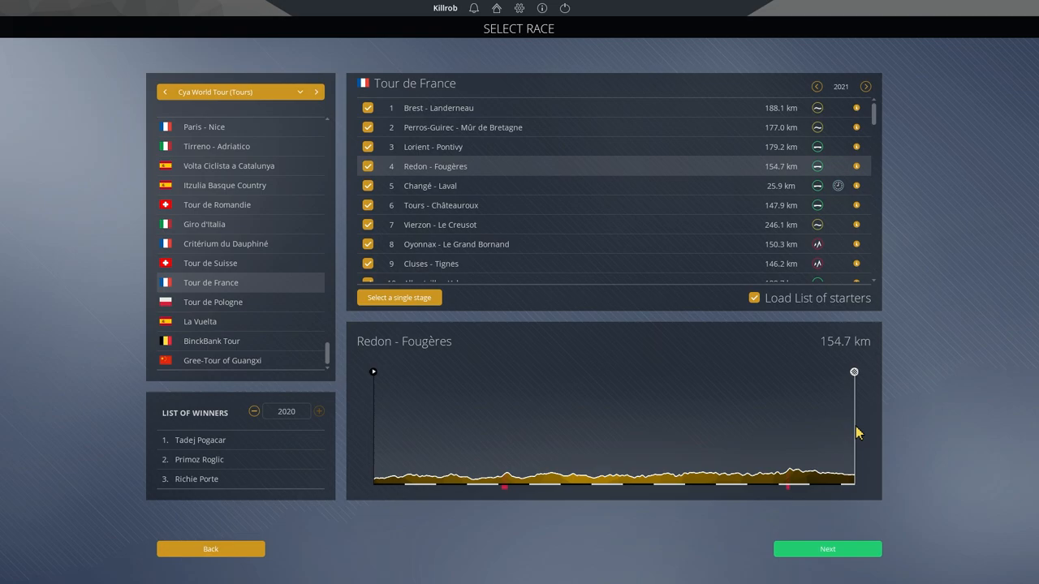
Step: Show stage 5, Changé - Laval (25.9 km), then look over the later stages down to Tours - Châteauroux
click(430, 185)
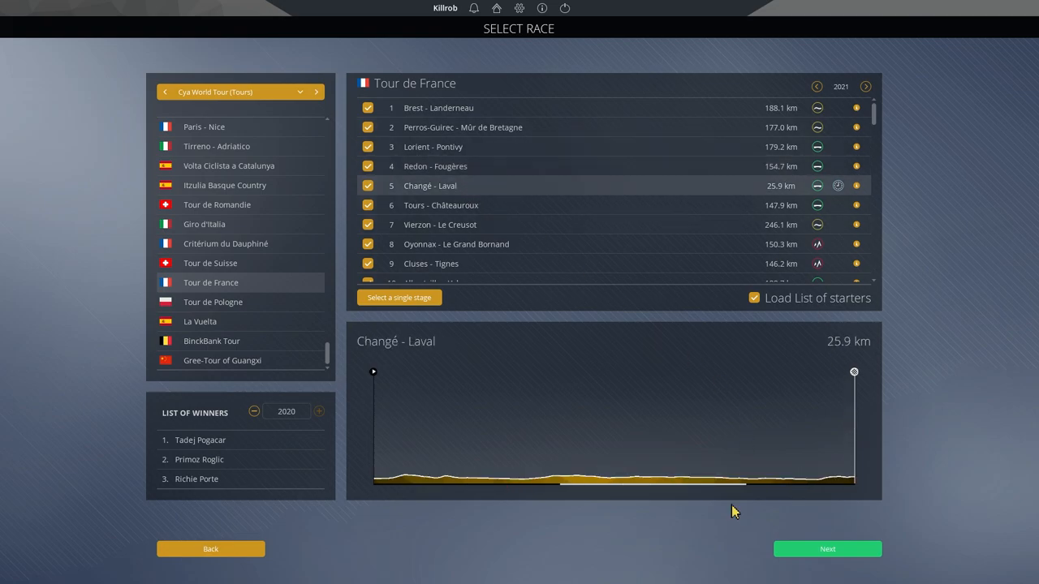
click(828, 549)
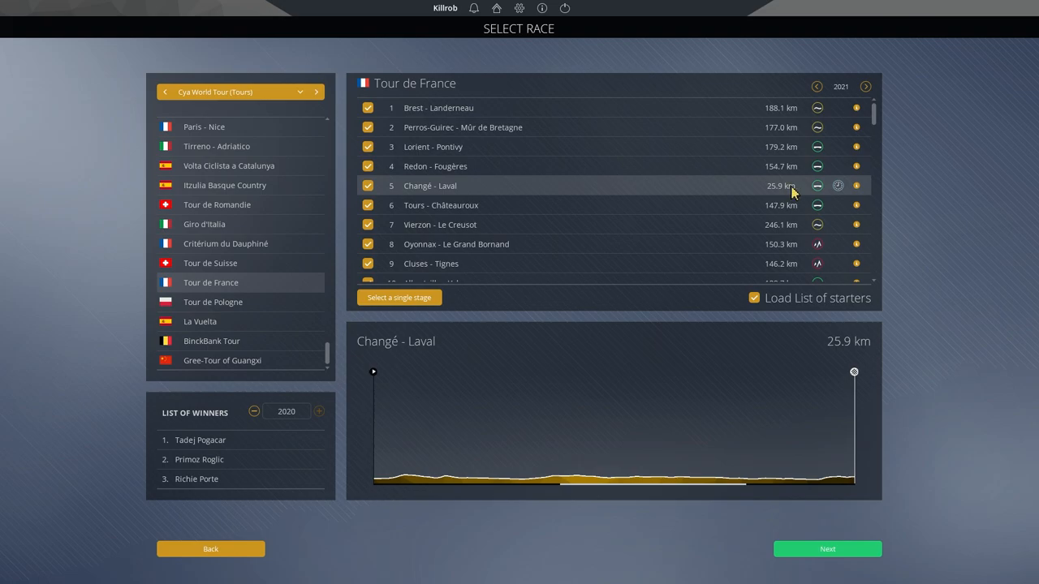
scroll(down, 3)
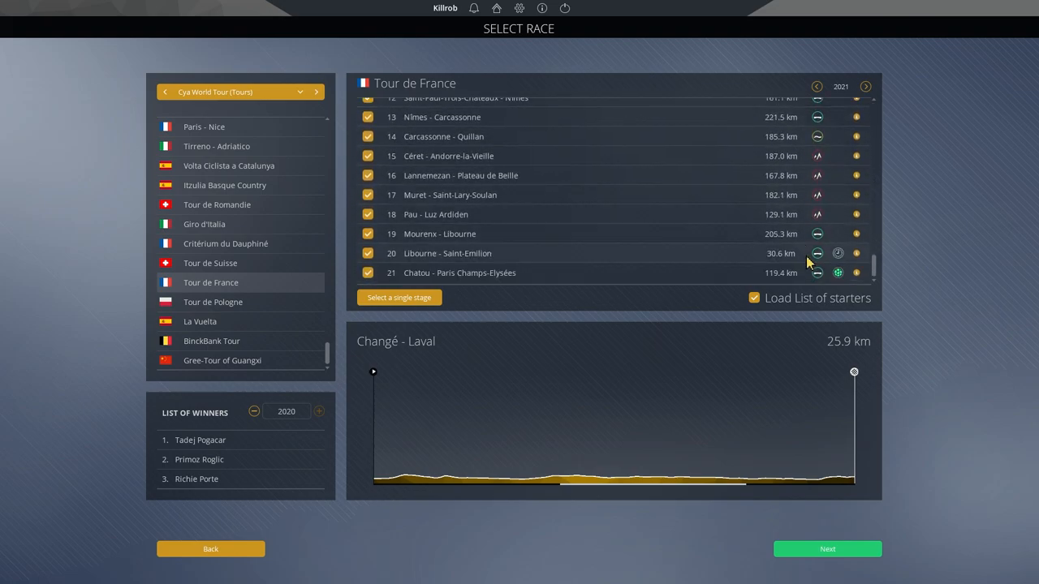
mouse_move(809, 256)
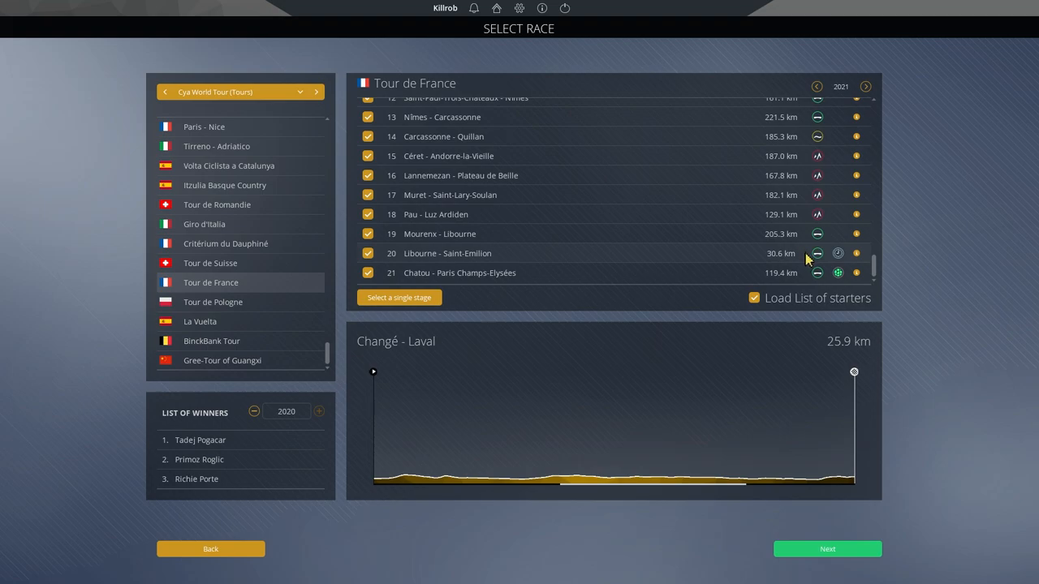
click(826, 549)
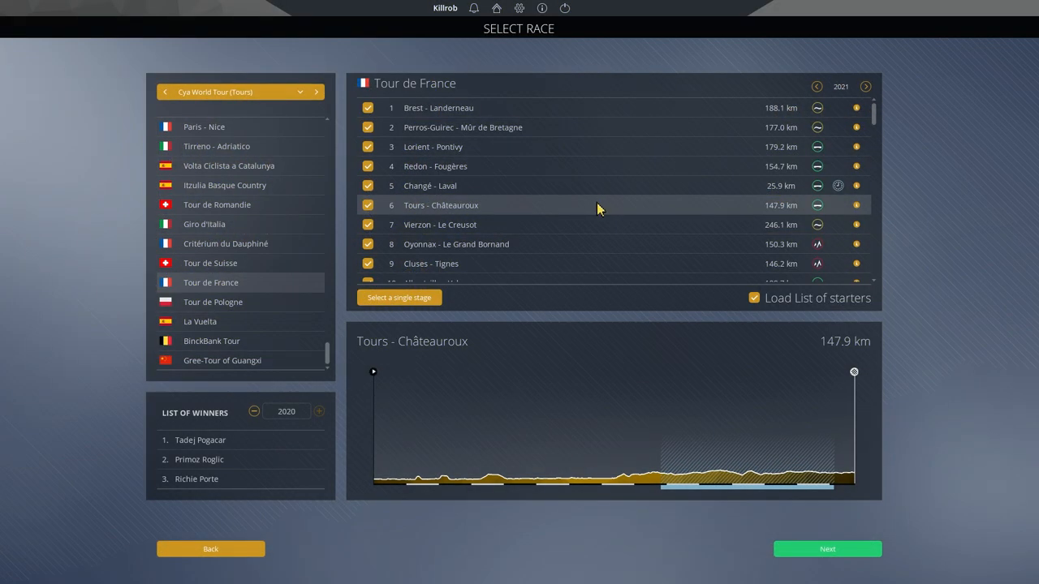
mouse_move(701, 493)
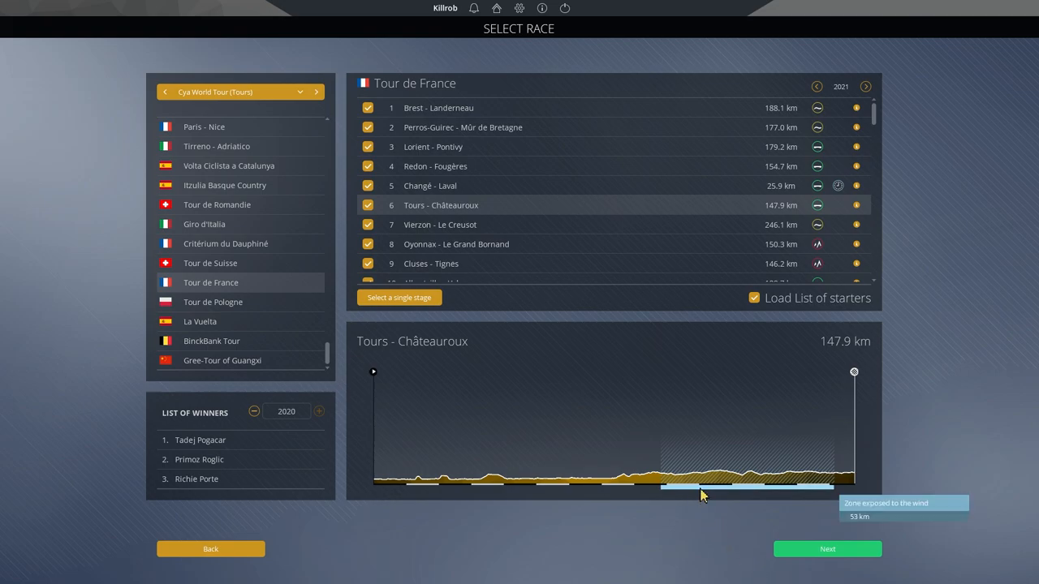
mouse_move(734, 497)
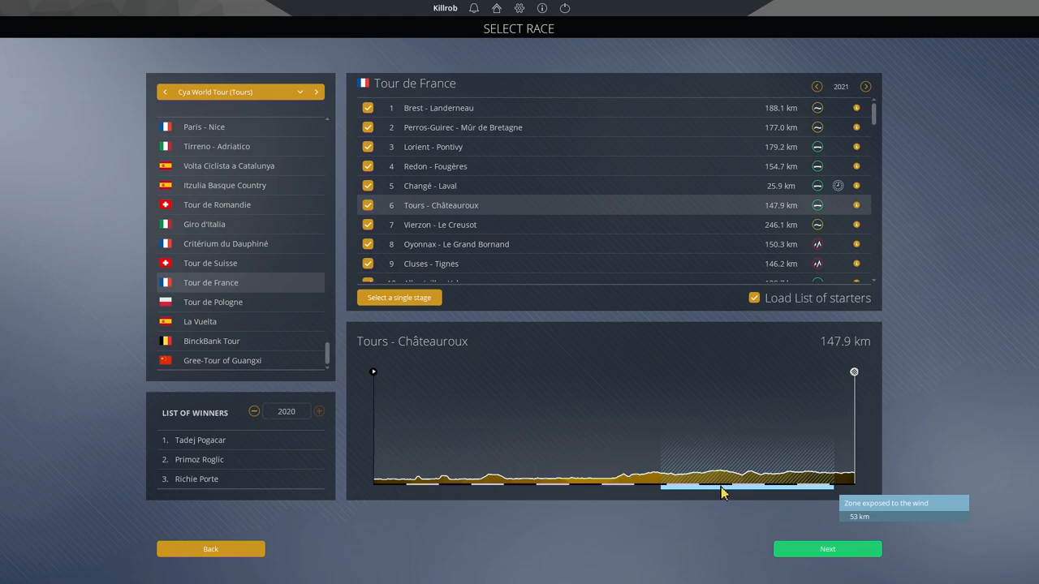
mouse_move(792, 493)
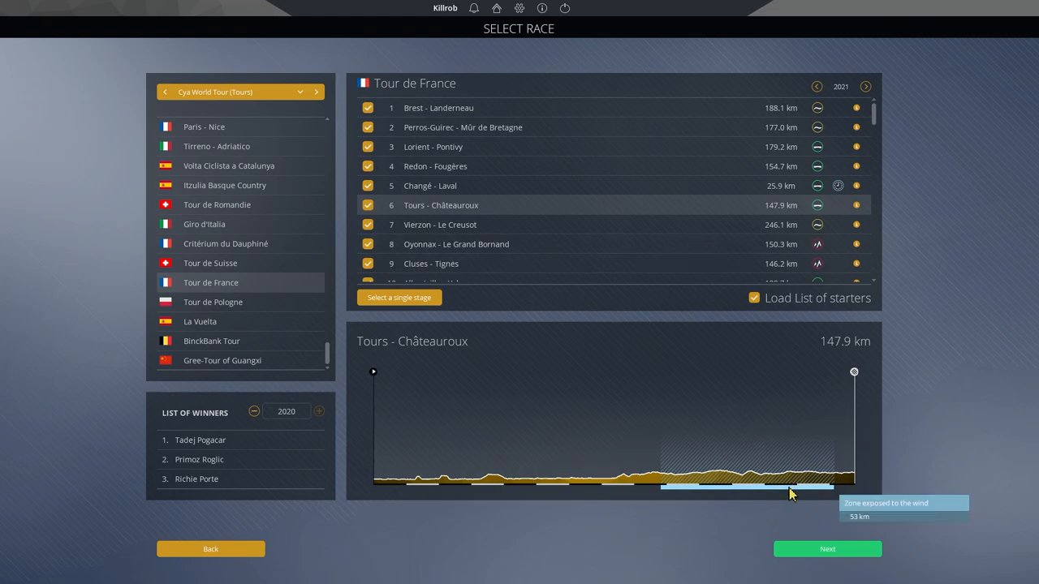
mouse_move(577, 208)
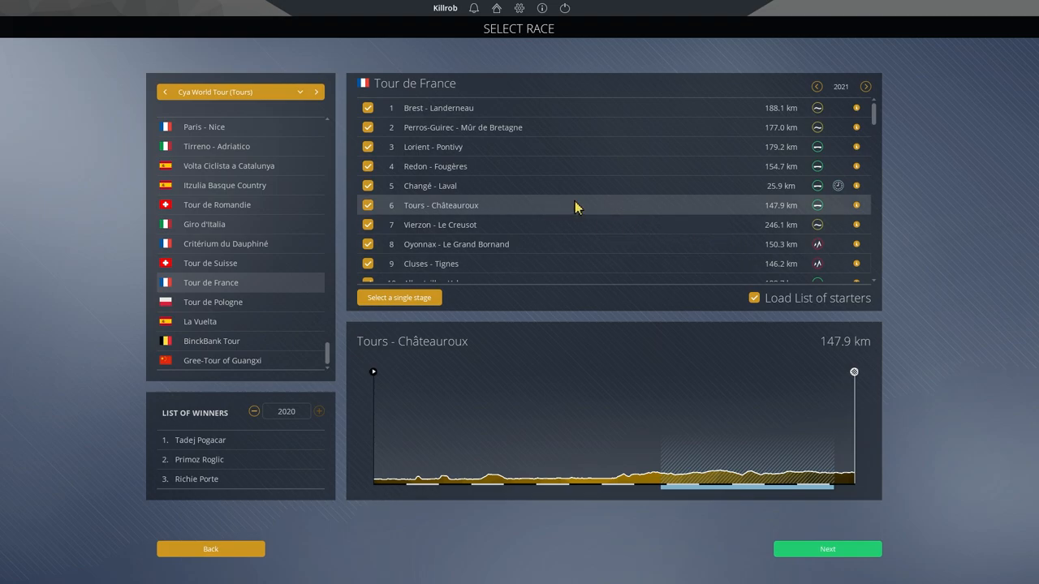
mouse_move(571, 227)
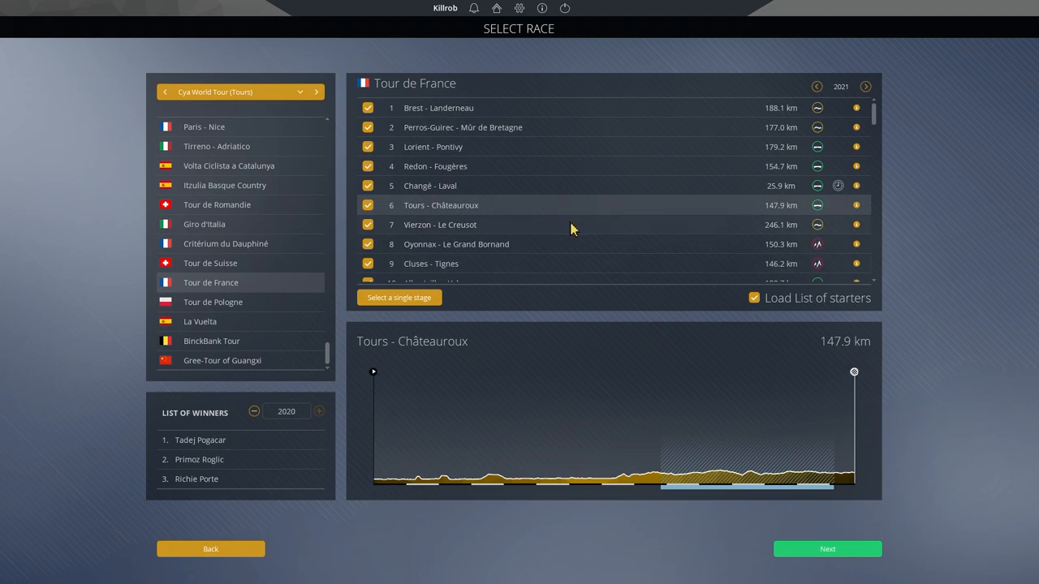
mouse_move(581, 234)
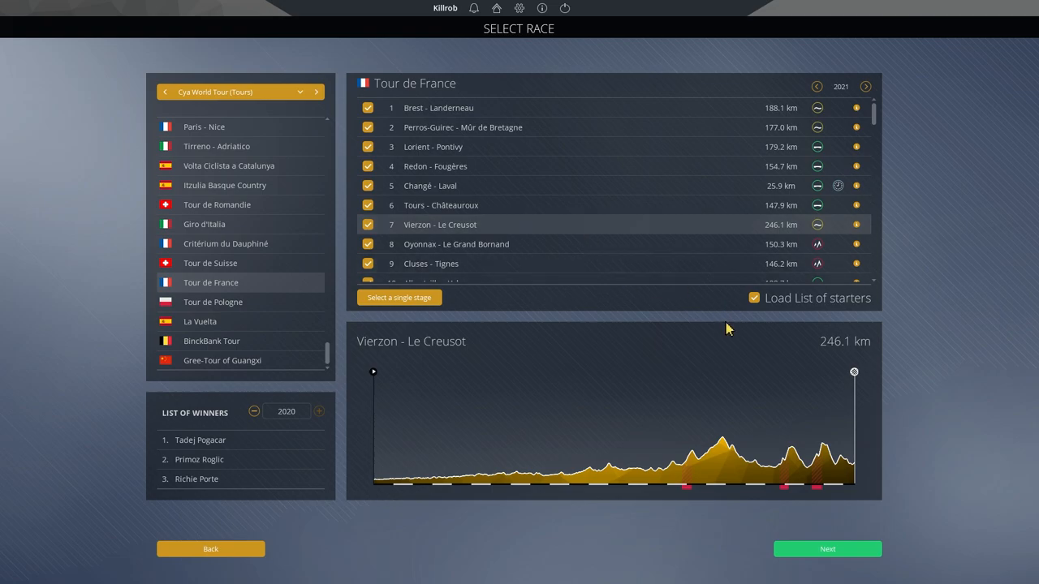
mouse_move(789, 409)
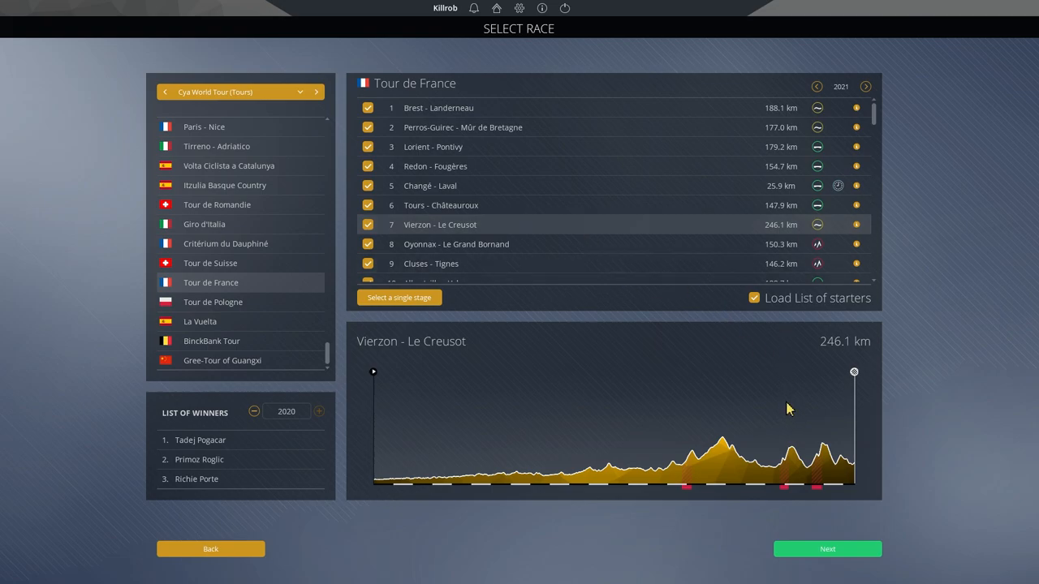
mouse_move(784, 485)
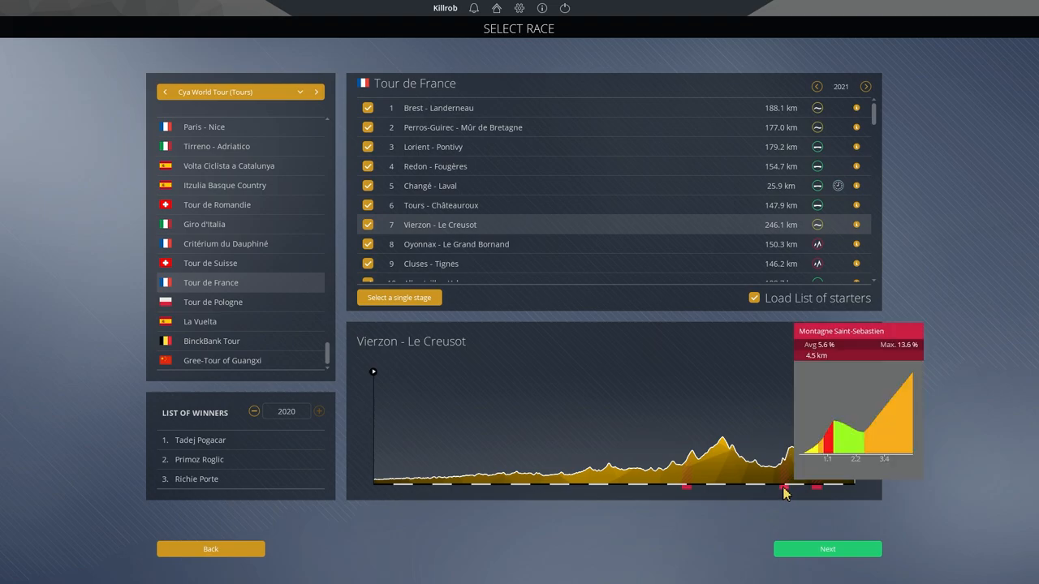
mouse_move(815, 487)
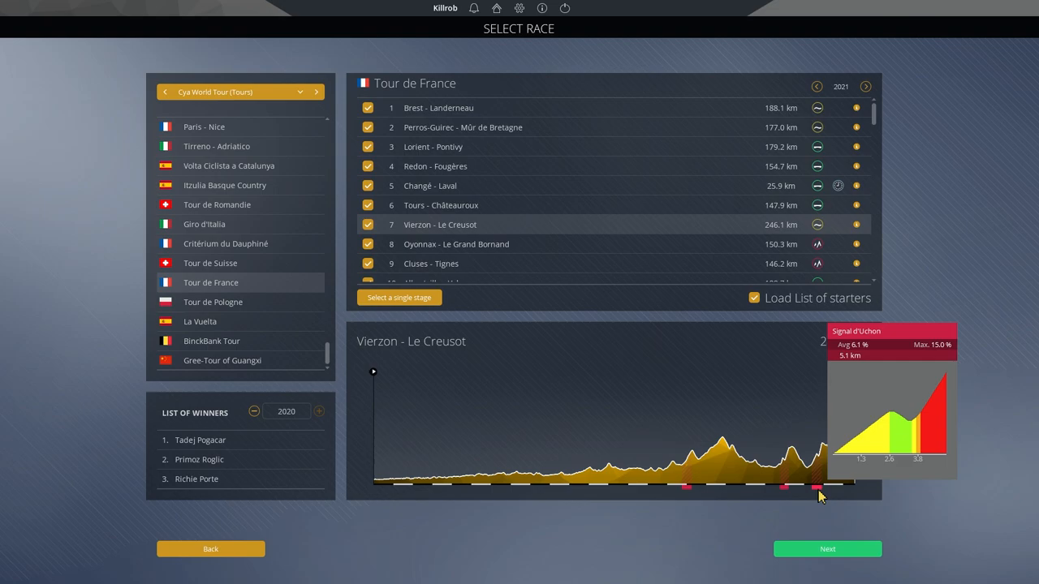
mouse_move(820, 494)
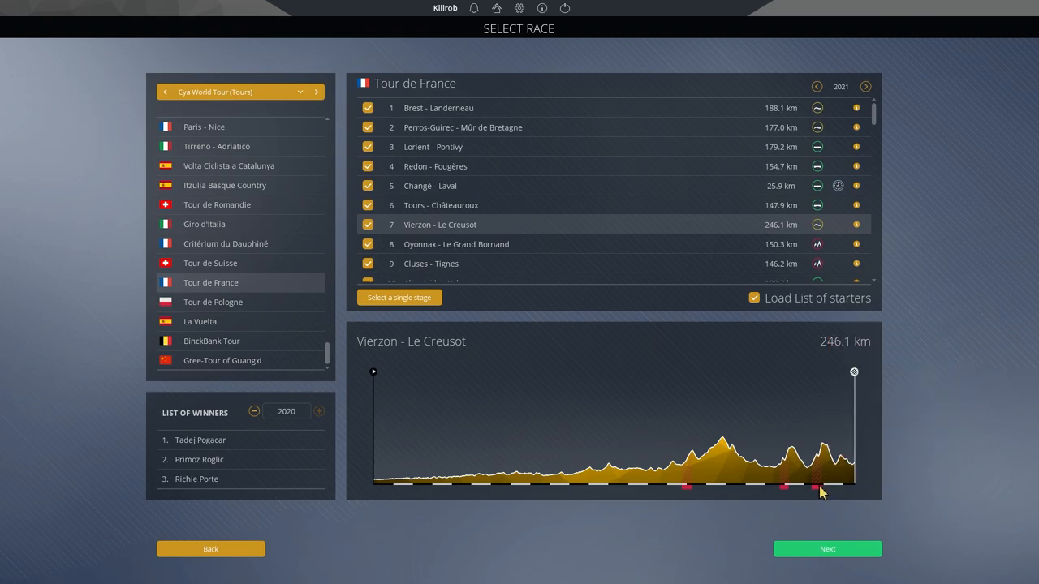
mouse_move(854, 453)
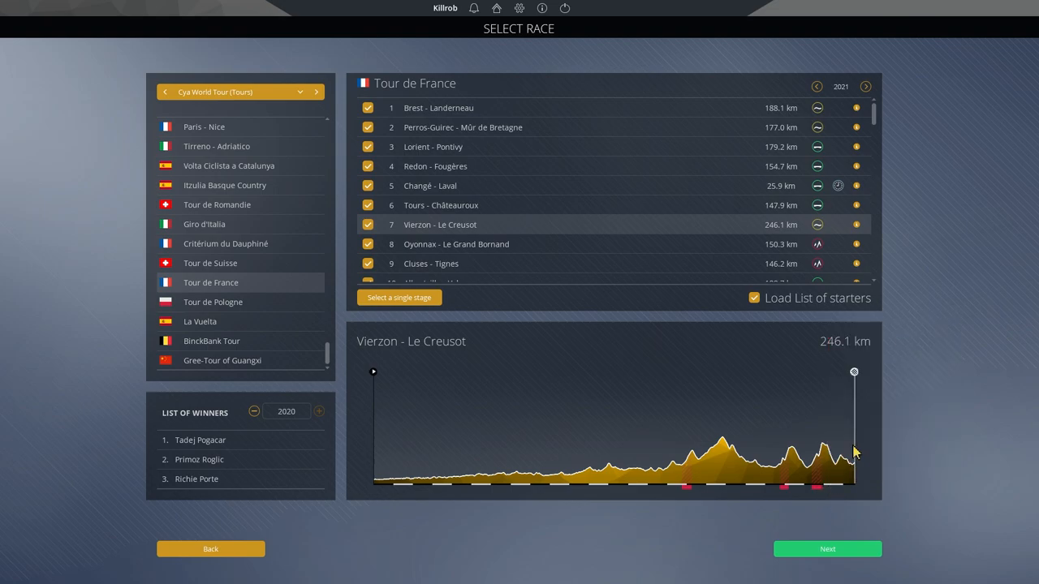
mouse_move(685, 222)
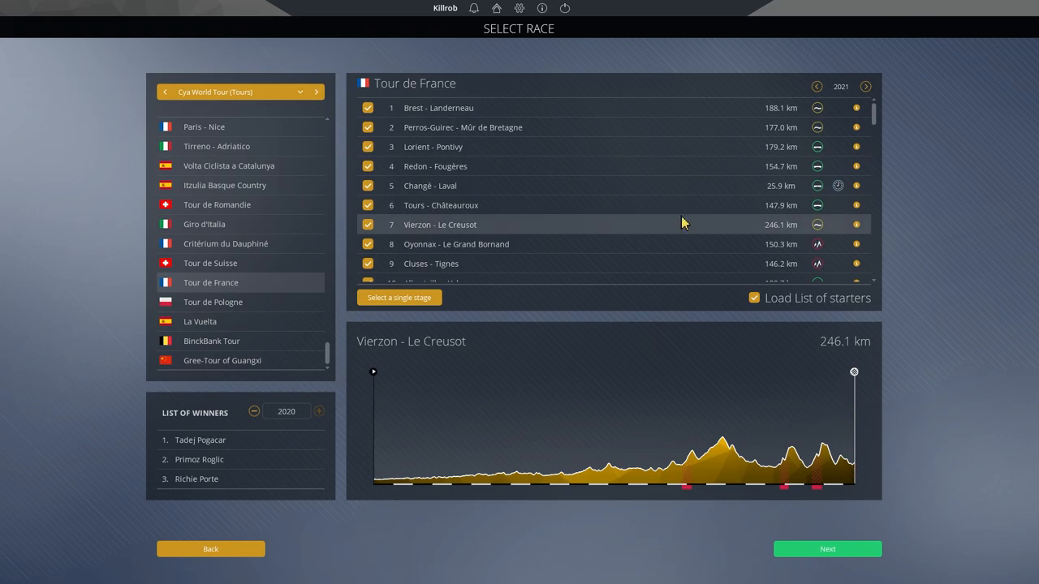
mouse_move(679, 227)
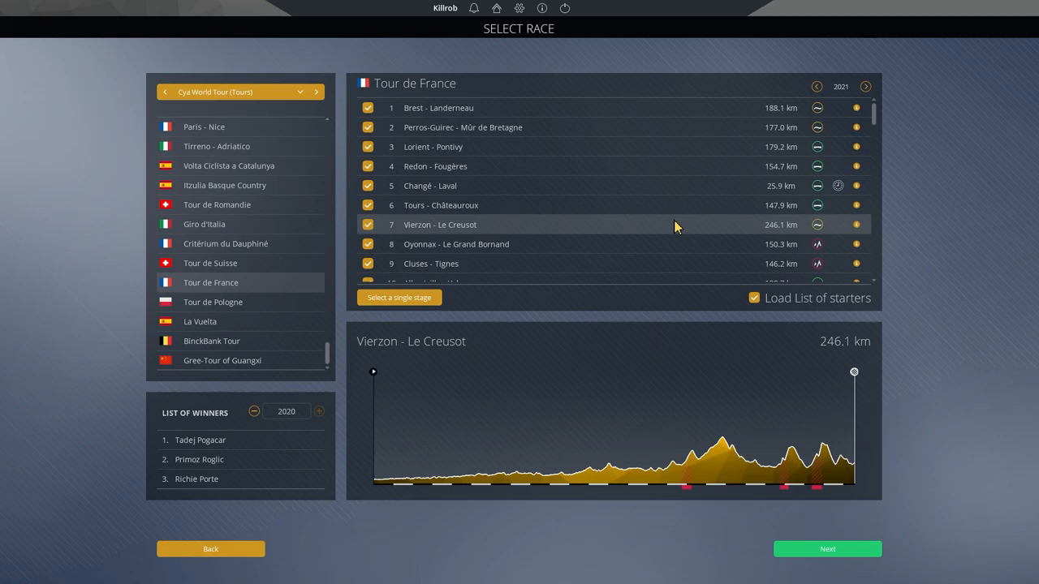
mouse_move(702, 237)
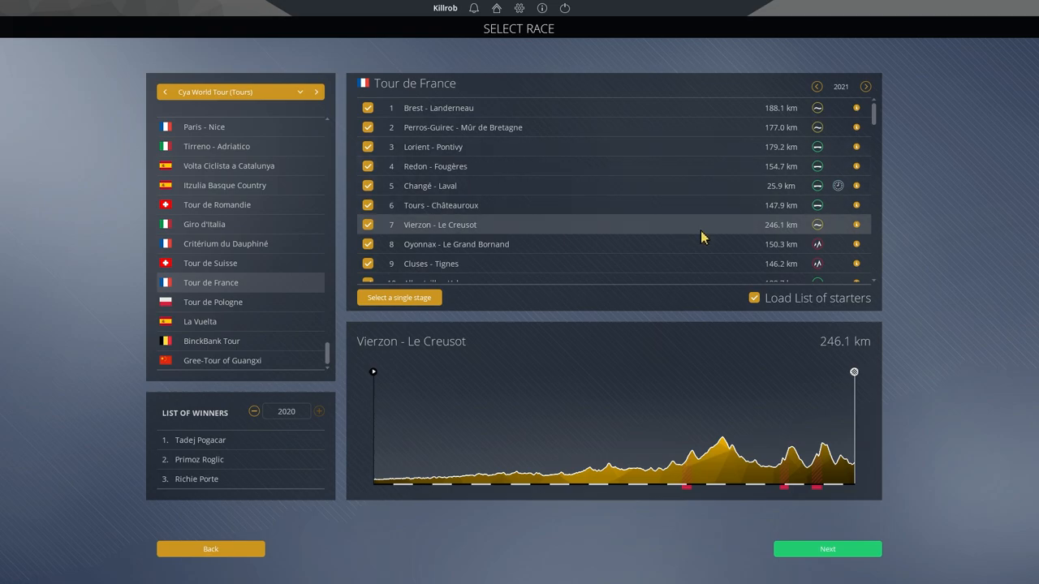
Step: View stage 6, Tours - Châteauroux, then show stage 3, Lorient - Pontivy (179.2 km)
click(591, 204)
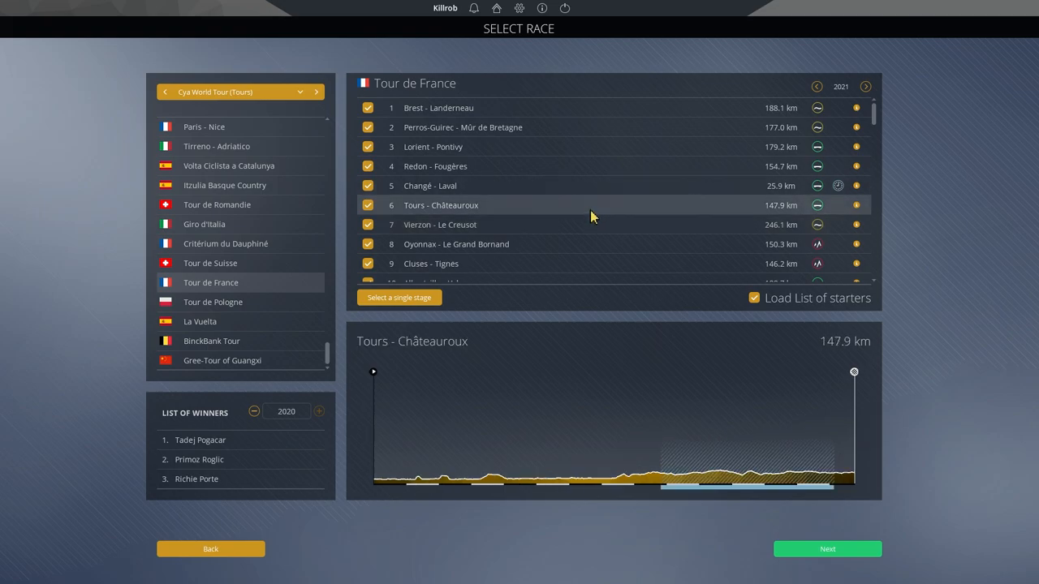
mouse_move(659, 237)
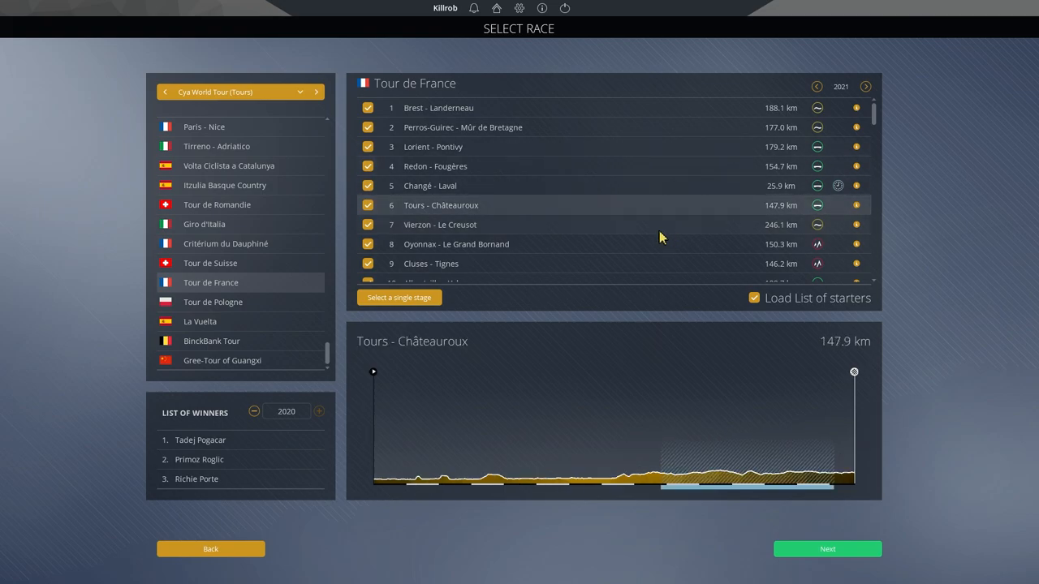
mouse_move(637, 250)
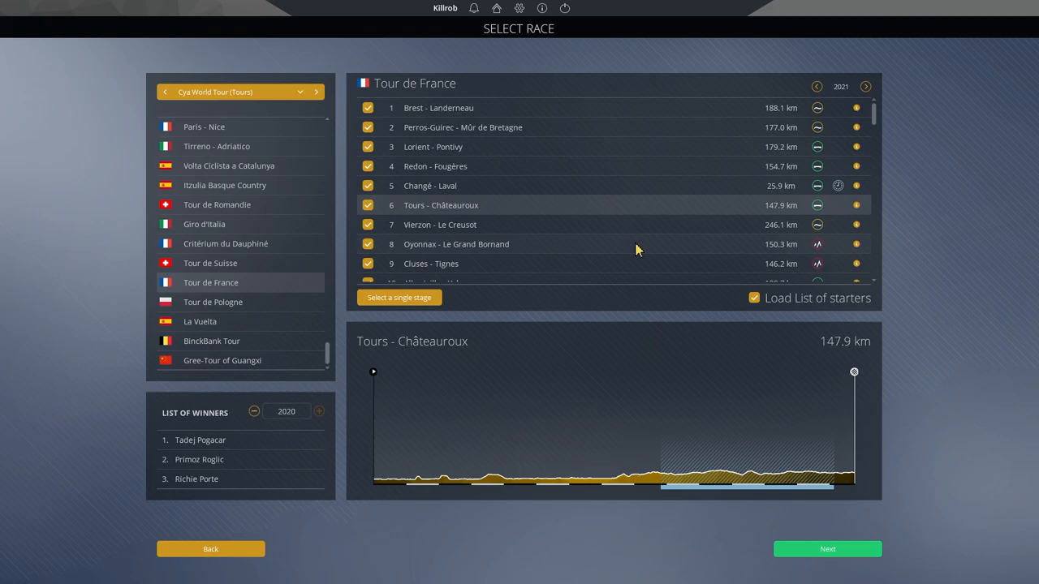
mouse_move(623, 165)
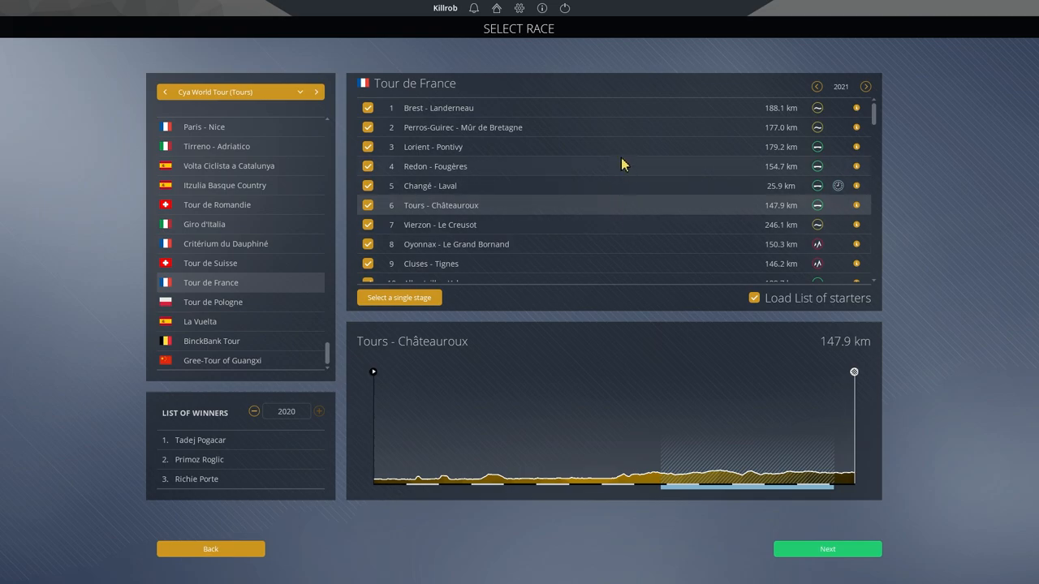
click(431, 146)
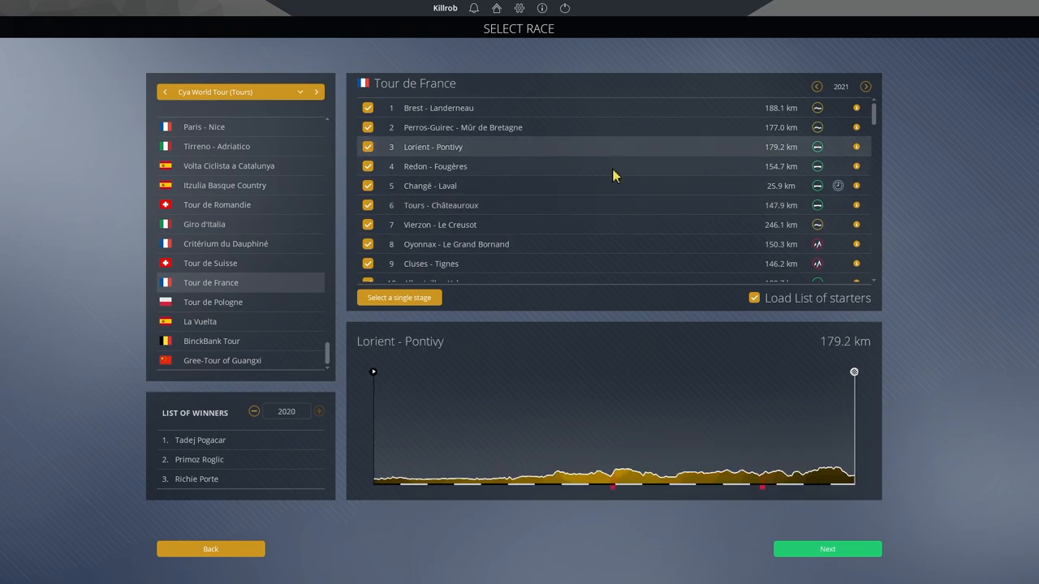
click(436, 166)
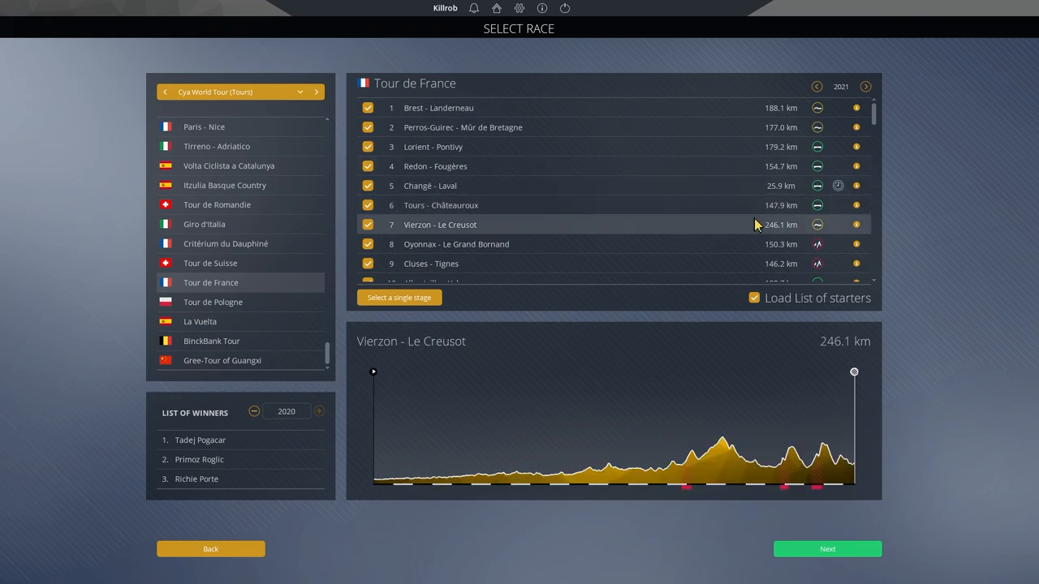
mouse_move(769, 494)
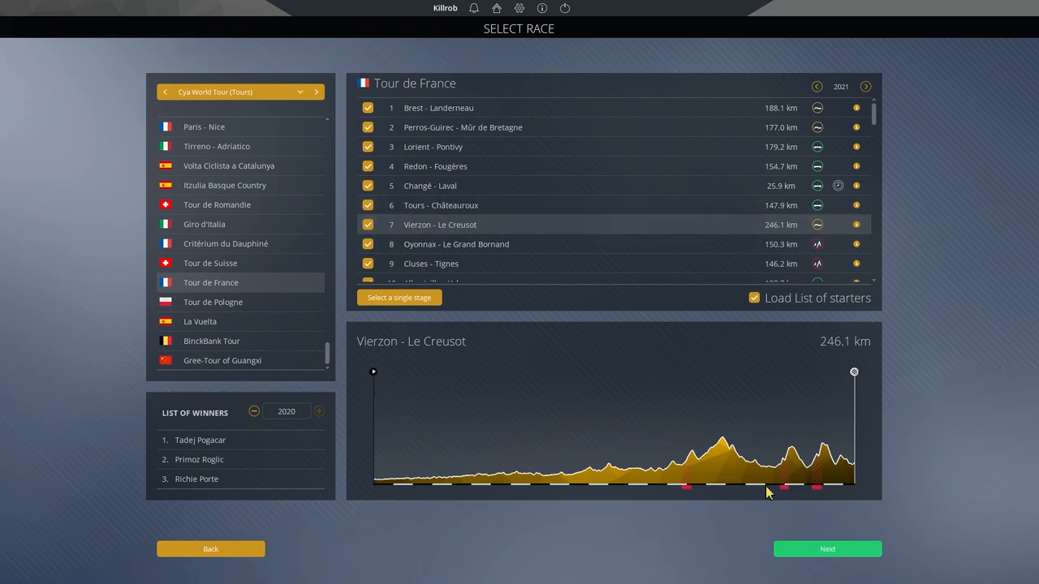
mouse_move(831, 494)
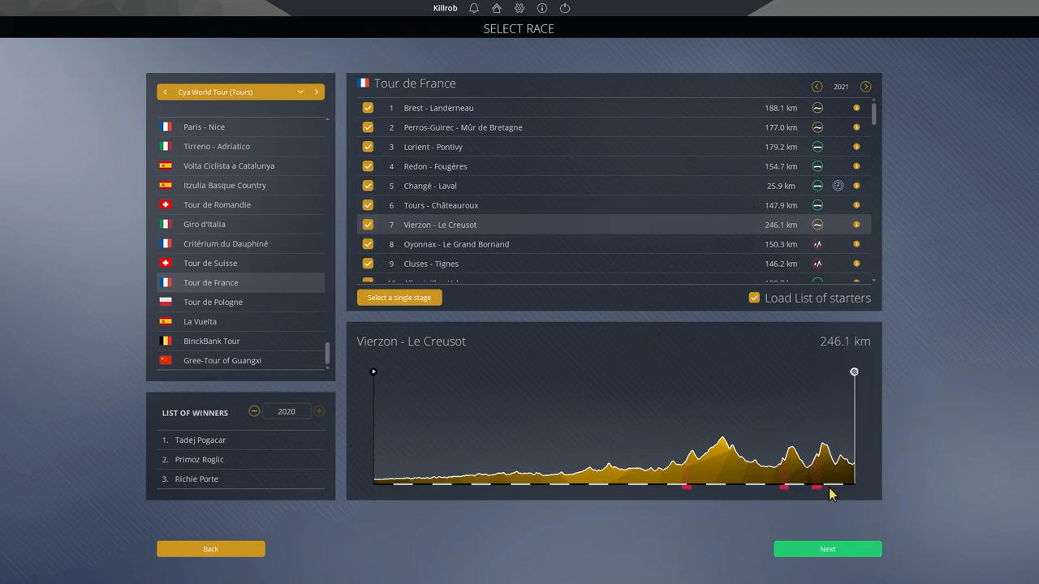
mouse_move(837, 497)
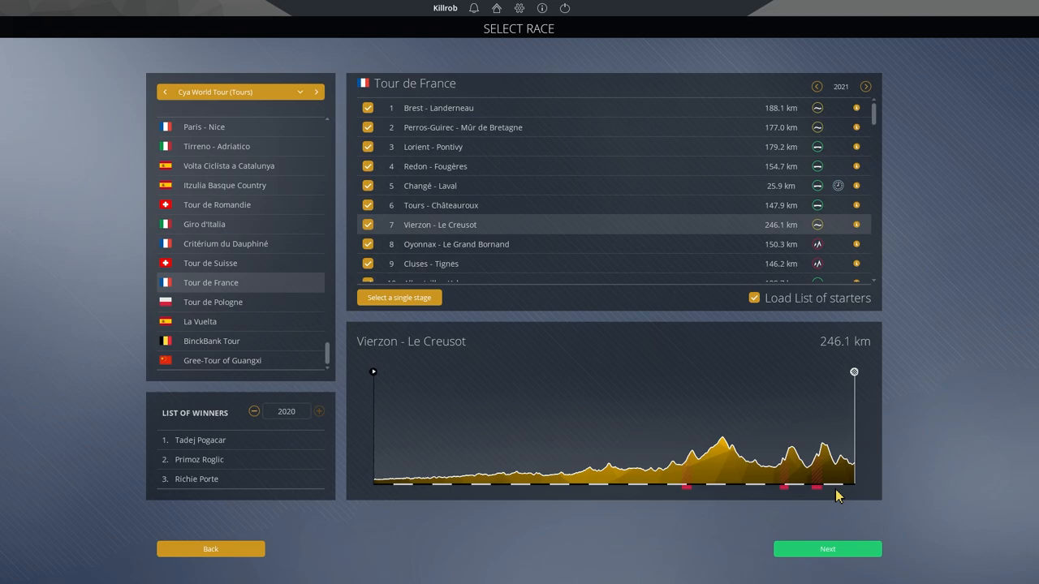
mouse_move(837, 497)
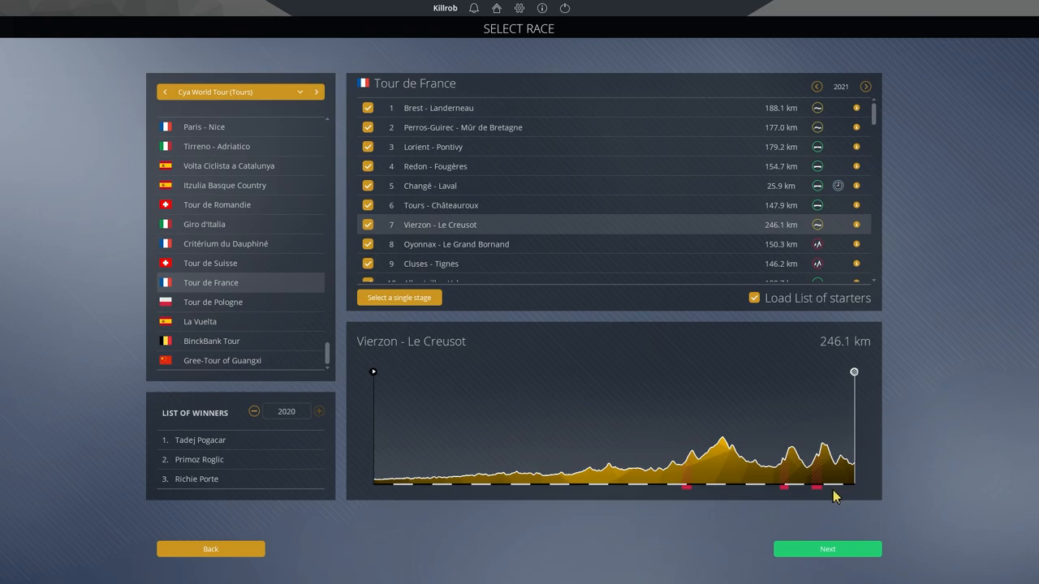
mouse_move(848, 495)
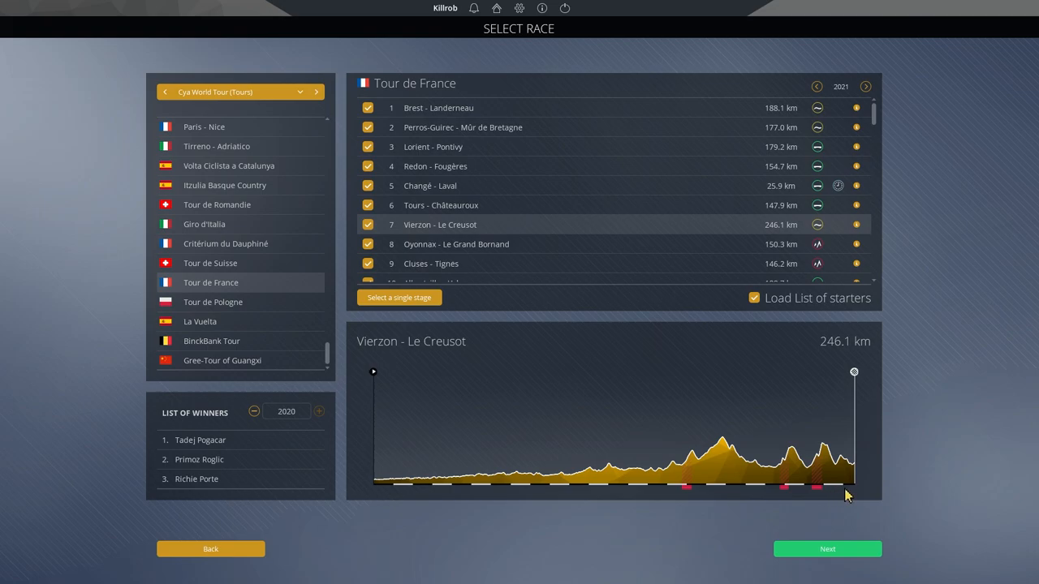
mouse_move(851, 462)
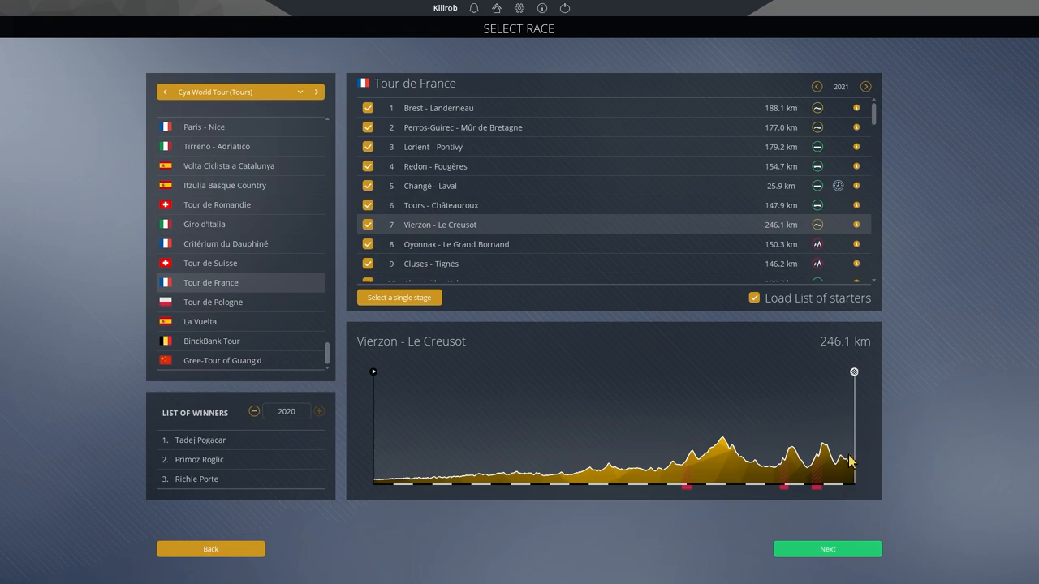
mouse_move(851, 479)
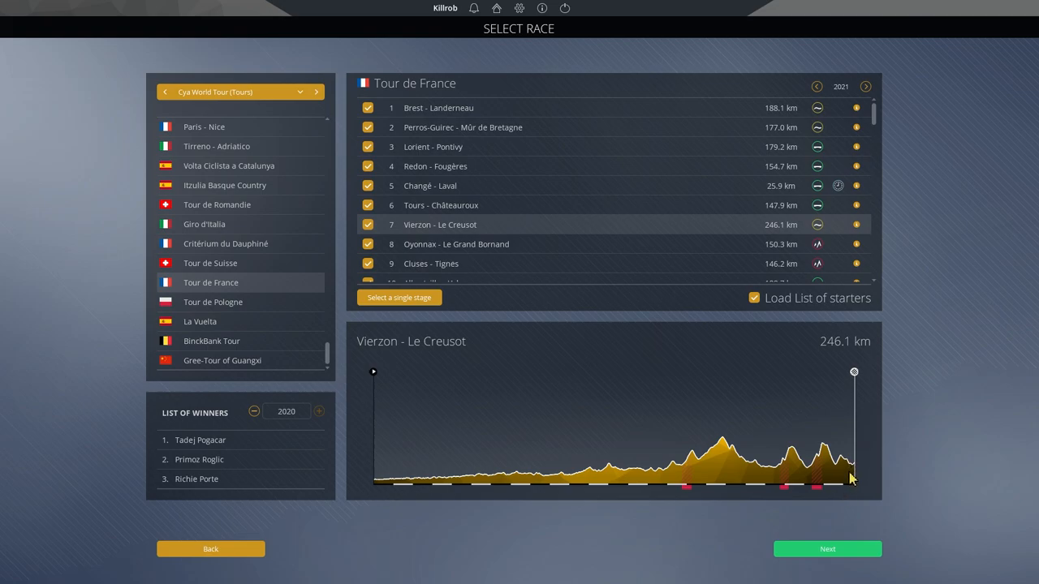
mouse_move(838, 461)
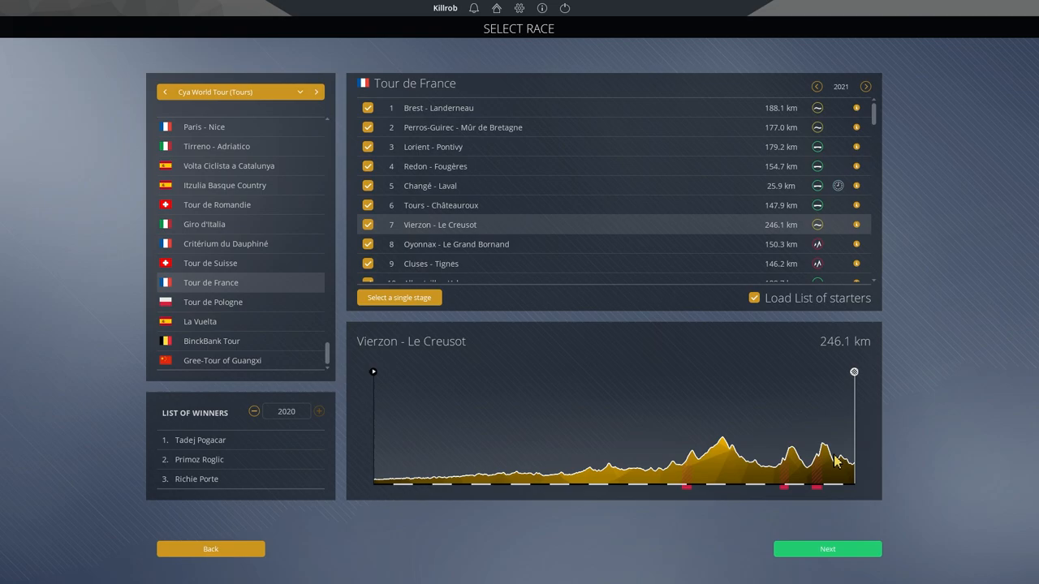
mouse_move(826, 477)
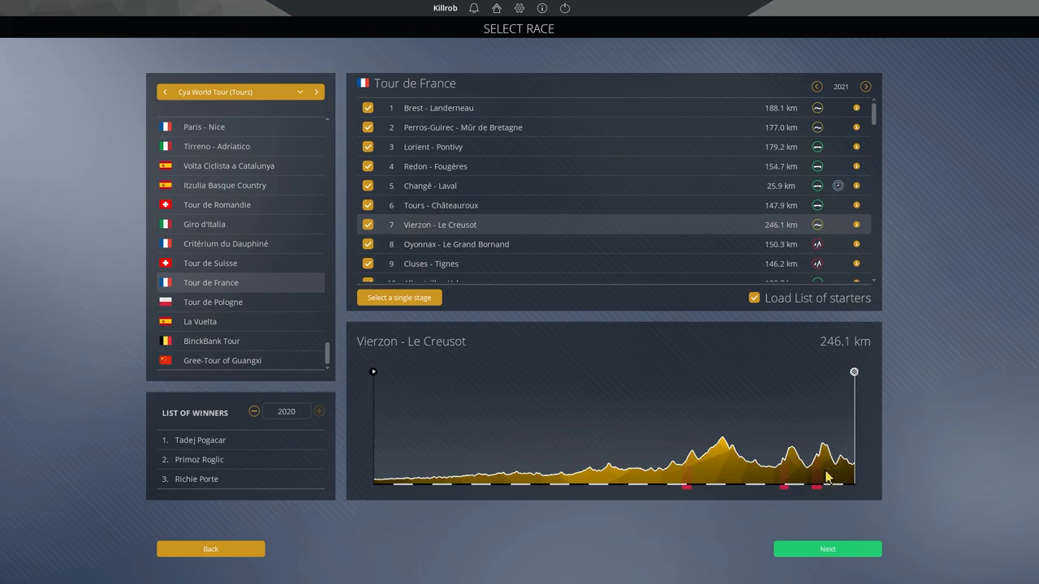
mouse_move(827, 500)
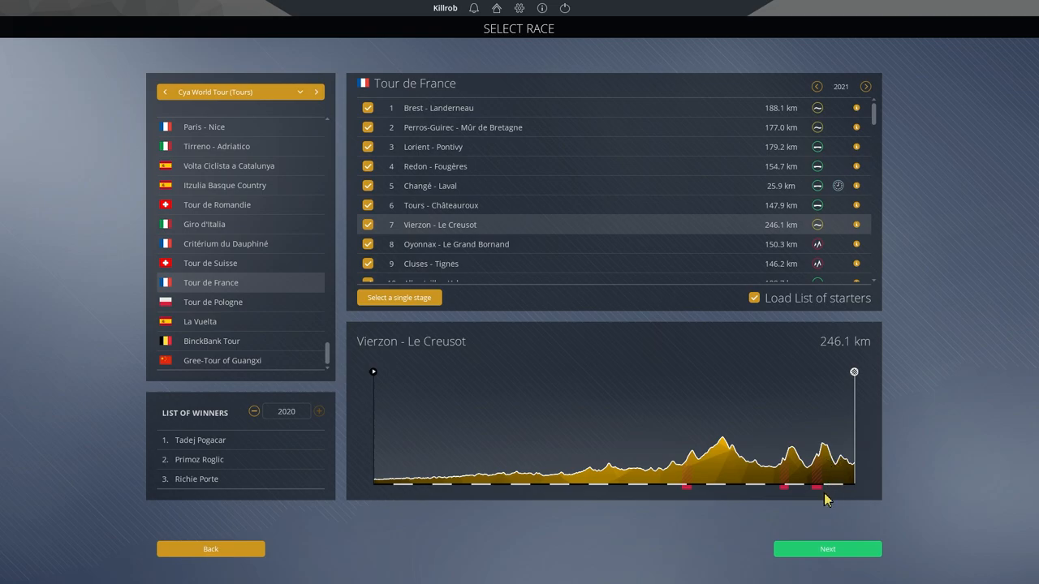
mouse_move(786, 487)
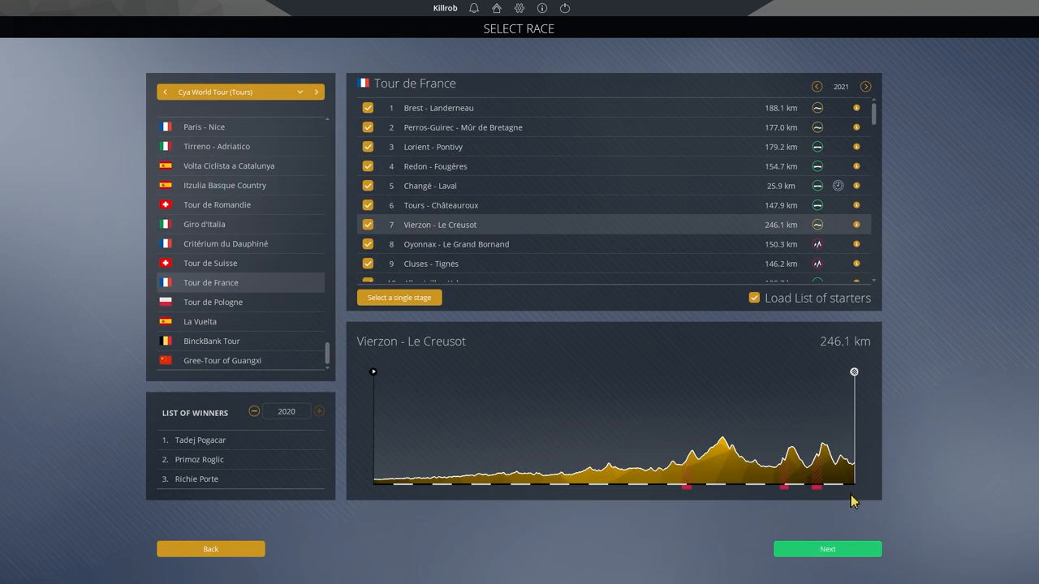
mouse_move(854, 380)
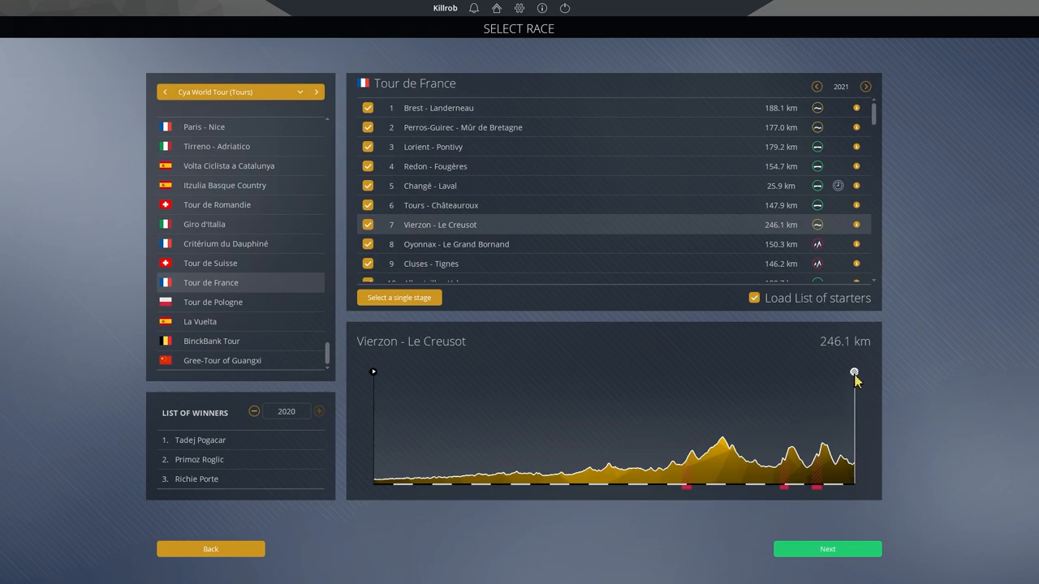
mouse_move(564, 218)
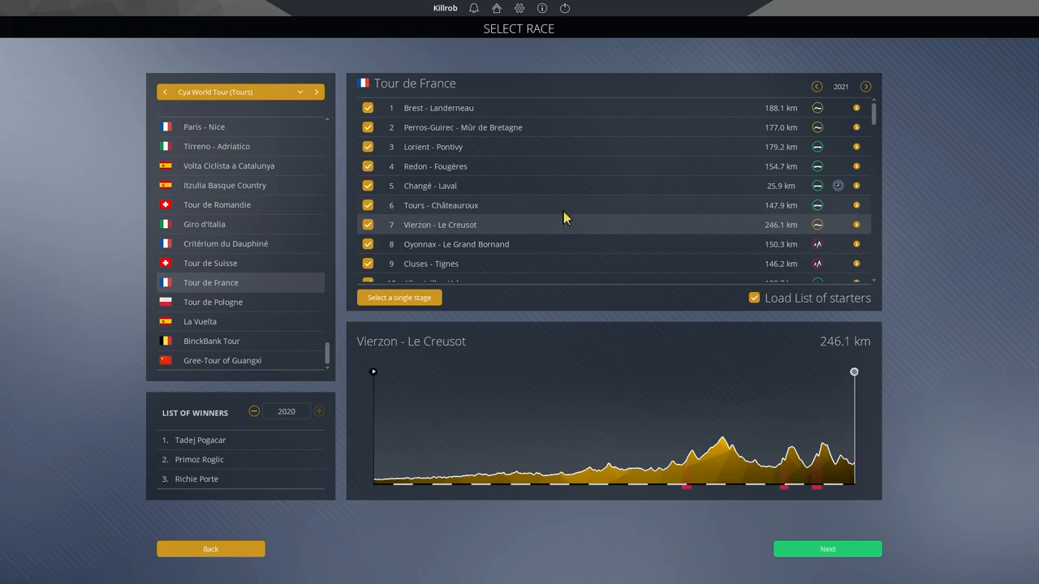
mouse_move(670, 279)
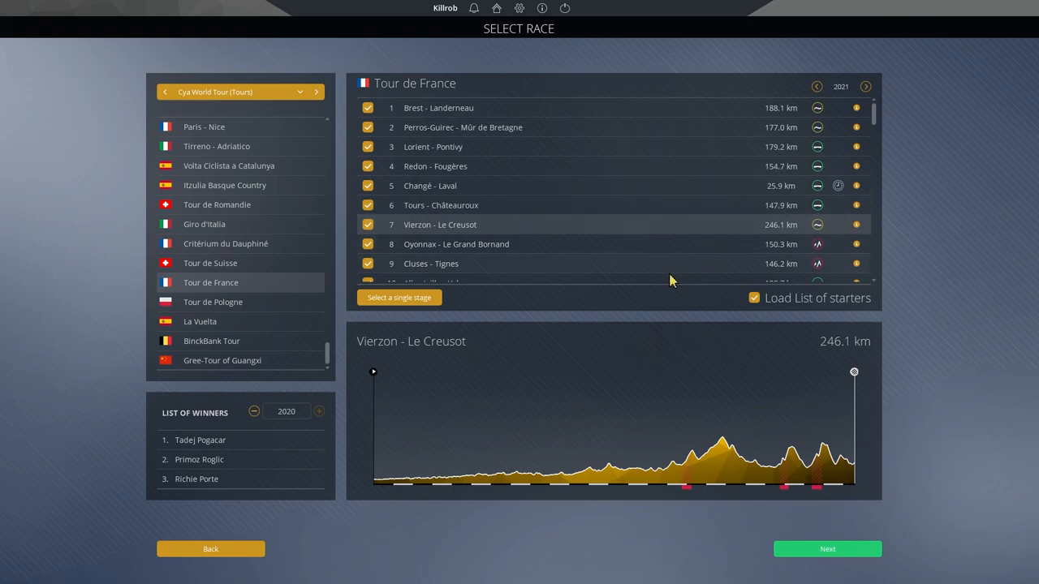
Step: Show the profile of stage 8, Oyonnax - Le Grand Bornand (150.3 km)
click(455, 243)
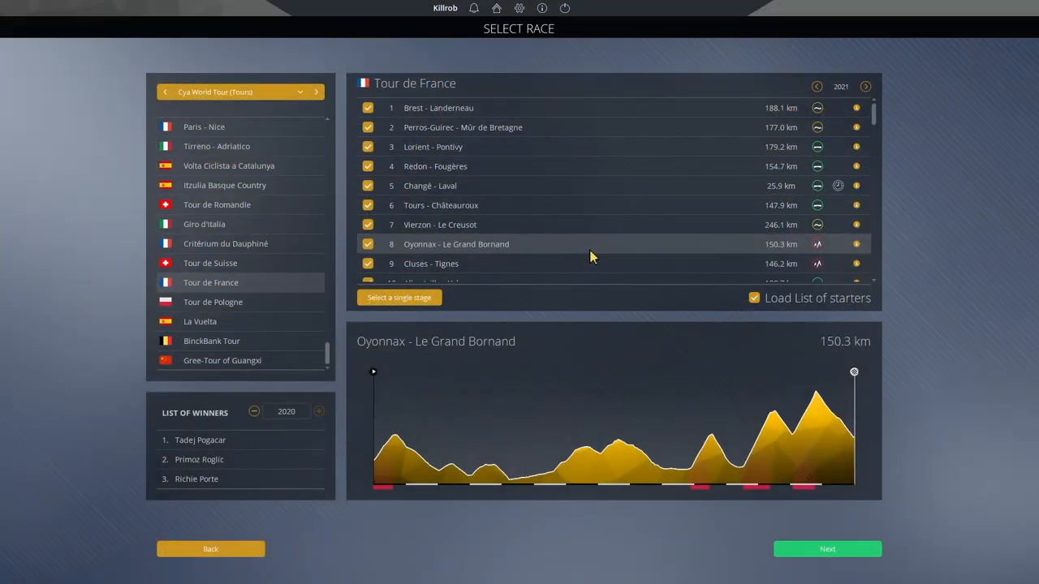
mouse_move(655, 300)
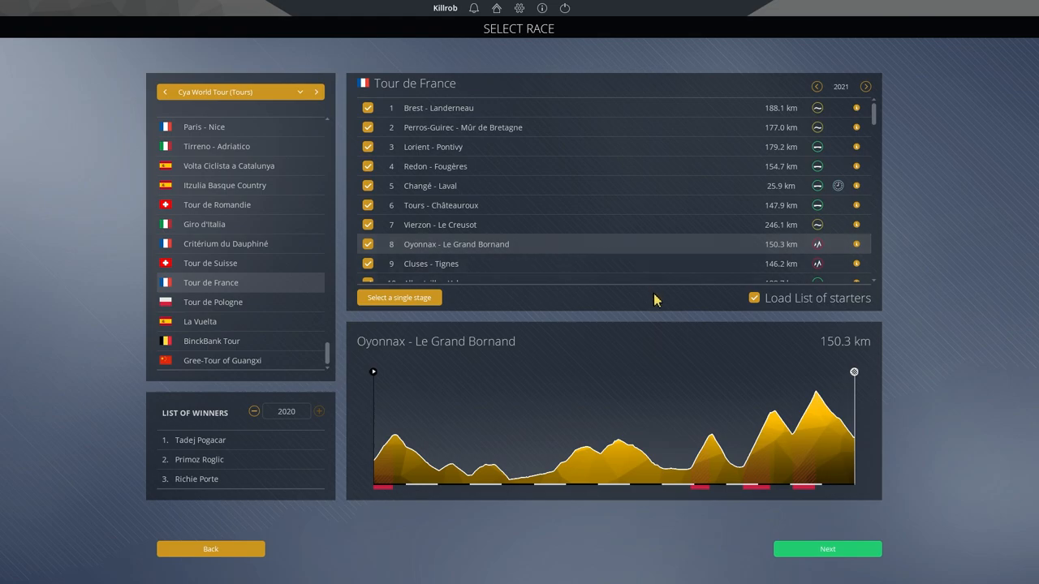
mouse_move(715, 361)
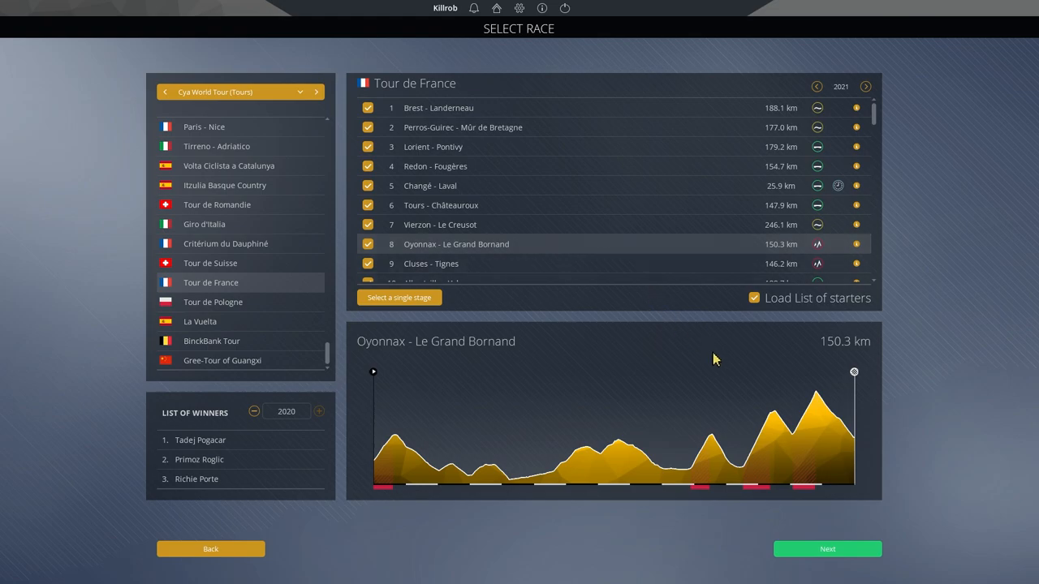
mouse_move(739, 401)
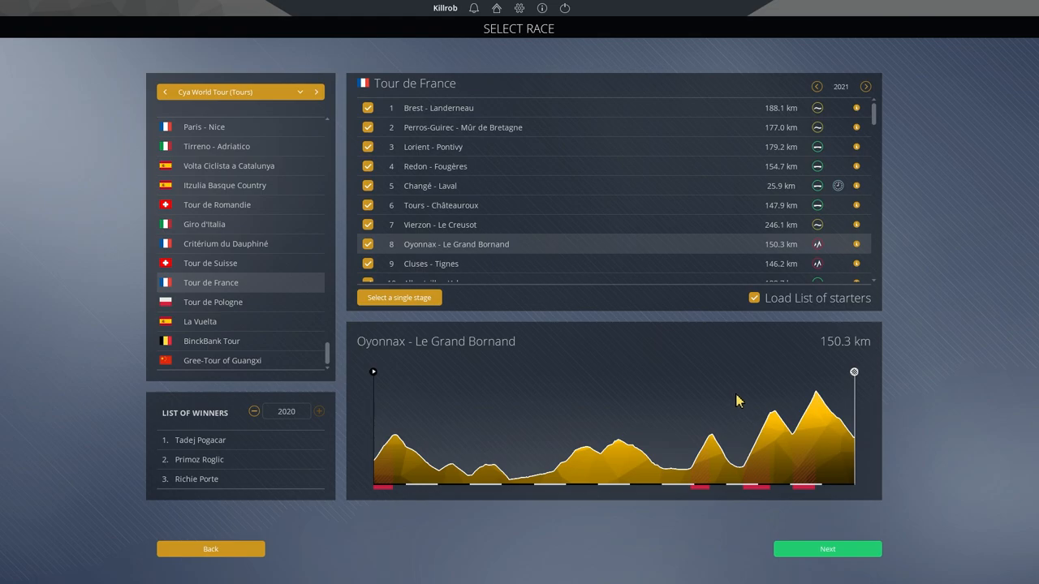
mouse_move(734, 409)
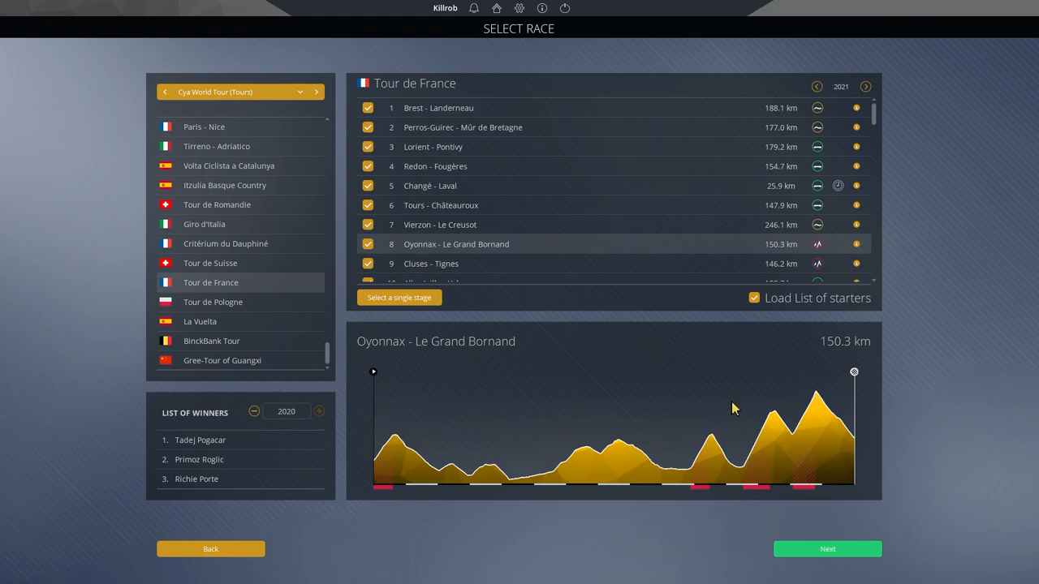
mouse_move(727, 404)
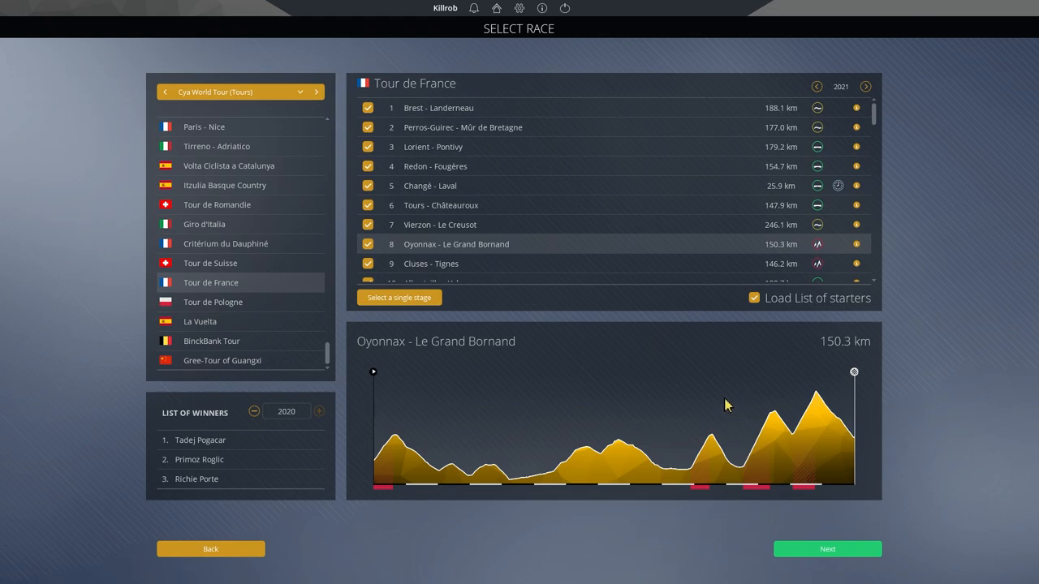
mouse_move(730, 409)
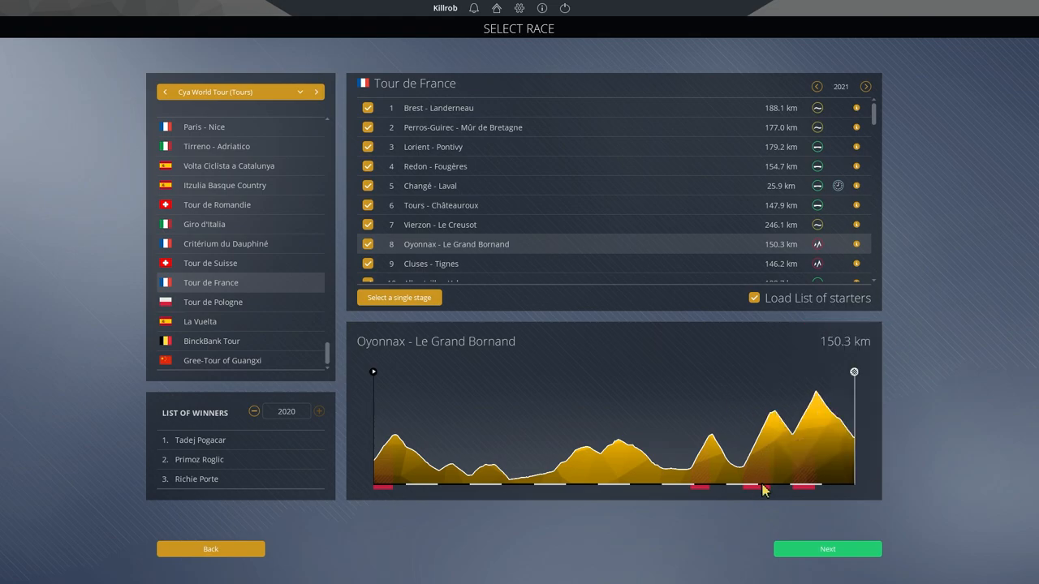
mouse_move(761, 487)
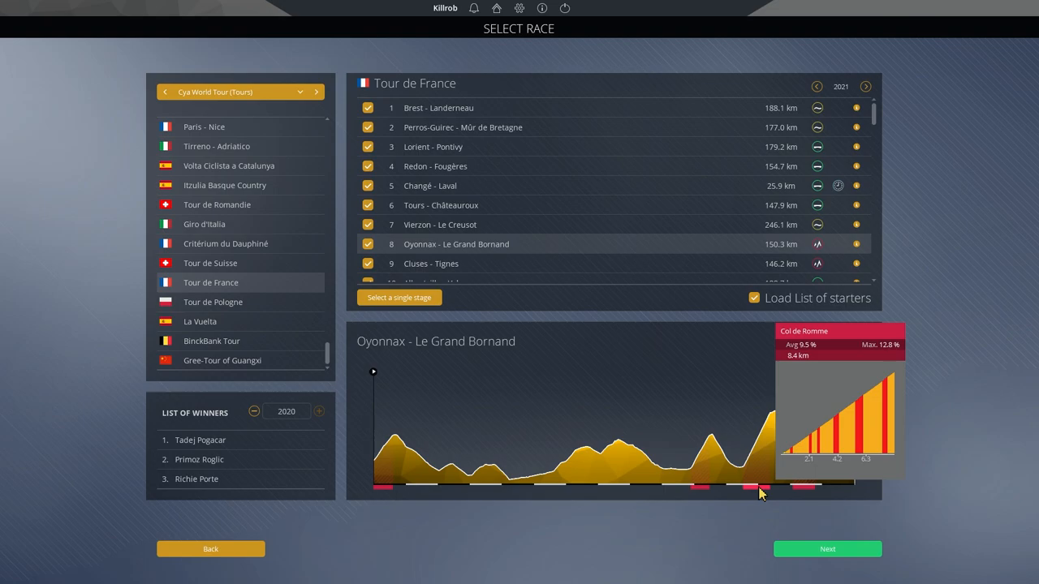
mouse_move(769, 495)
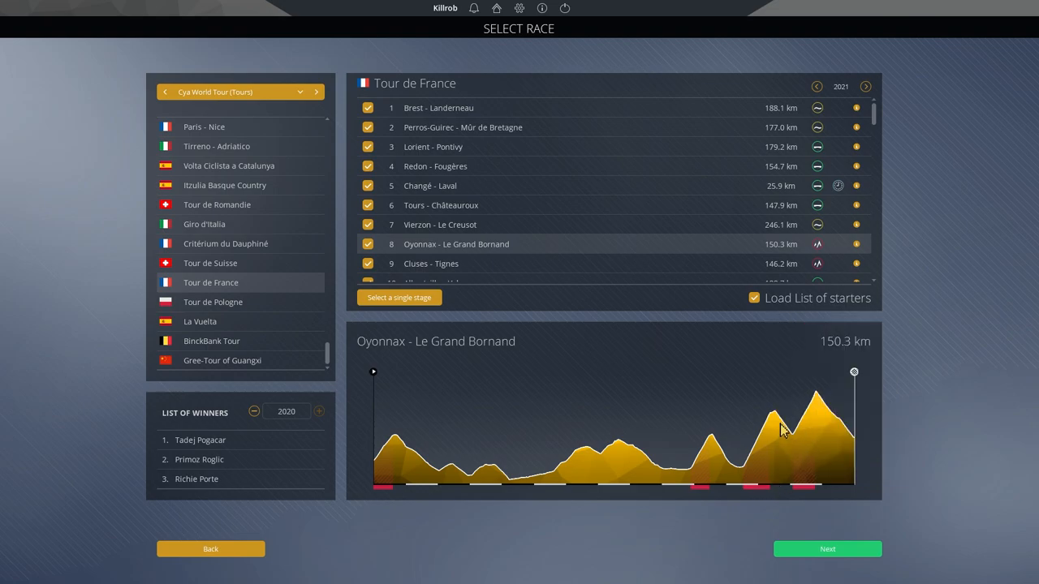
mouse_move(854, 419)
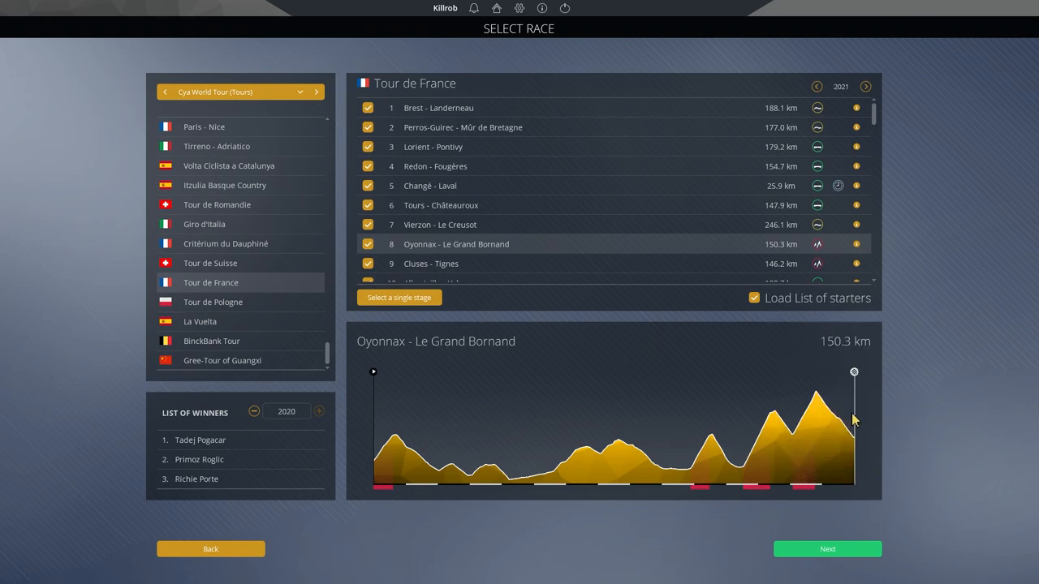
mouse_move(776, 422)
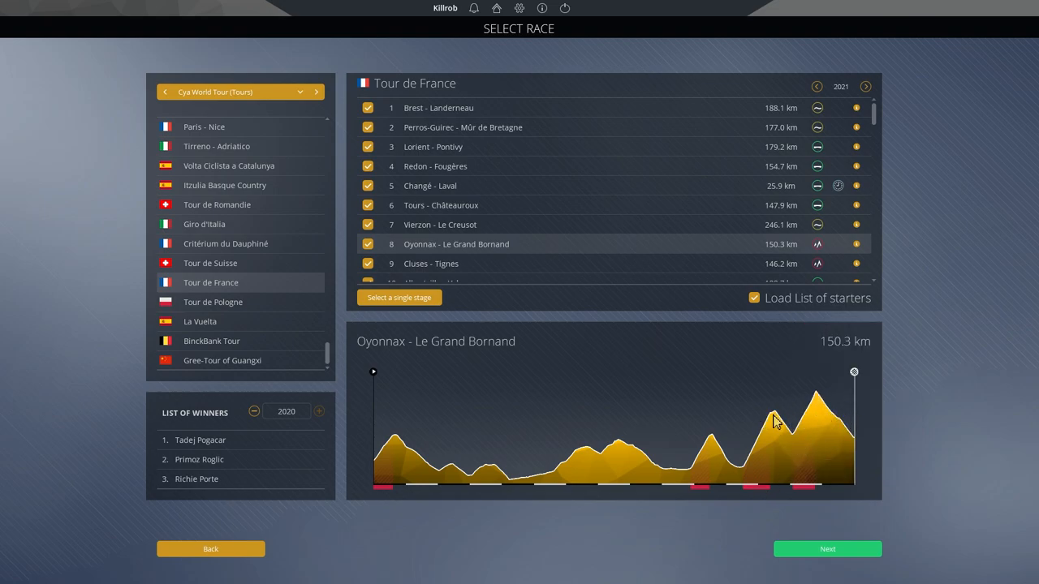
mouse_move(782, 479)
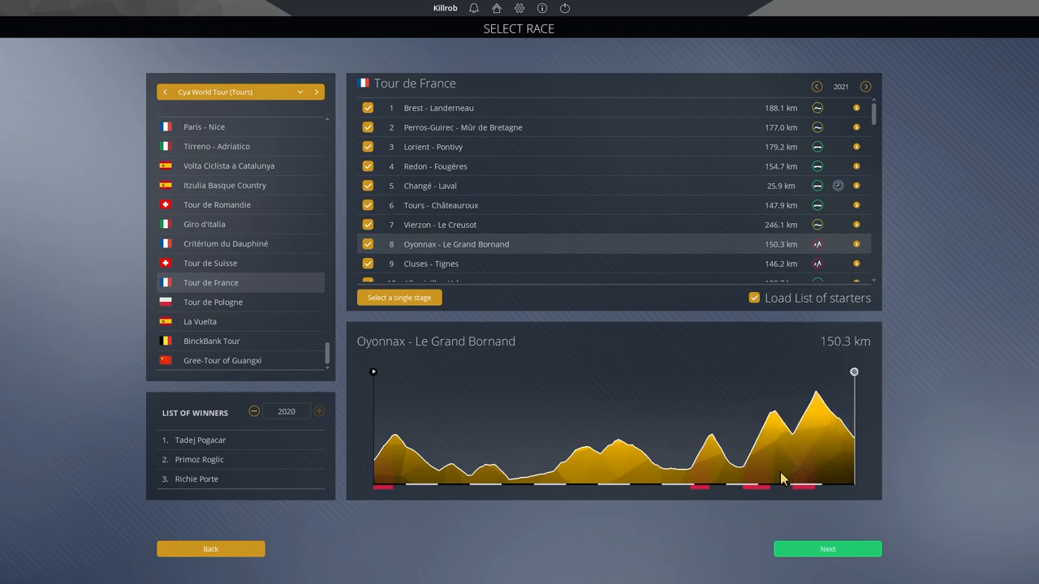
mouse_move(756, 485)
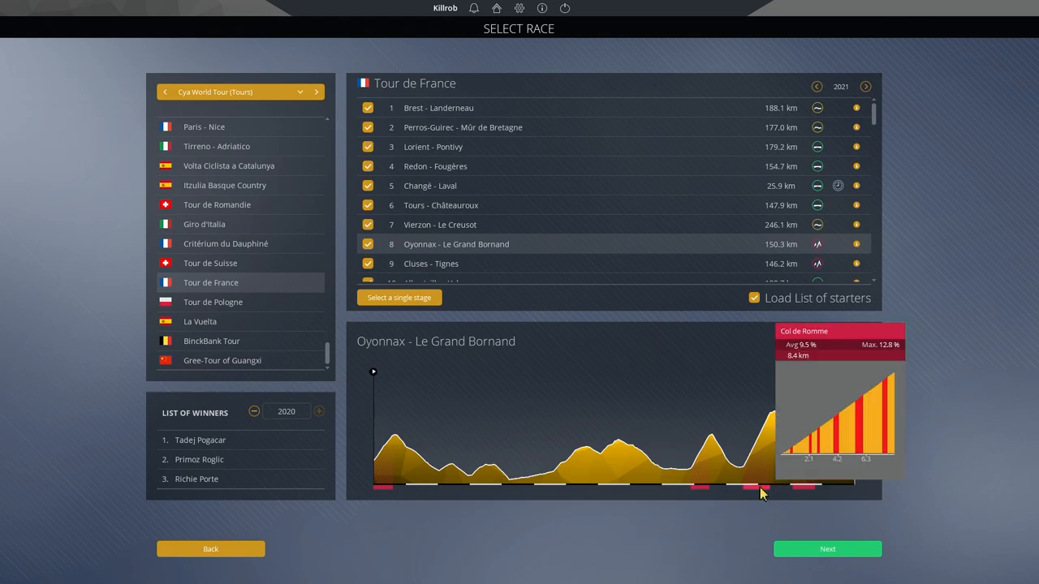
mouse_move(763, 489)
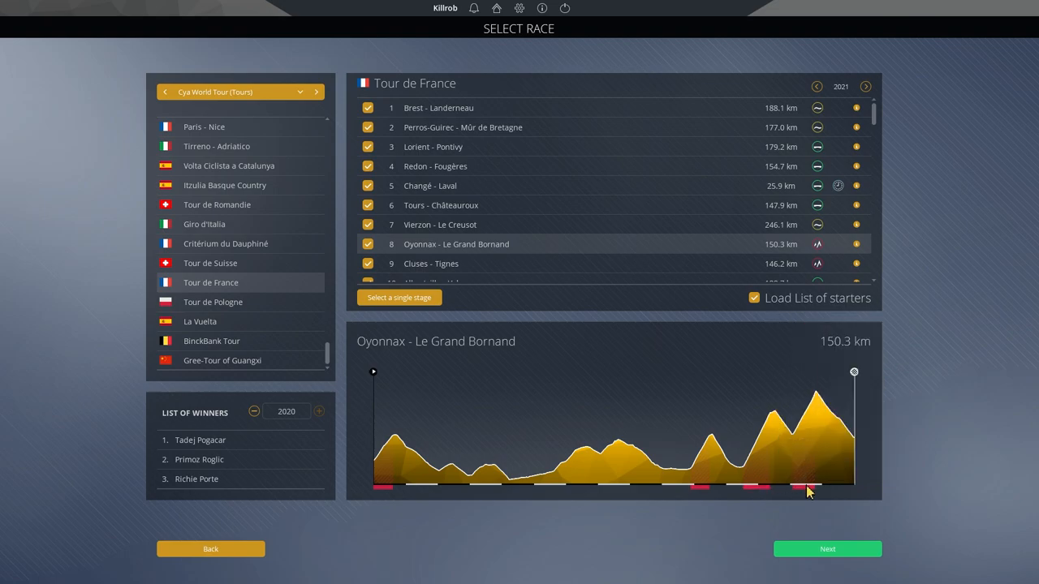
mouse_move(805, 491)
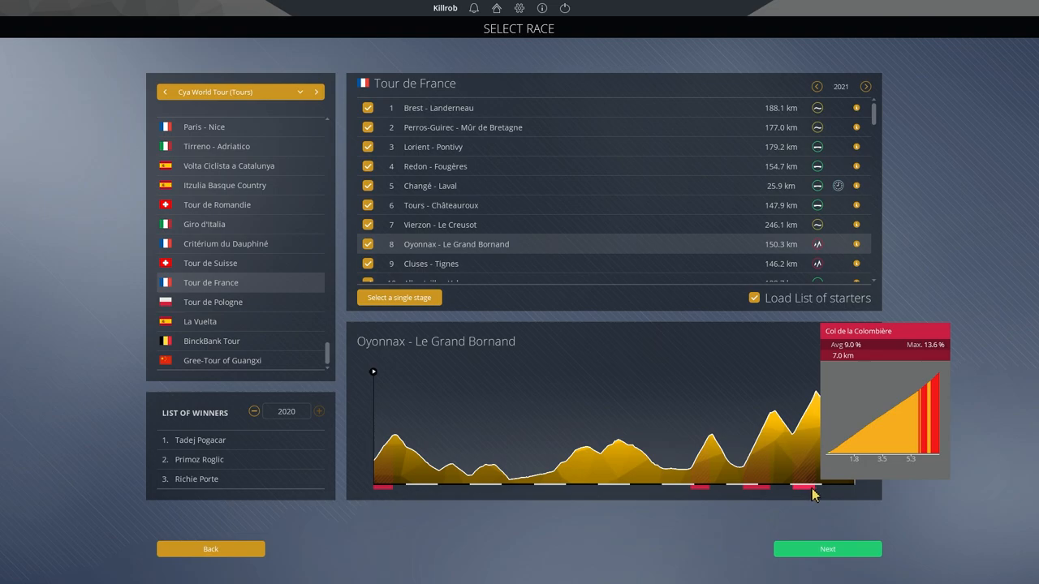
mouse_move(811, 493)
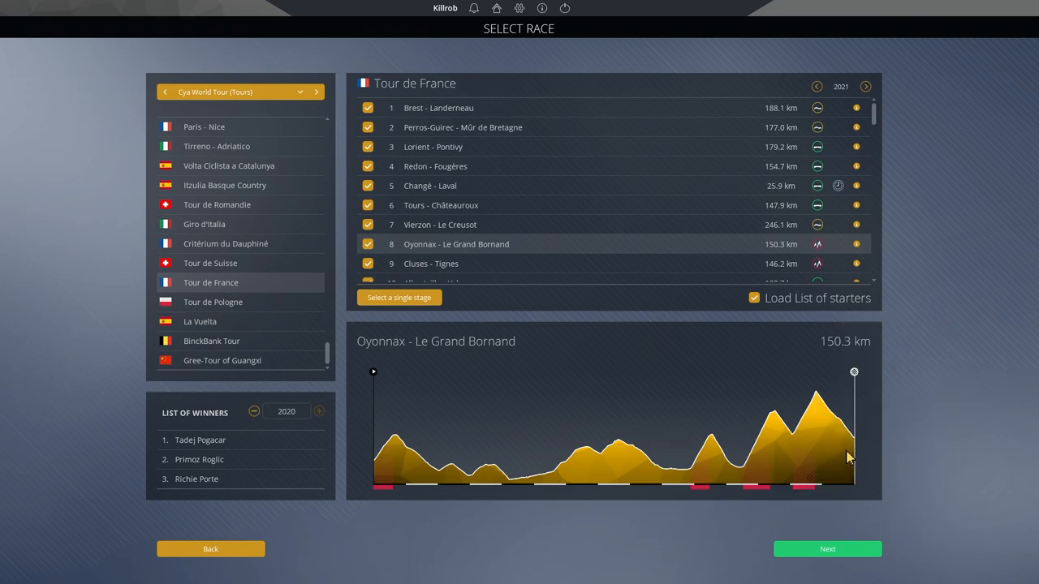
mouse_move(831, 409)
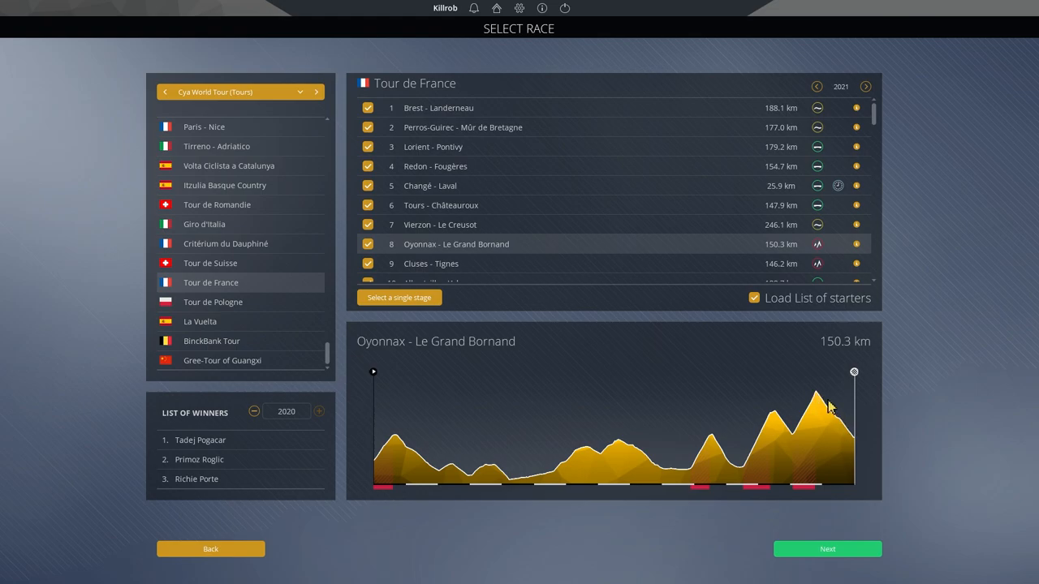
mouse_move(852, 386)
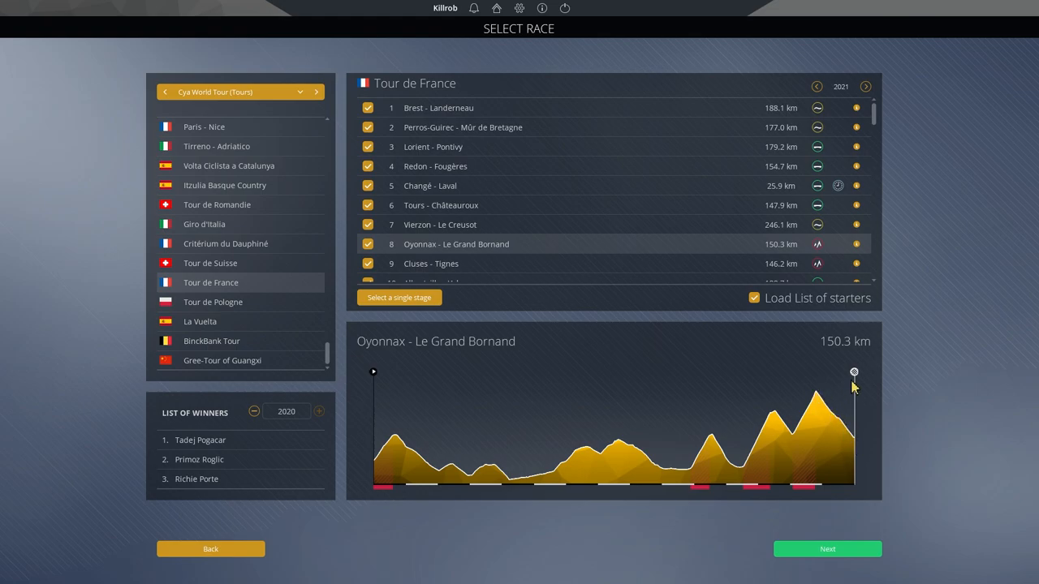
mouse_move(819, 487)
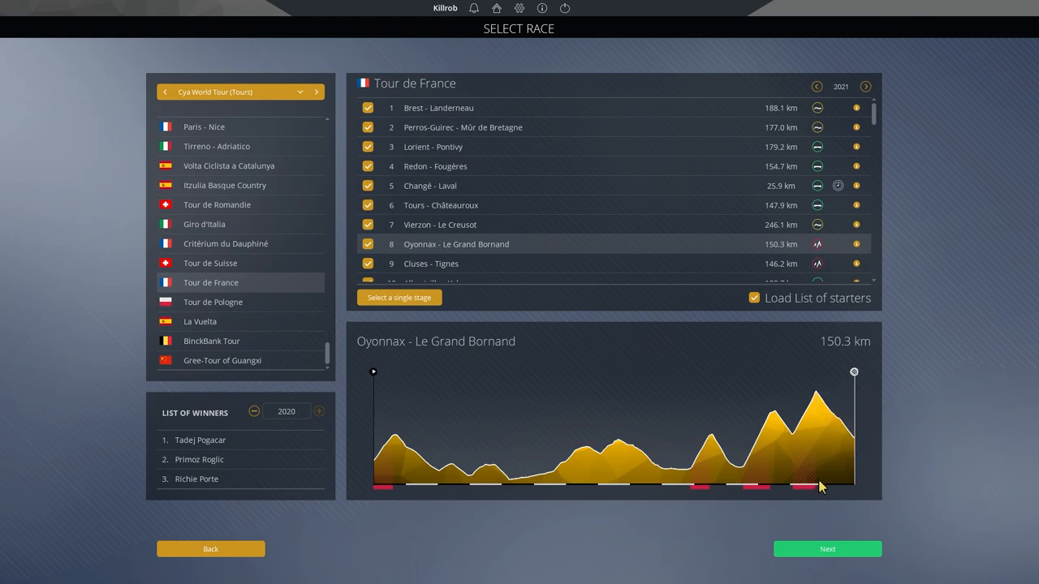
mouse_move(848, 445)
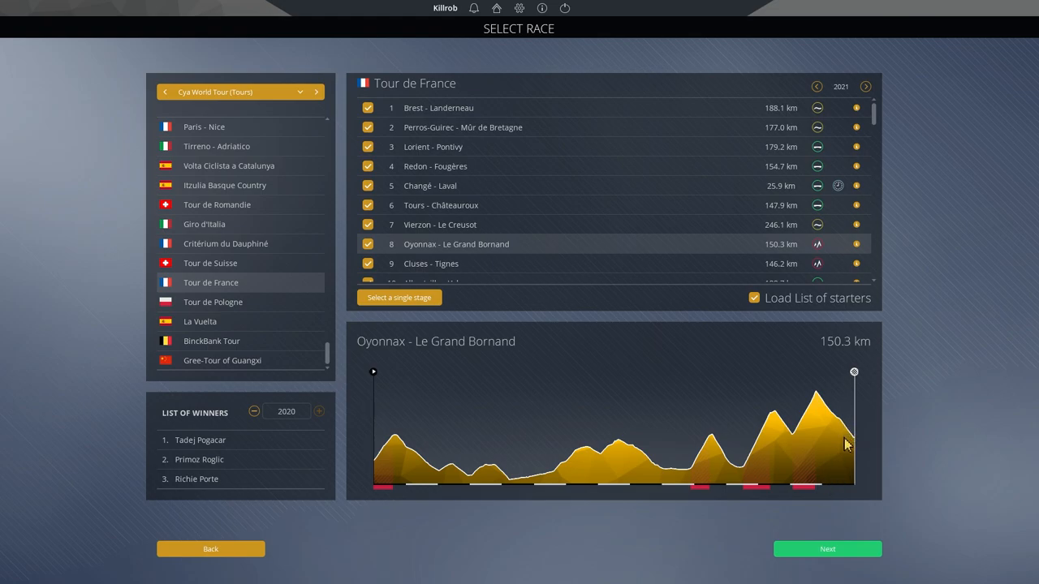
mouse_move(845, 435)
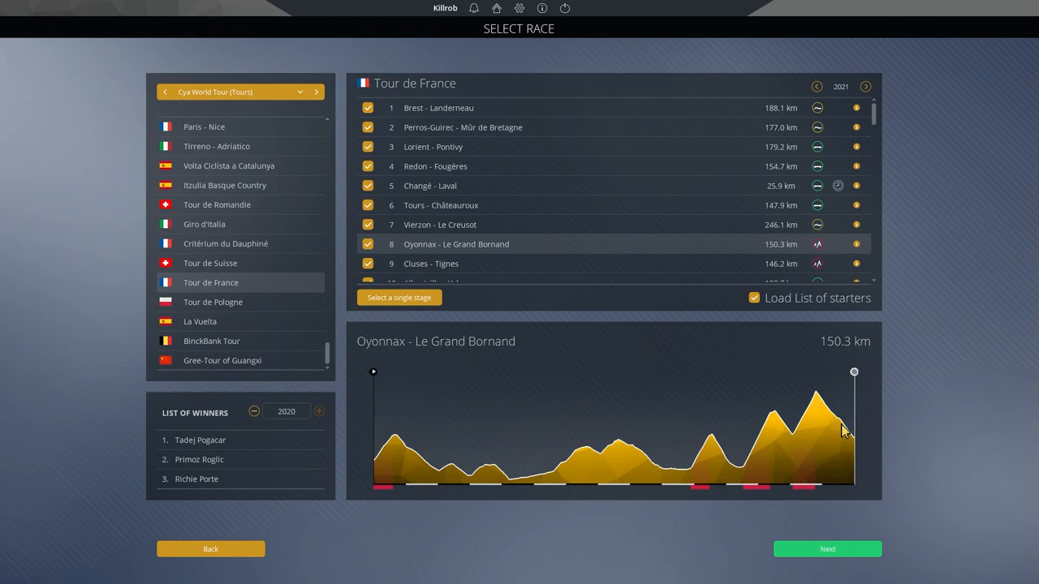
mouse_move(831, 435)
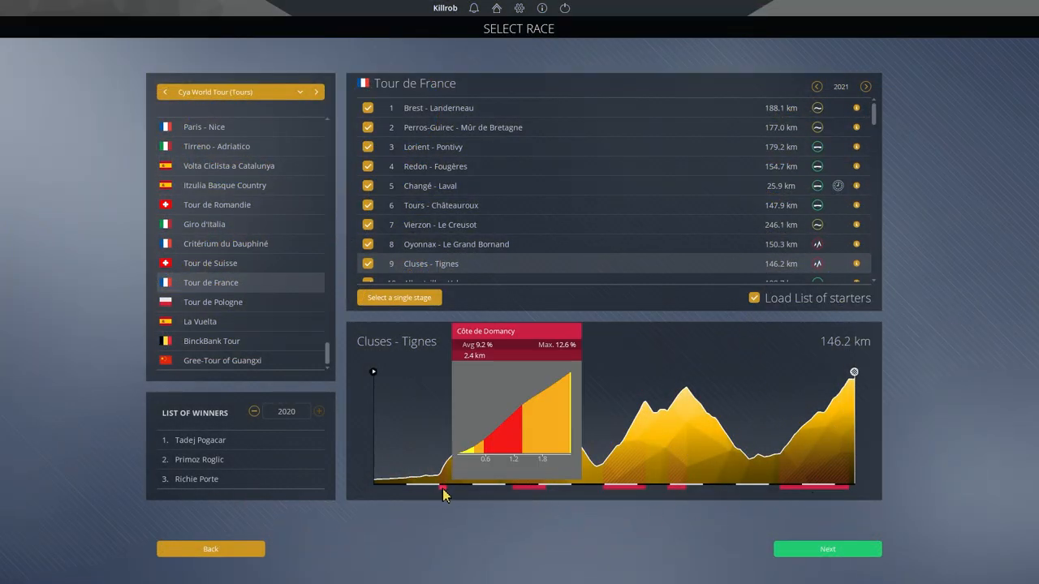
mouse_move(608, 513)
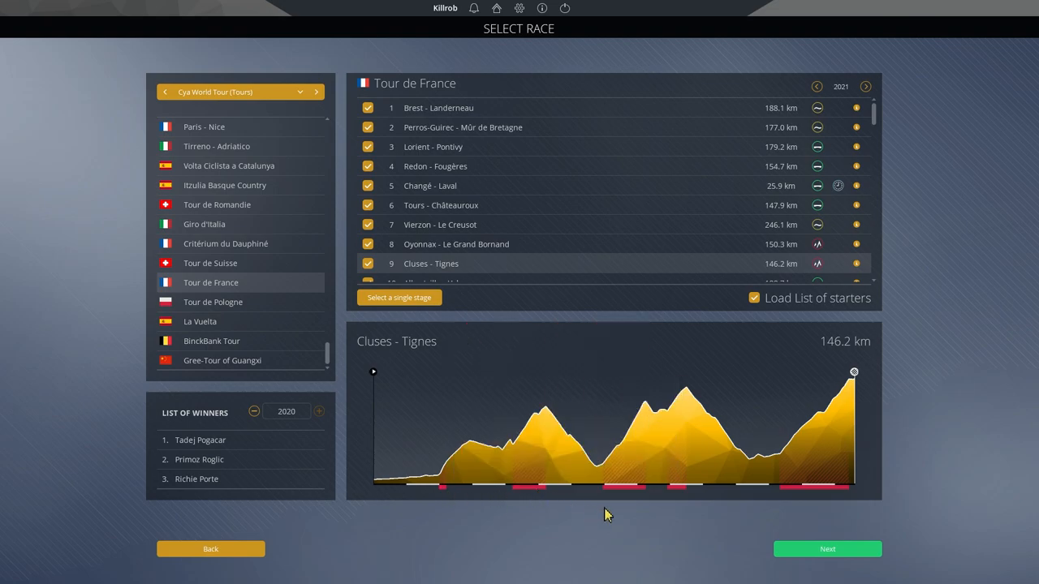
mouse_move(679, 491)
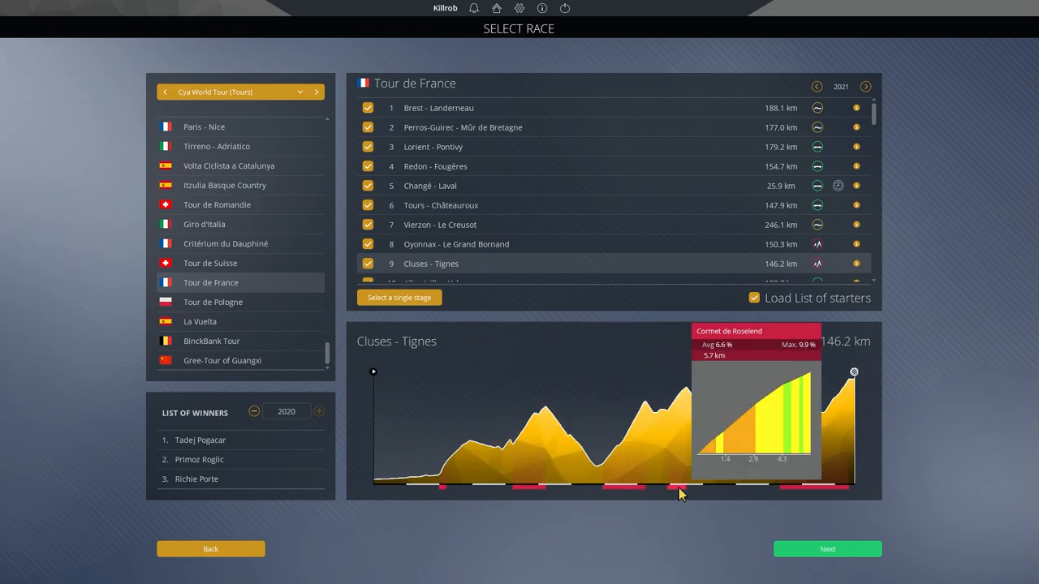
mouse_move(815, 487)
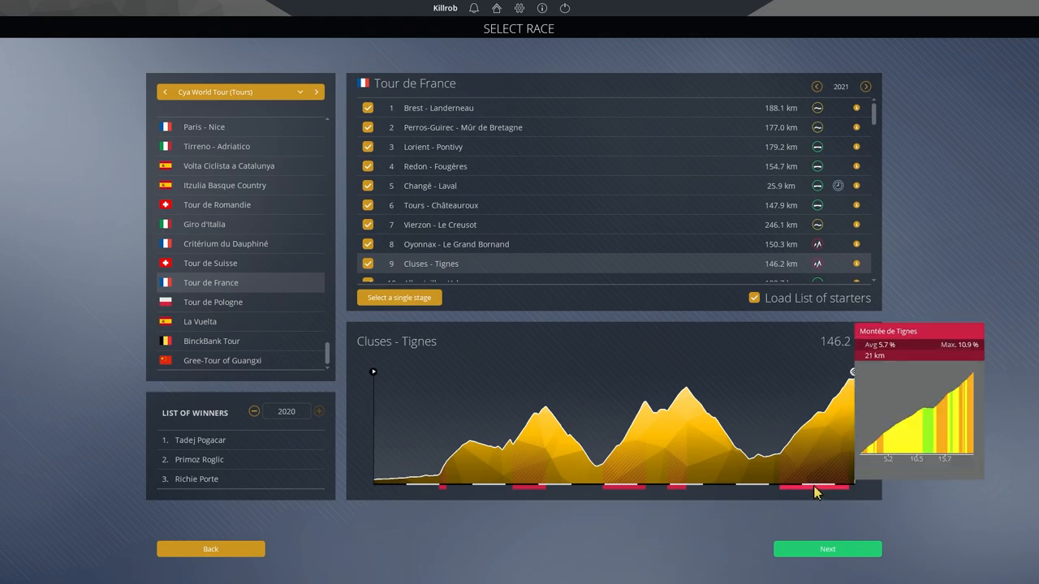
mouse_move(851, 490)
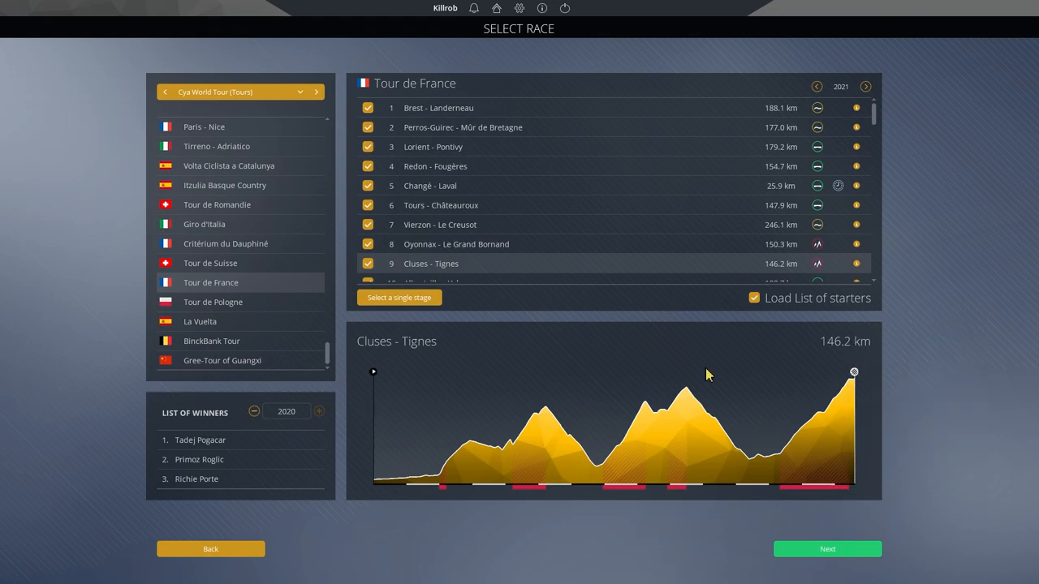
mouse_move(714, 380)
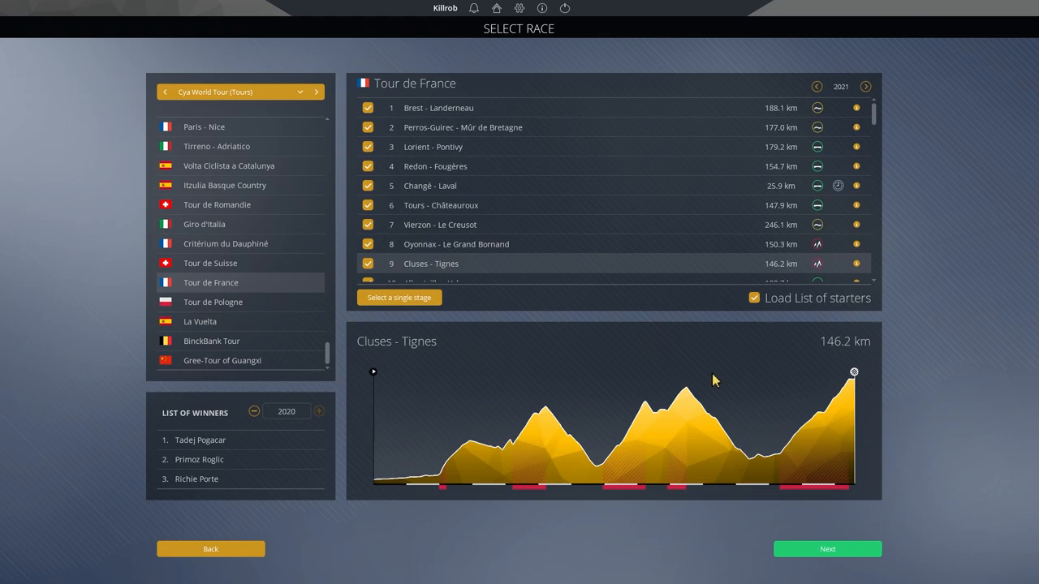
mouse_move(732, 389)
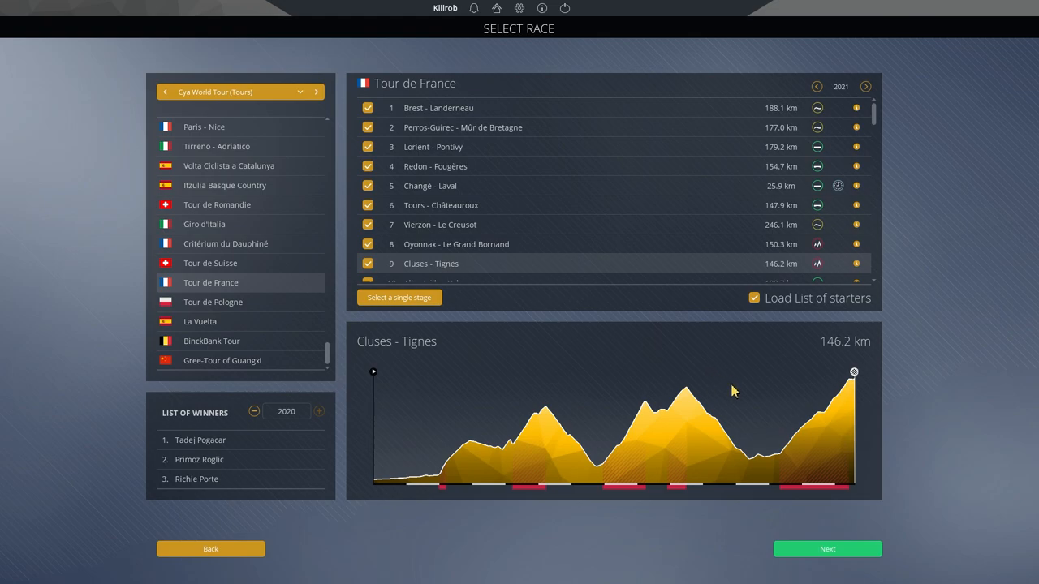
mouse_move(733, 387)
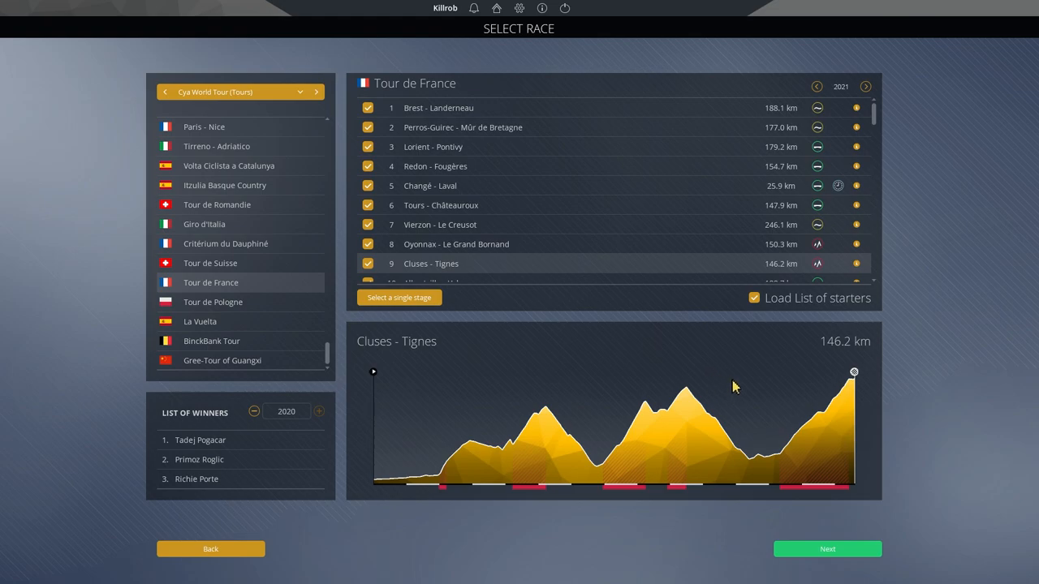
mouse_move(736, 399)
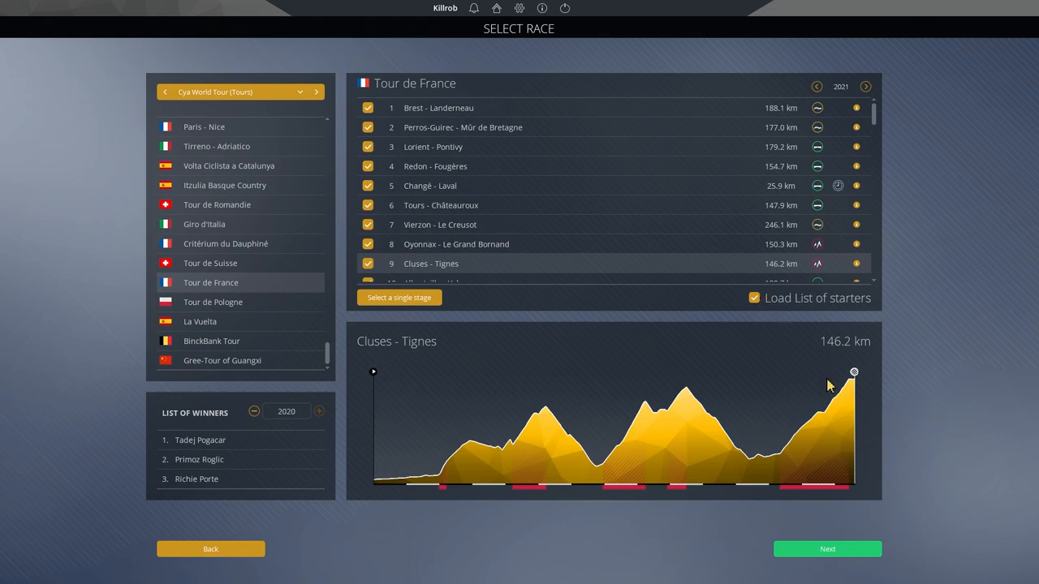
mouse_move(766, 328)
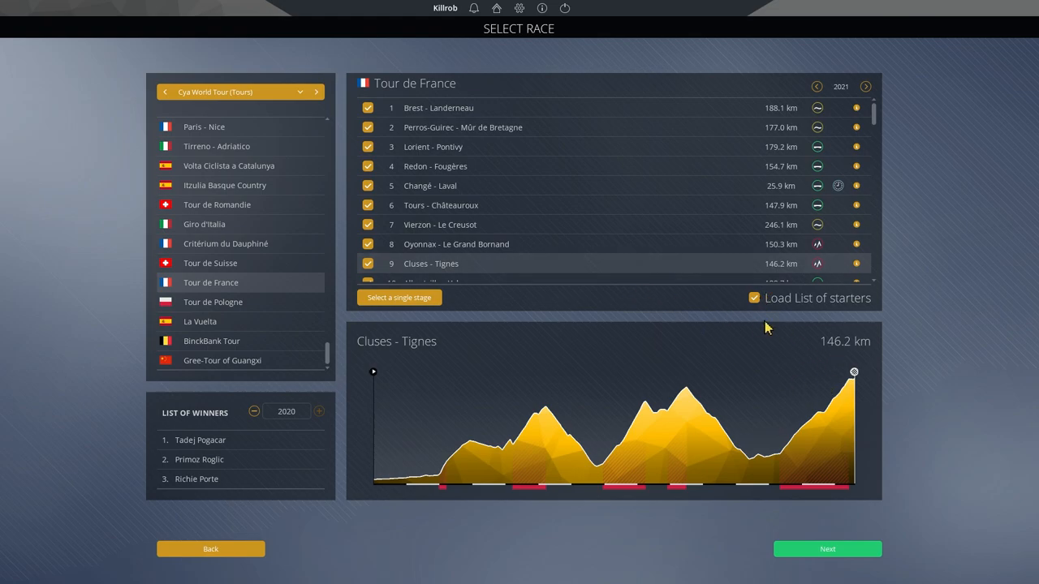
mouse_move(815, 487)
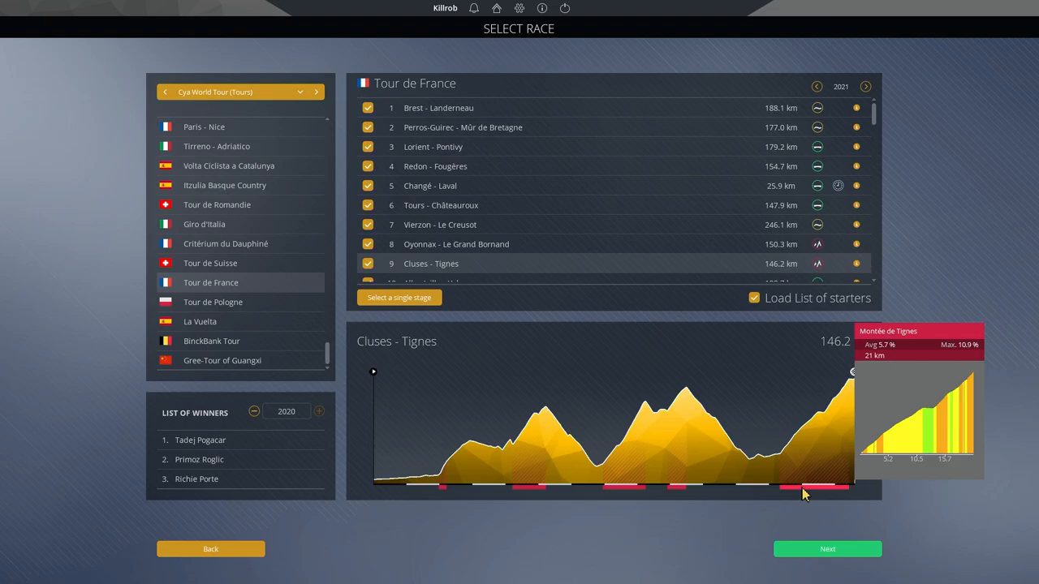
mouse_move(831, 495)
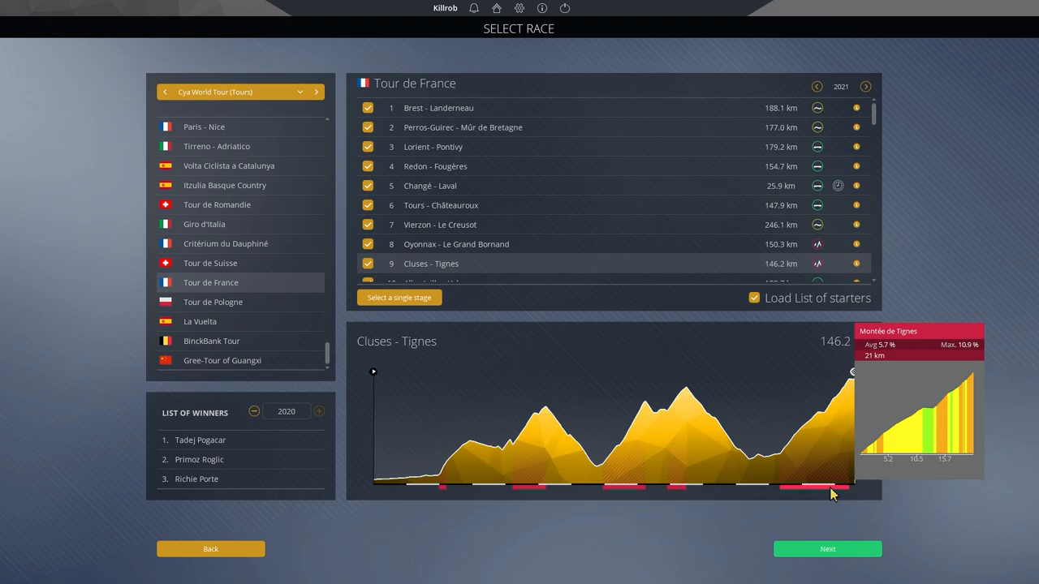
Step: Show the mostly flat profile of stage 10, Albertville - Valence (188.7 km)
click(828, 548)
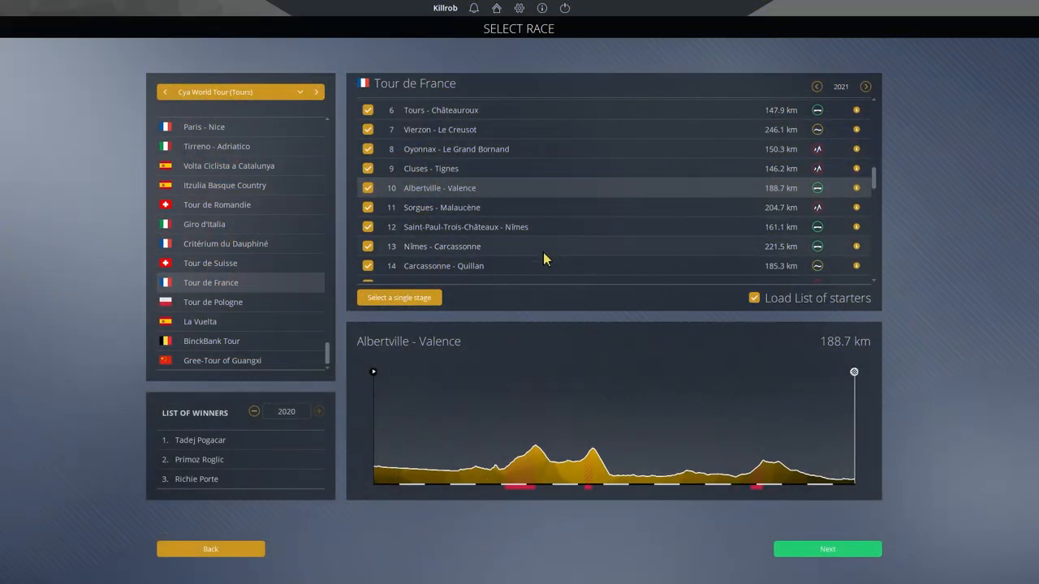
mouse_move(587, 484)
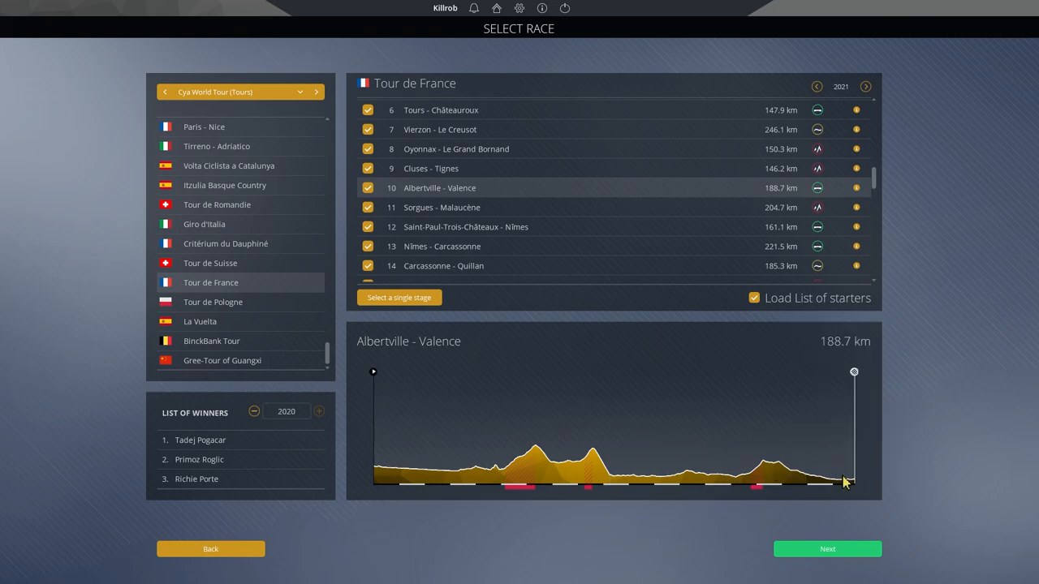
mouse_move(841, 416)
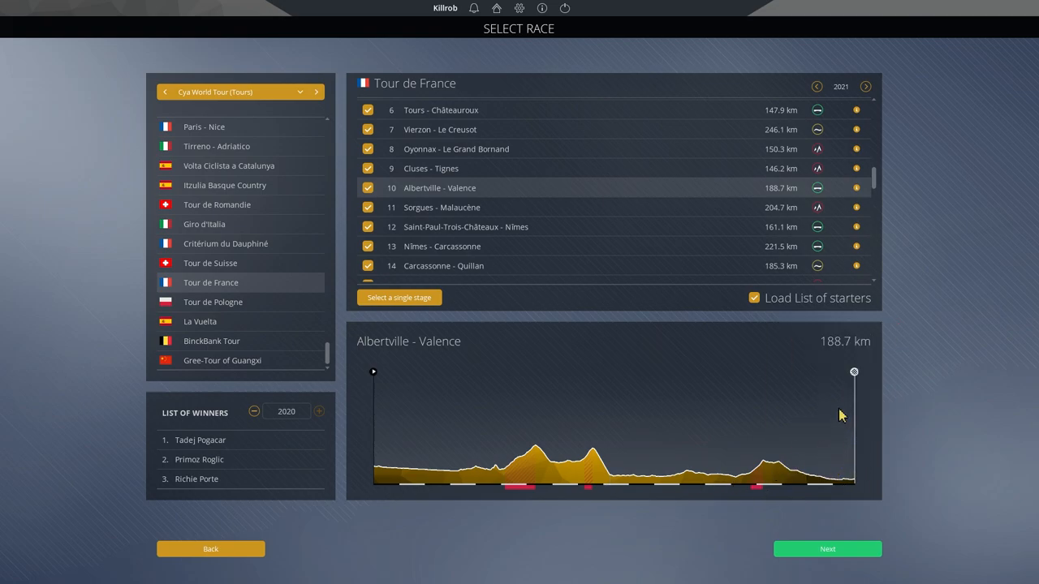
mouse_move(825, 398)
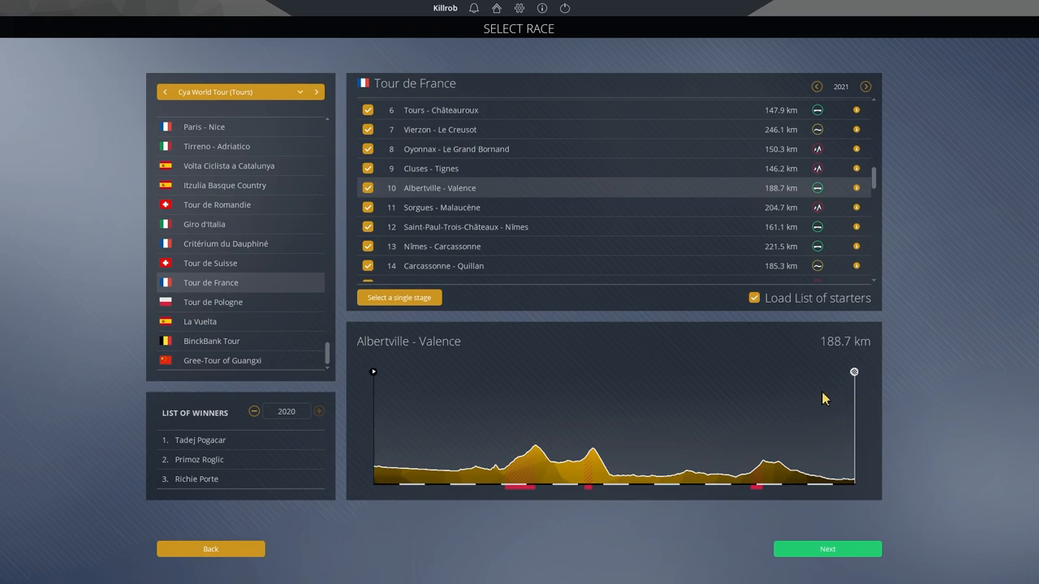
mouse_move(738, 345)
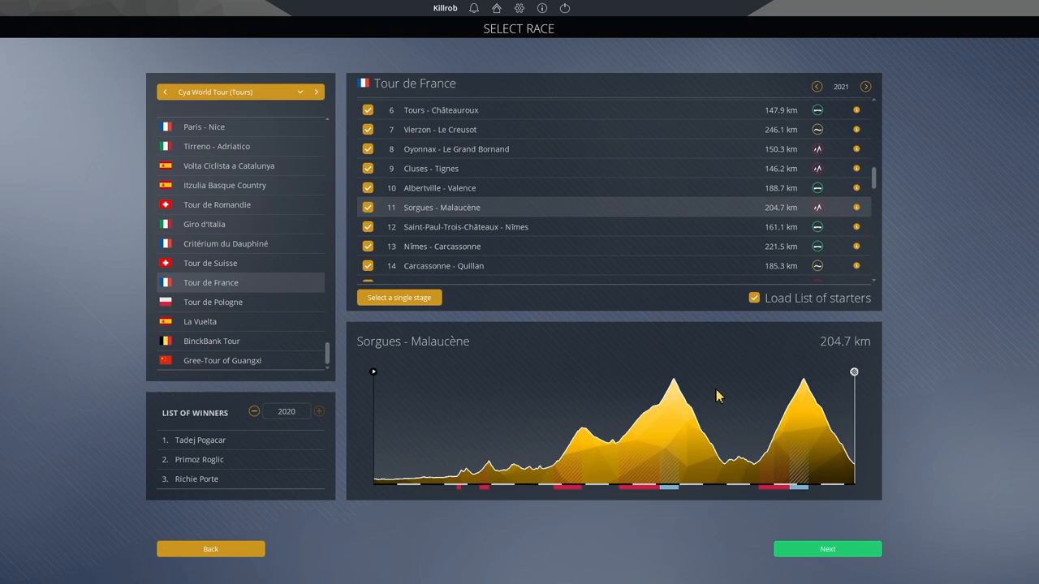
mouse_move(793, 462)
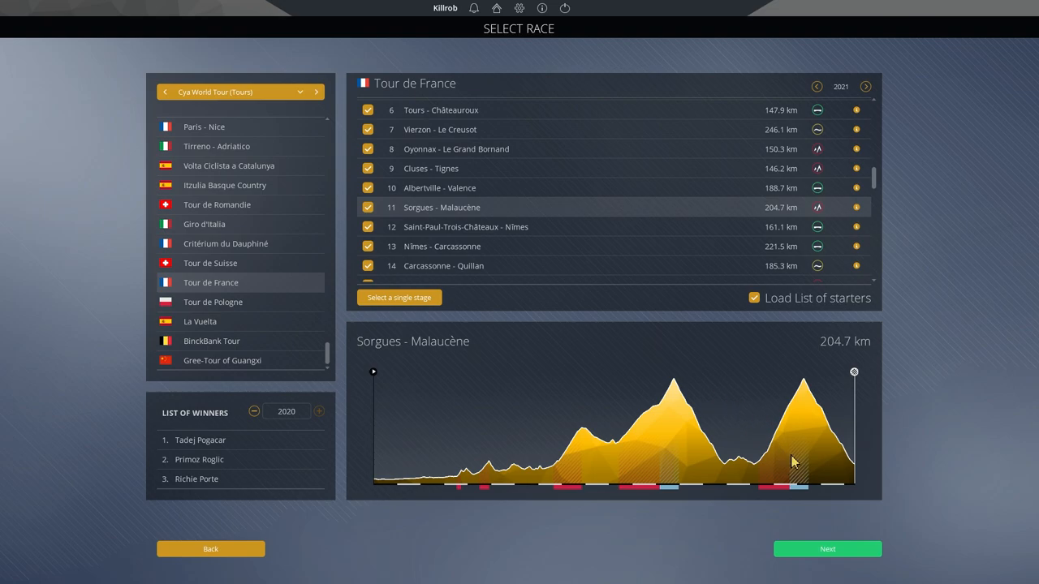
mouse_move(792, 495)
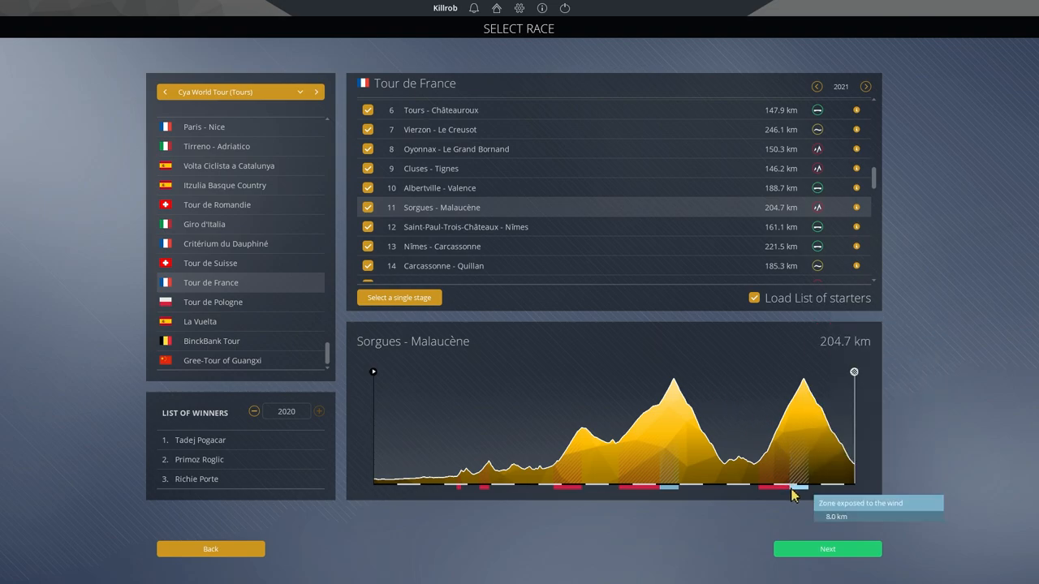
mouse_move(669, 491)
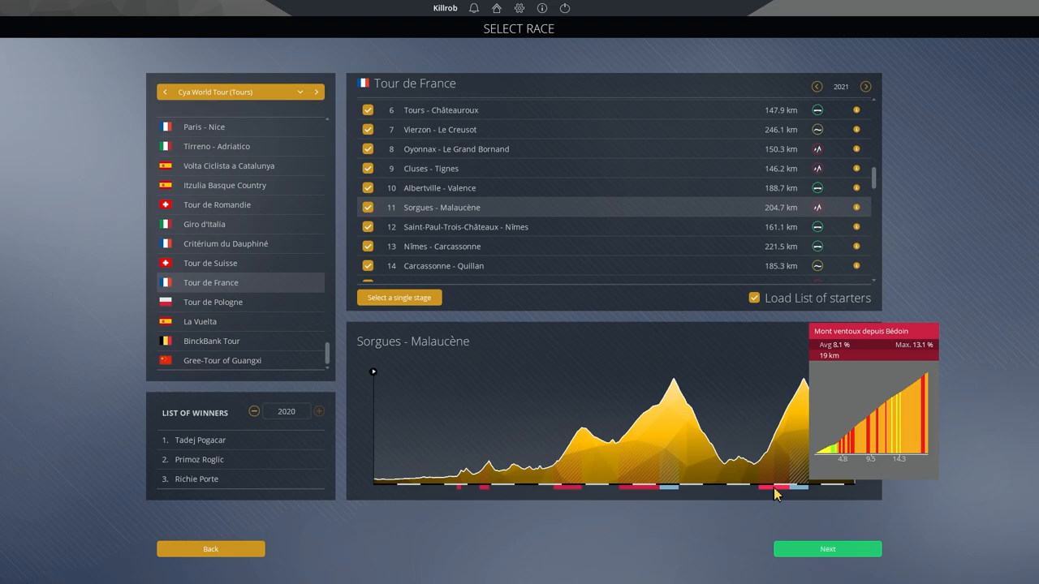
mouse_move(792, 474)
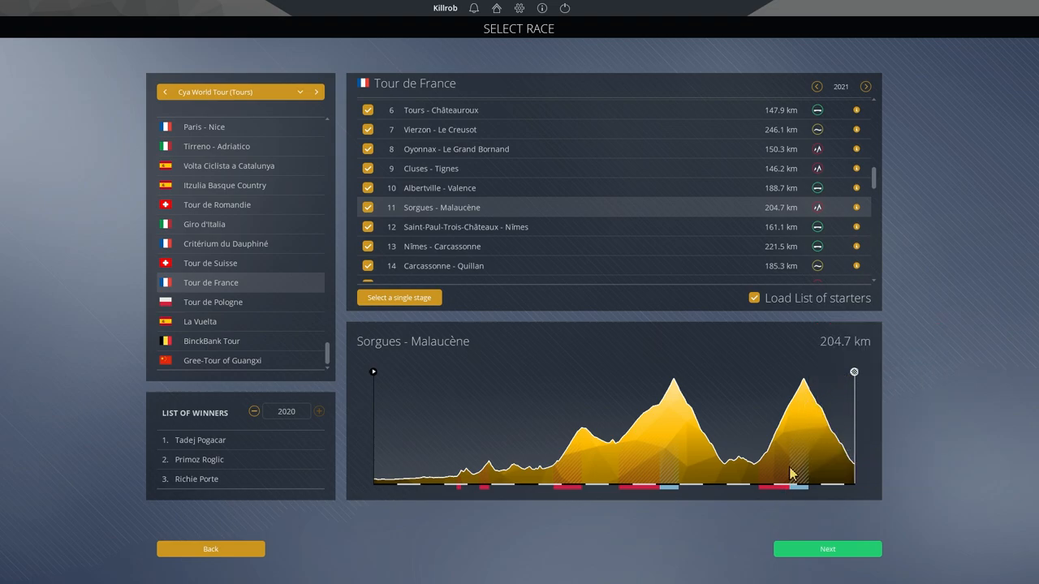
mouse_move(851, 372)
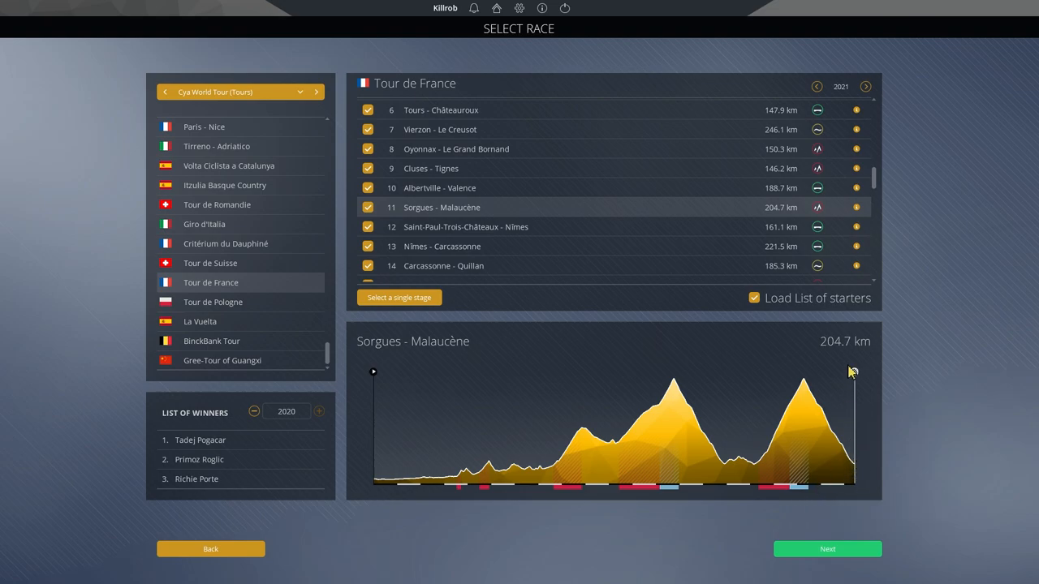
mouse_move(815, 383)
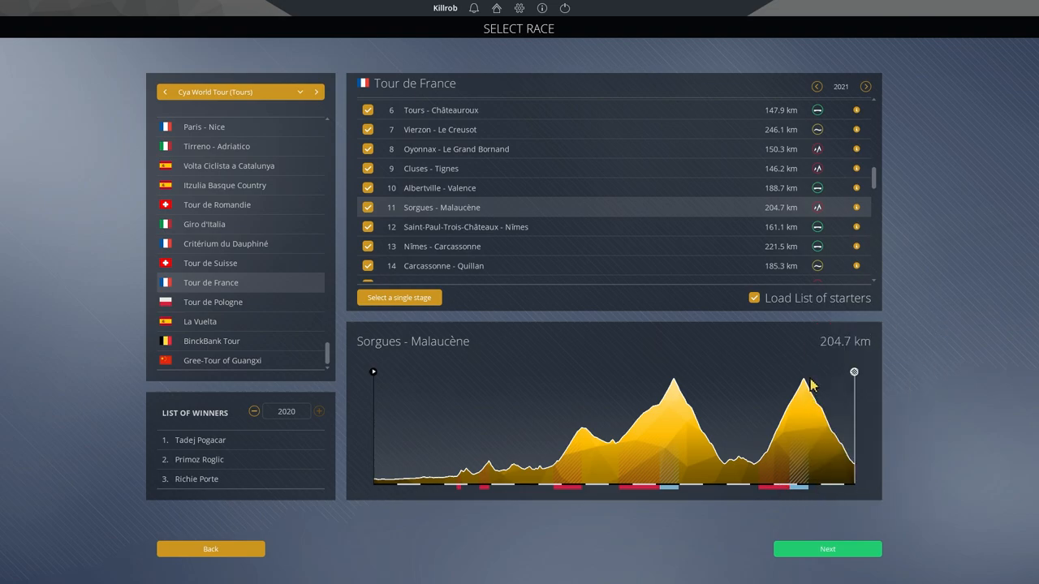
mouse_move(809, 396)
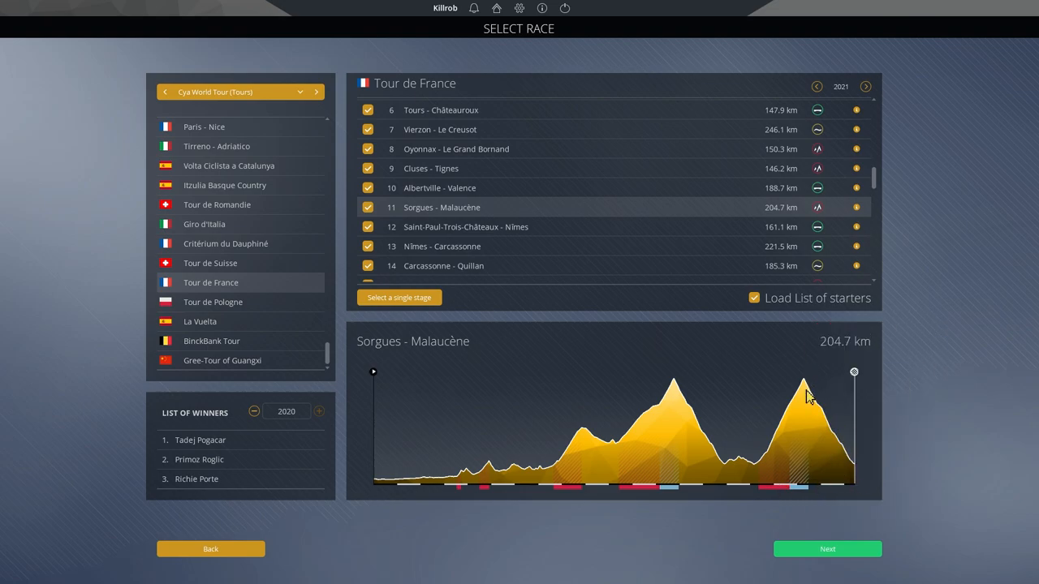
mouse_move(808, 395)
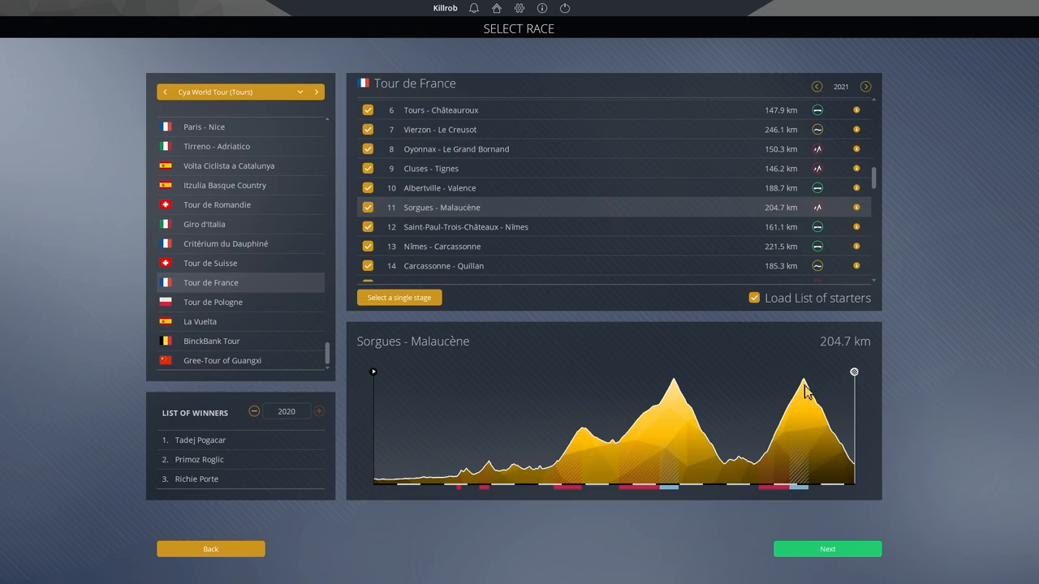
mouse_move(845, 461)
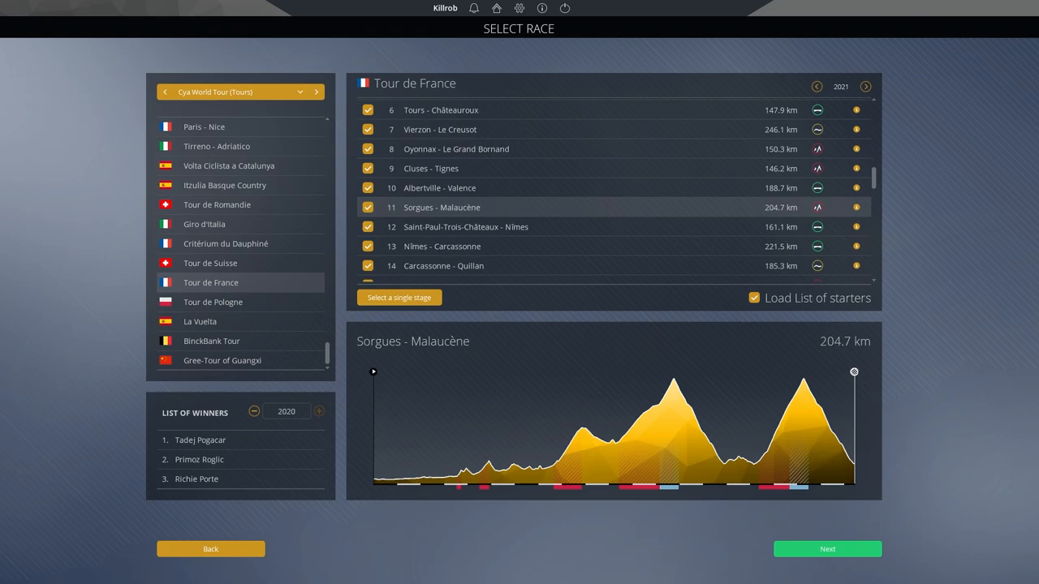
Step: Show the flat profile of stage 12, Saint-Paul-Trois-Châteaux - Nîmes (161.1 km)
click(828, 549)
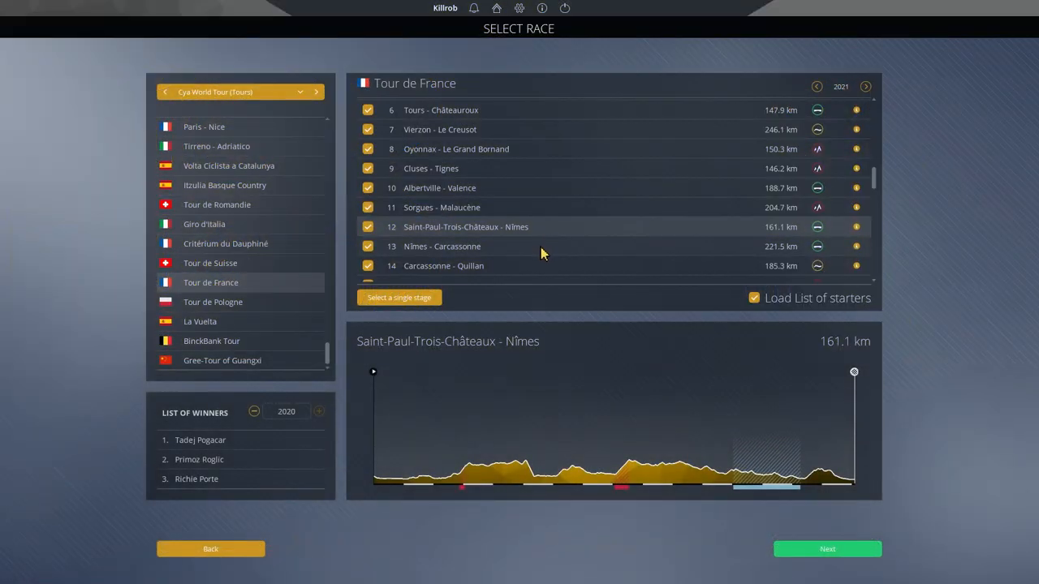
click(442, 247)
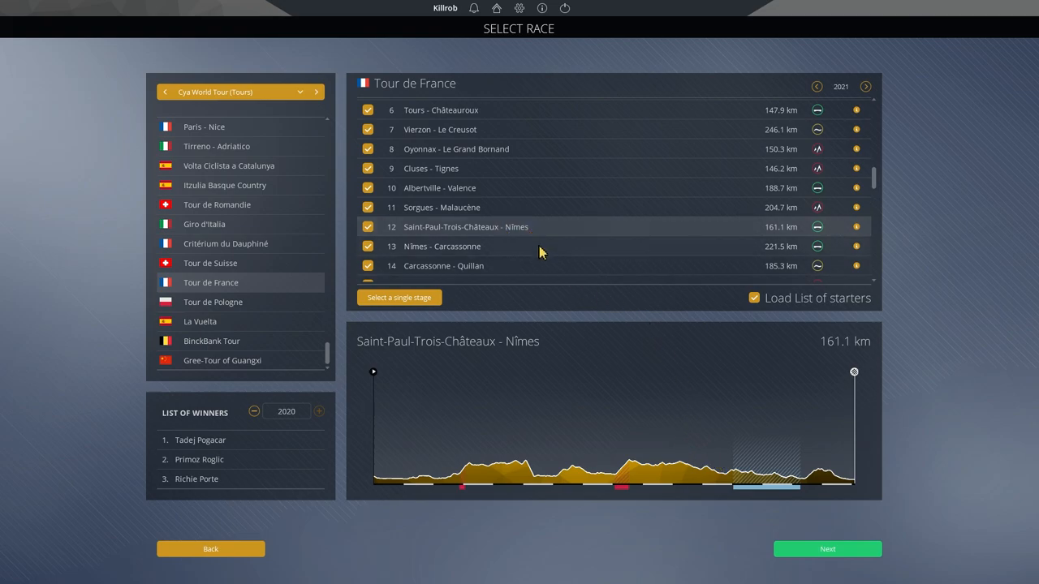
click(442, 246)
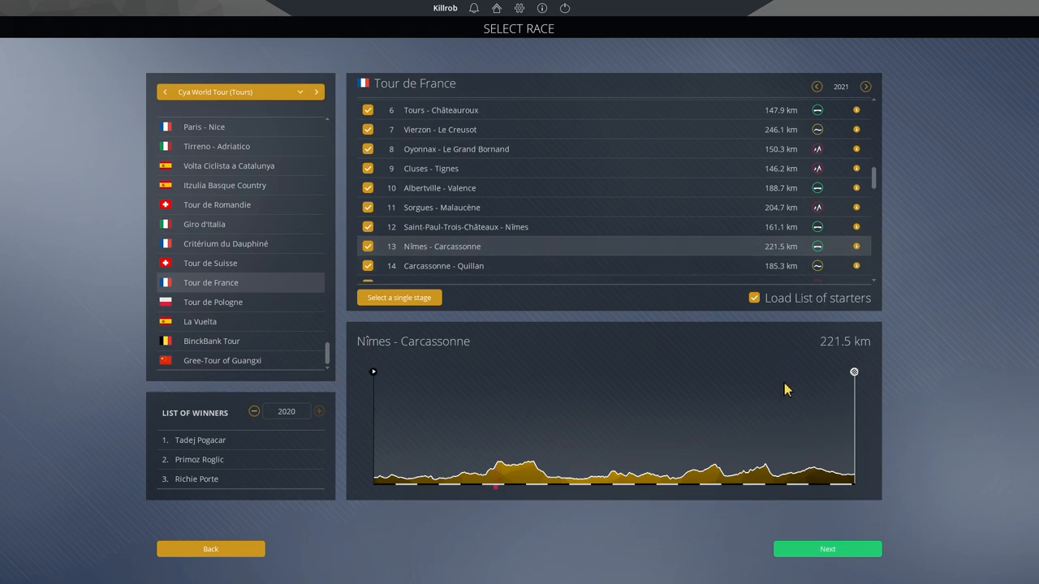
mouse_move(786, 500)
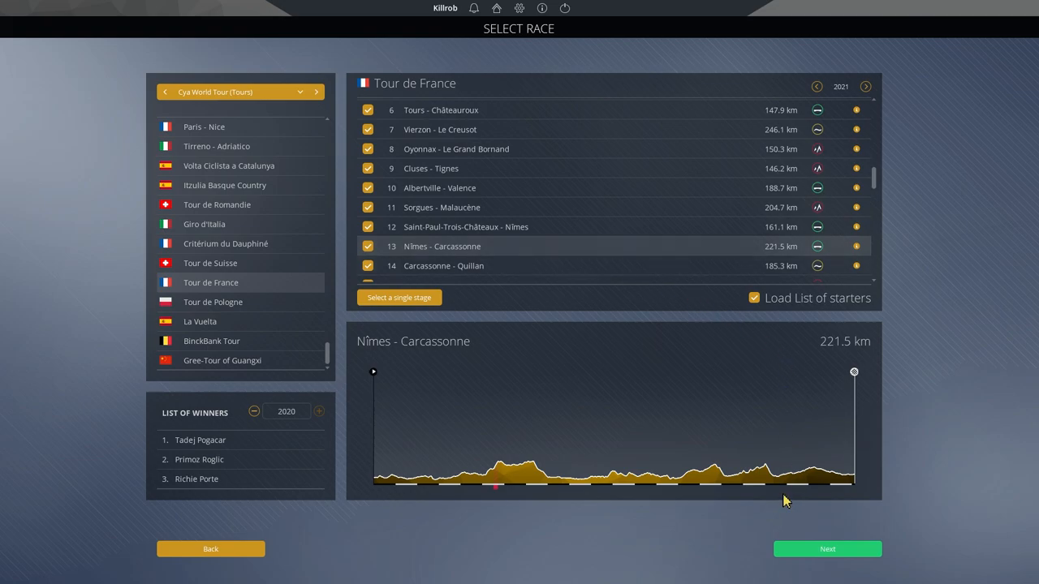
mouse_move(784, 497)
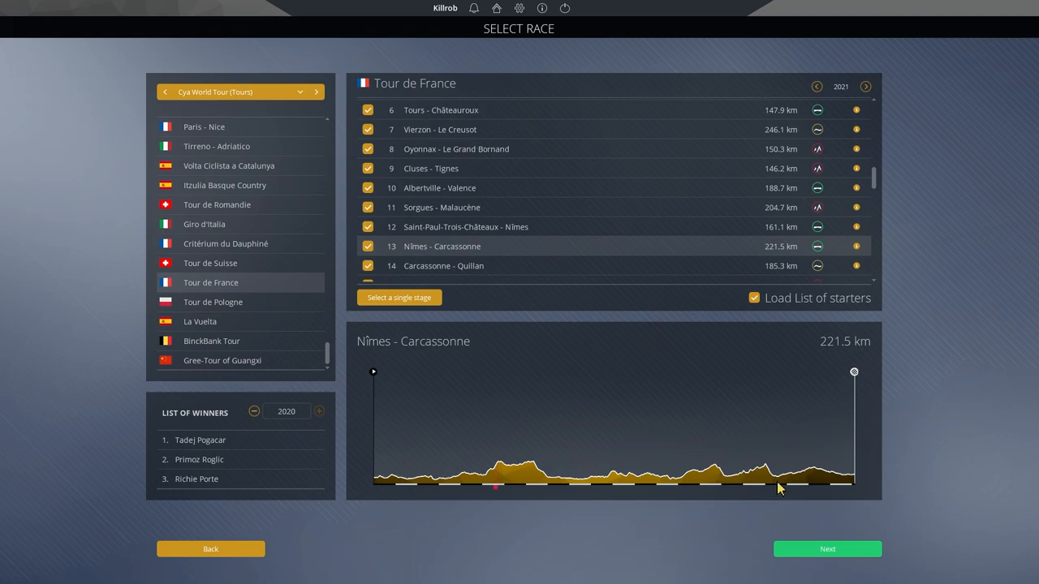
mouse_move(682, 371)
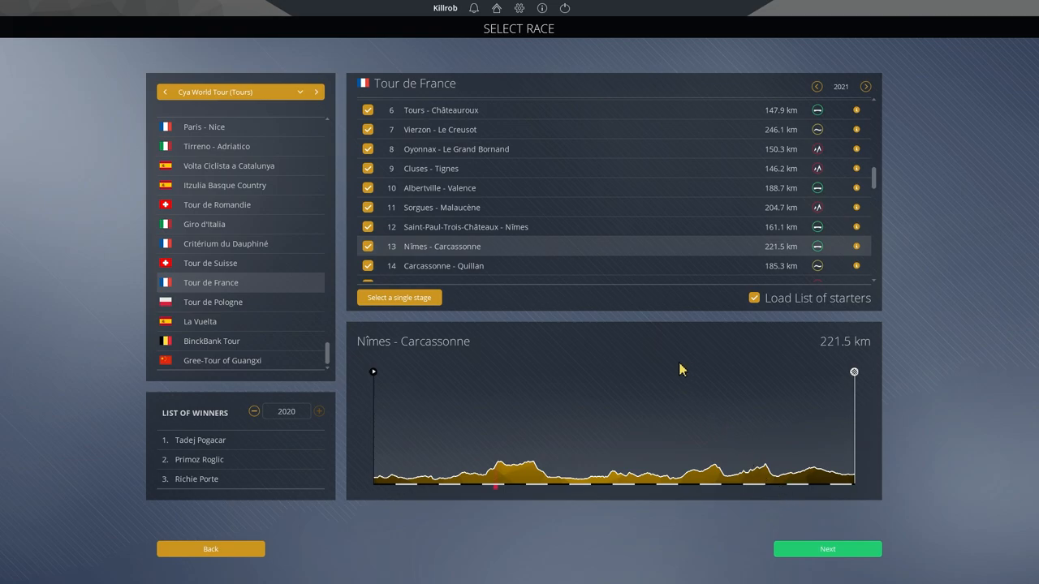
mouse_move(659, 357)
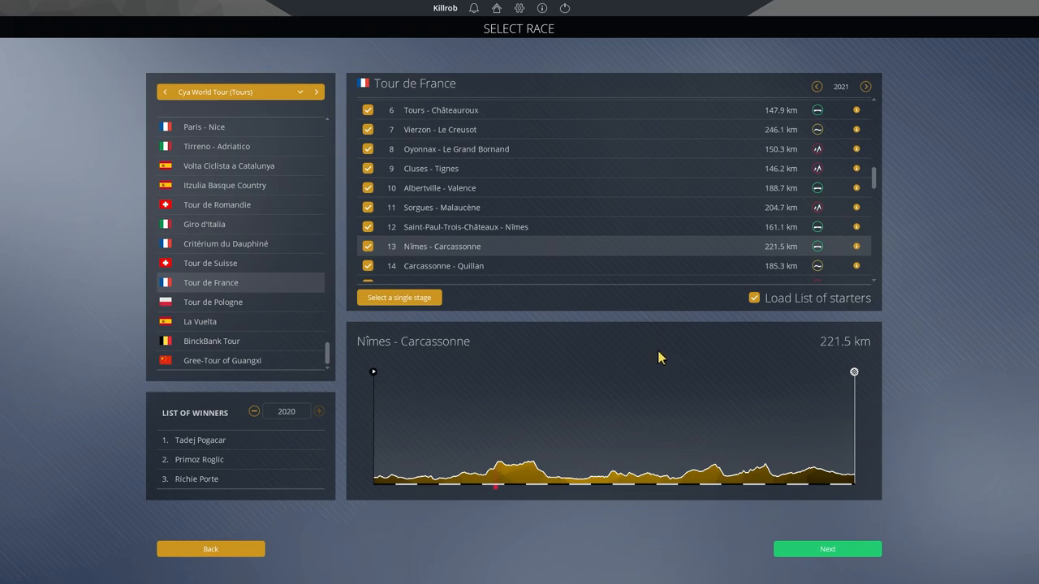
scroll(down, 3)
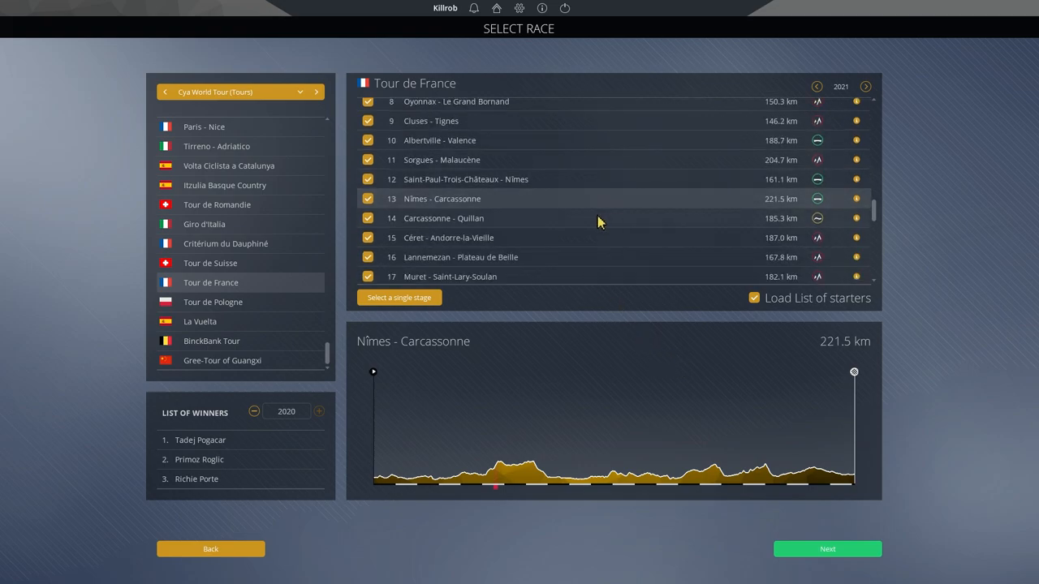
mouse_move(591, 224)
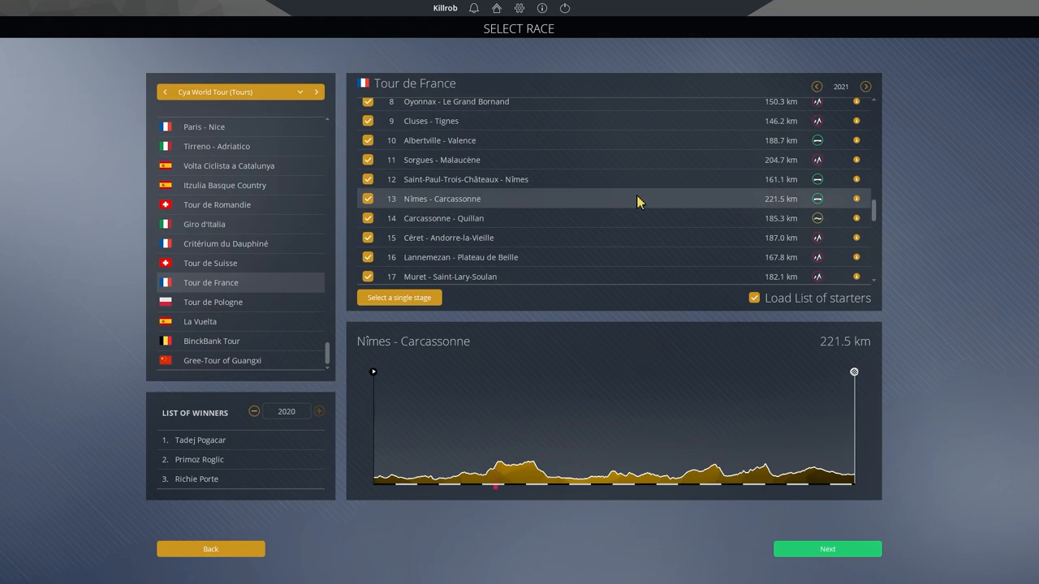
mouse_move(690, 204)
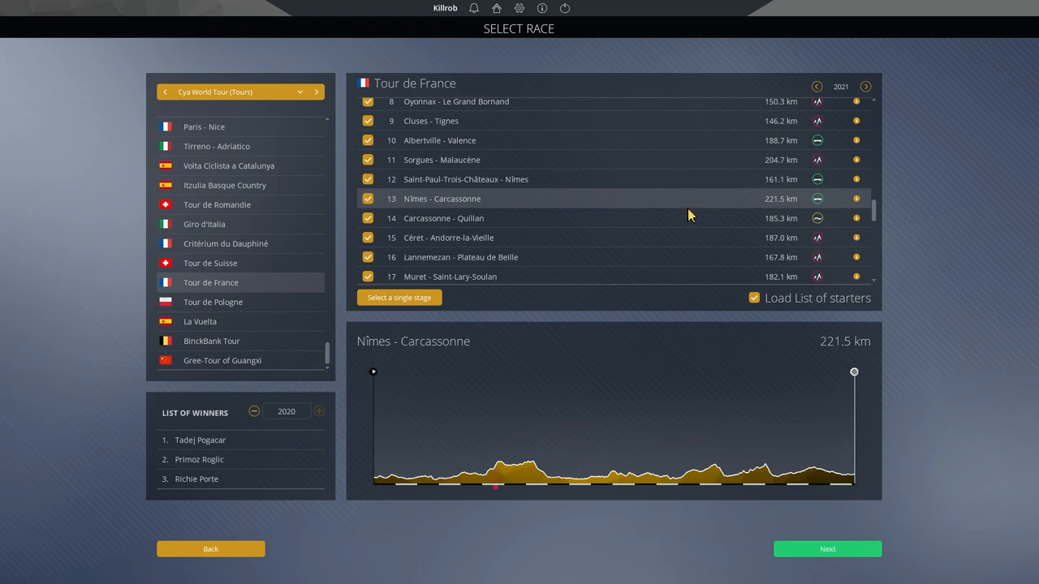
Step: Show the hilly profile of stage 14, Carcassonne - Quillan (185.3 km)
click(828, 549)
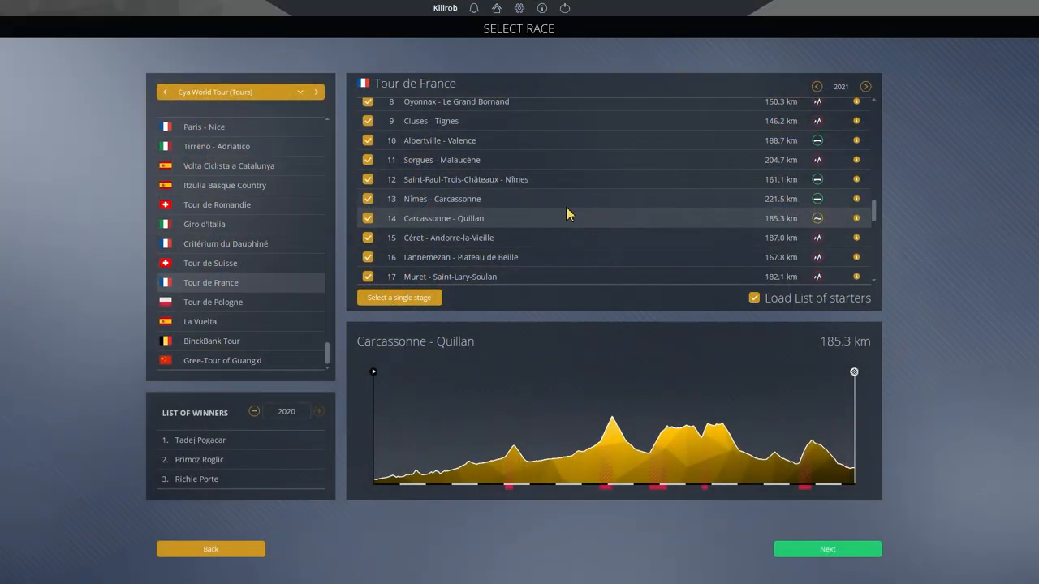
mouse_move(575, 204)
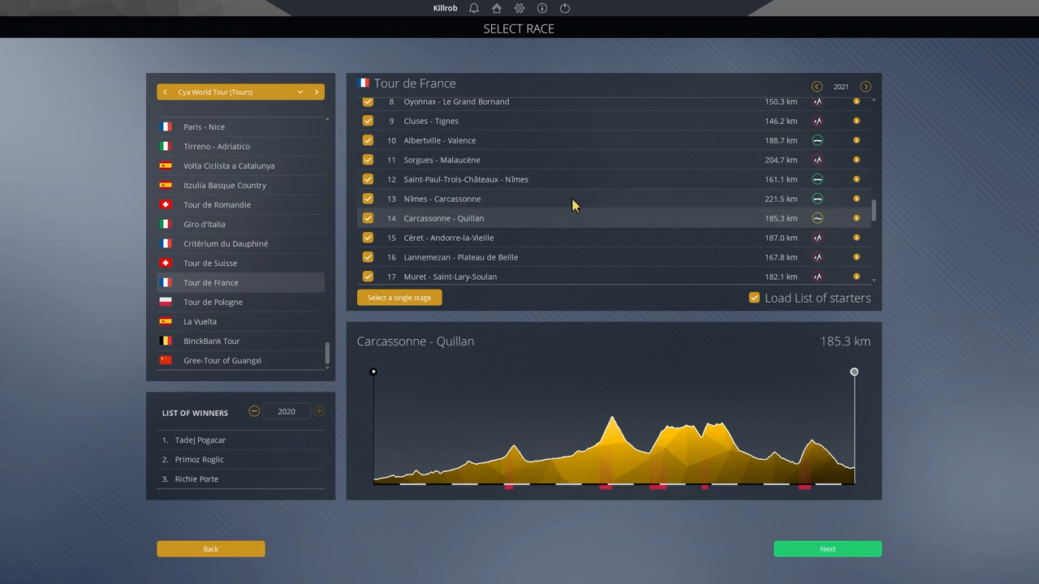
mouse_move(636, 373)
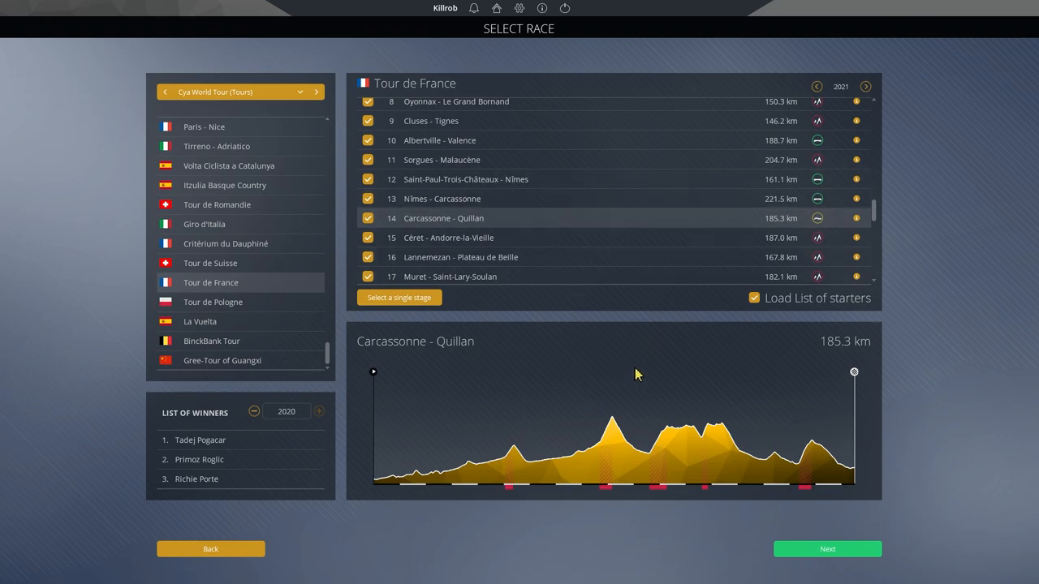
mouse_move(734, 225)
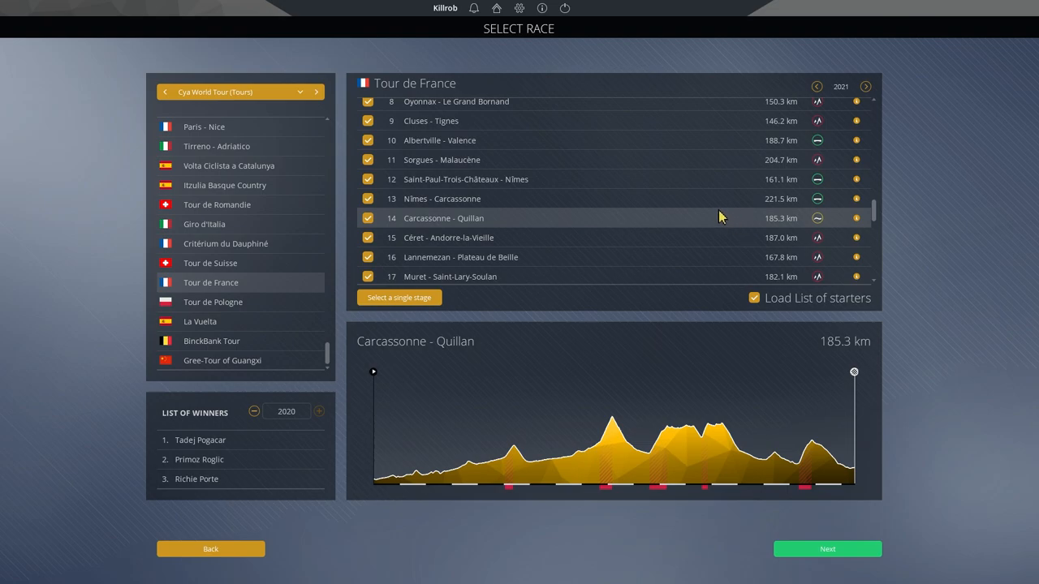
mouse_move(604, 223)
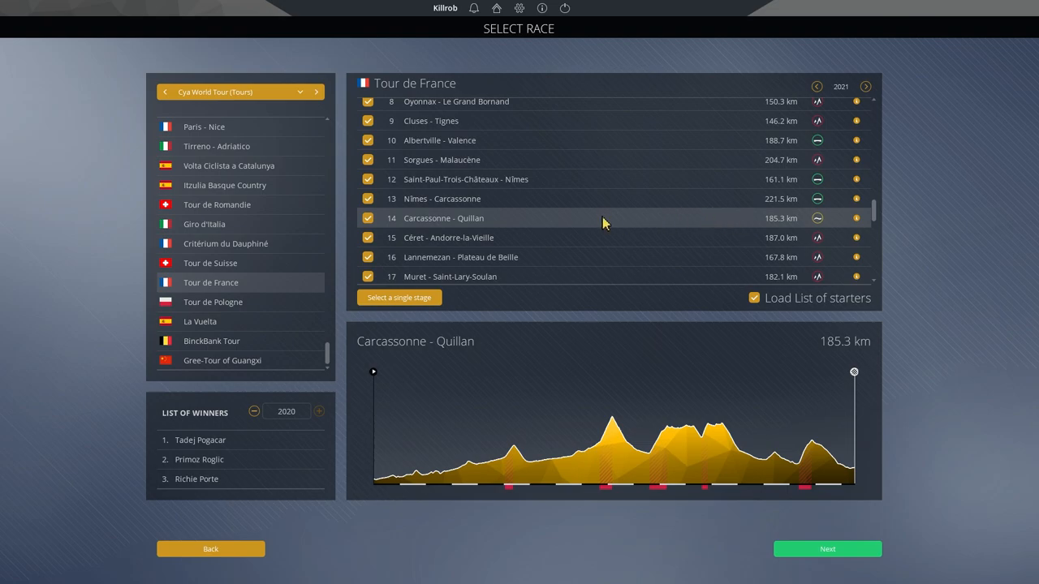
mouse_move(609, 218)
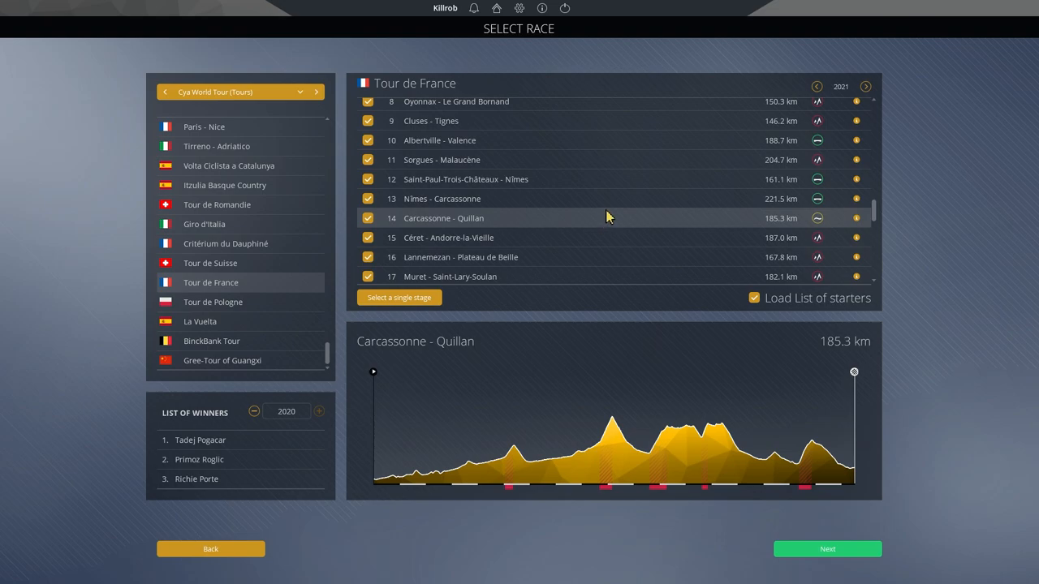
mouse_move(618, 221)
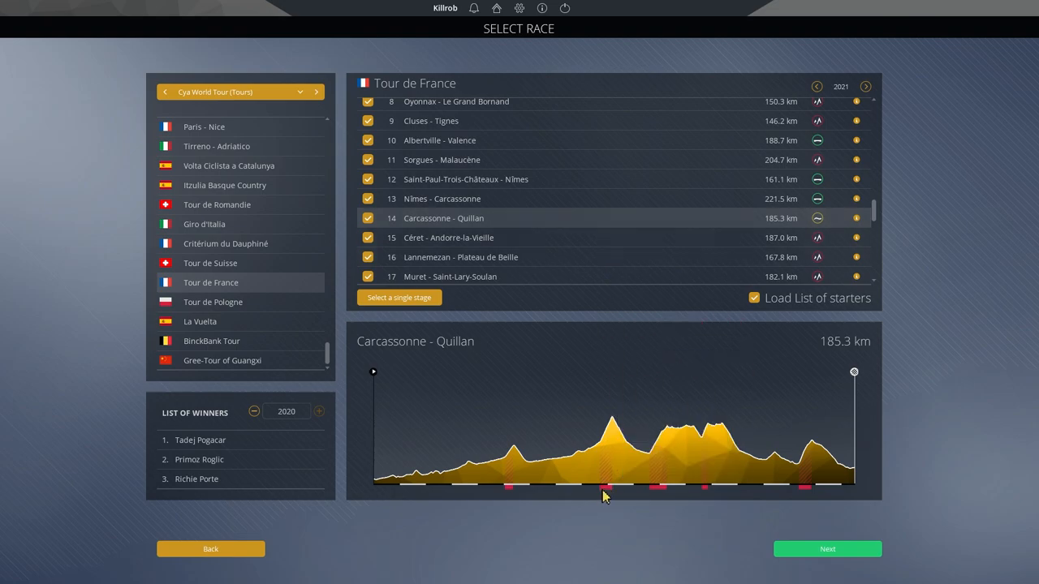
mouse_move(657, 487)
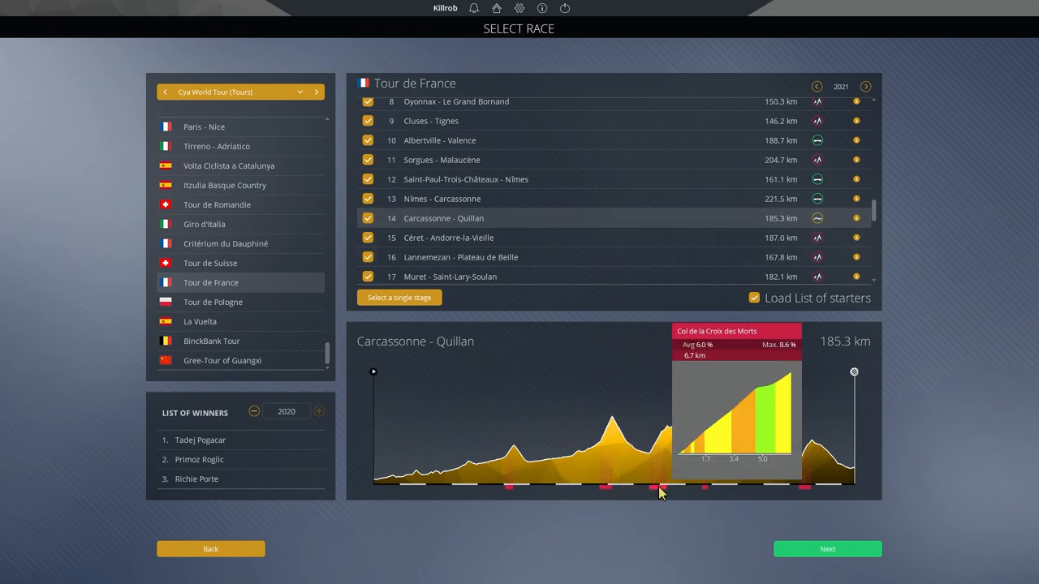
mouse_move(793, 490)
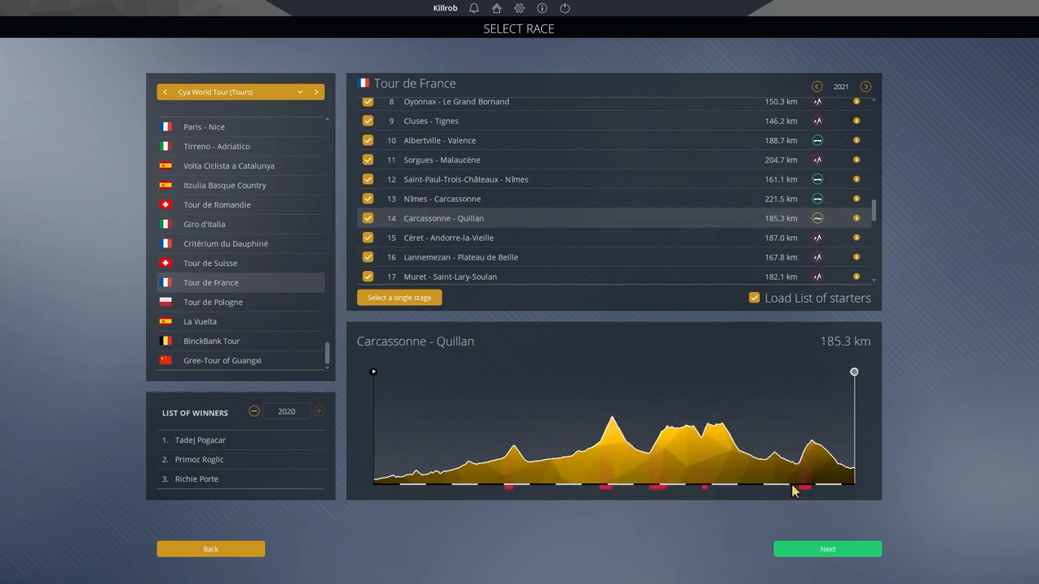
mouse_move(808, 494)
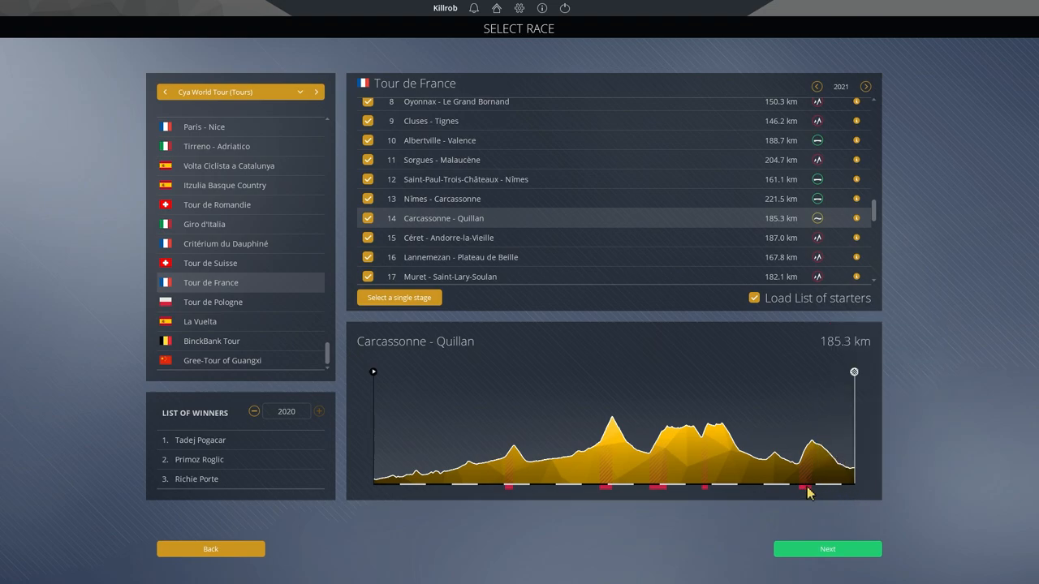
mouse_move(808, 487)
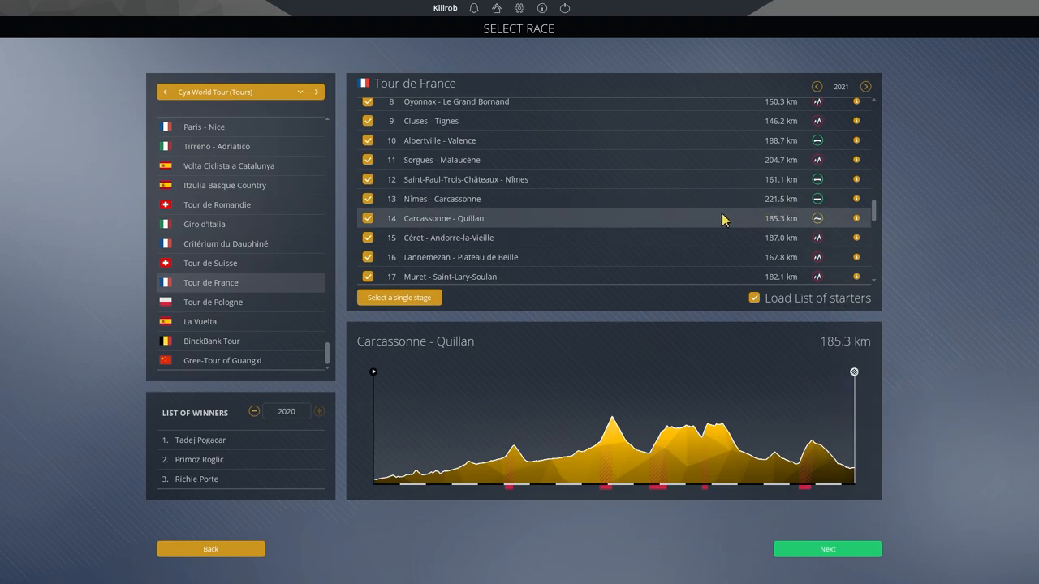
mouse_move(604, 431)
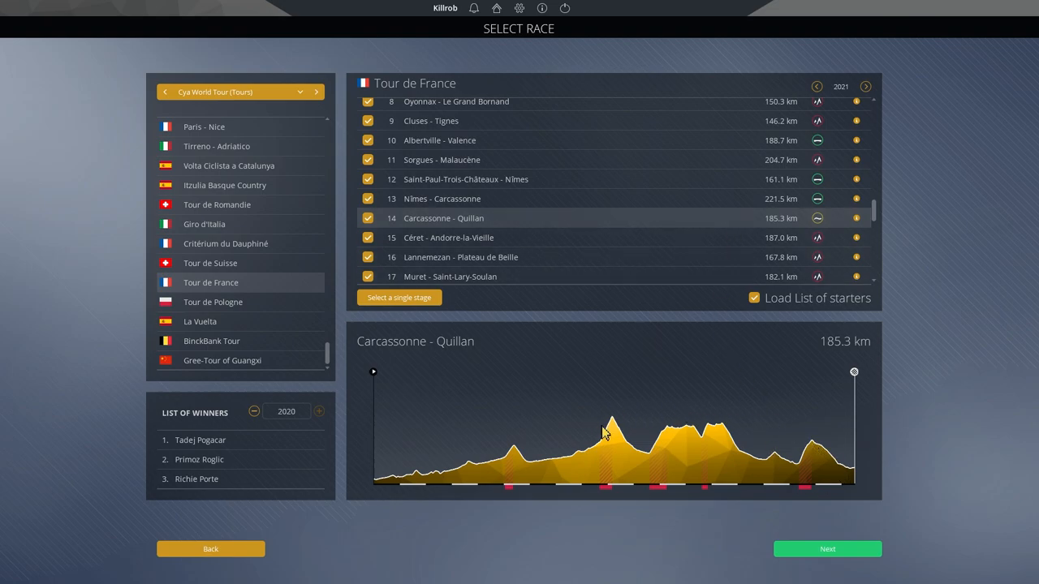
mouse_move(720, 441)
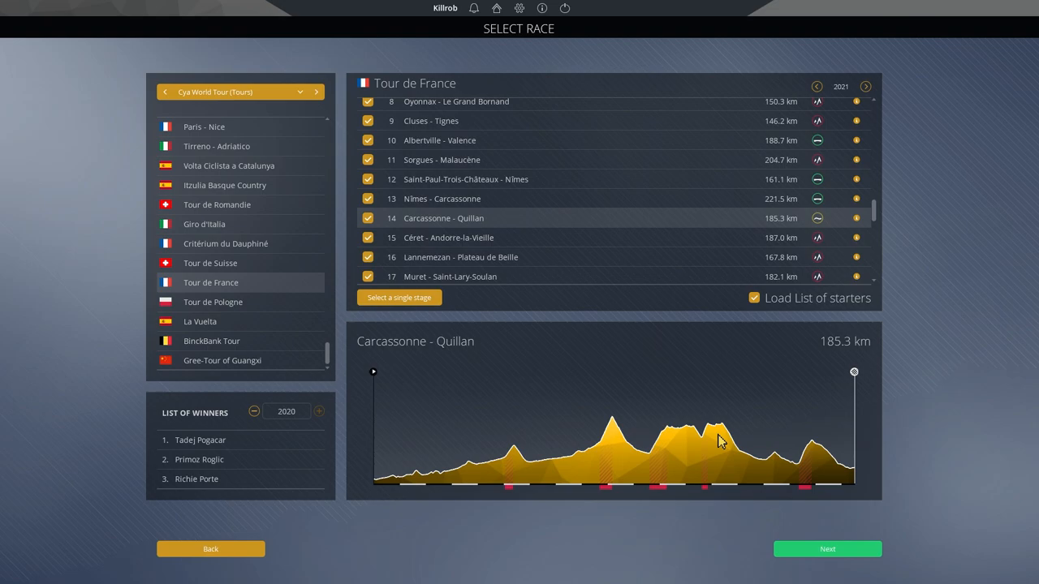
mouse_move(755, 451)
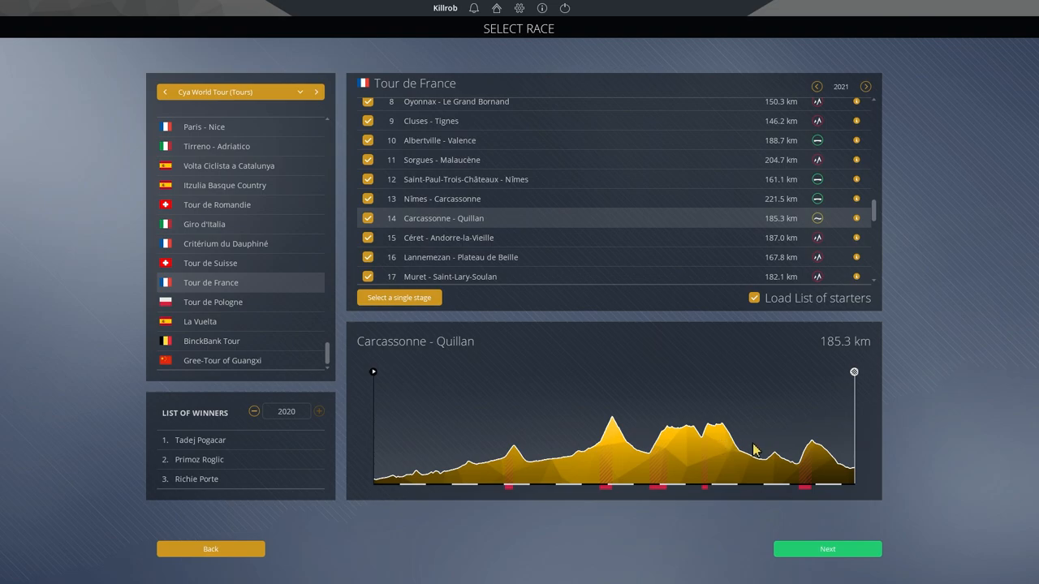
mouse_move(805, 484)
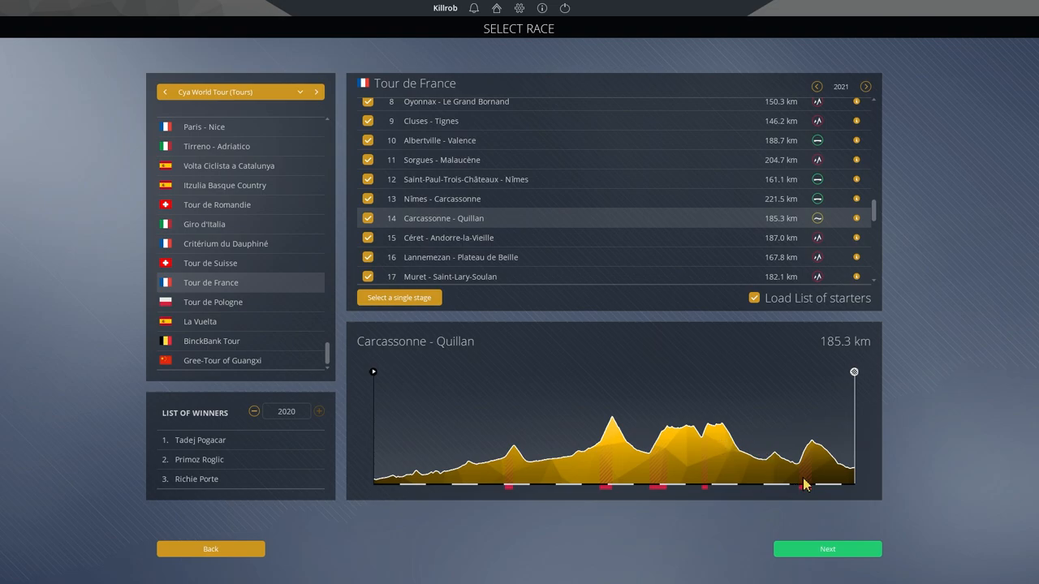
mouse_move(815, 479)
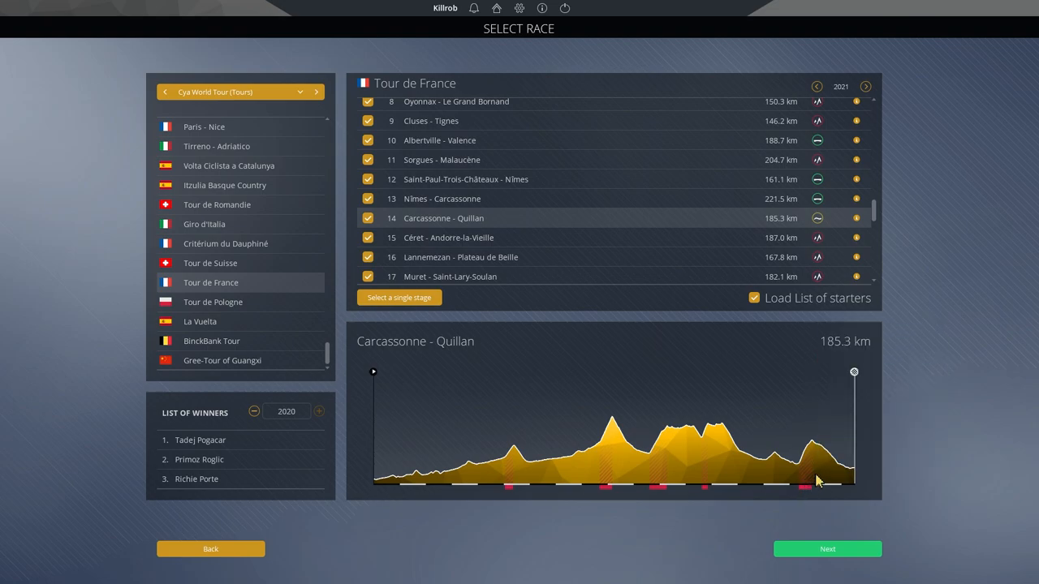
mouse_move(824, 480)
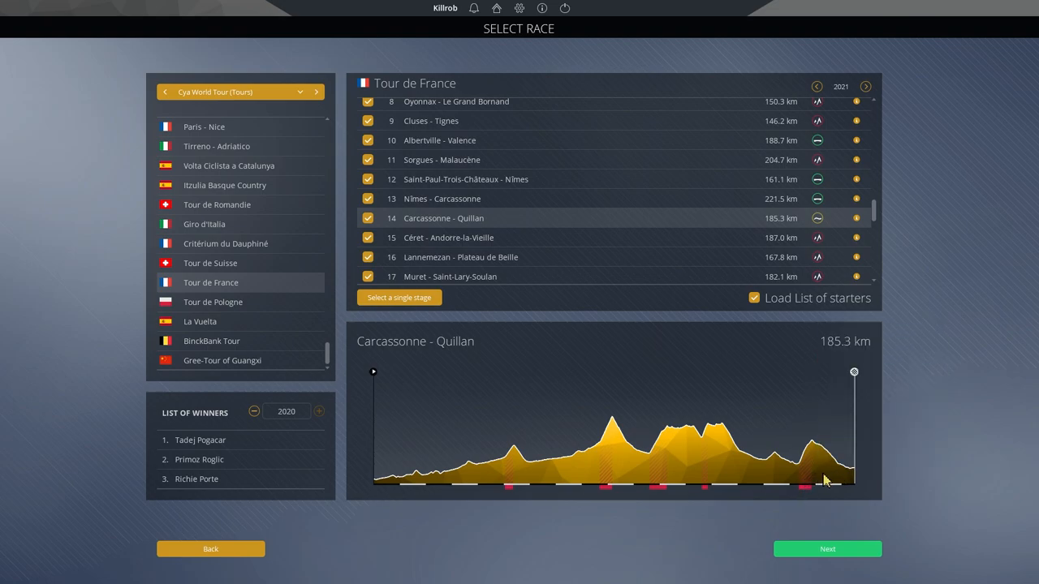
mouse_move(815, 448)
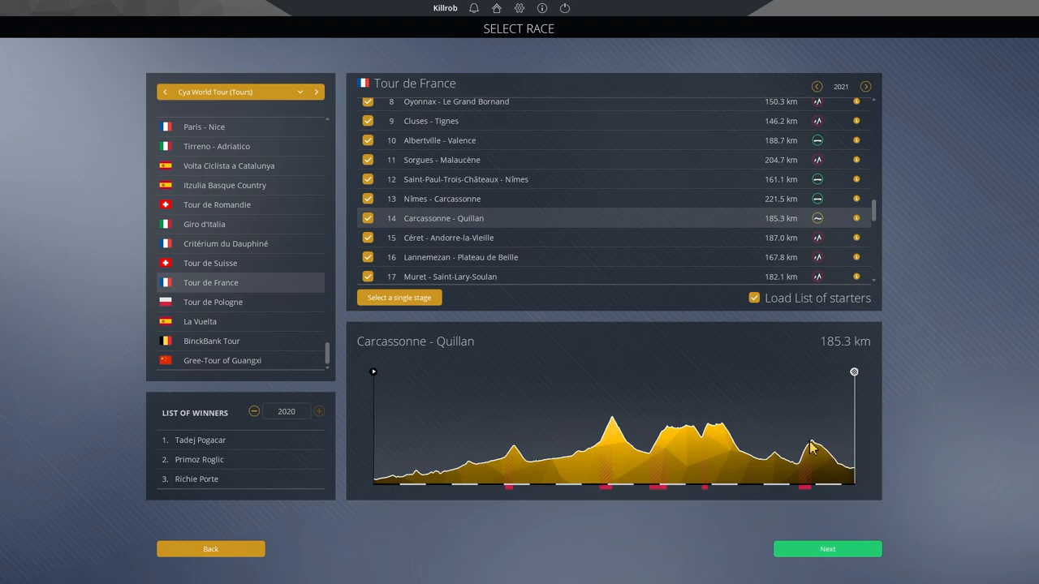
mouse_move(804, 487)
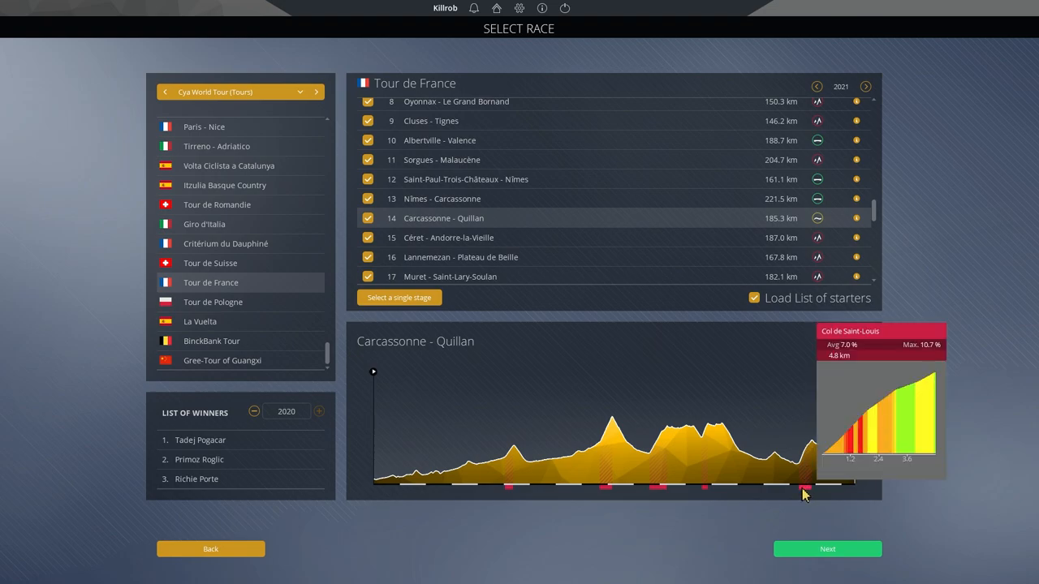
mouse_move(821, 493)
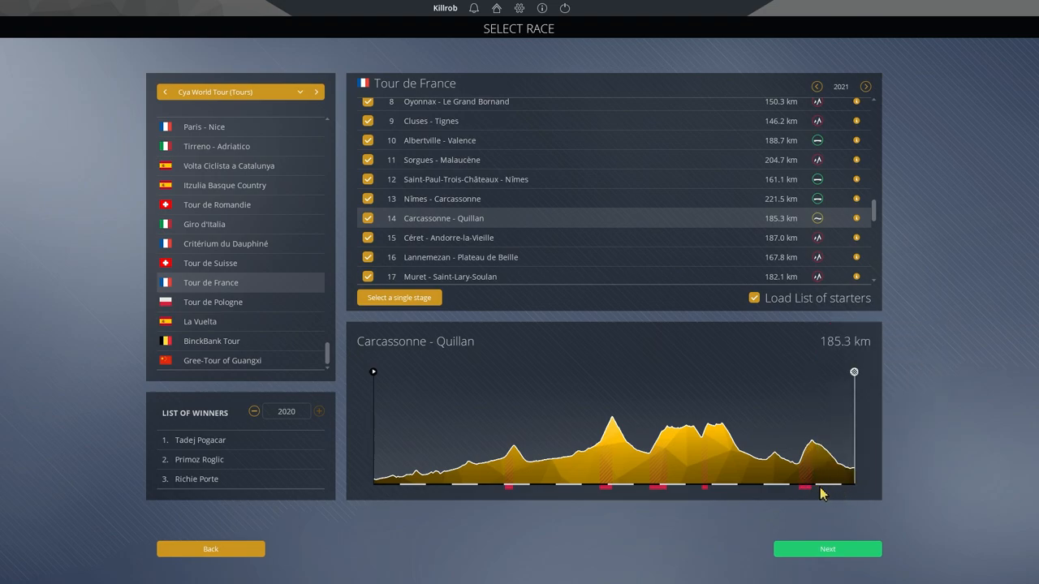
mouse_move(815, 445)
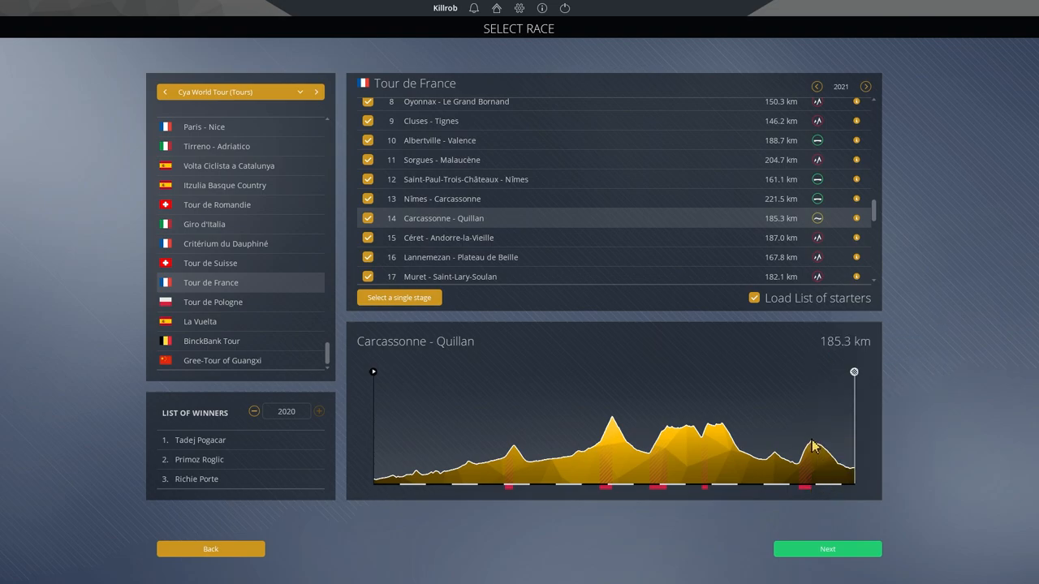
mouse_move(842, 461)
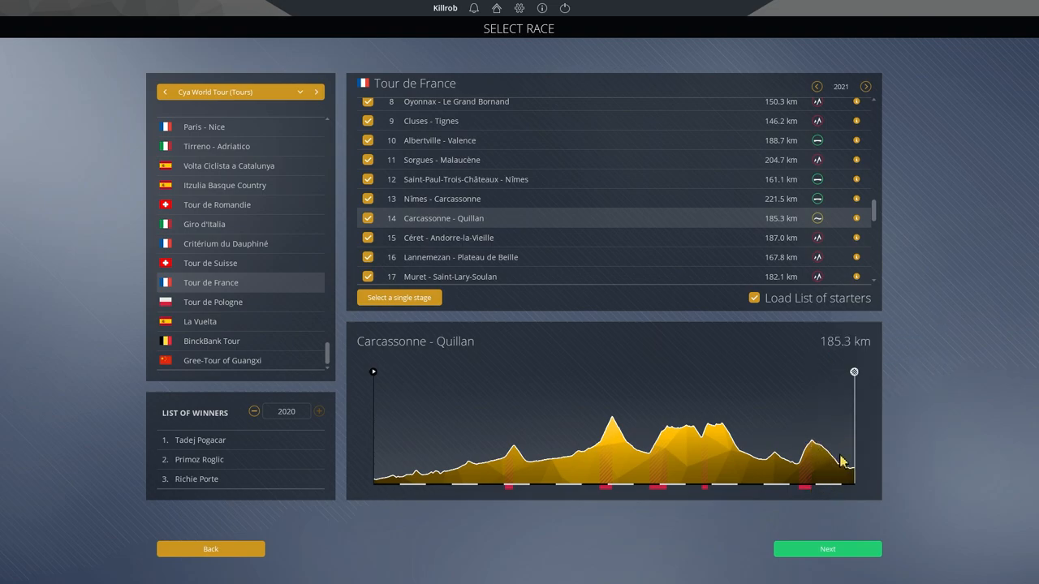
mouse_move(836, 458)
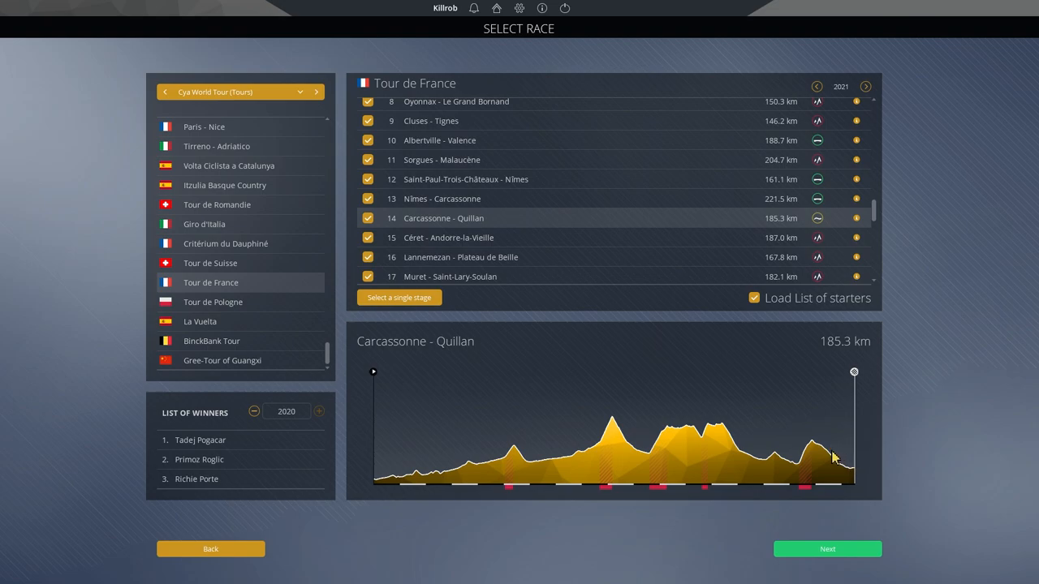
mouse_move(836, 479)
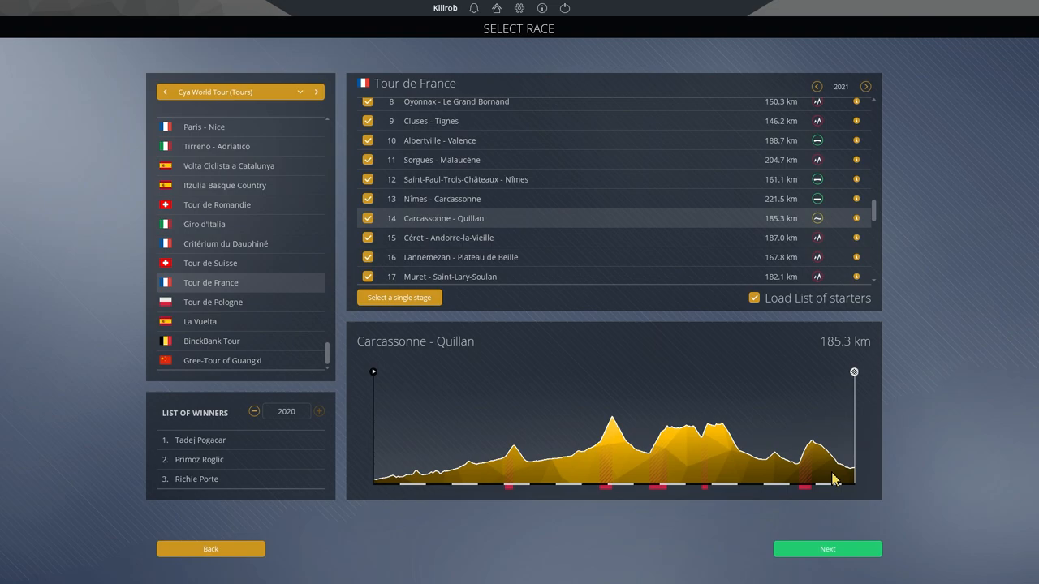
mouse_move(831, 432)
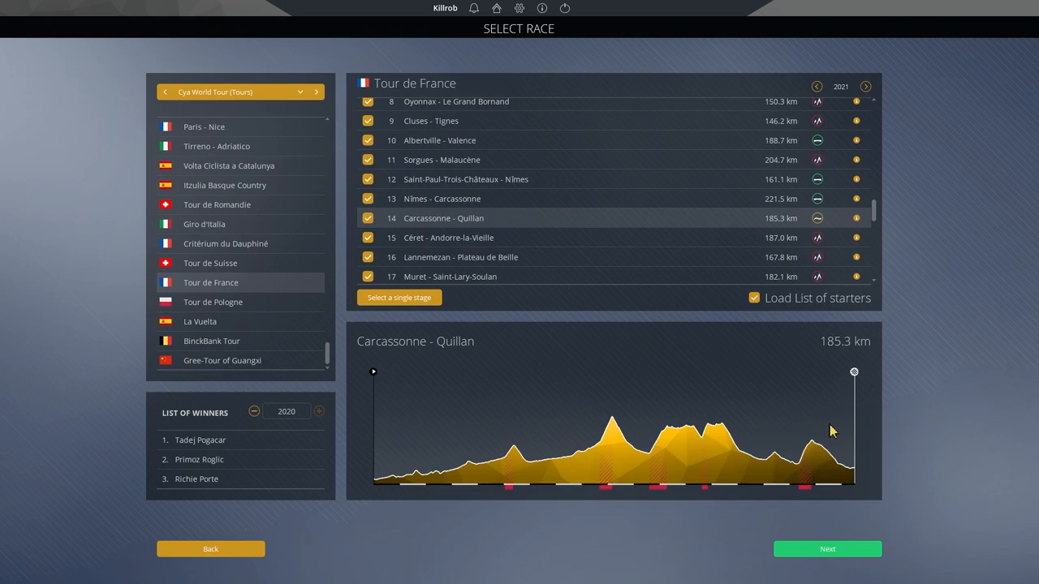
mouse_move(806, 487)
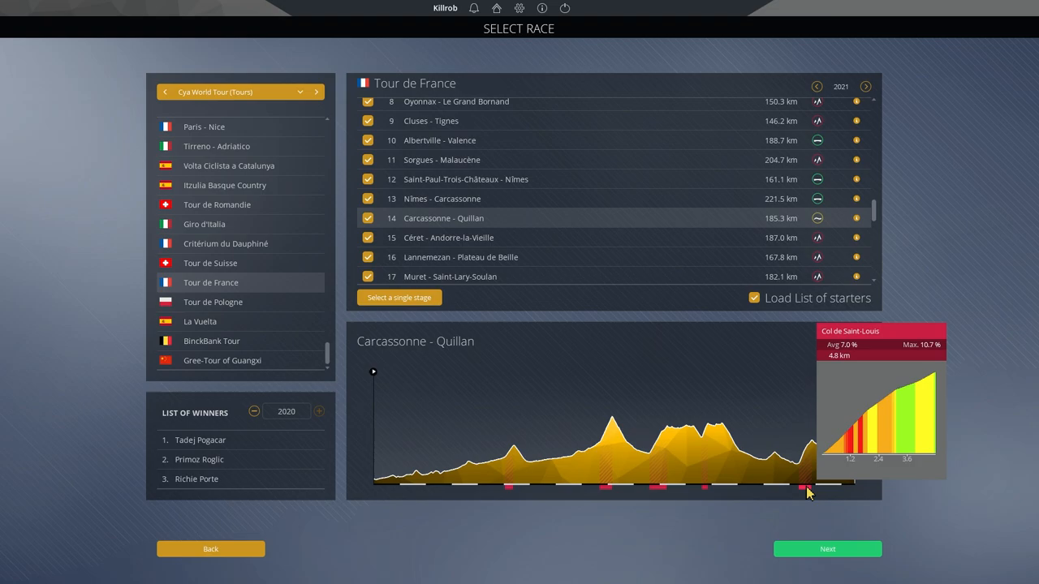
mouse_move(591, 360)
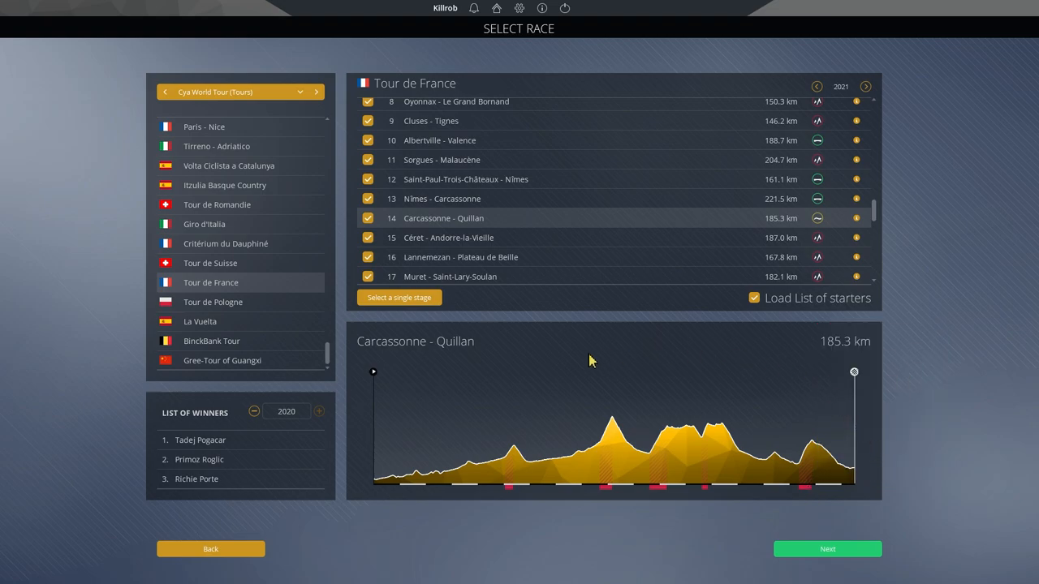
mouse_move(700, 448)
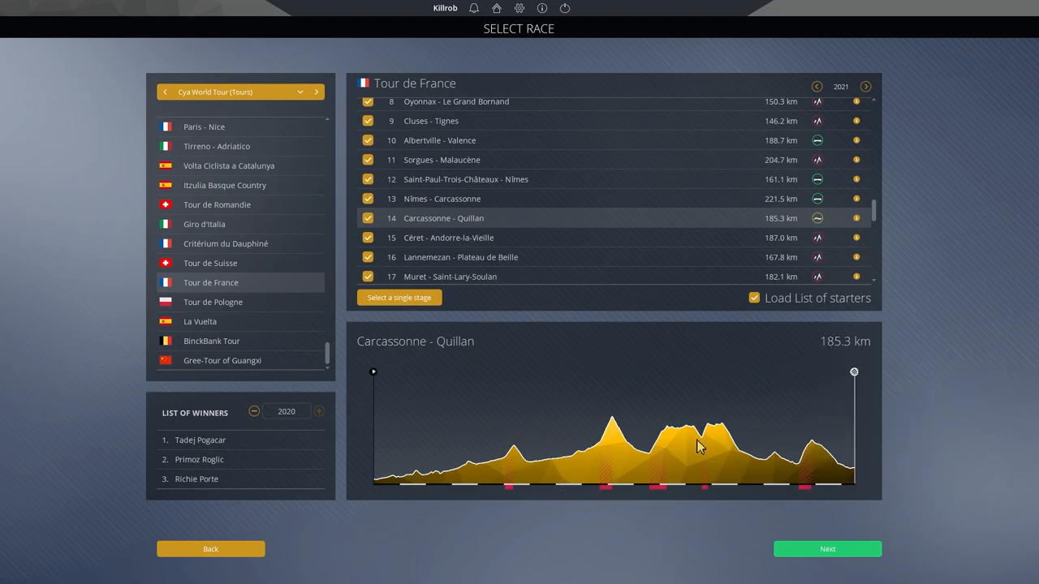
mouse_move(743, 428)
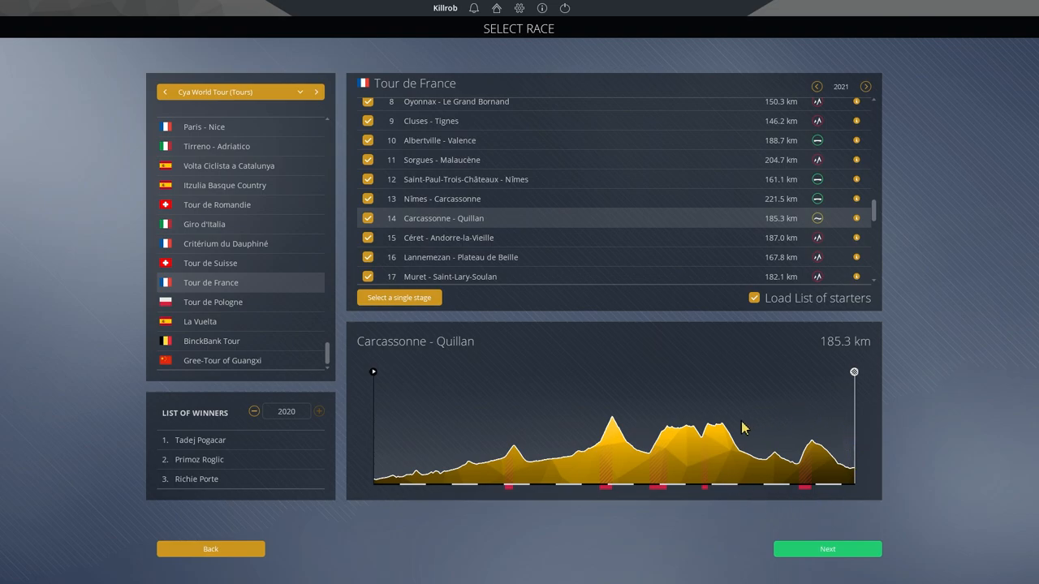
mouse_move(705, 376)
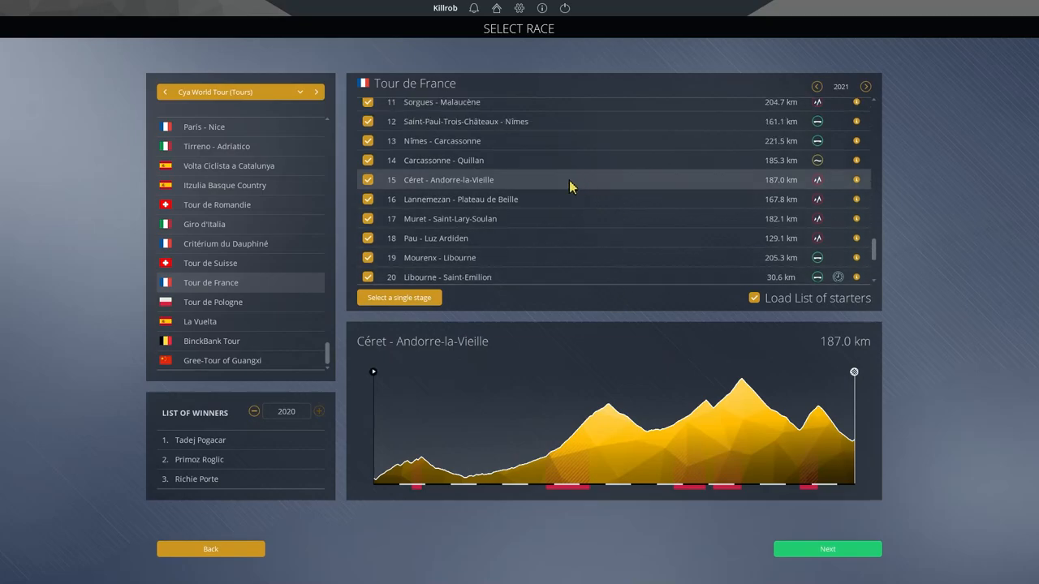
mouse_move(525, 185)
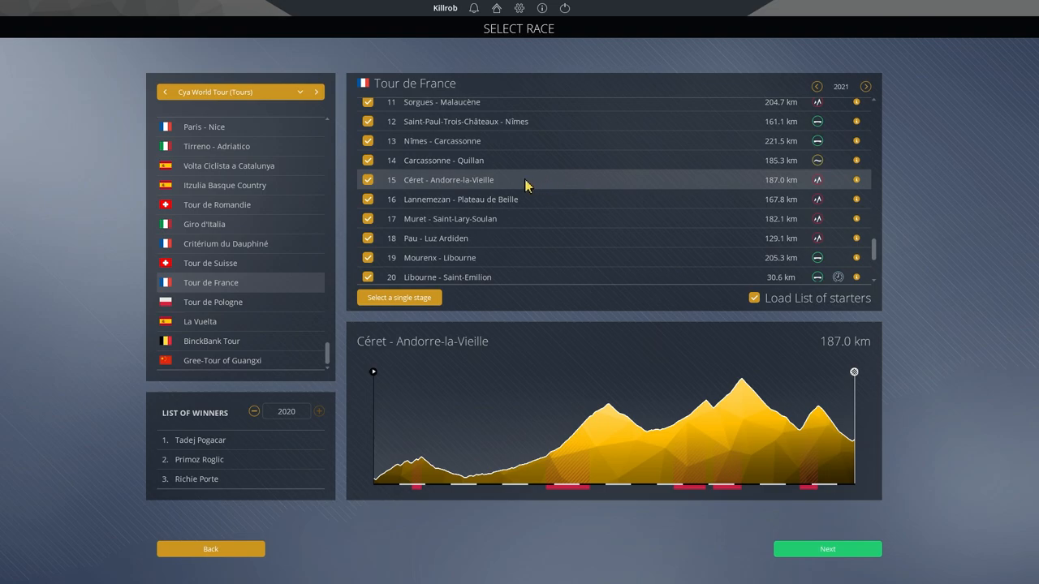
mouse_move(542, 186)
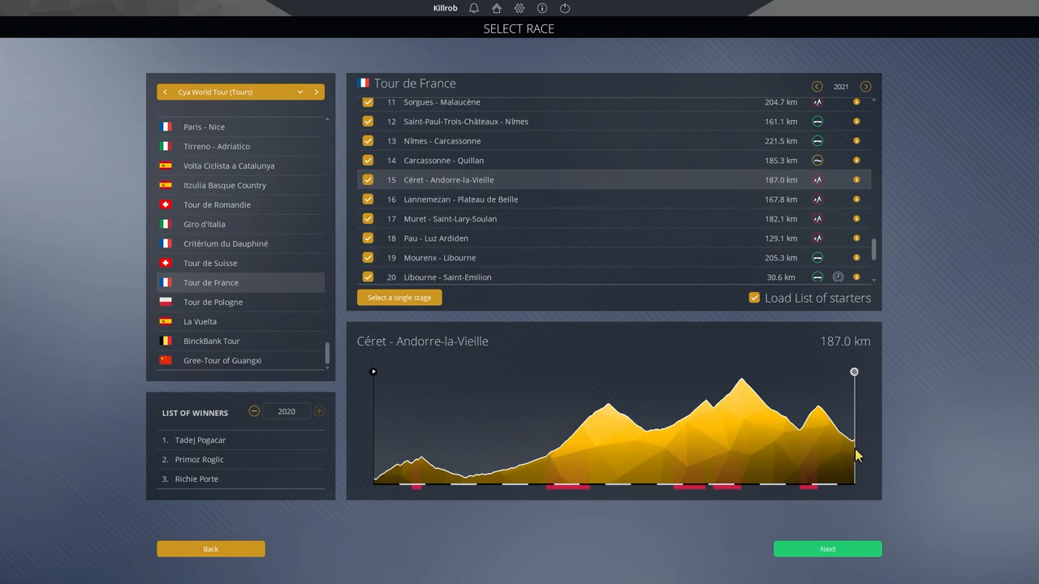
mouse_move(857, 455)
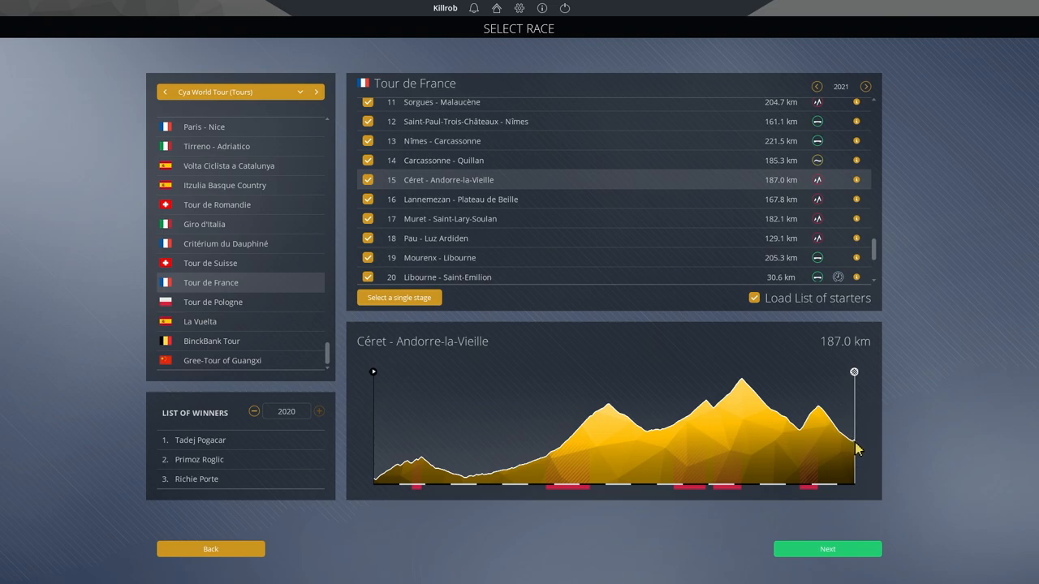
mouse_move(821, 493)
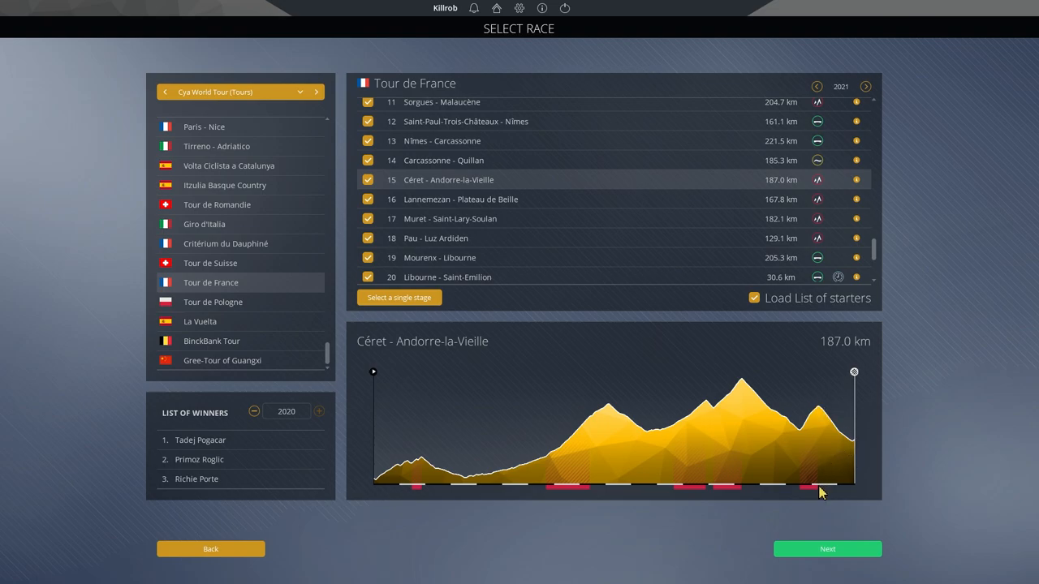
mouse_move(815, 490)
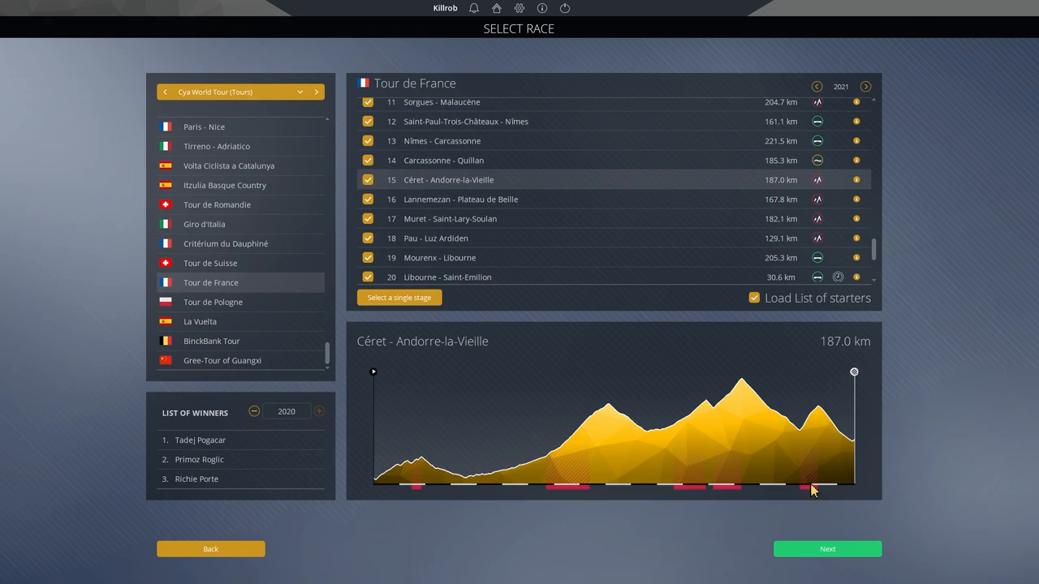
mouse_move(812, 487)
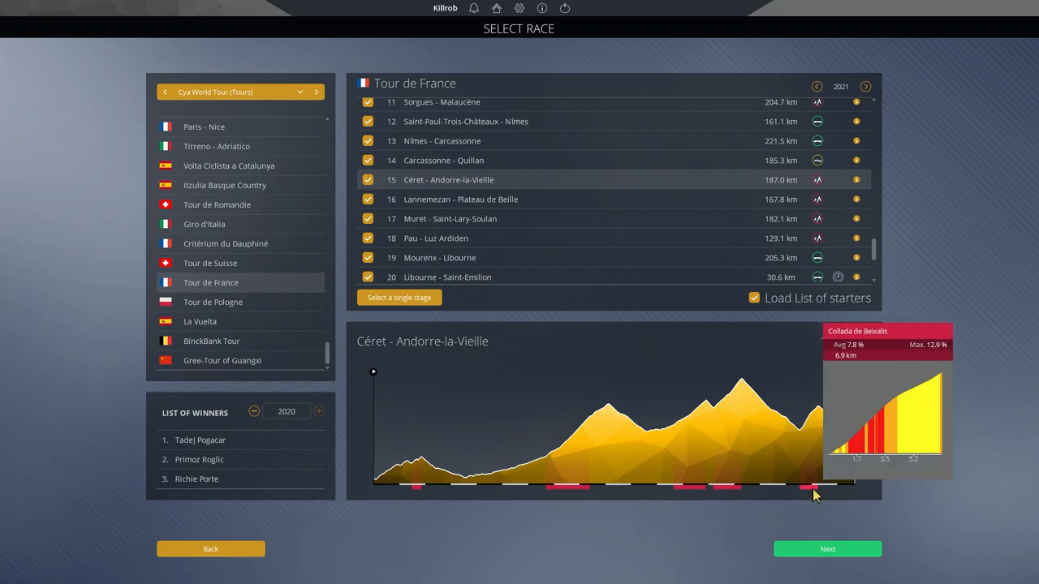
mouse_move(809, 495)
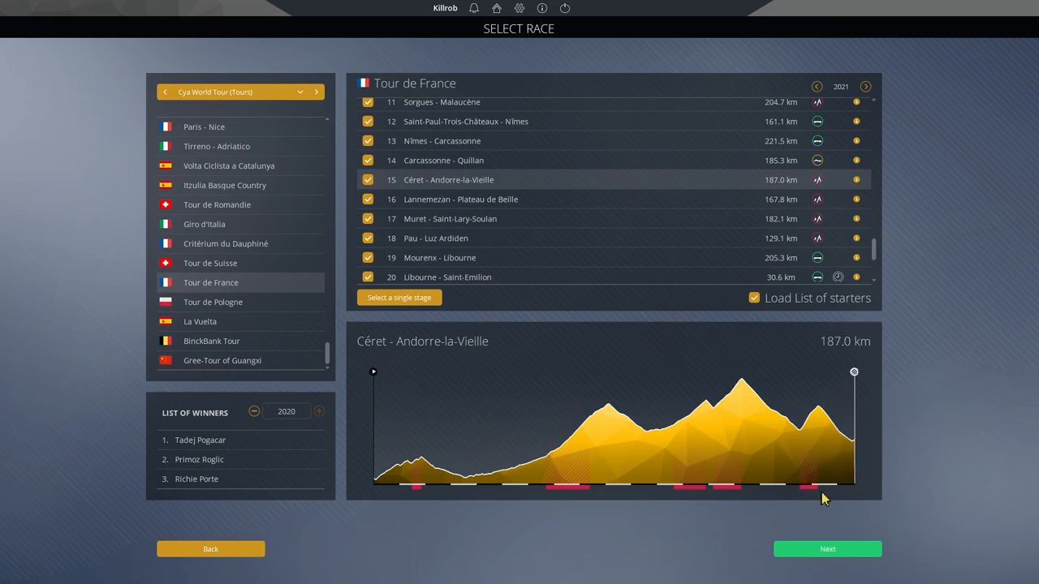
mouse_move(857, 448)
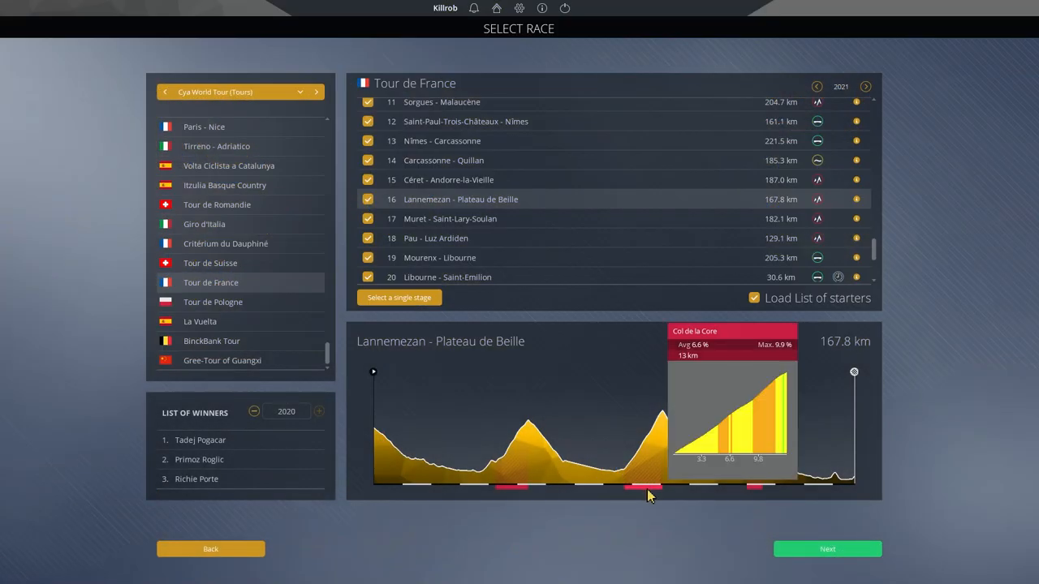
mouse_move(754, 451)
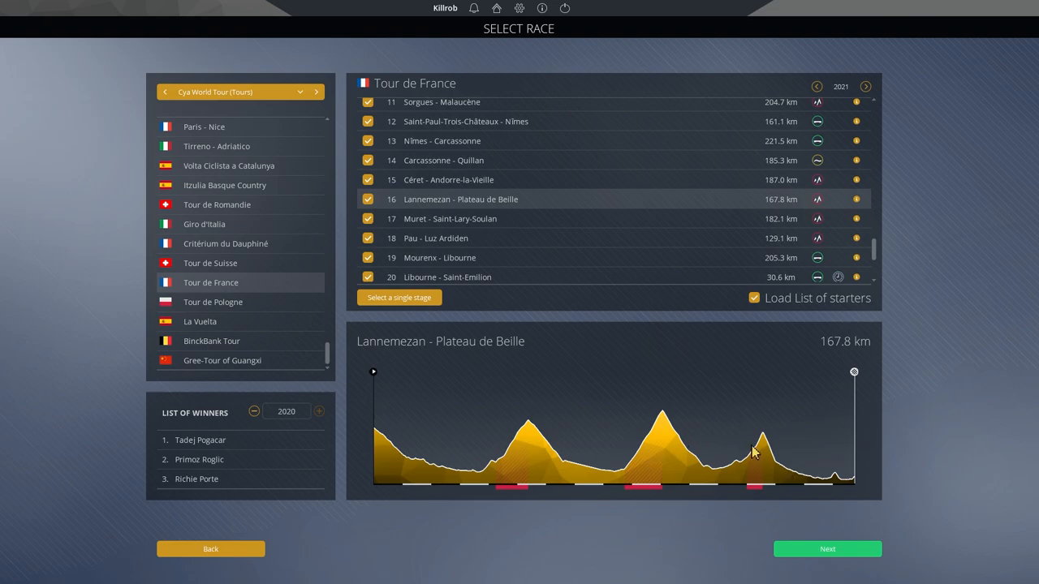
mouse_move(857, 494)
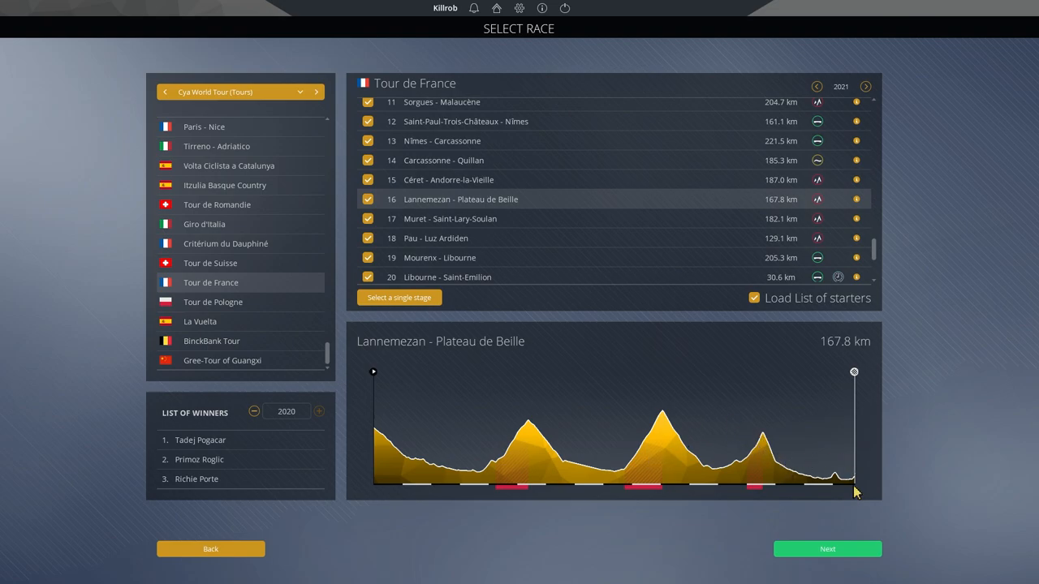
mouse_move(818, 464)
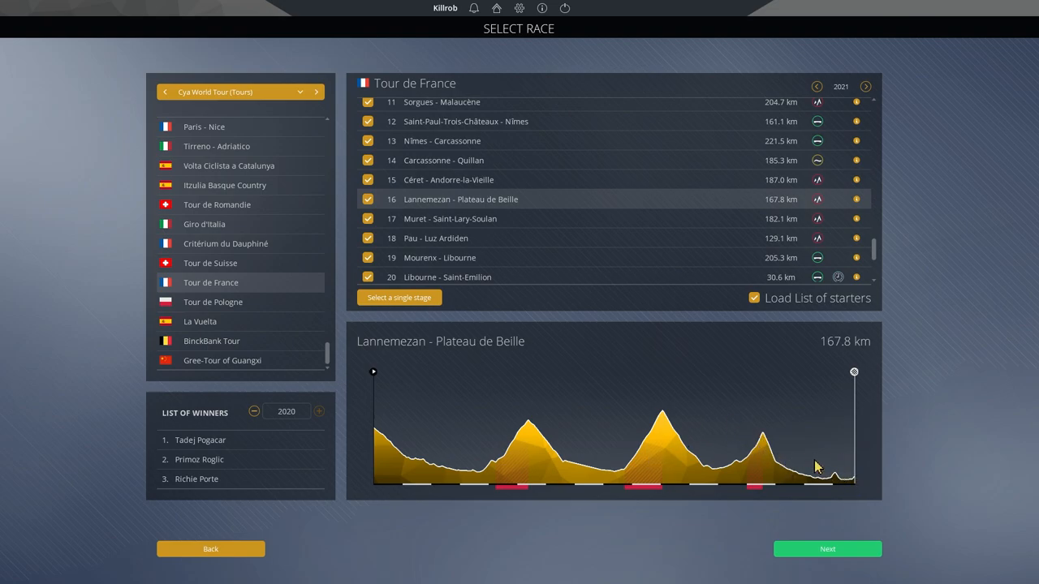
mouse_move(599, 409)
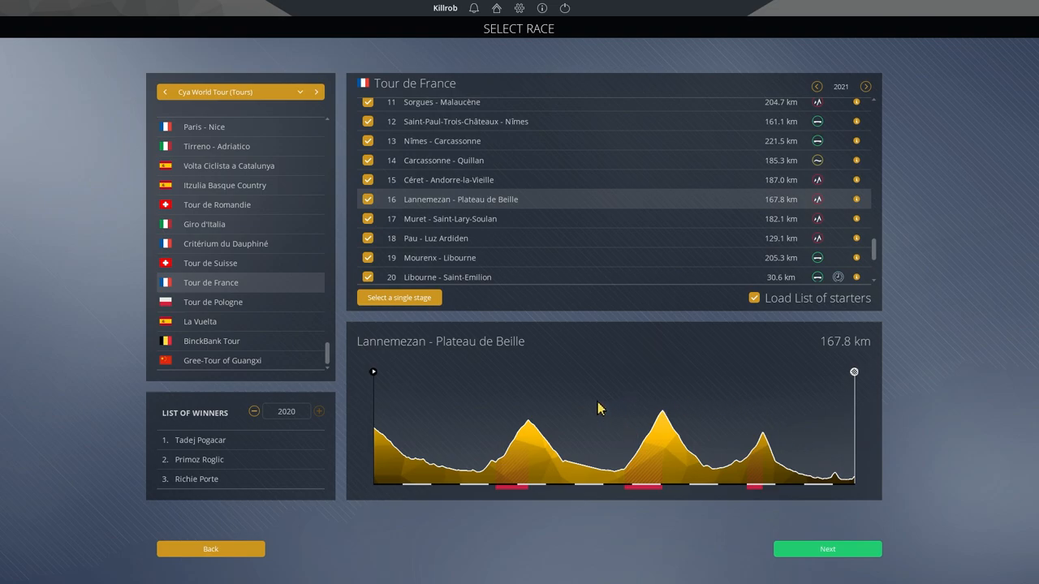
mouse_move(708, 452)
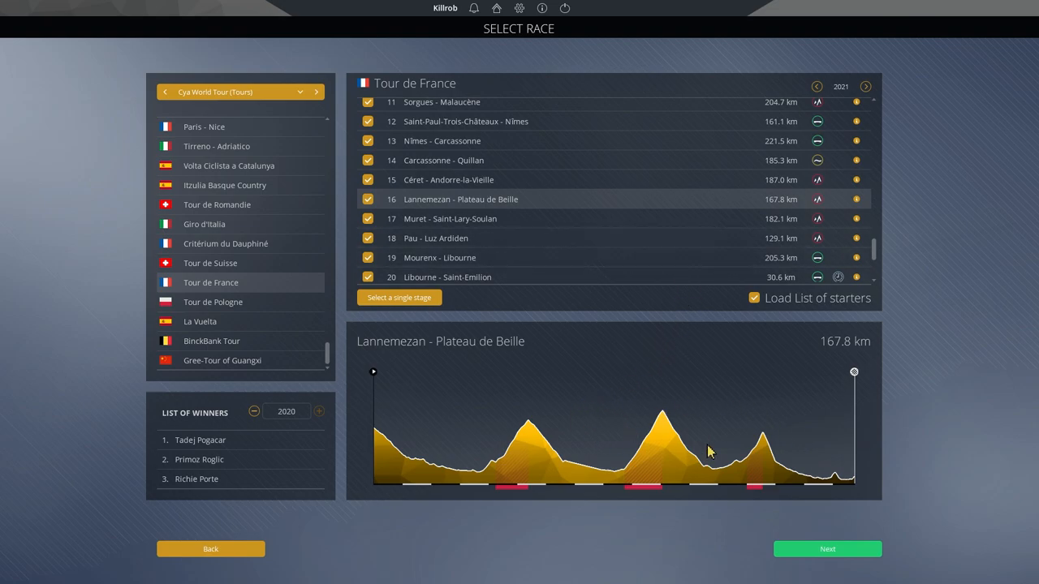
mouse_move(851, 481)
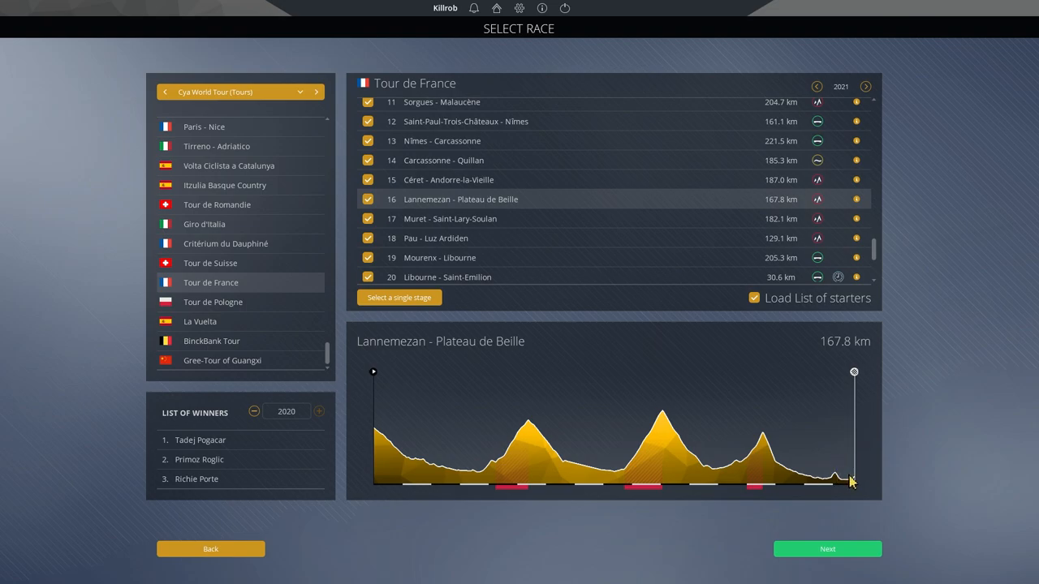
mouse_move(763, 487)
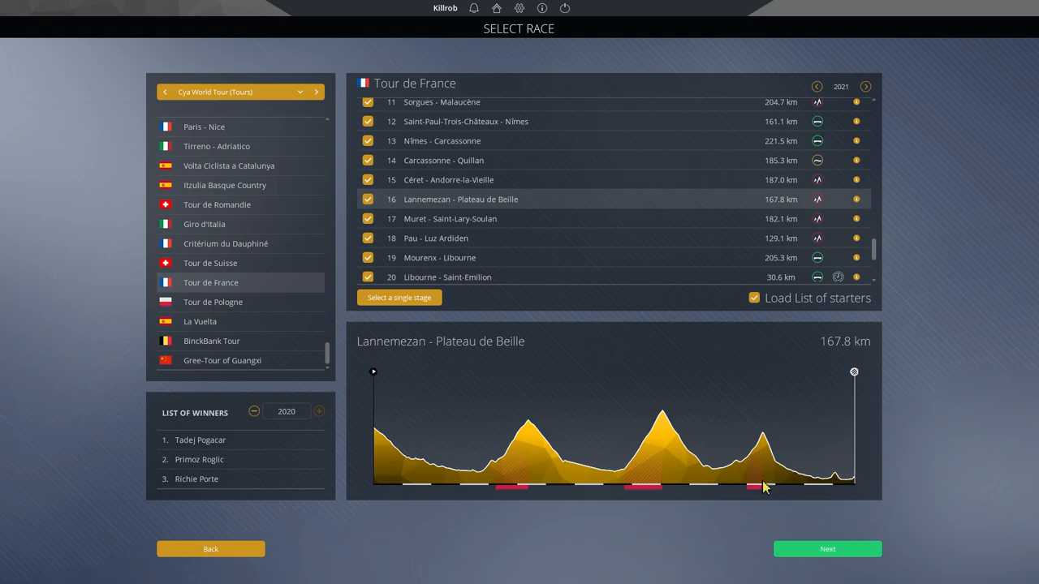
mouse_move(750, 487)
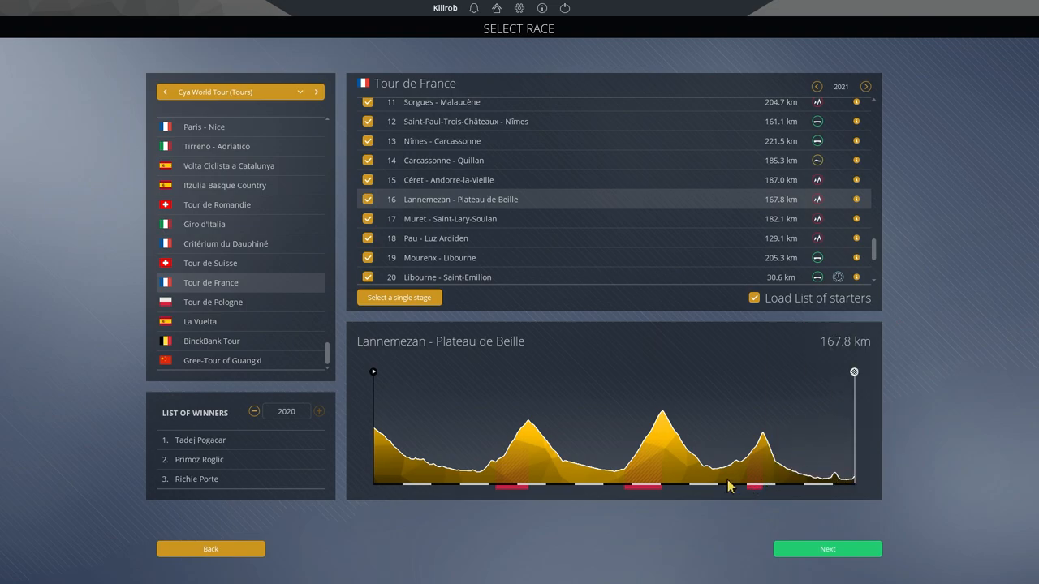
mouse_move(642, 486)
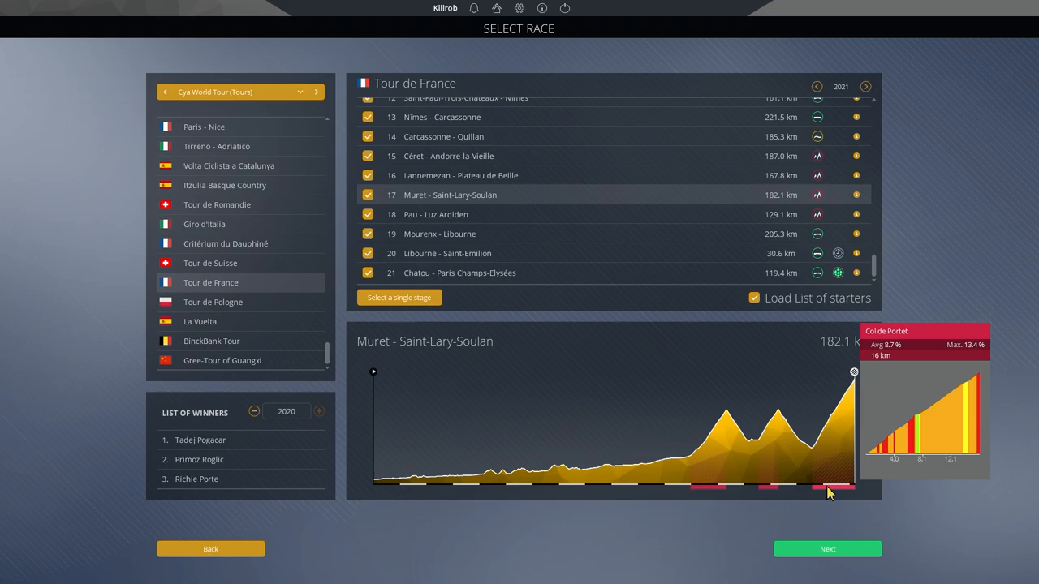
mouse_move(794, 445)
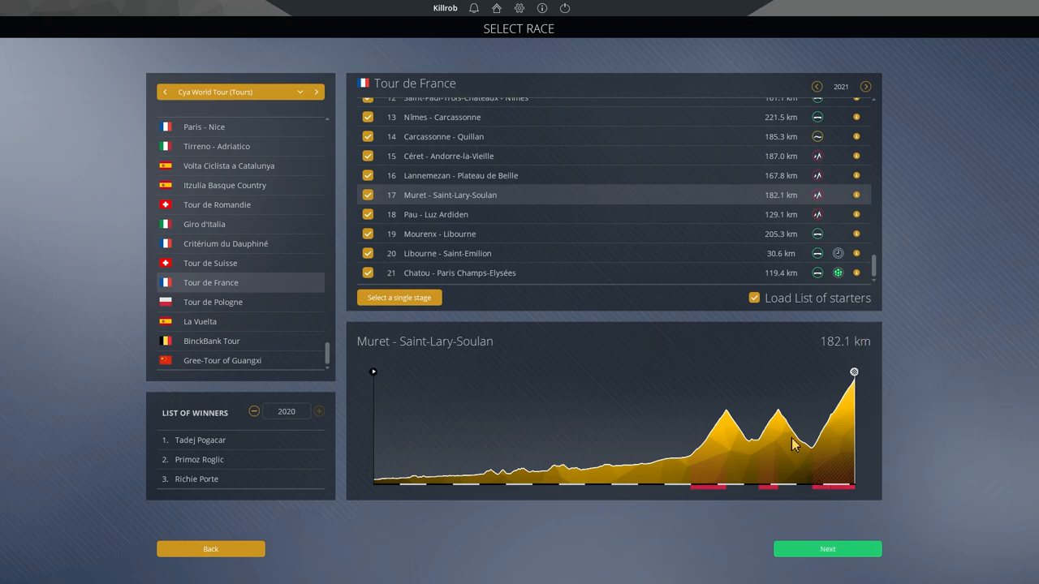
mouse_move(768, 487)
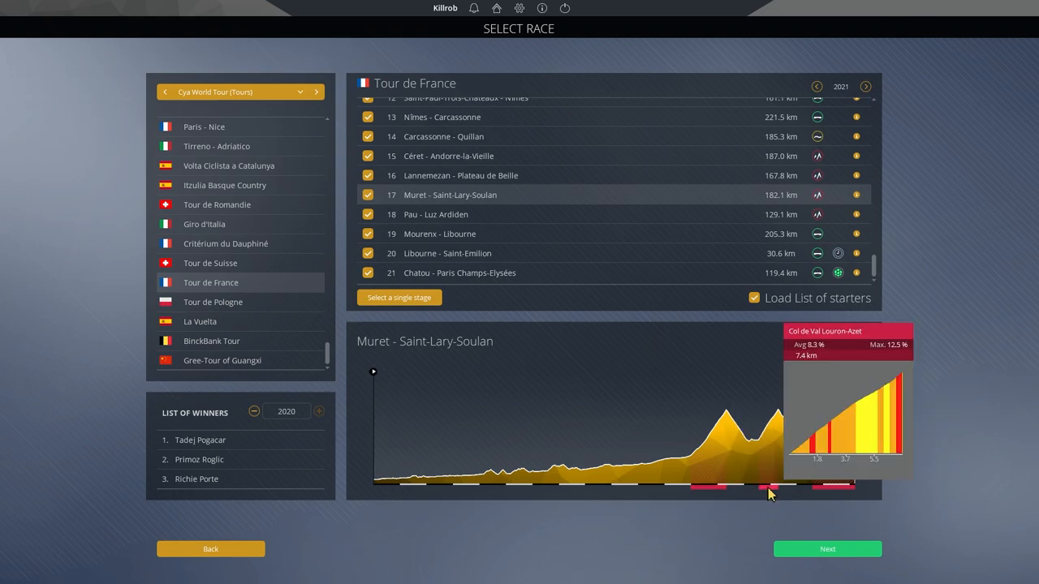
mouse_move(772, 451)
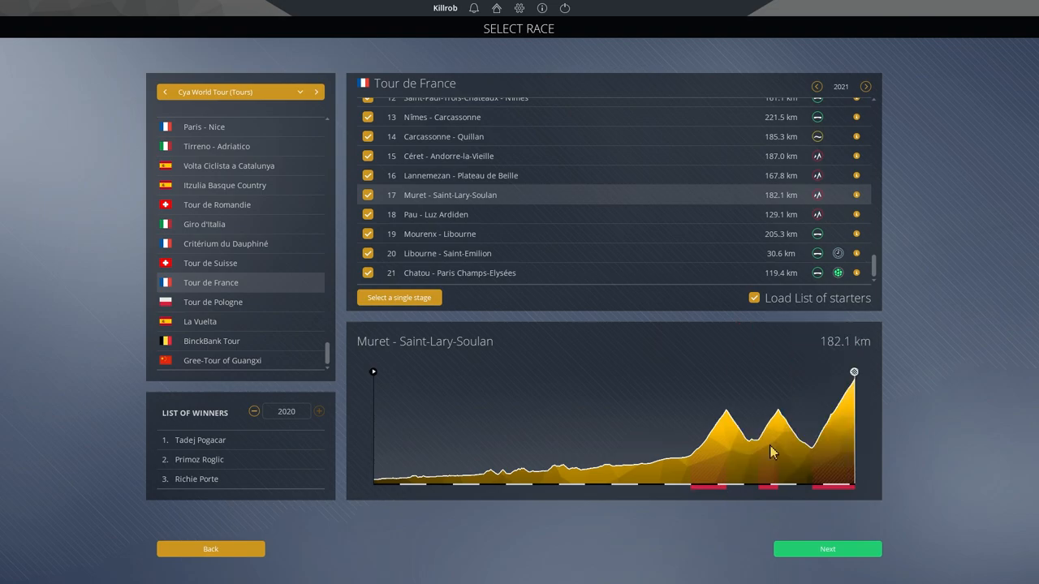
mouse_move(796, 432)
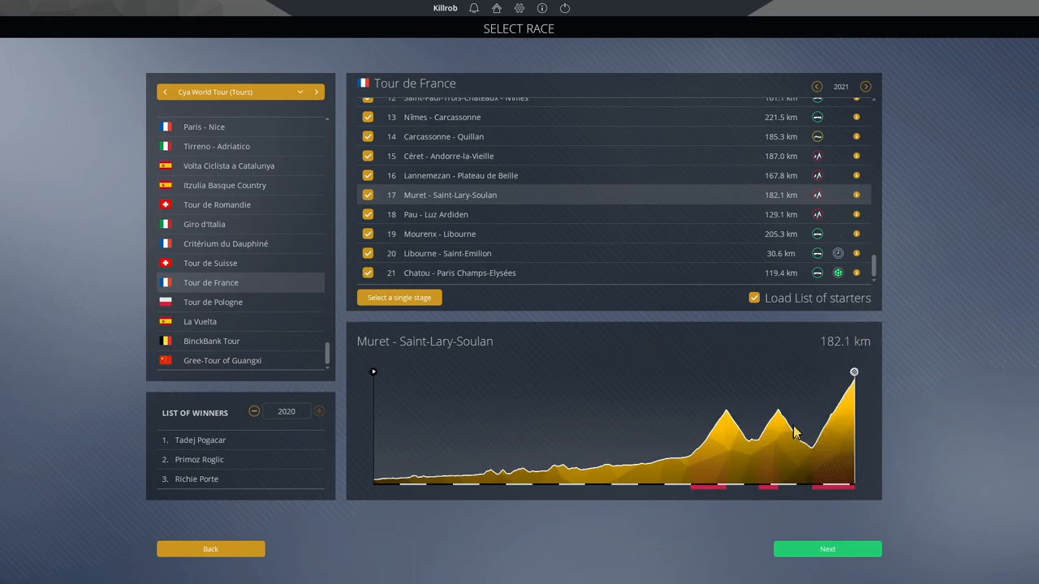
mouse_move(711, 409)
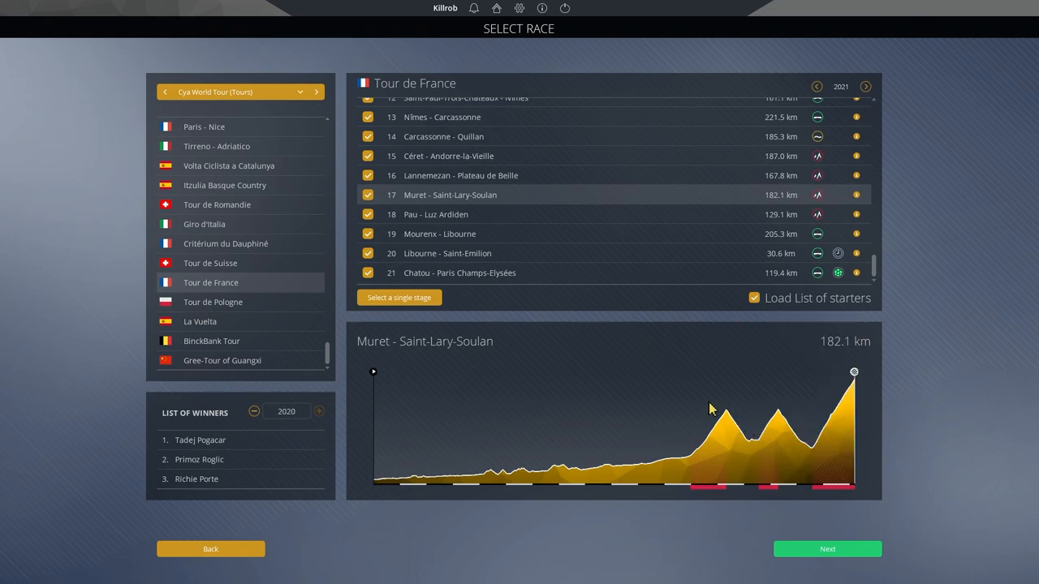
mouse_move(610, 461)
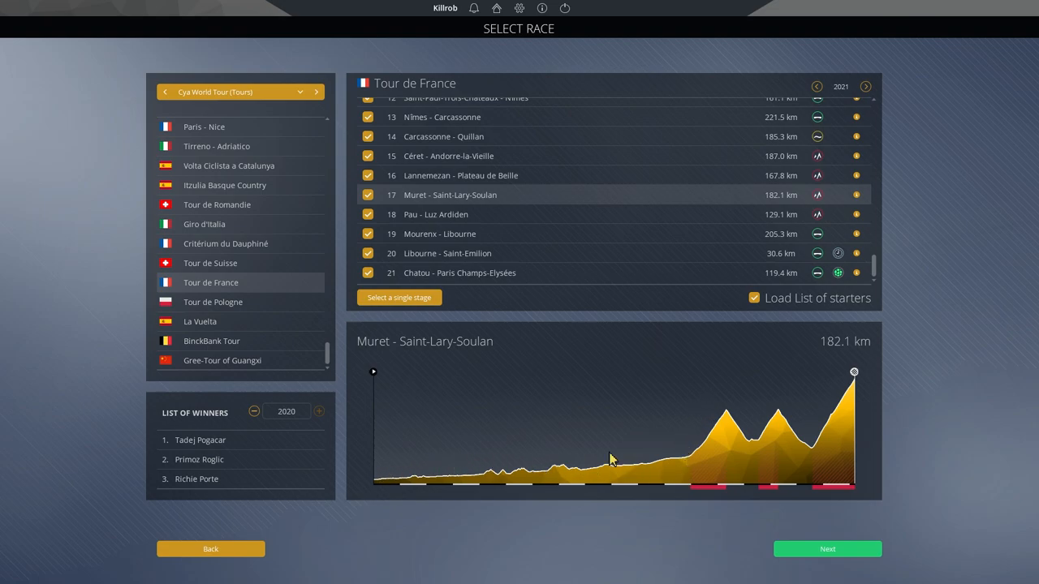
mouse_move(690, 469)
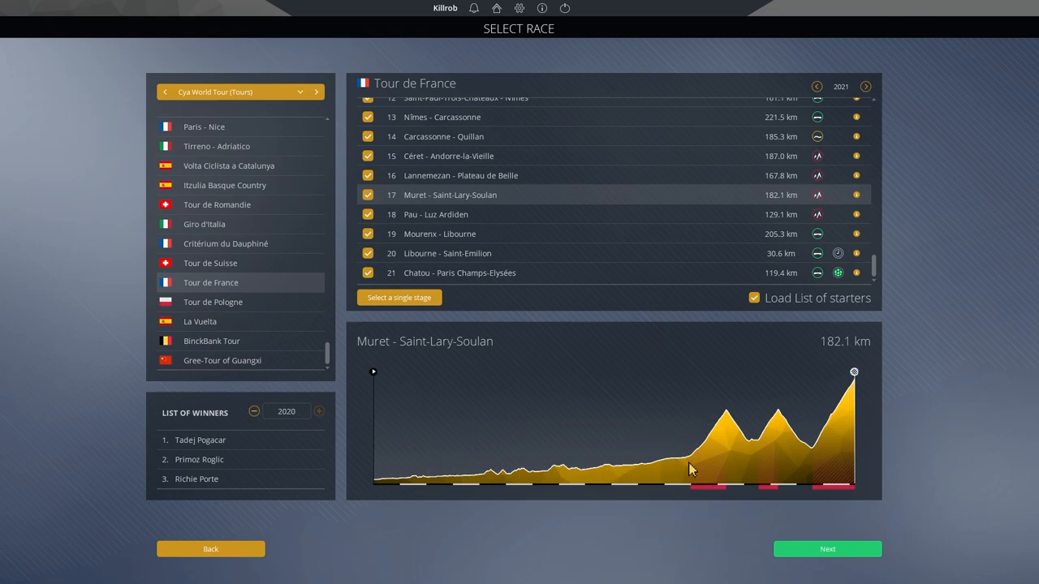
mouse_move(778, 405)
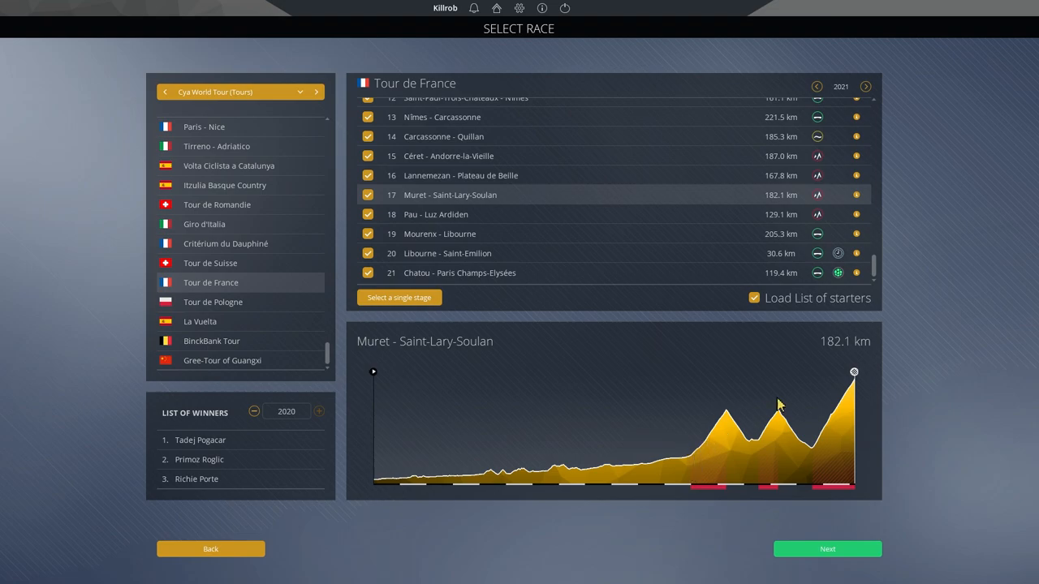
mouse_move(781, 398)
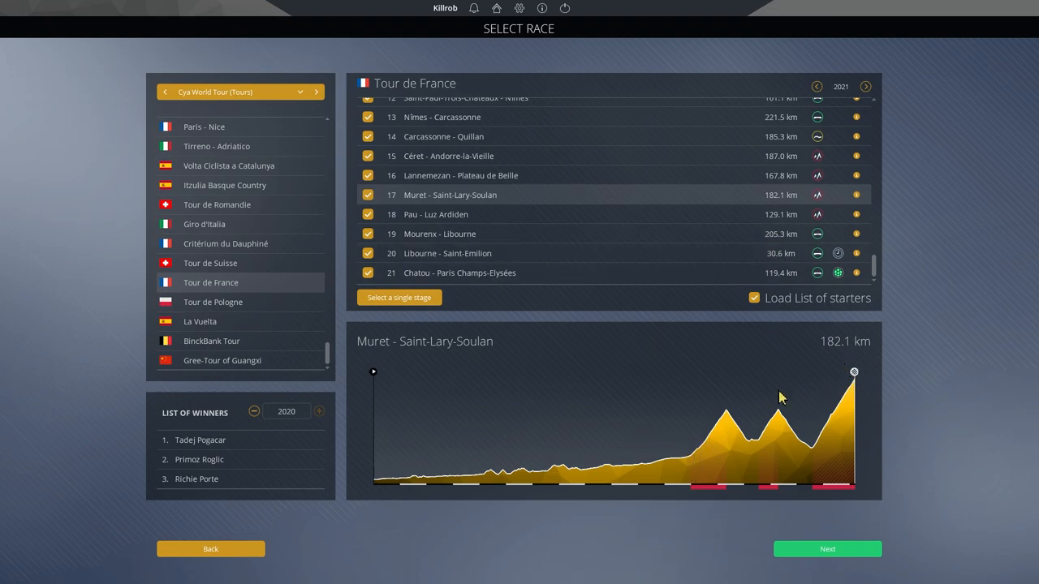
mouse_move(734, 506)
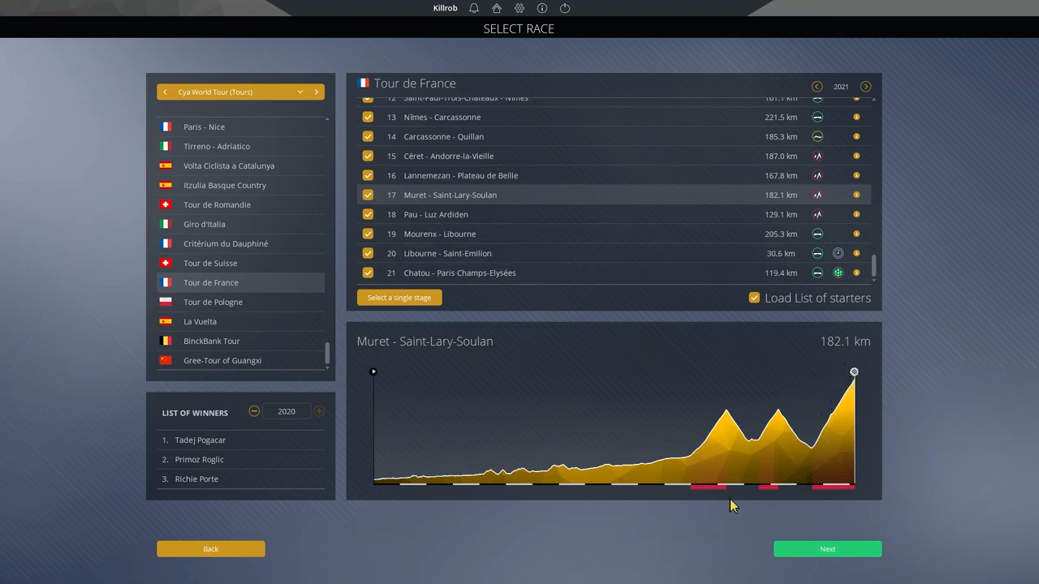
mouse_move(796, 416)
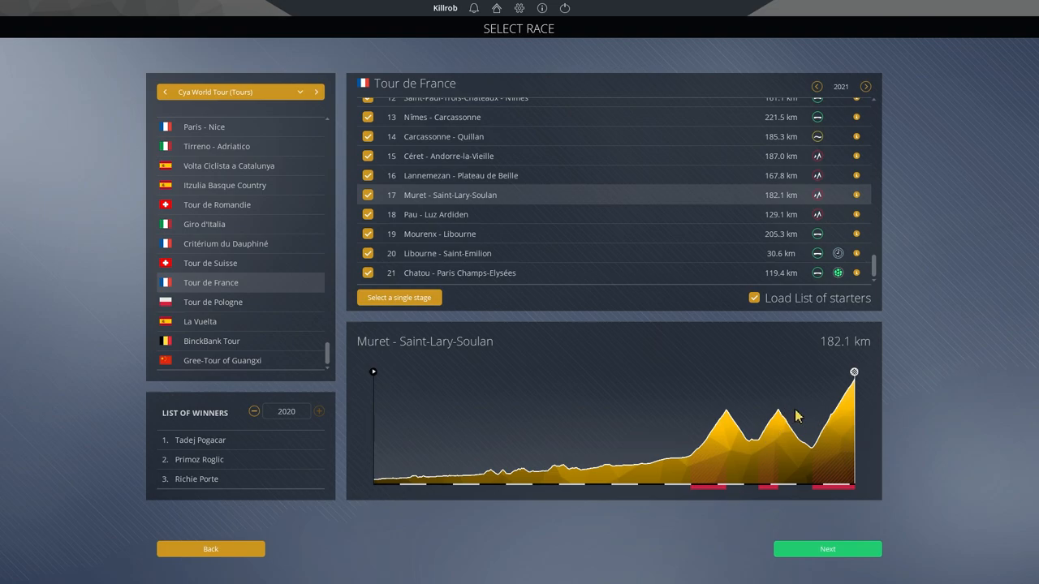
mouse_move(825, 403)
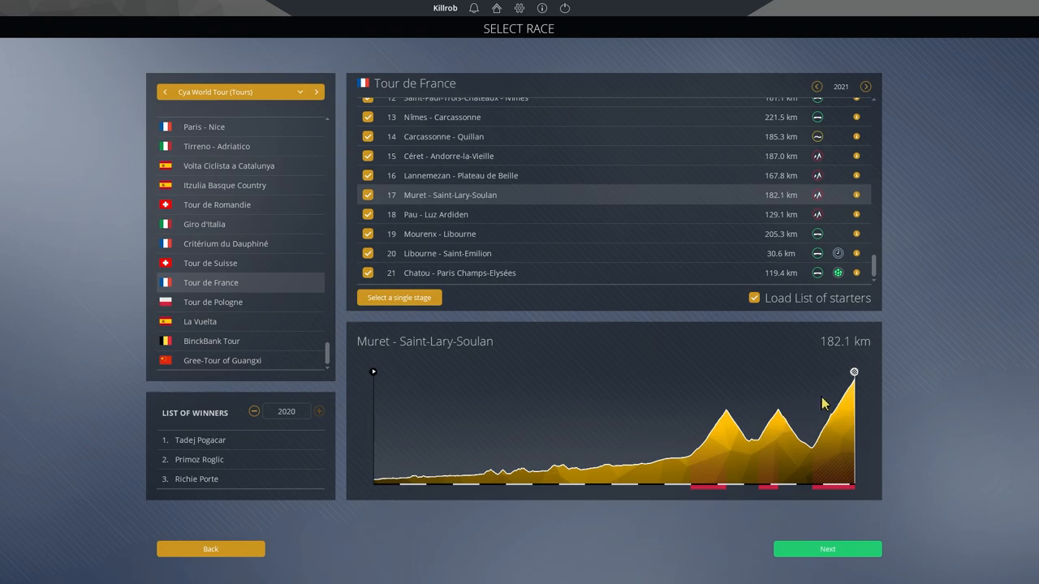
mouse_move(788, 404)
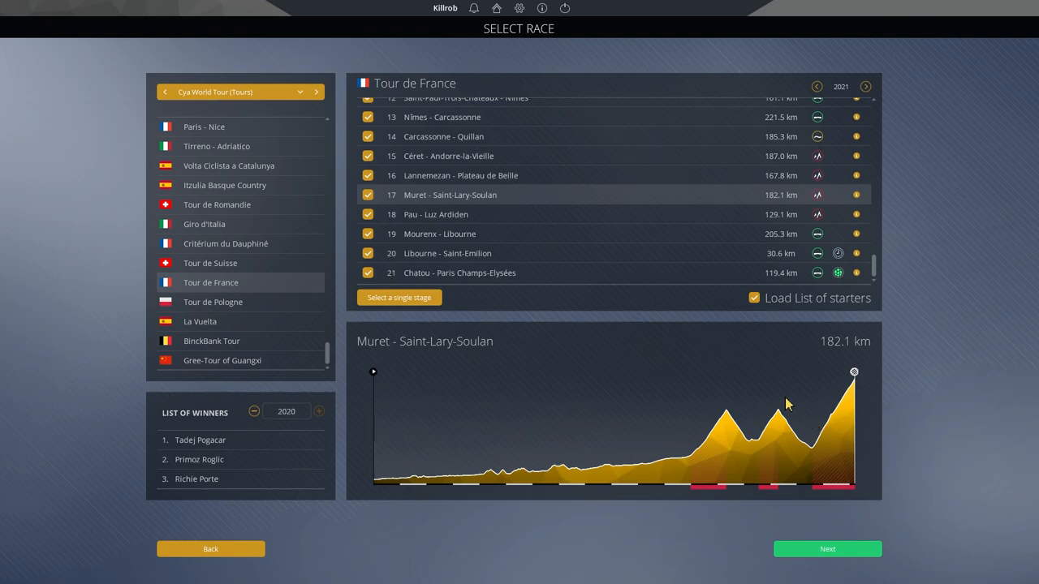
mouse_move(734, 413)
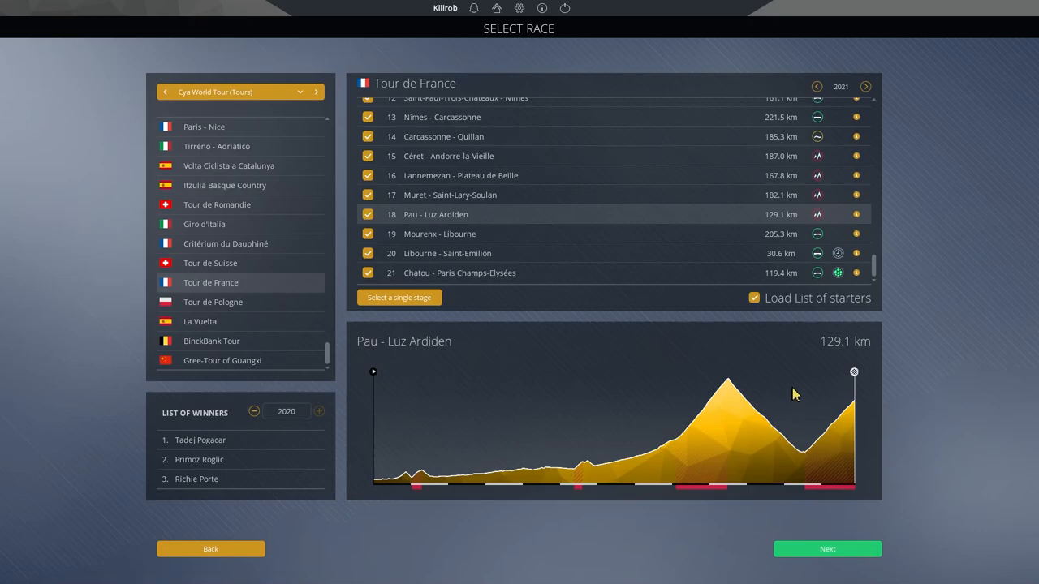
mouse_move(702, 487)
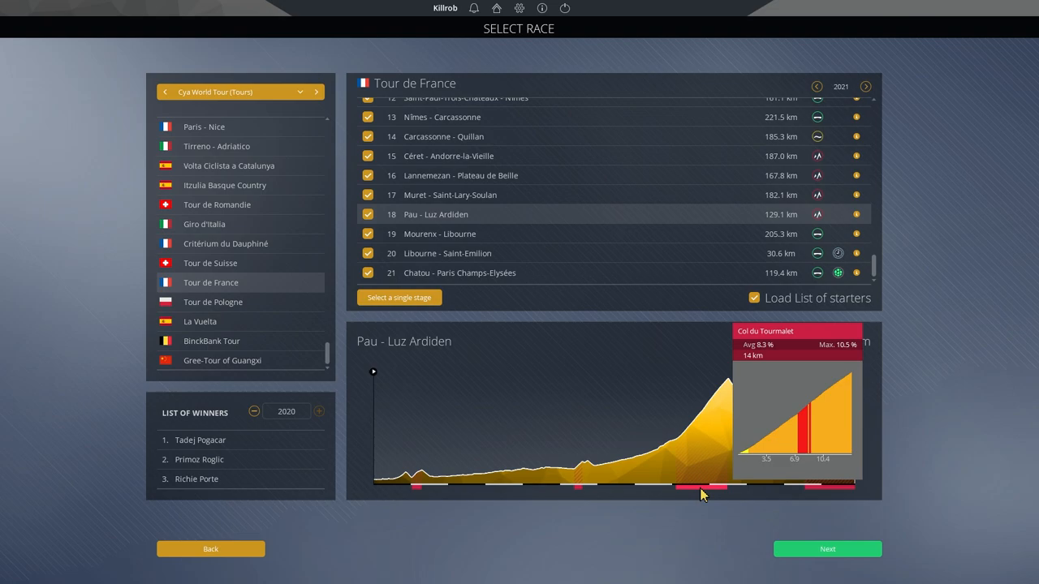
mouse_move(832, 513)
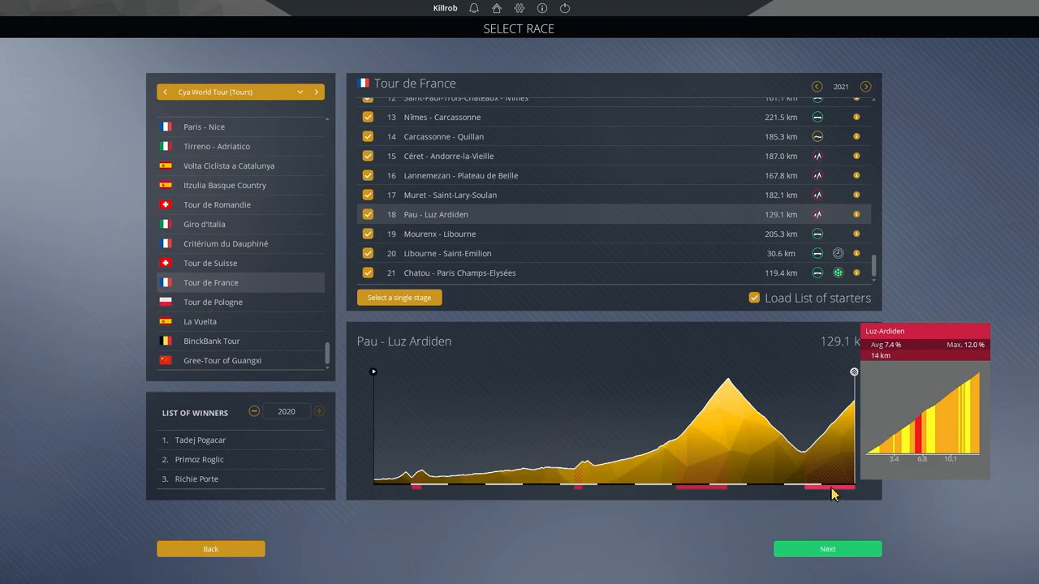
mouse_move(851, 510)
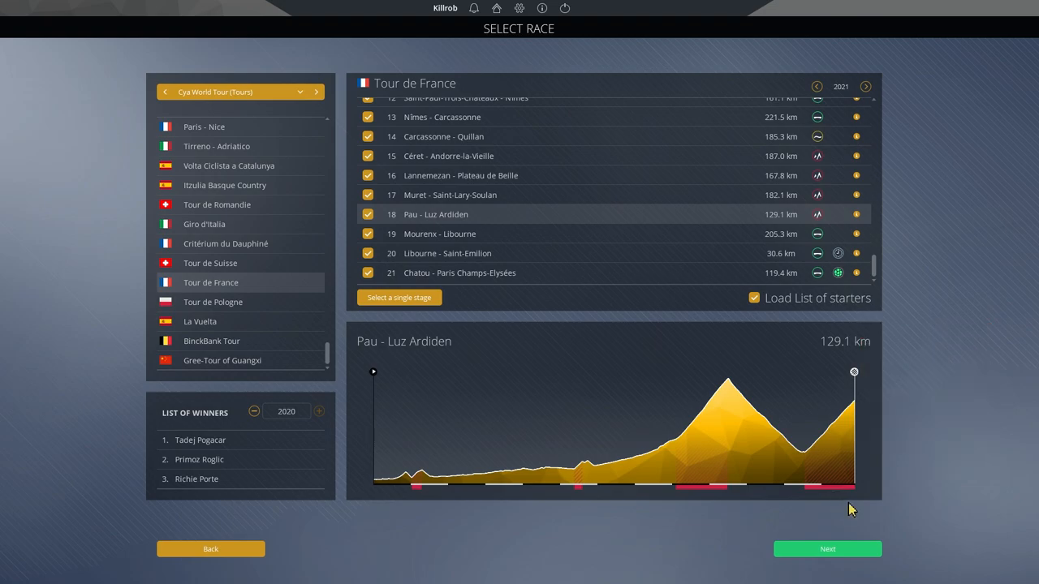
Step: Show stage 20, the Libourne - Saint-Emilion 30.6 km time trial profile
click(828, 548)
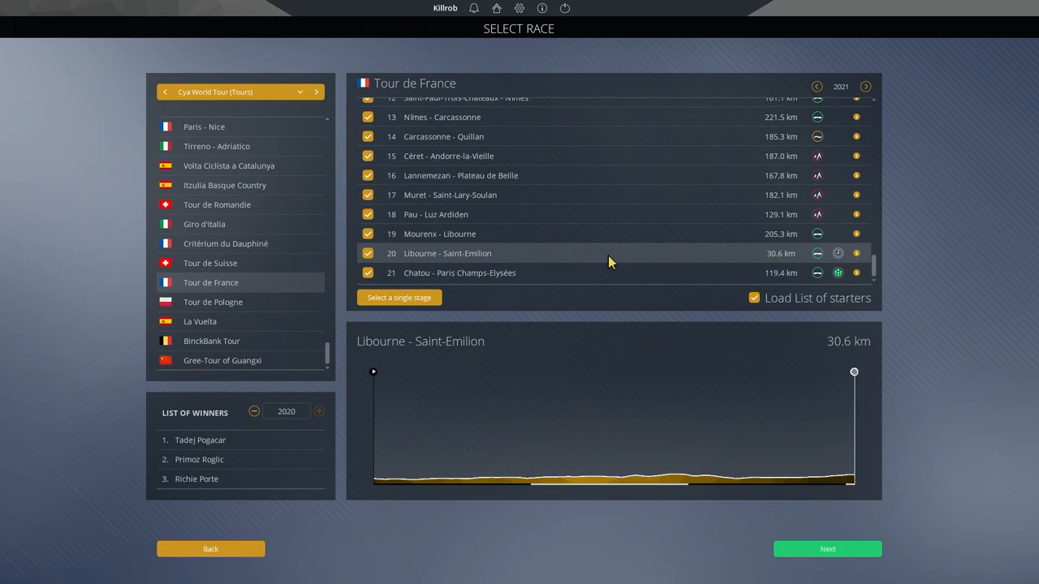
mouse_move(637, 258)
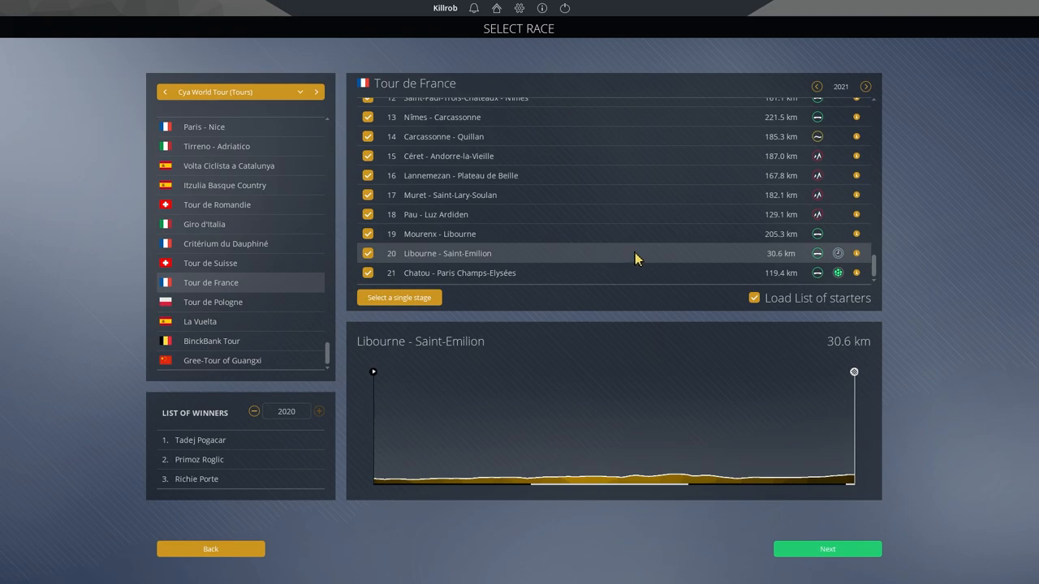
mouse_move(636, 253)
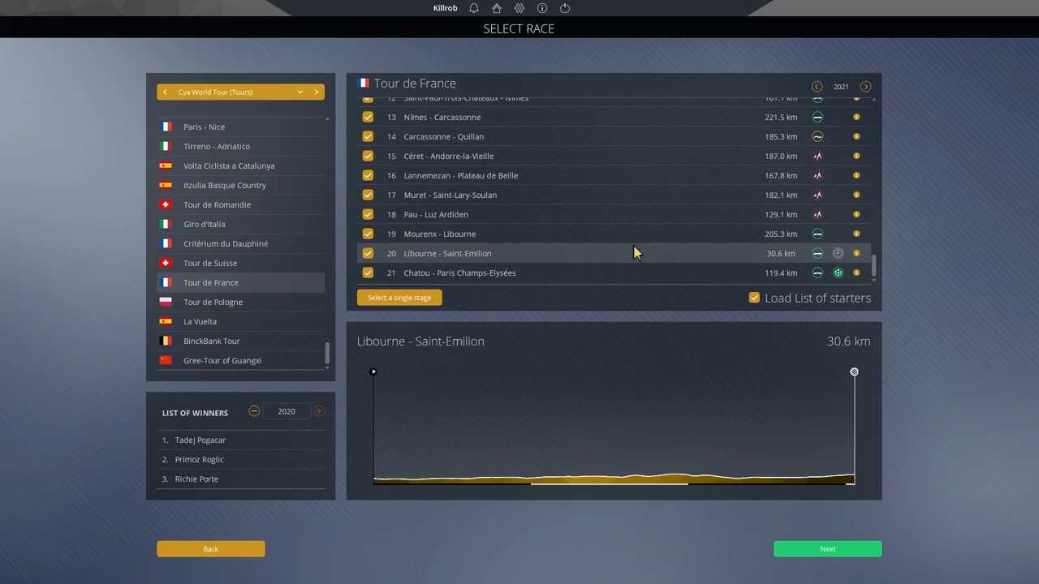
Step: Show stage 21, Chatou - Paris Champs-Elysées (119.4 km), with its flat profile
click(828, 549)
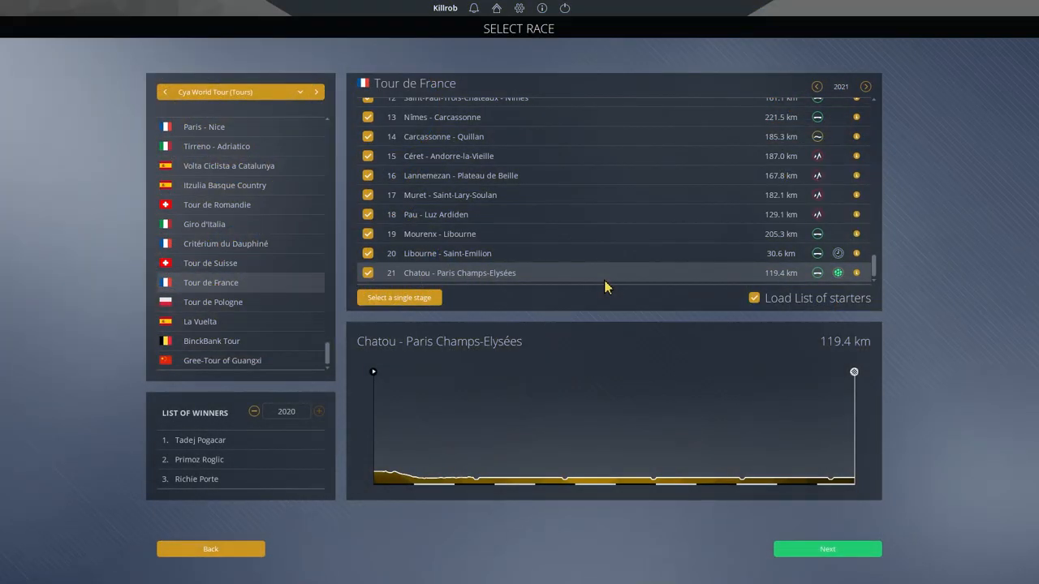
mouse_move(750, 457)
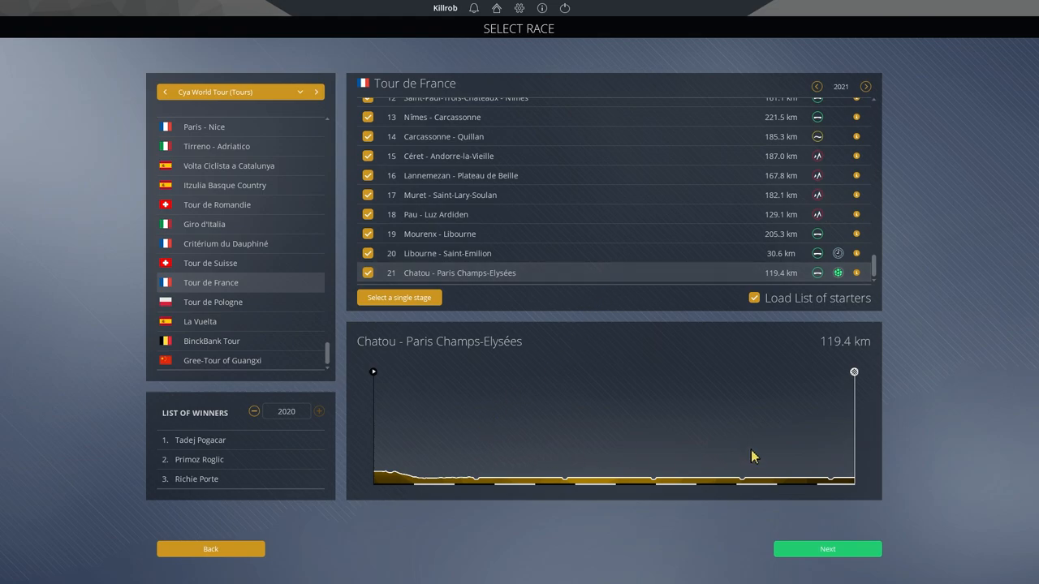
mouse_move(792, 403)
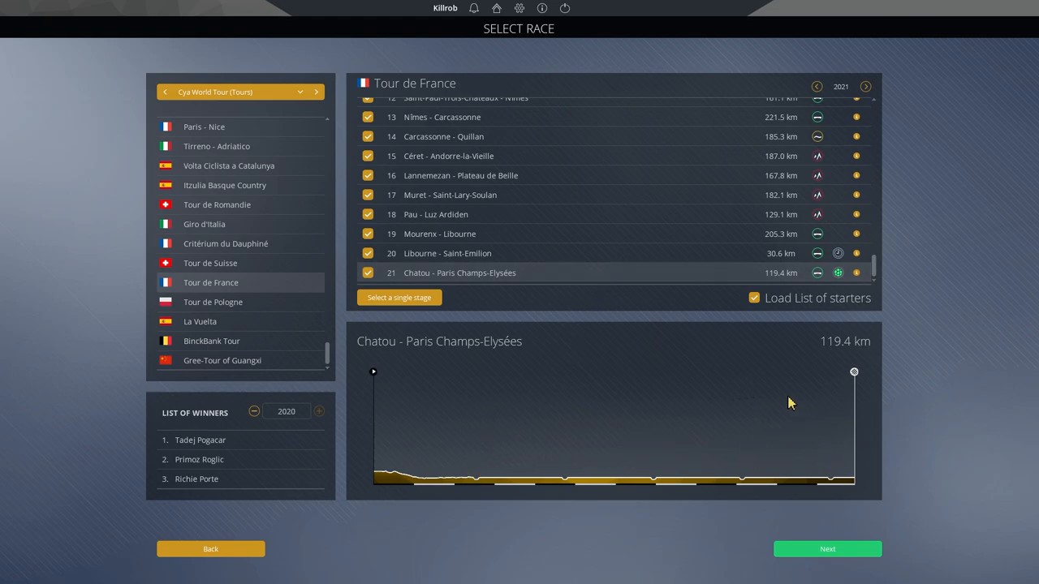
mouse_move(824, 370)
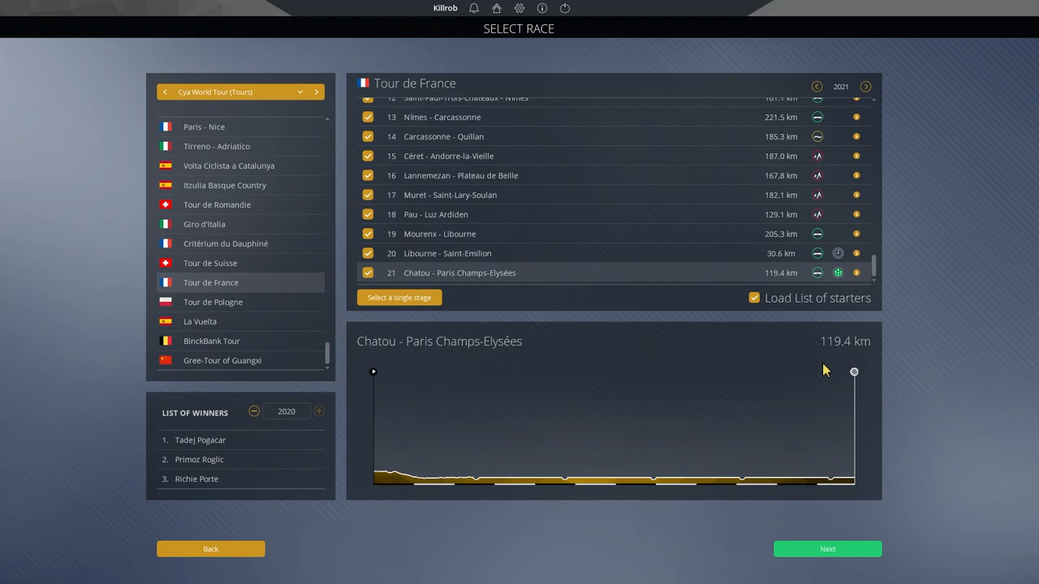
mouse_move(818, 367)
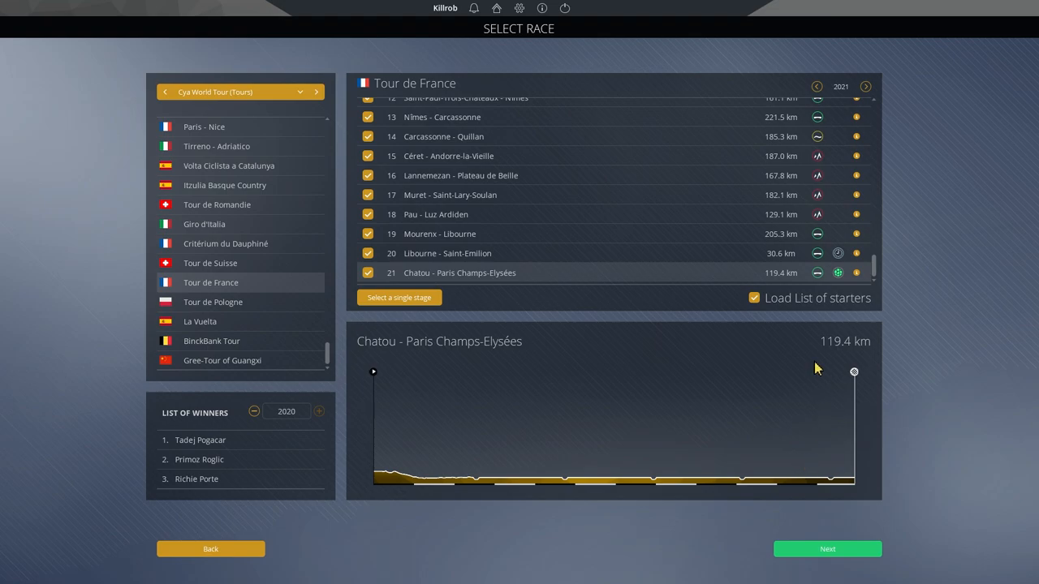
mouse_move(773, 367)
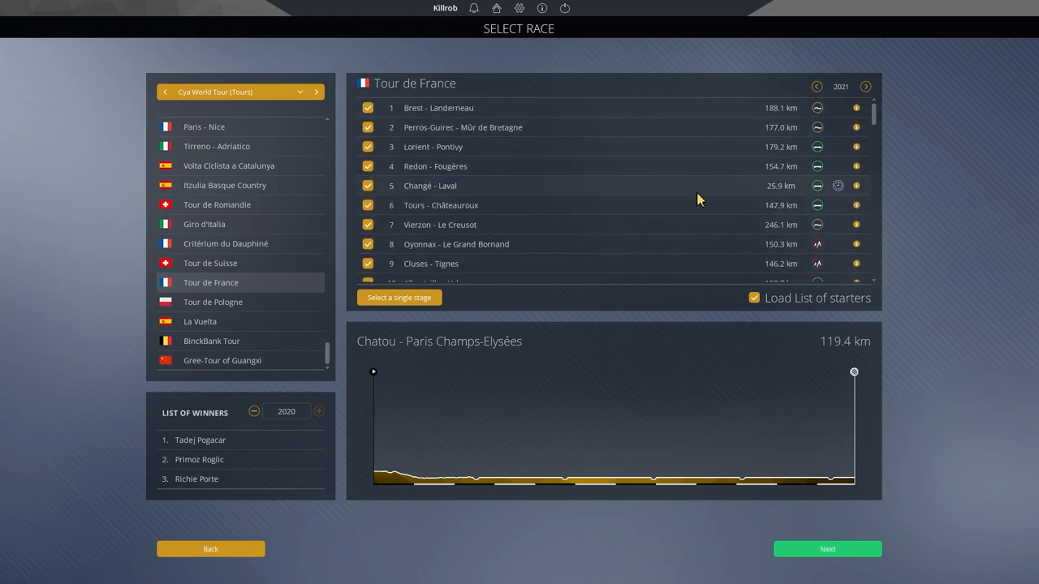
Step: Preview the Cluses - Tignes and Sorgues - Malaucène (204.7 km) stage profiles
scroll(down, 3)
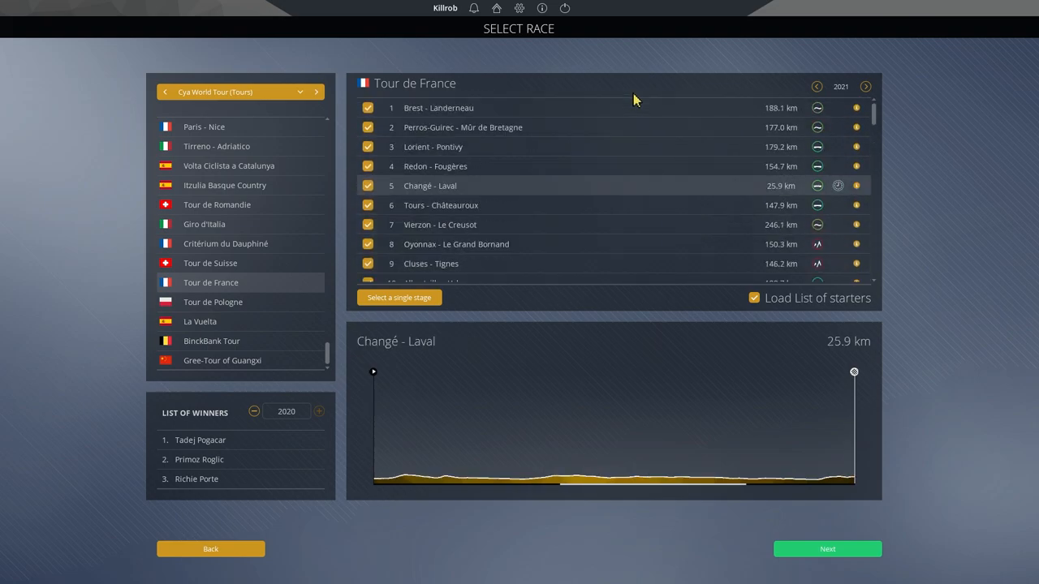
mouse_move(641, 237)
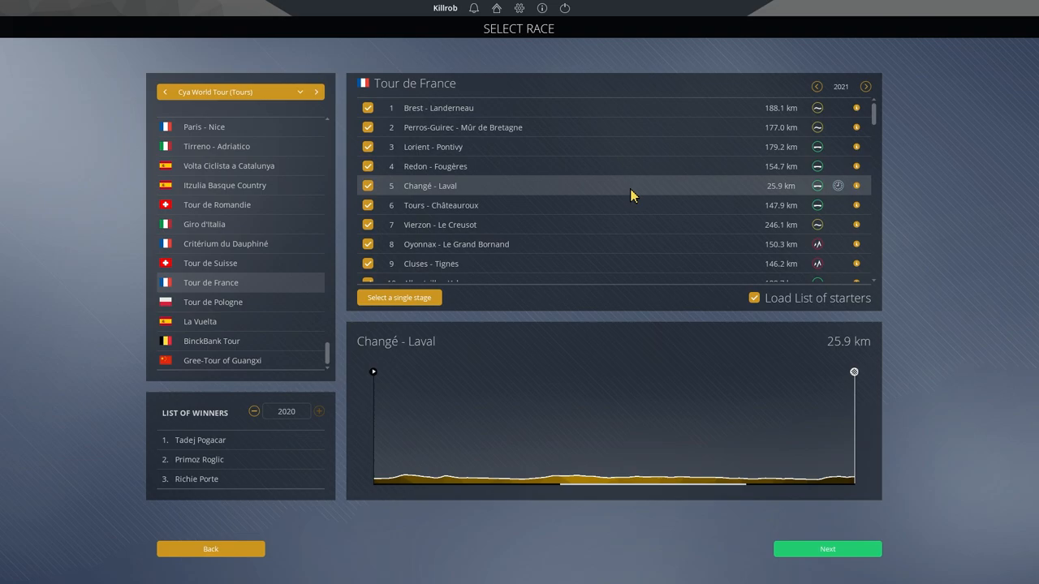
mouse_move(648, 236)
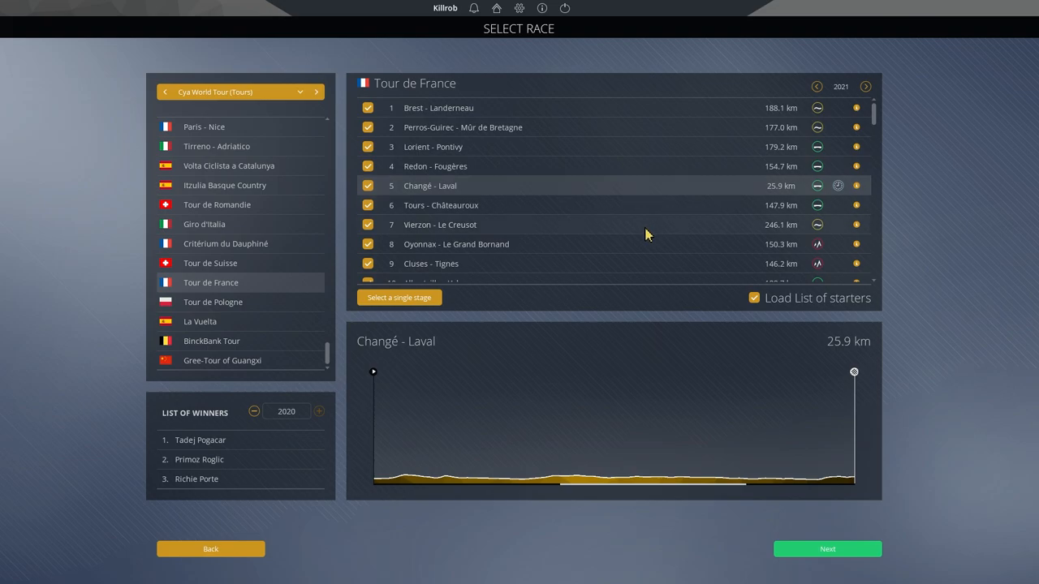
scroll(down, 3)
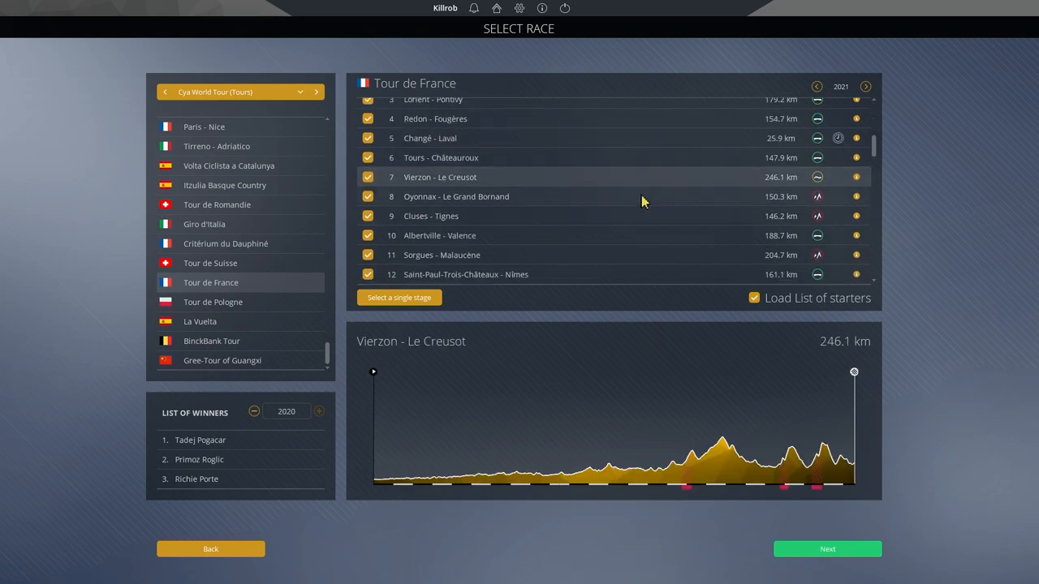
click(430, 216)
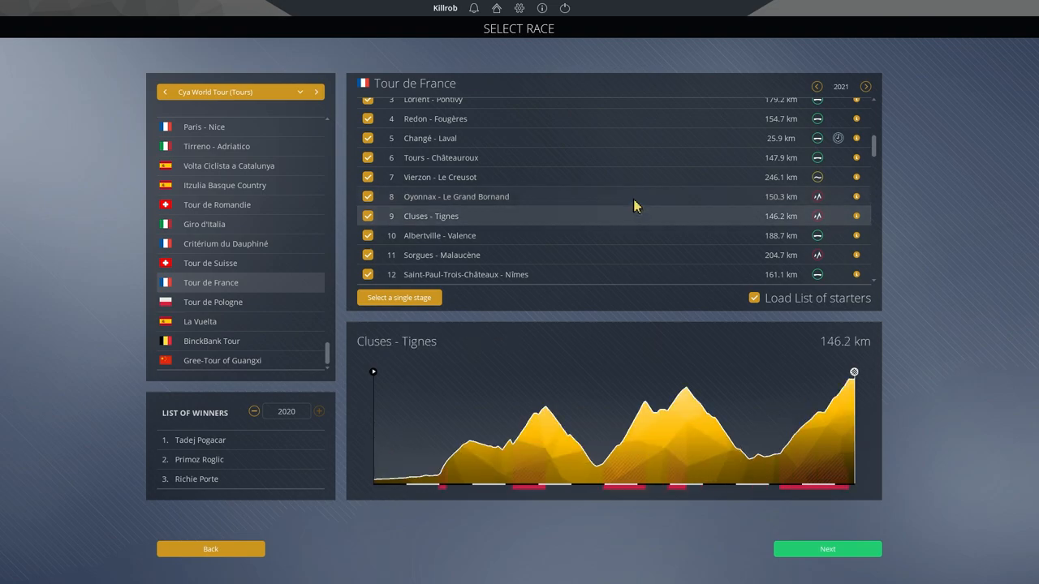
mouse_move(627, 218)
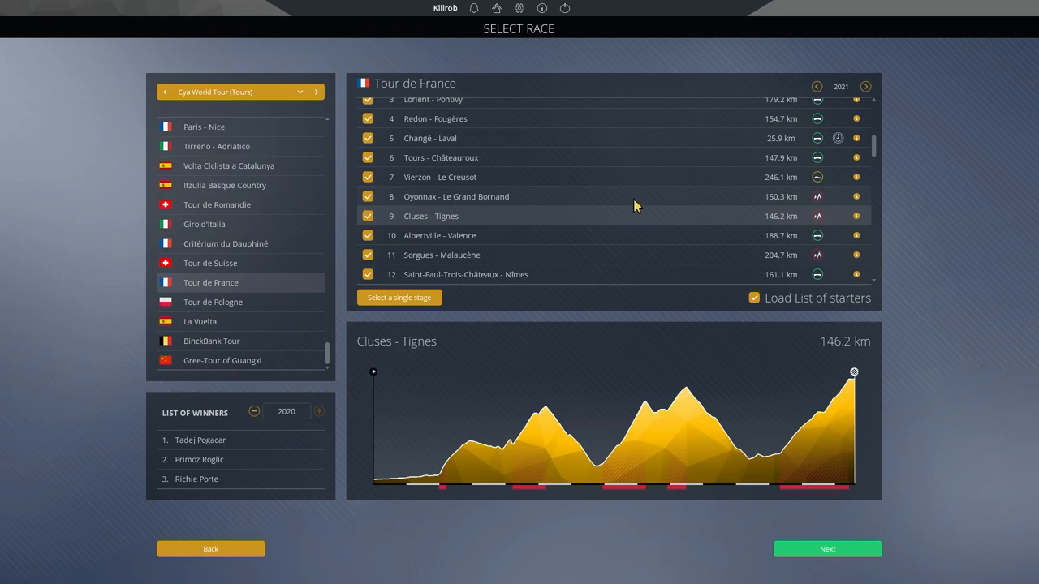
click(441, 255)
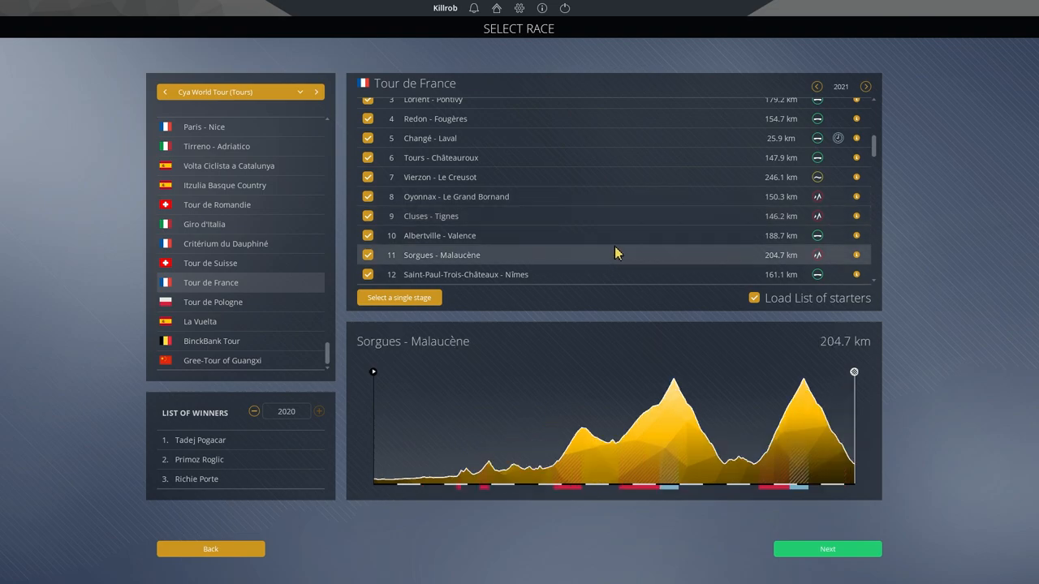
mouse_move(633, 240)
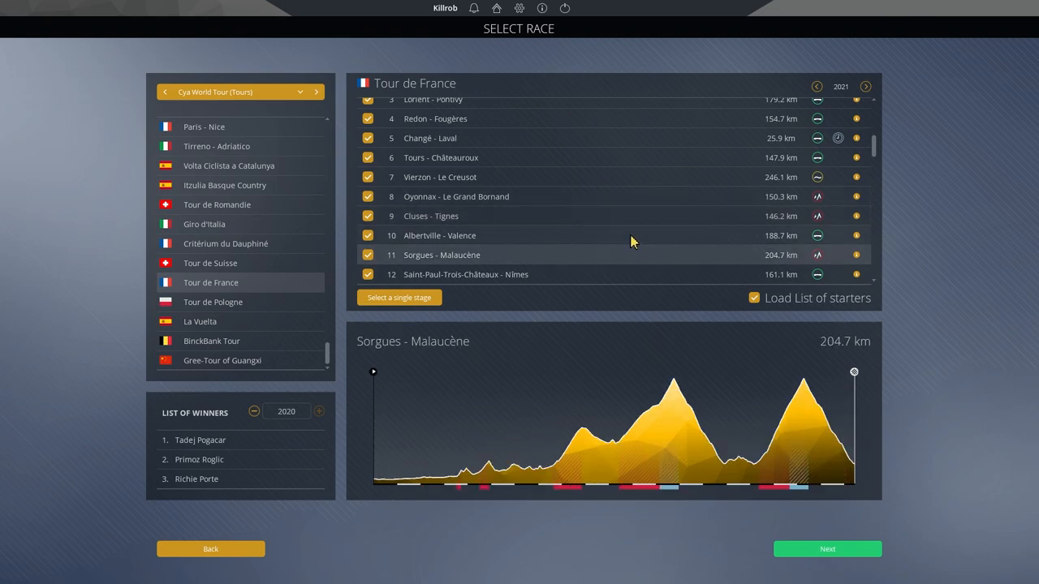
click(455, 196)
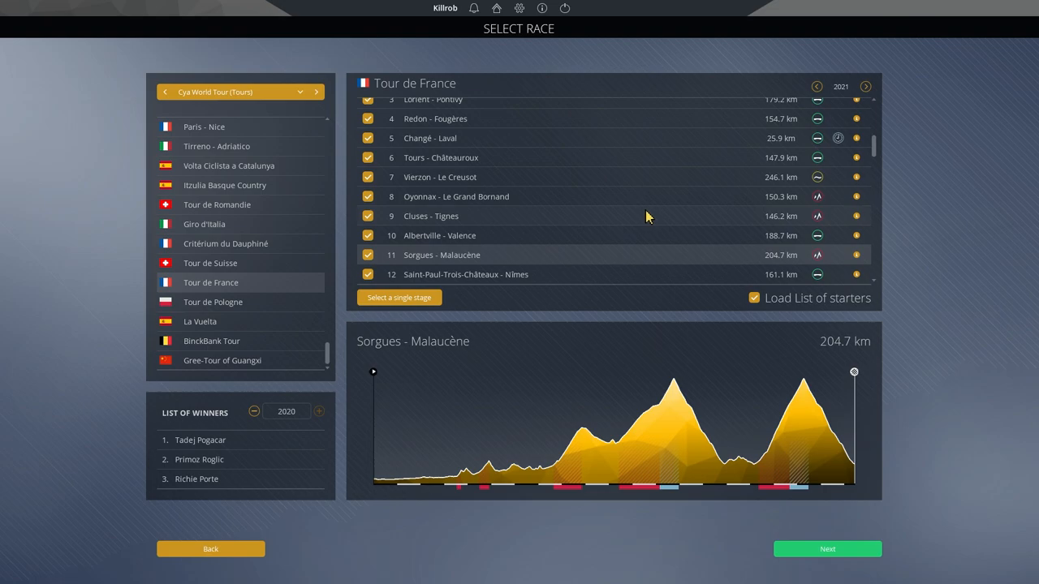
Step: Compare the Mourenx - Libourne, Muret - Saint-Lary-Soulan, Céret - Andorre and Saint-Emilion time trial profiles
scroll(down, 3)
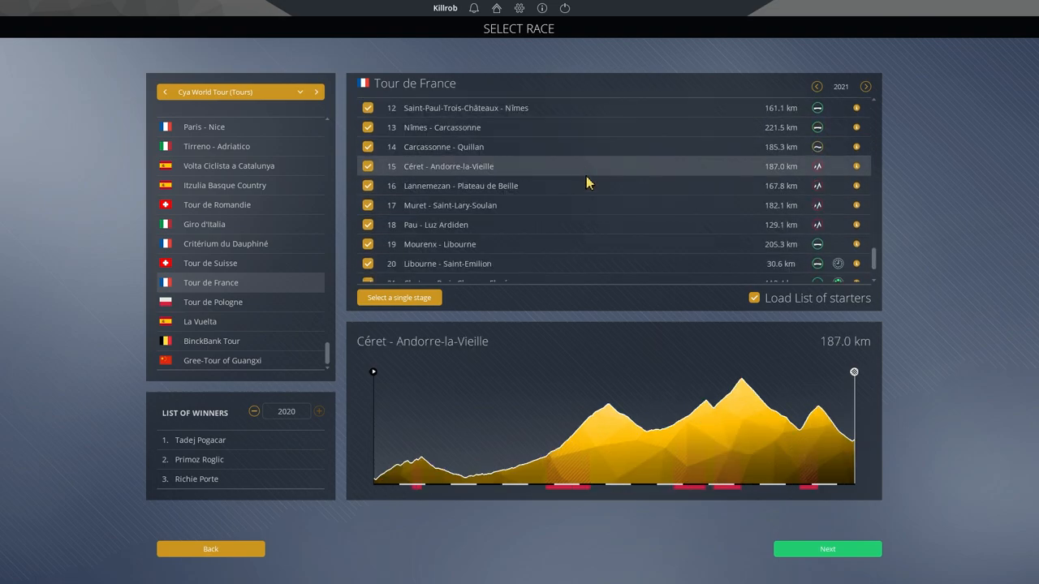
click(450, 204)
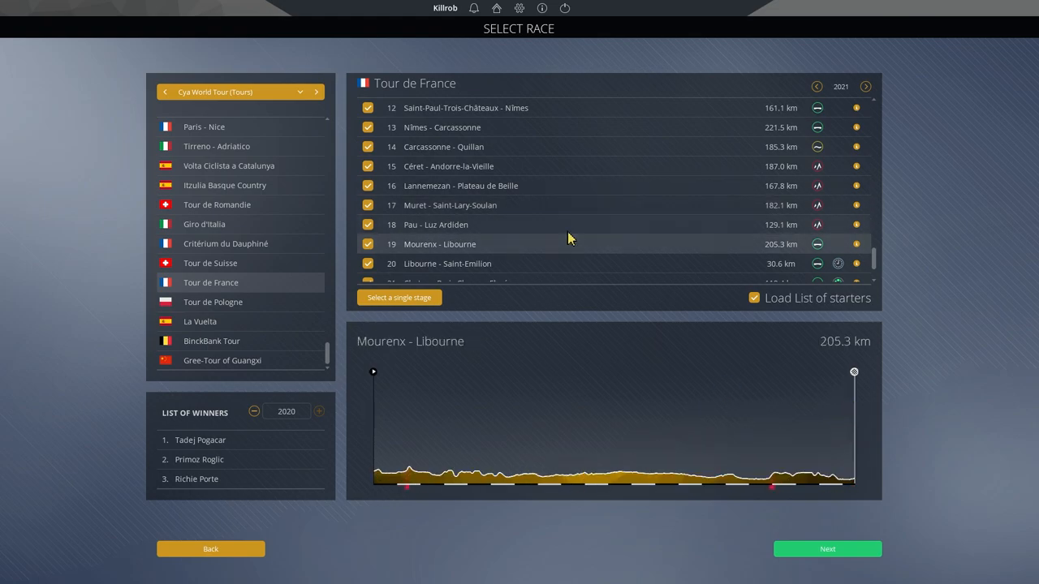
click(450, 205)
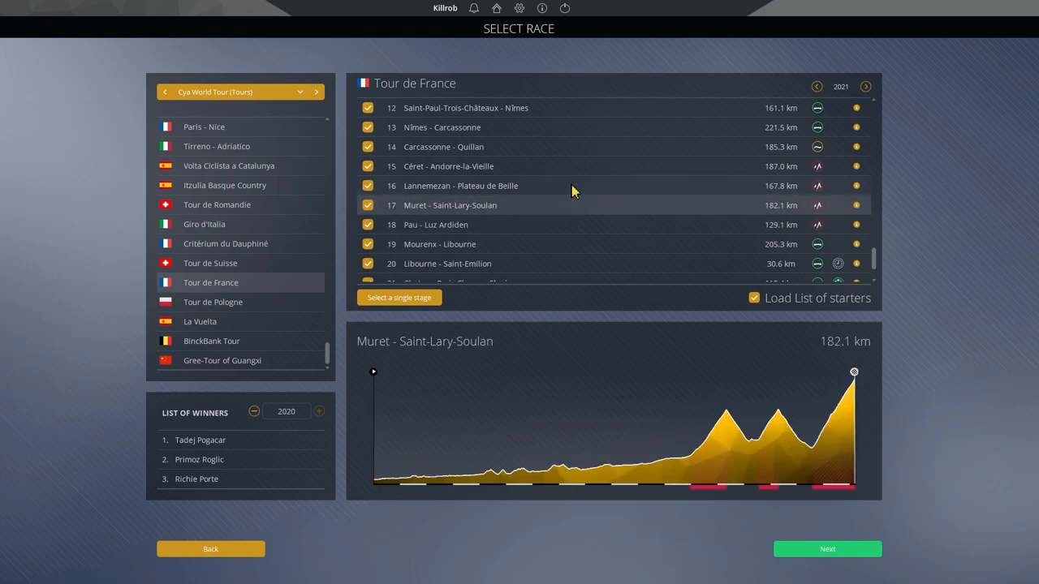
mouse_move(556, 169)
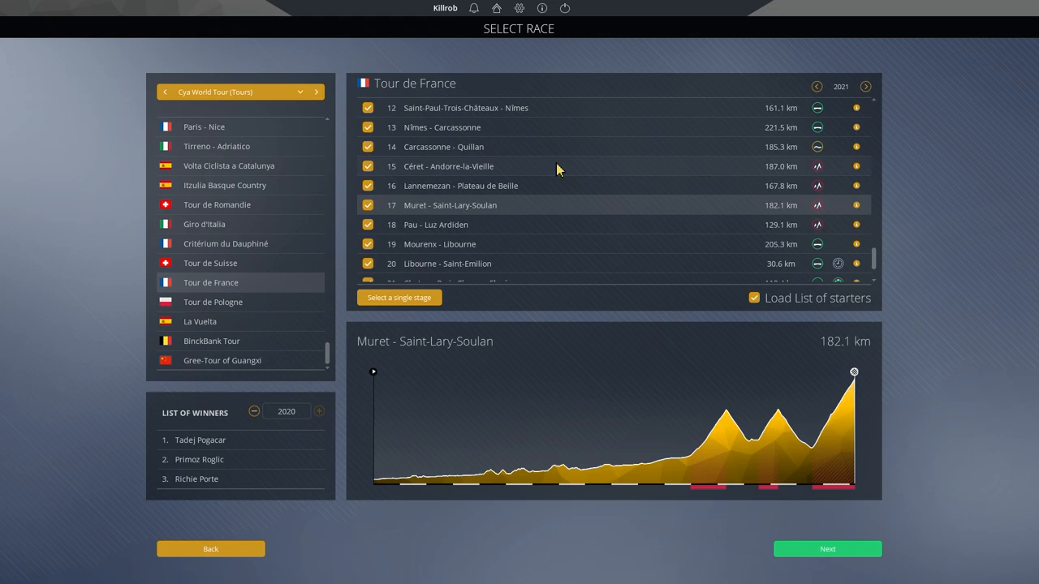
click(448, 165)
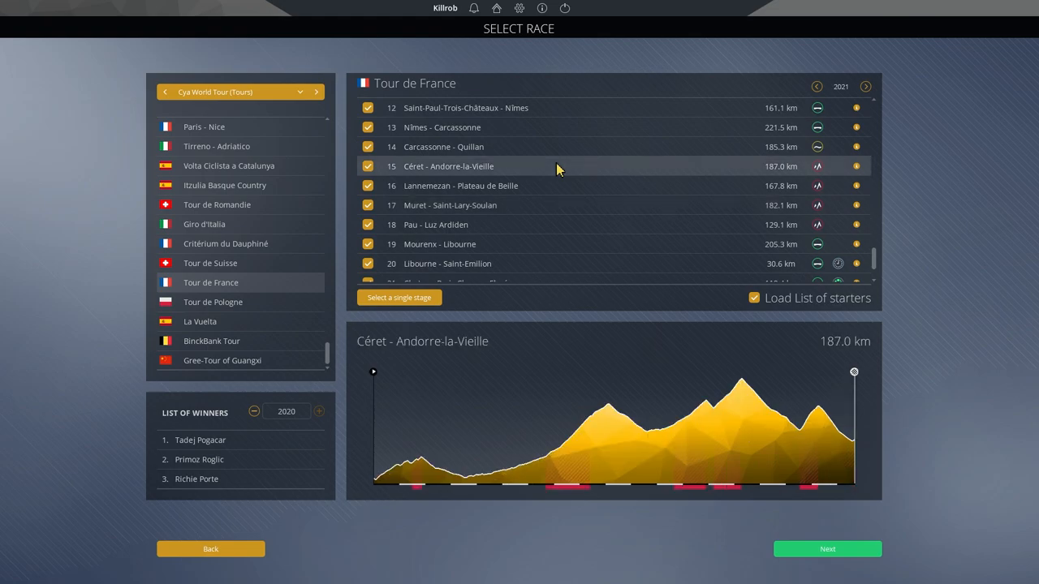
mouse_move(560, 192)
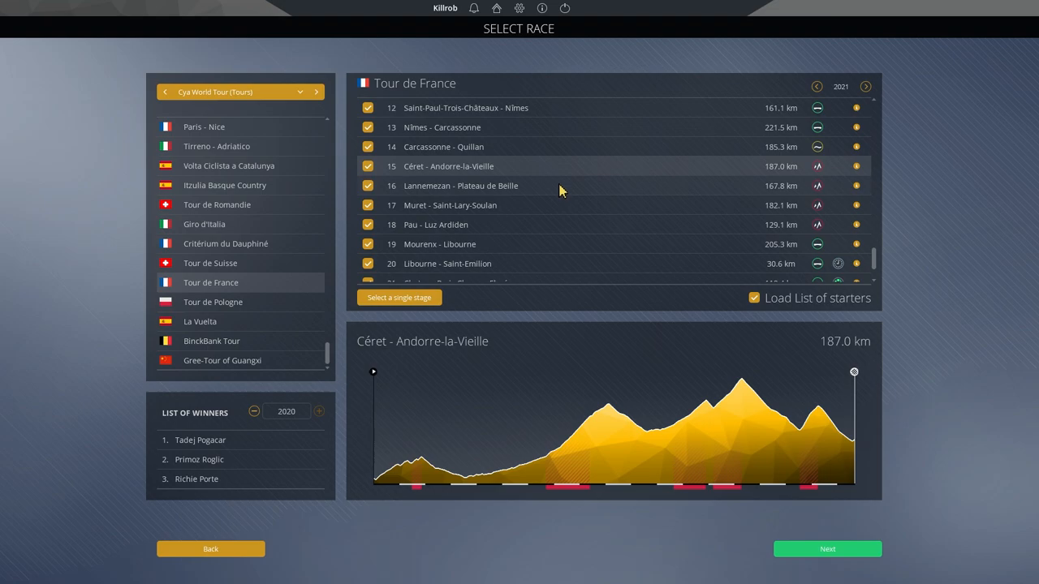
click(461, 185)
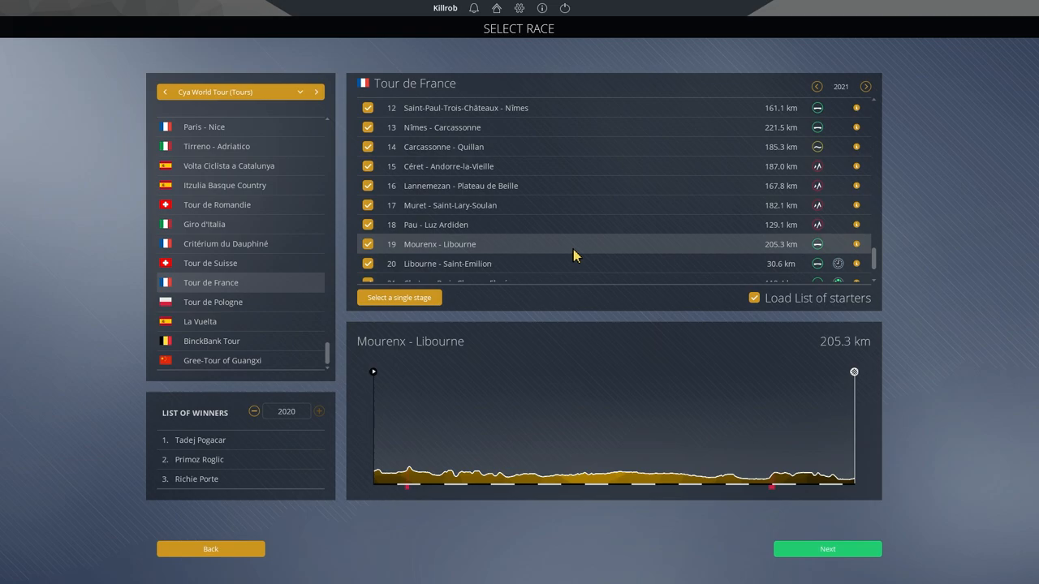
mouse_move(573, 270)
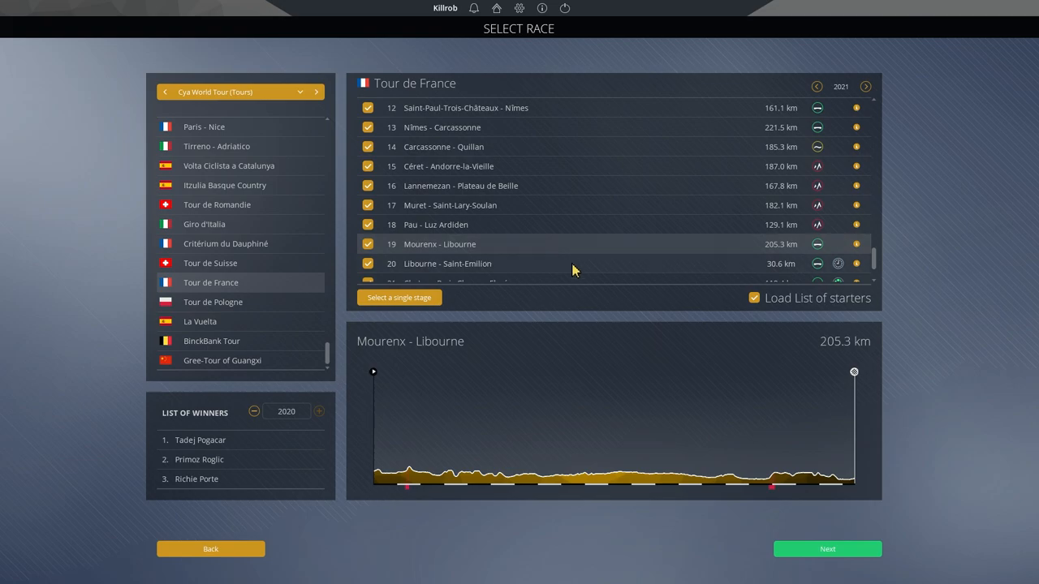
click(448, 262)
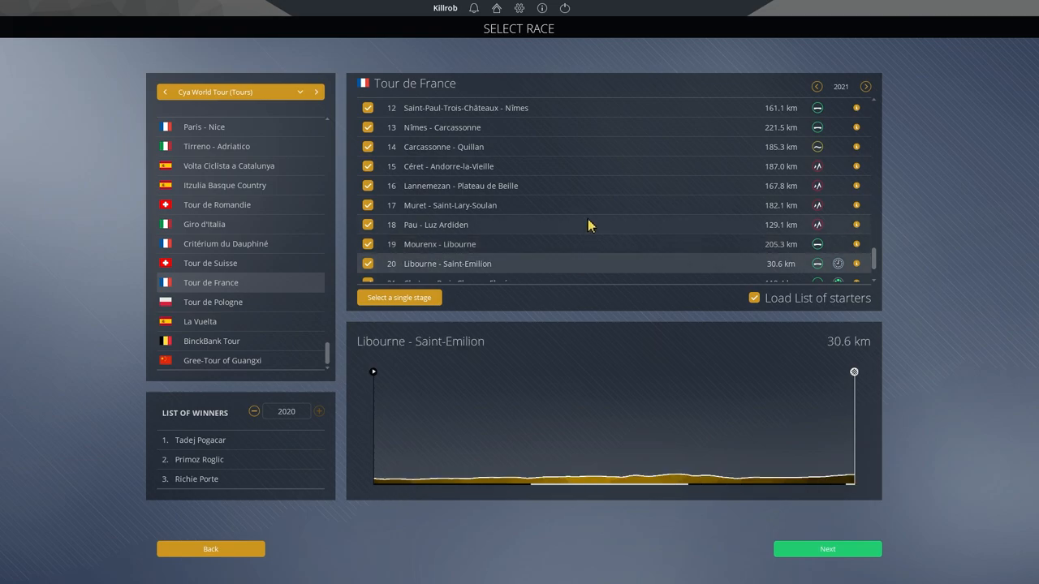
click(449, 204)
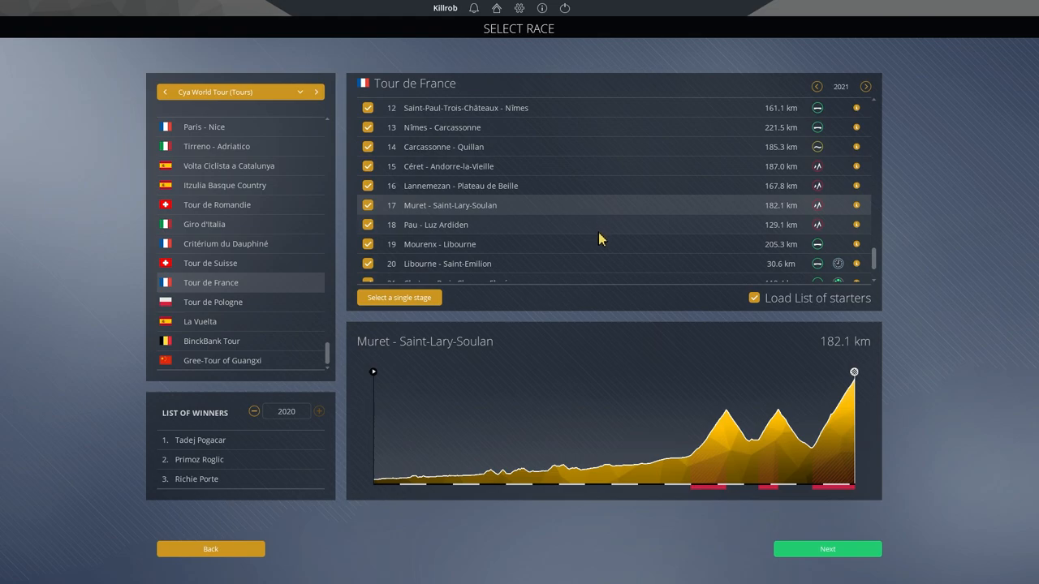
Step: Compare Pau - Luz Ardiden, Muret - Saint-Lary-Soulan and Cluses - Tignes, ending on the Saint-Emilion time trial
click(435, 224)
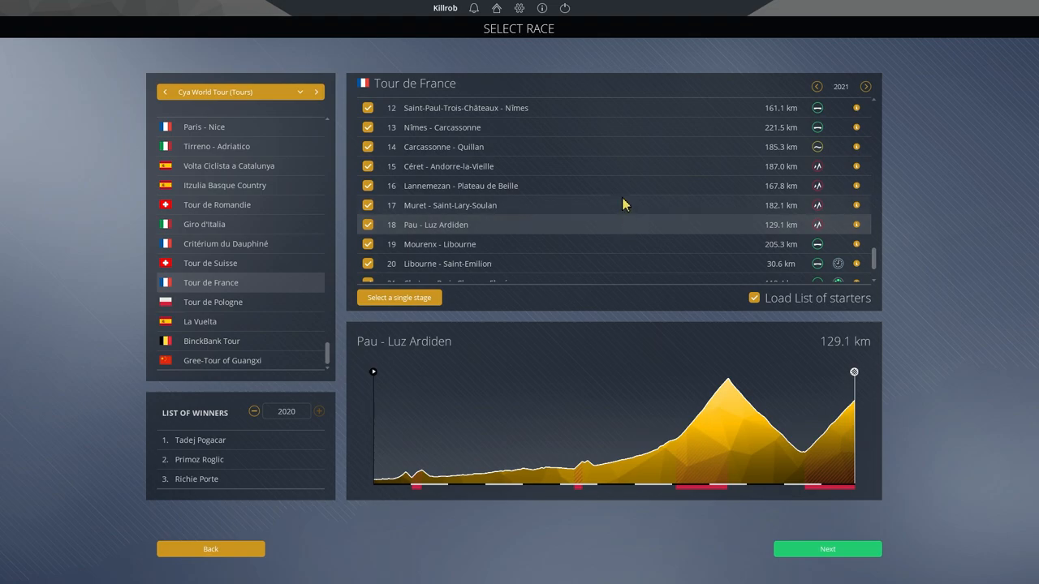
click(450, 204)
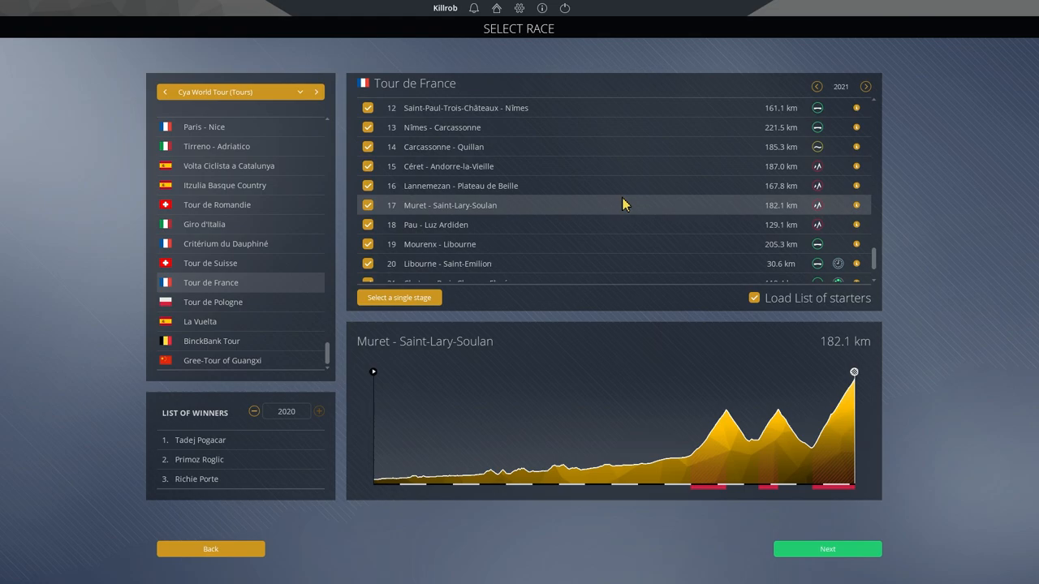
mouse_move(625, 204)
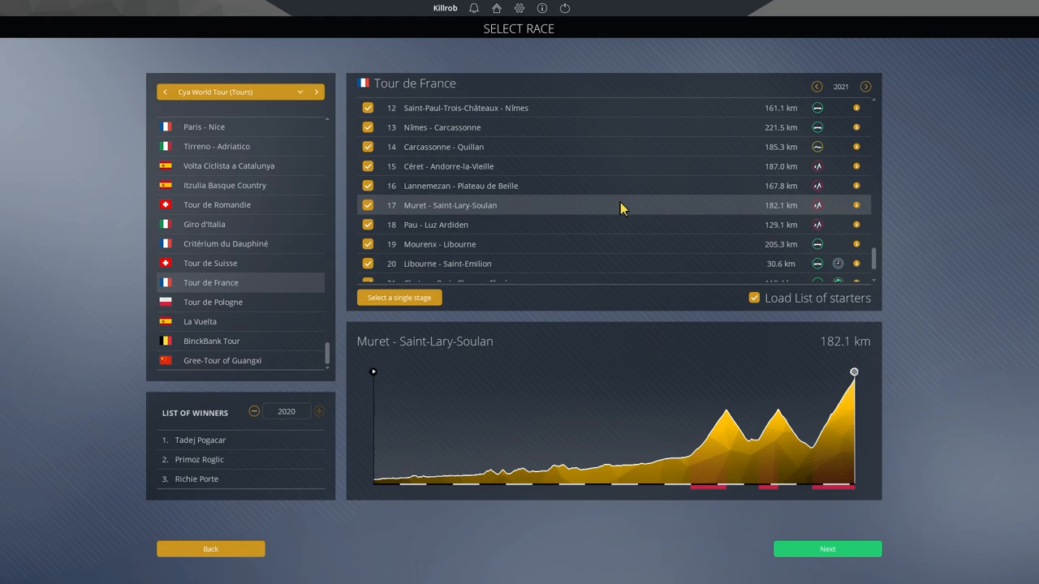
mouse_move(617, 217)
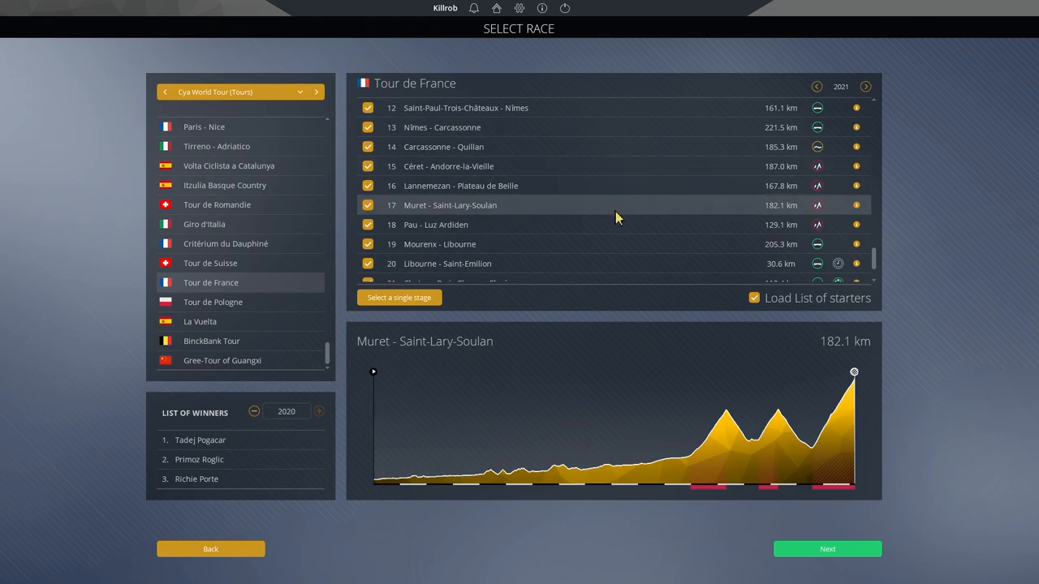
mouse_move(636, 202)
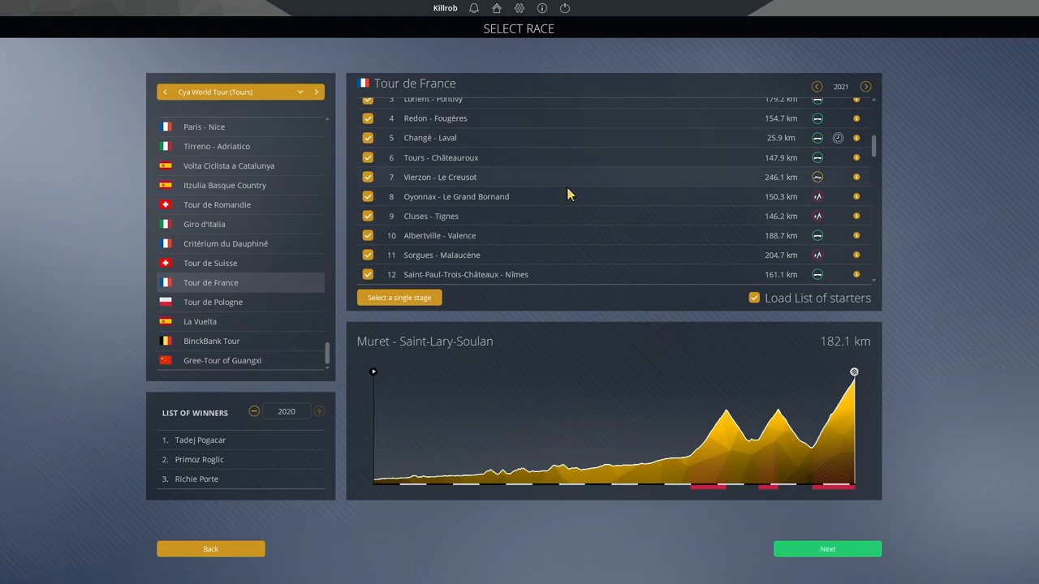
click(454, 216)
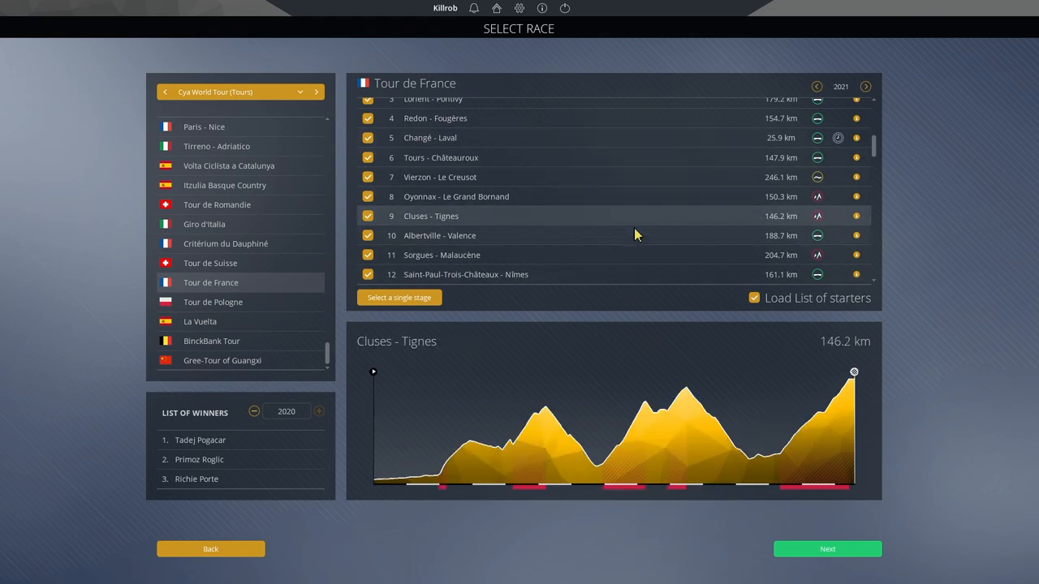
scroll(down, 3)
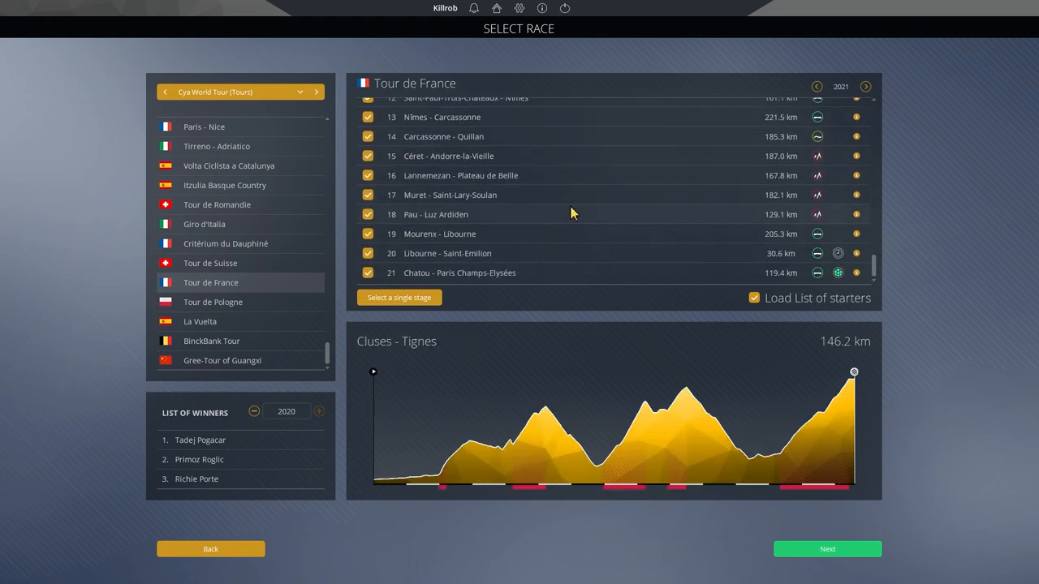
click(451, 195)
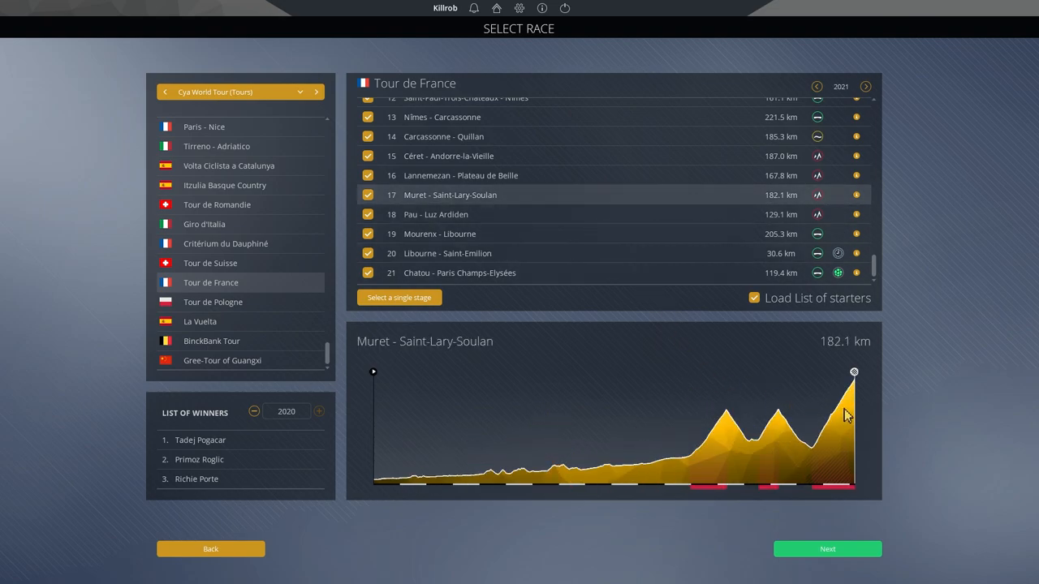
mouse_move(800, 399)
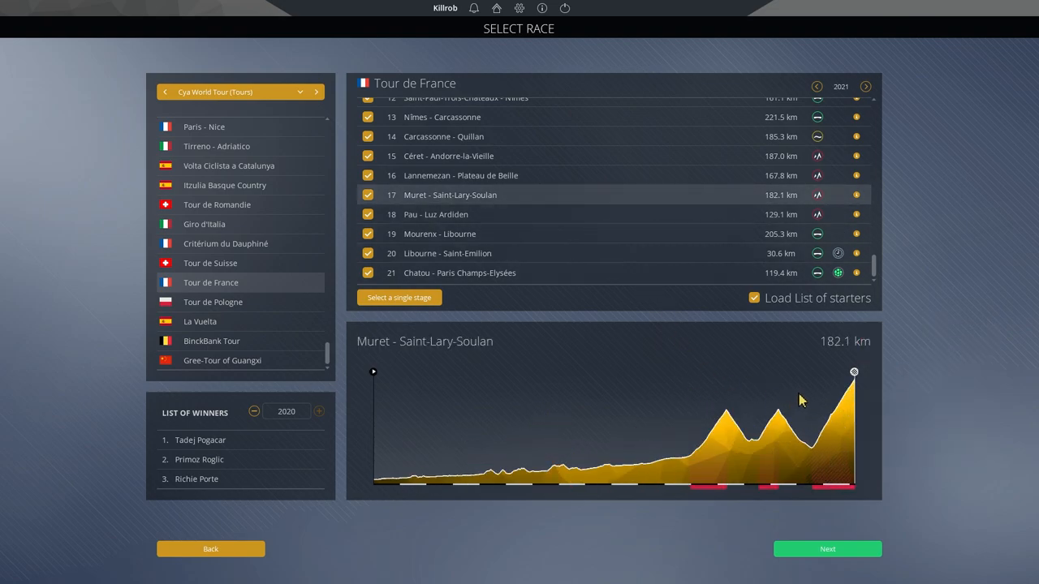
mouse_move(836, 489)
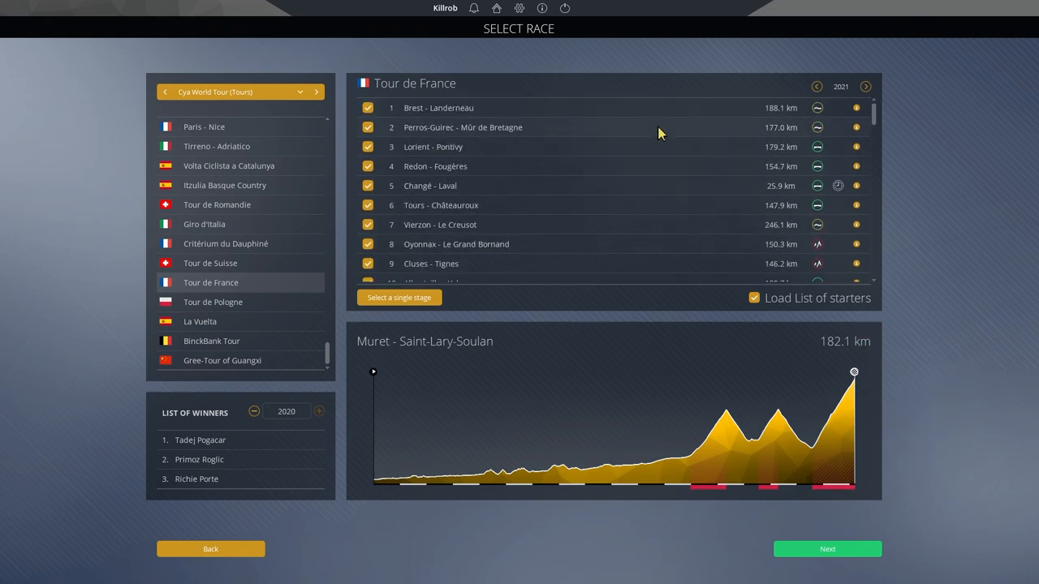
scroll(down, 3)
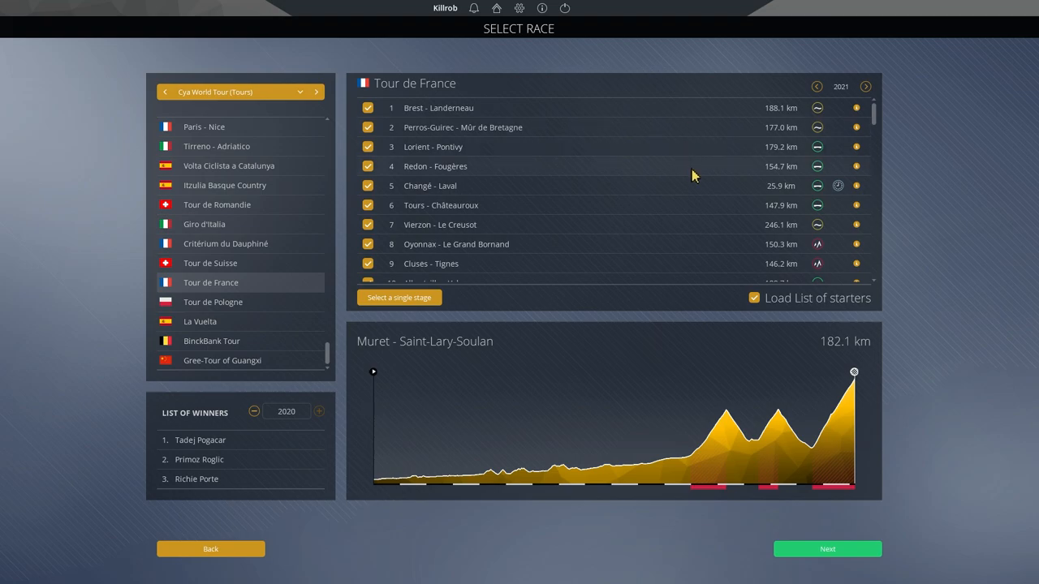
mouse_move(695, 185)
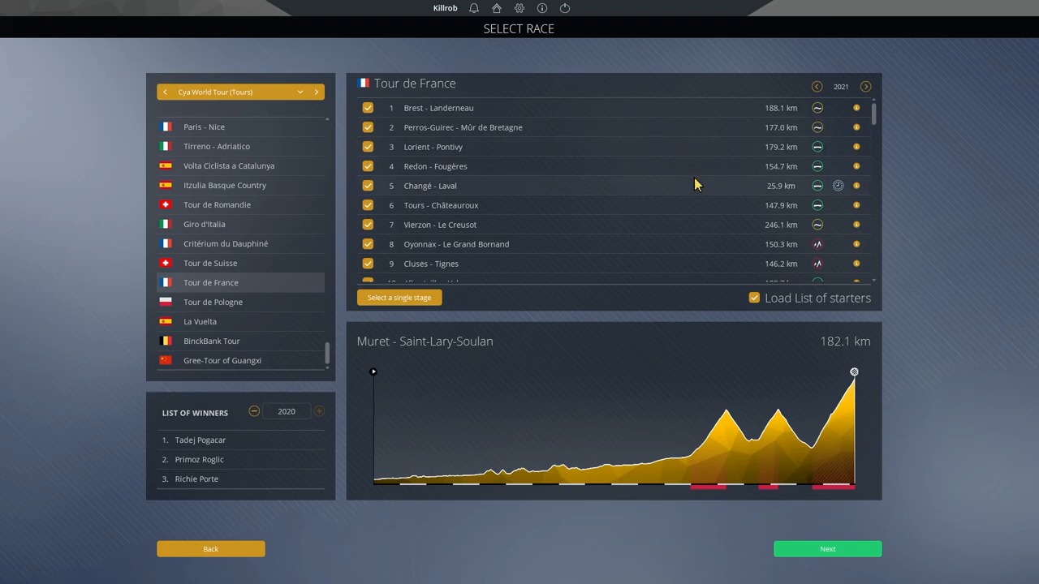
mouse_move(695, 185)
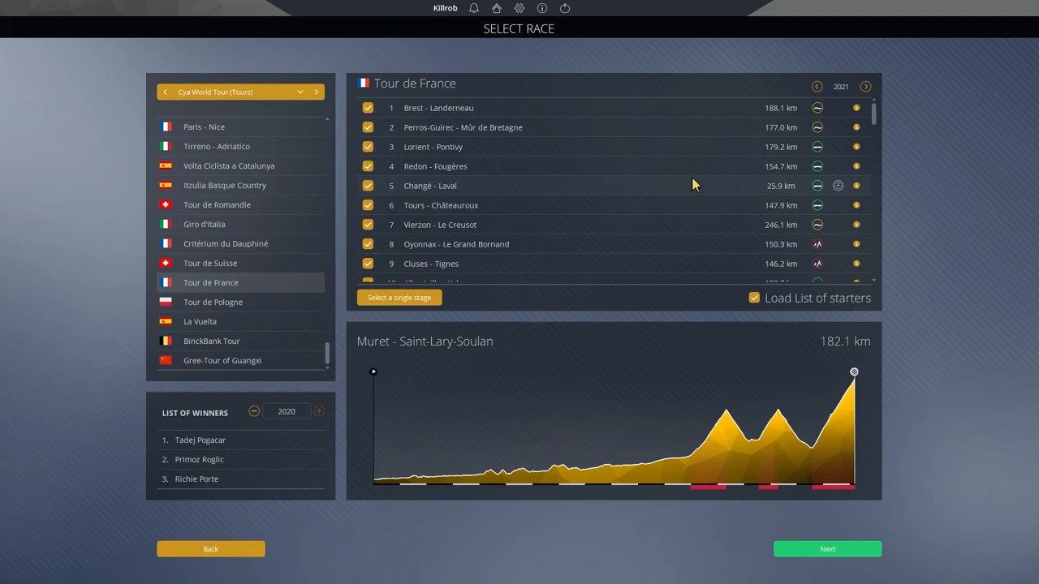
scroll(down, 3)
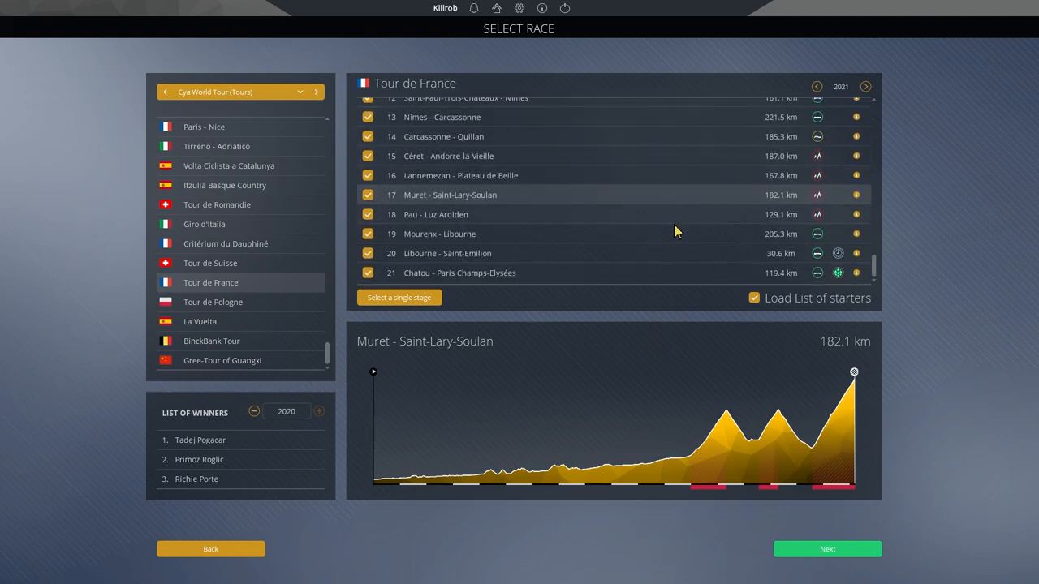
click(447, 253)
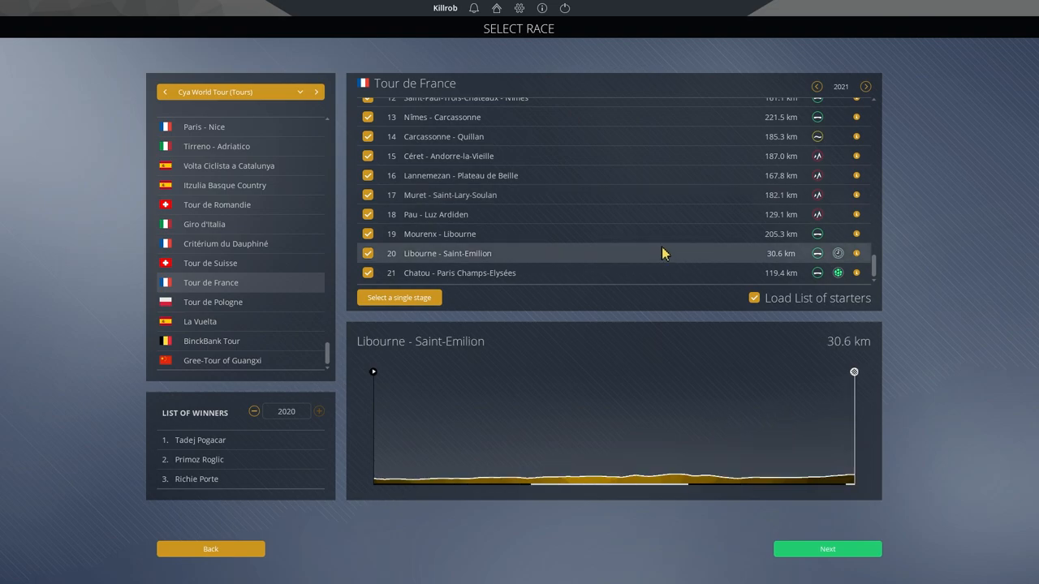
mouse_move(649, 245)
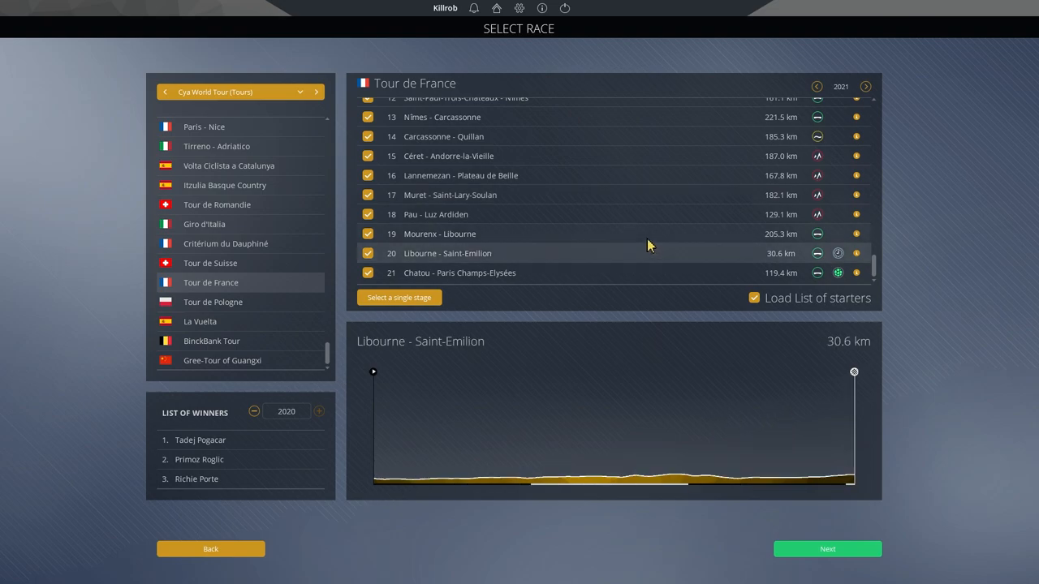
mouse_move(657, 162)
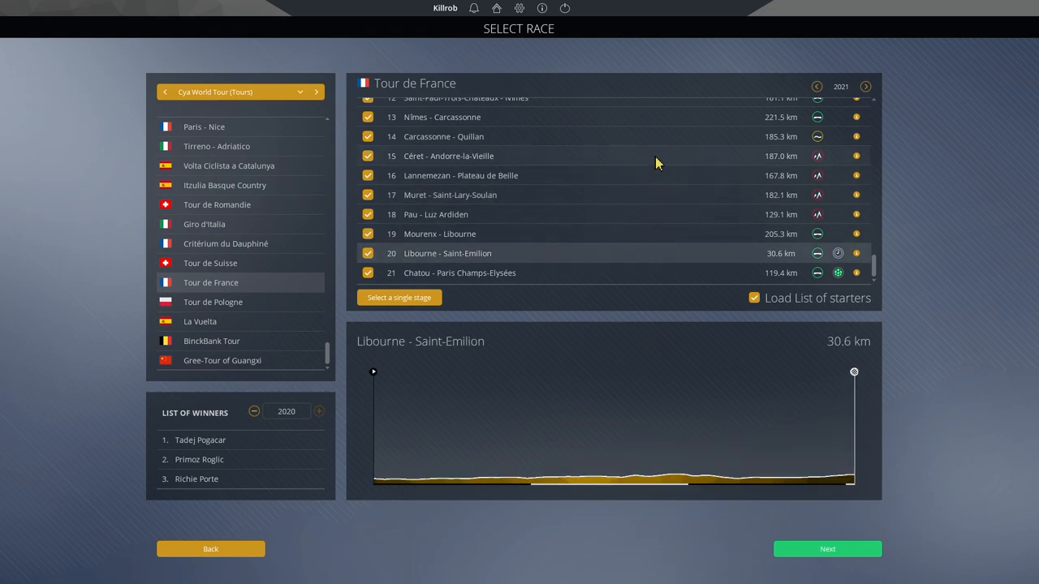
mouse_move(718, 195)
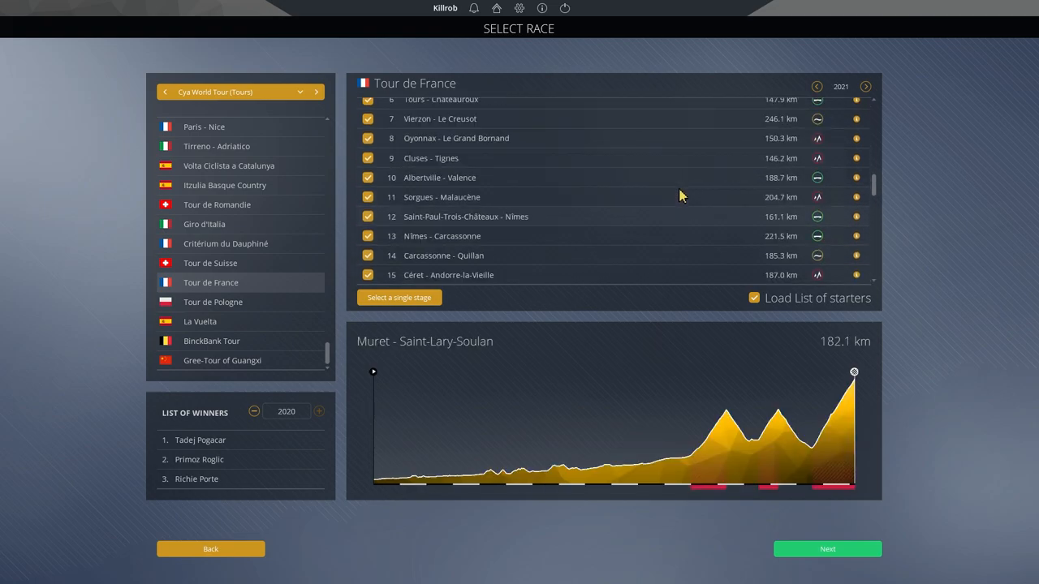
Step: Preview Albertville - Valence, Lannemezan - Plateau de Beille and Céret - Andorre-la-Vieille (187.0 km)
scroll(down, 3)
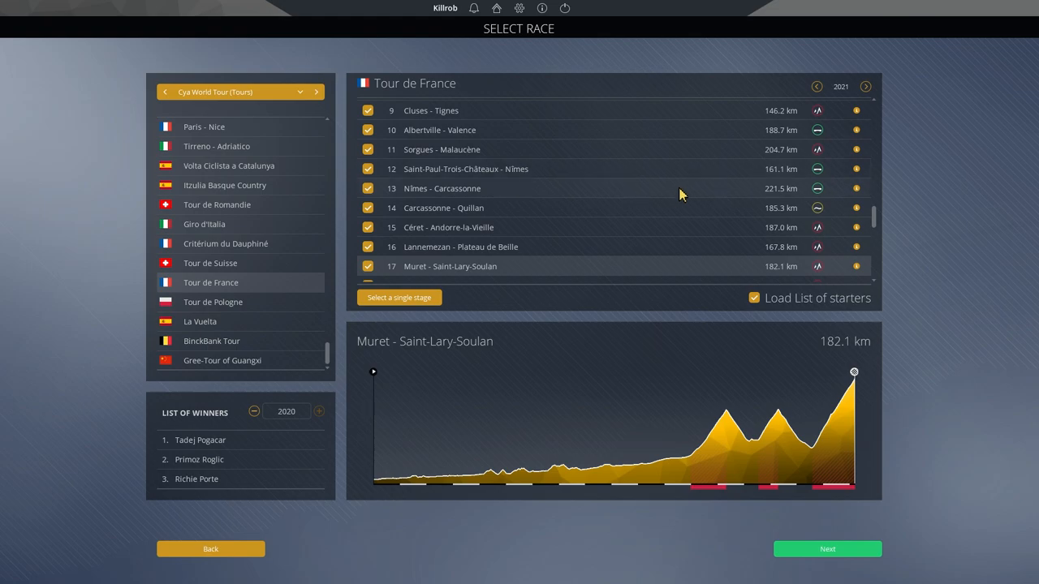
scroll(down, 3)
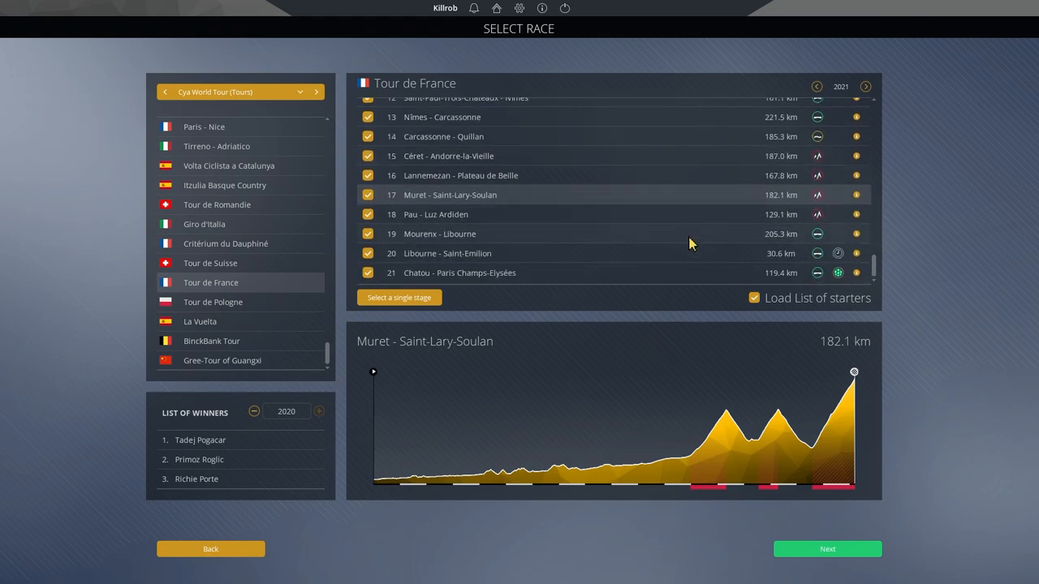
mouse_move(712, 208)
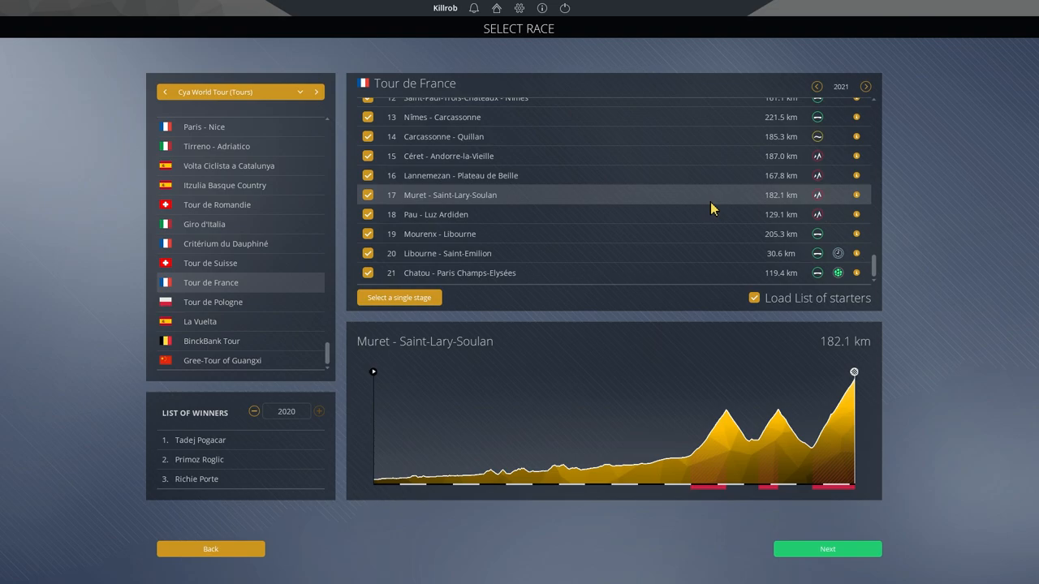
mouse_move(664, 137)
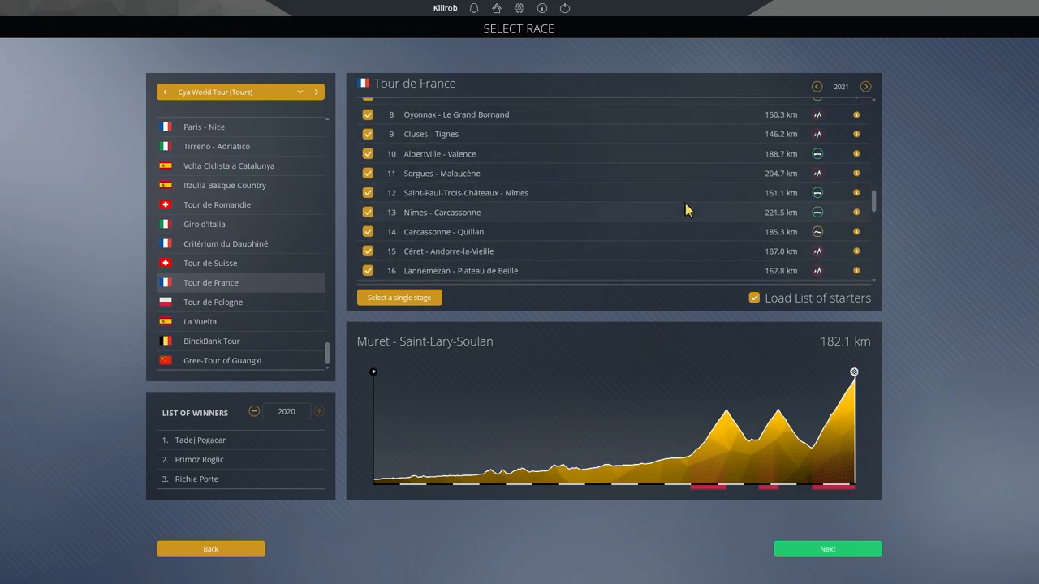
click(441, 211)
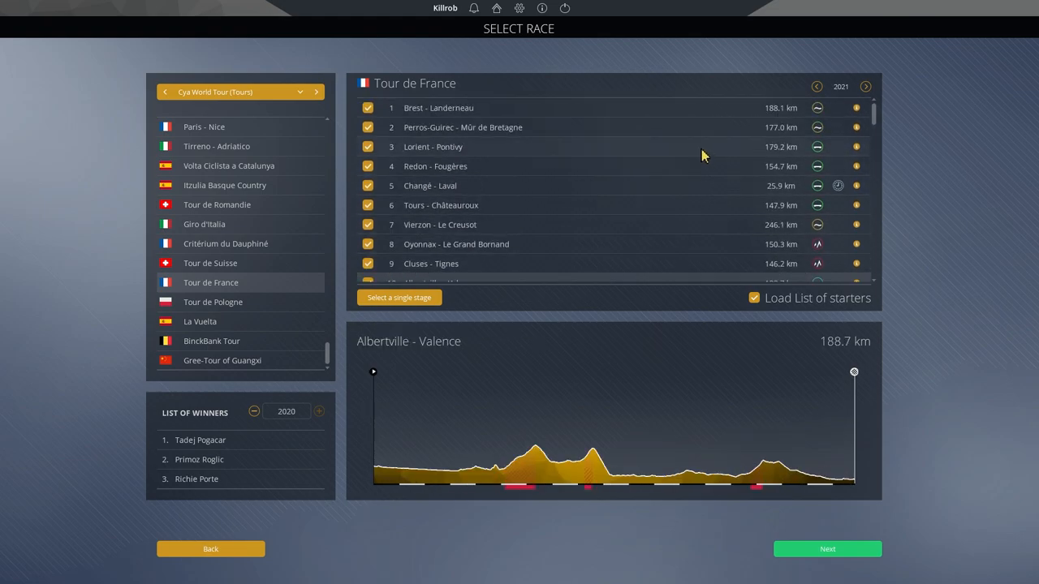
mouse_move(705, 201)
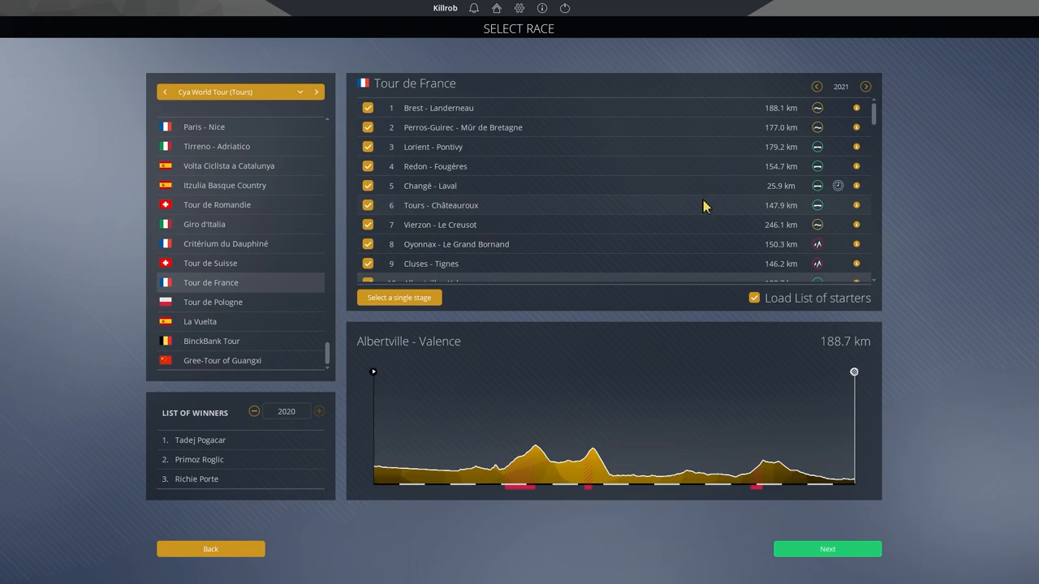
mouse_move(701, 230)
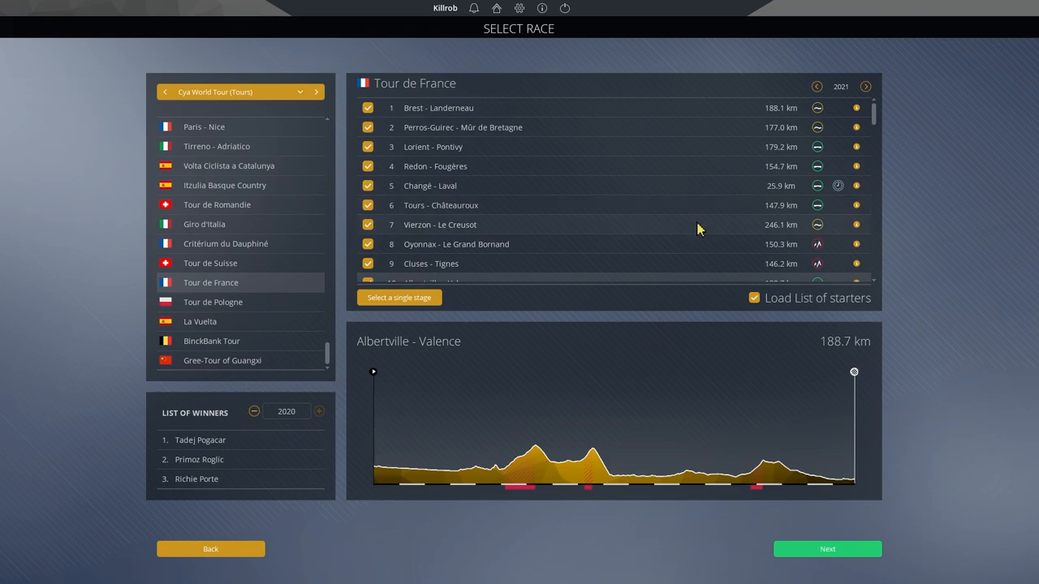
mouse_move(679, 227)
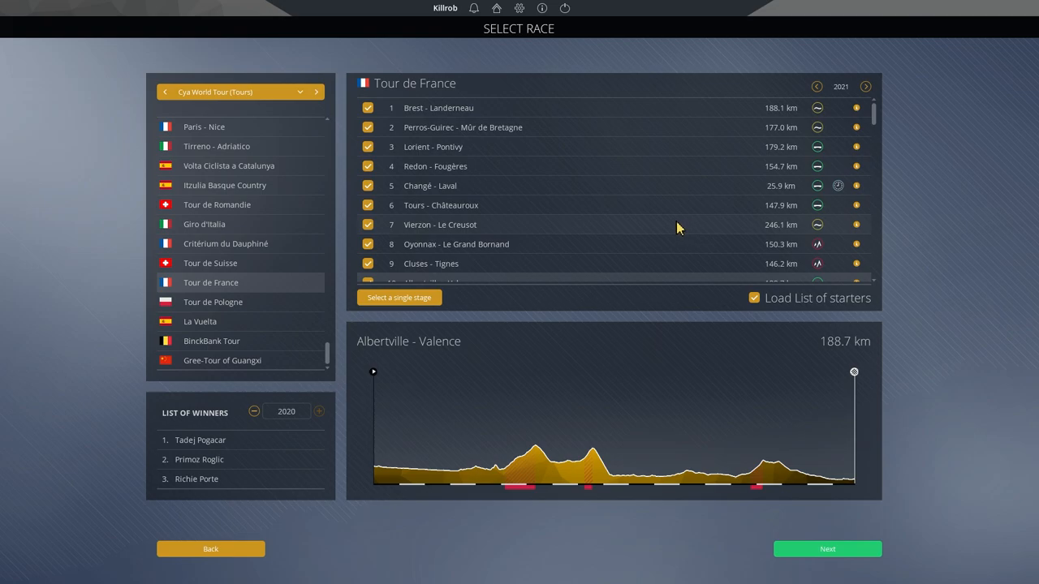
mouse_move(680, 227)
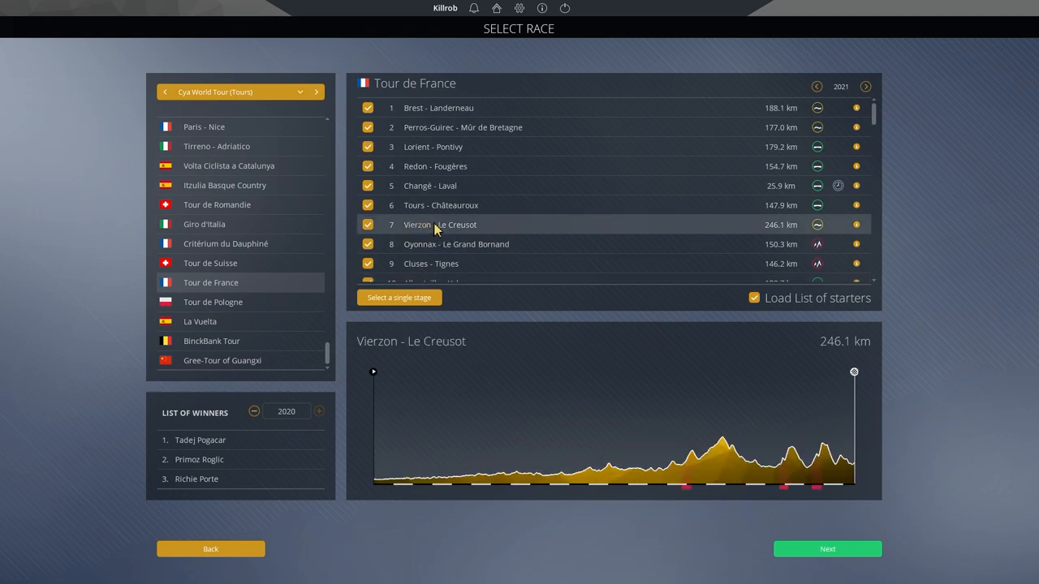
mouse_move(481, 230)
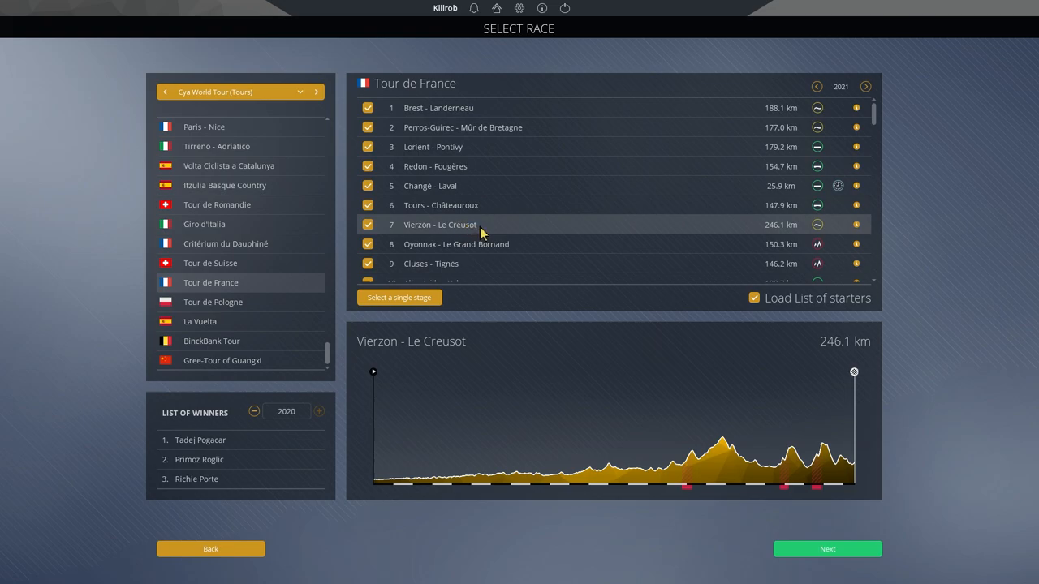
mouse_move(599, 235)
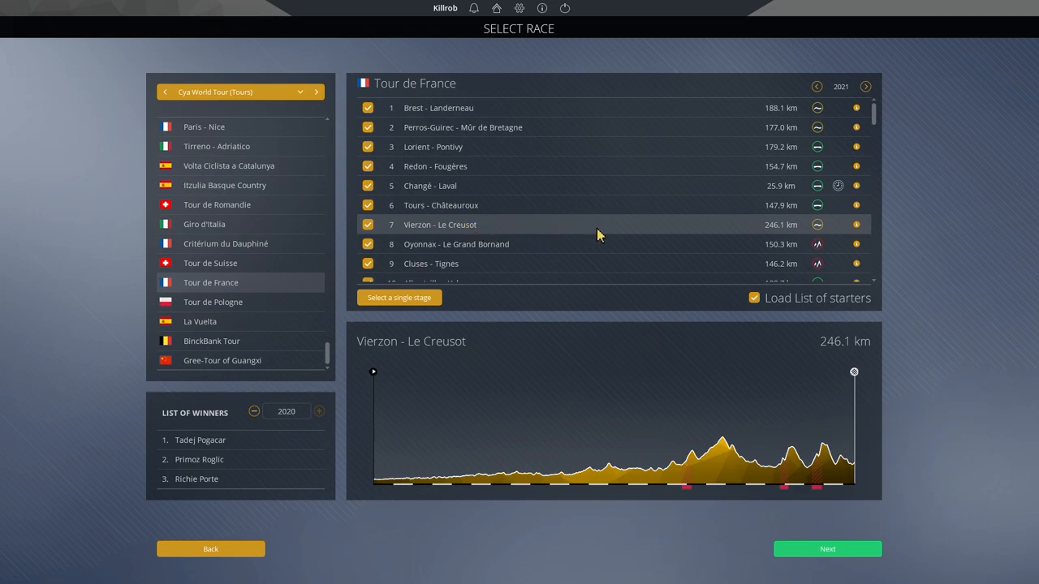
mouse_move(630, 231)
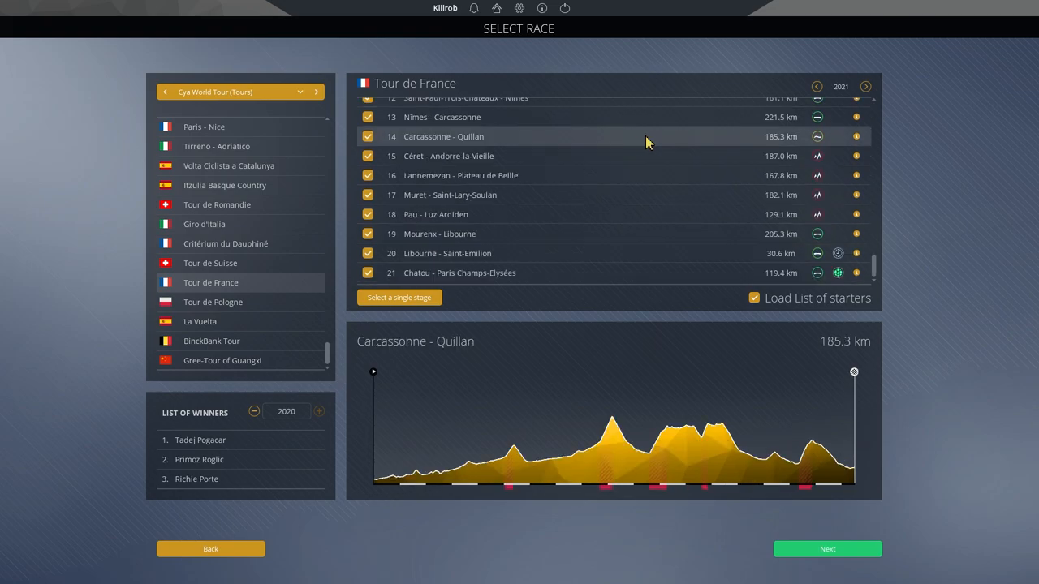
click(448, 156)
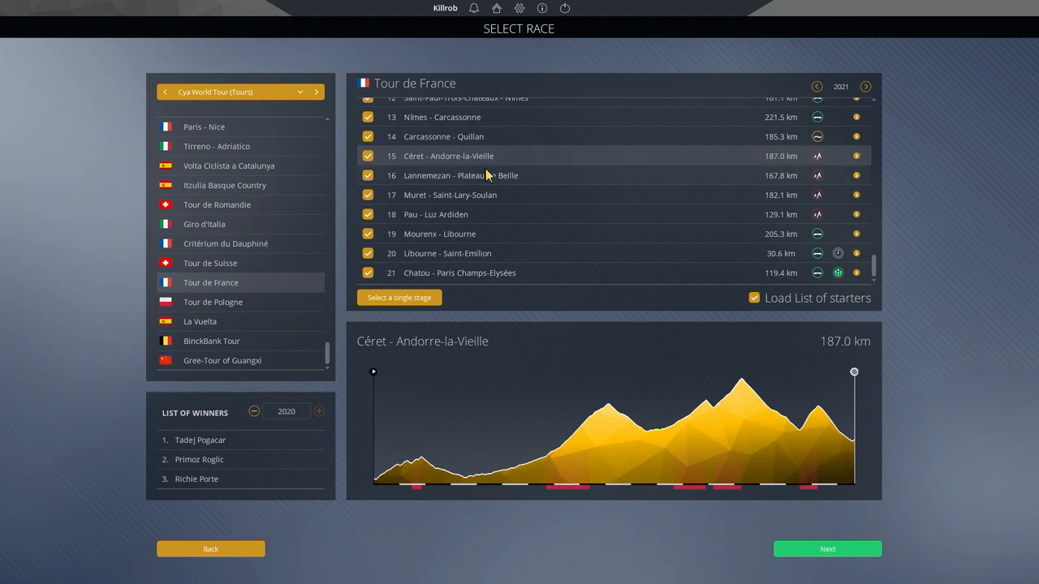
mouse_move(477, 164)
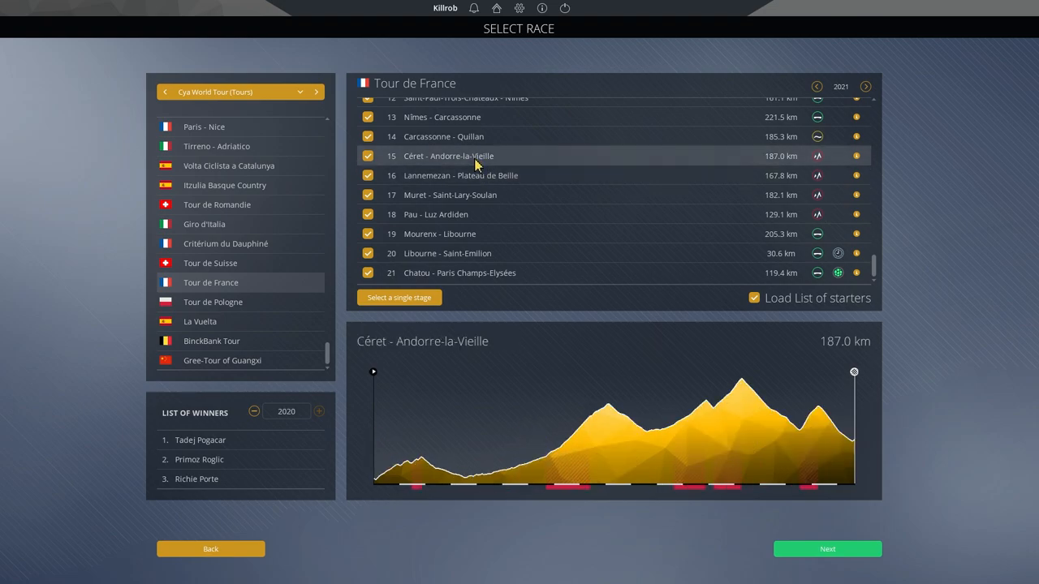
click(461, 176)
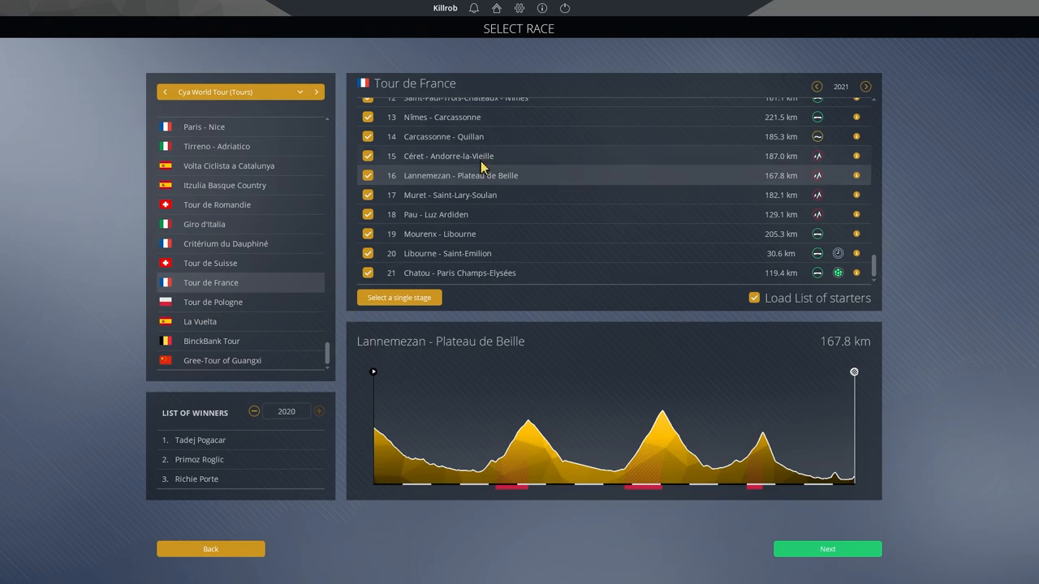
click(448, 156)
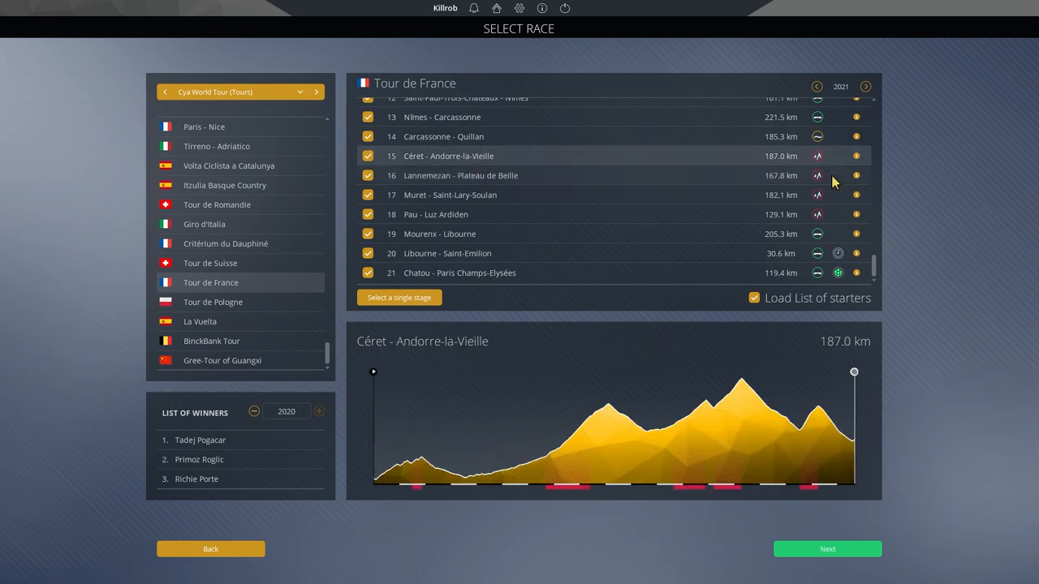
mouse_move(818, 178)
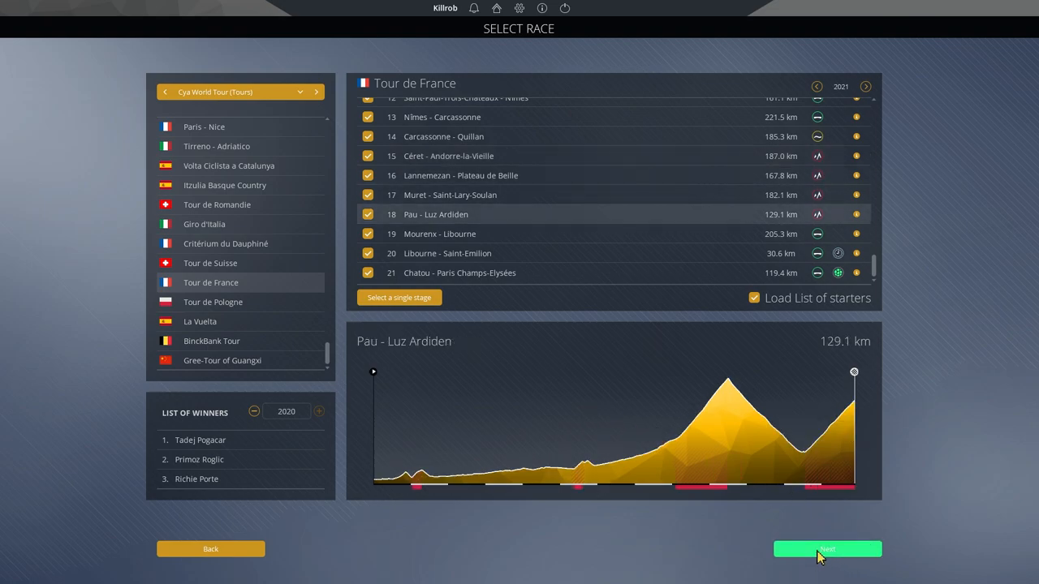
Step: Continue from race selection to the Select a Team screen
click(827, 549)
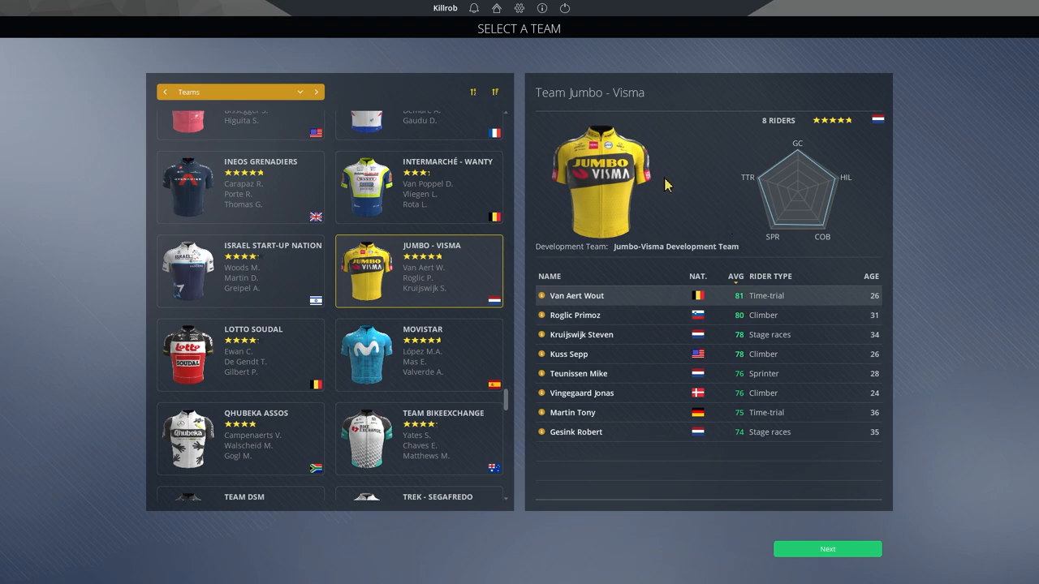
mouse_move(542, 315)
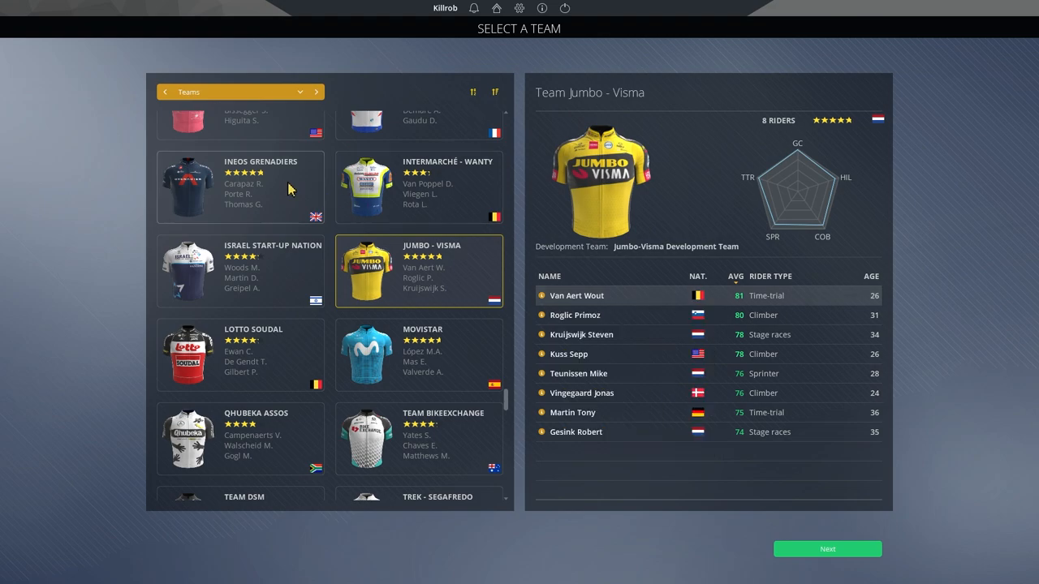
Step: Review the INEOS Grenadiers roster led by Carapaz Richard, then Jumbo-Visma's details
click(241, 187)
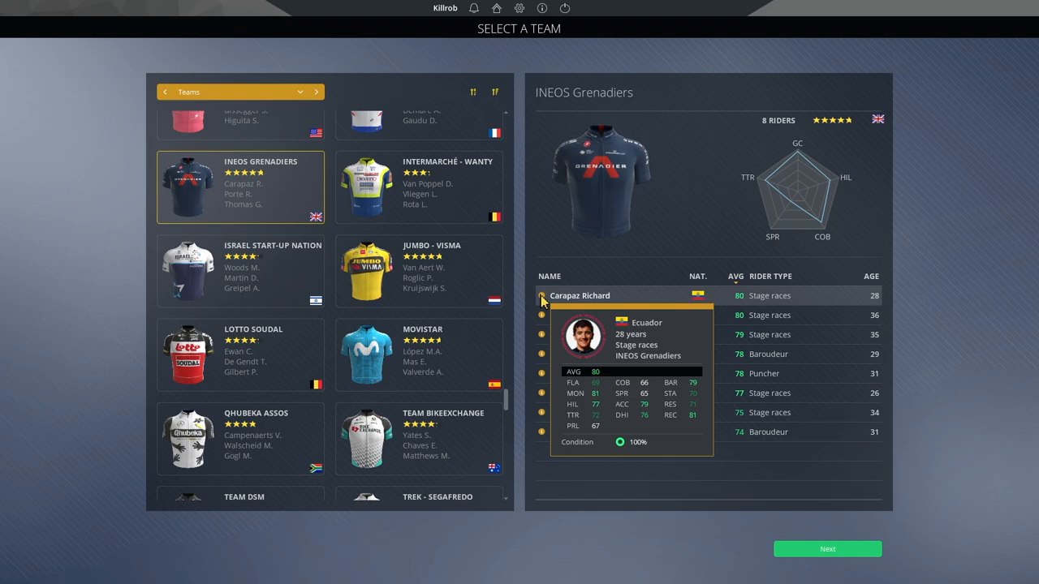
mouse_move(458, 267)
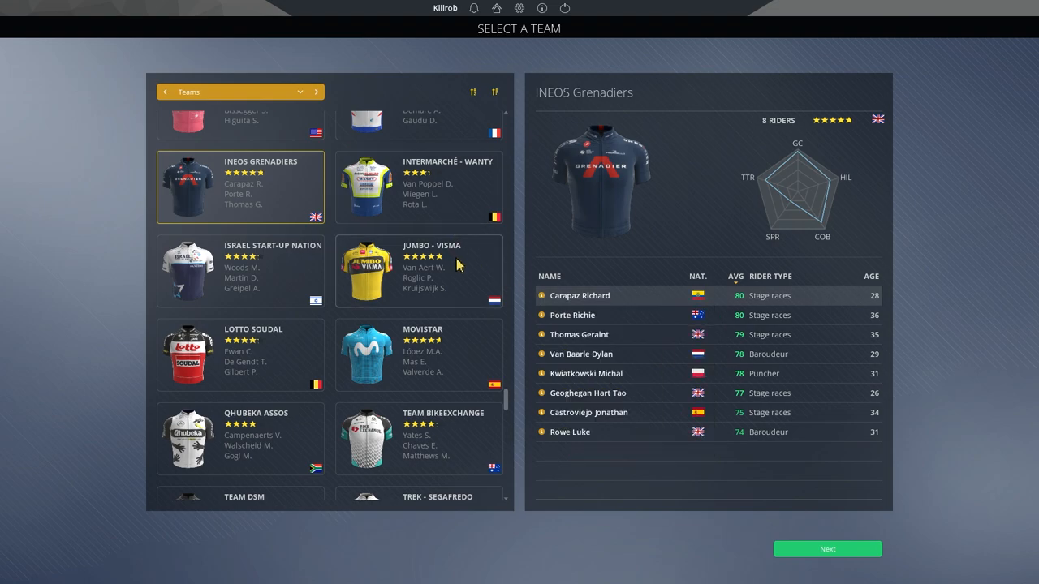
click(419, 270)
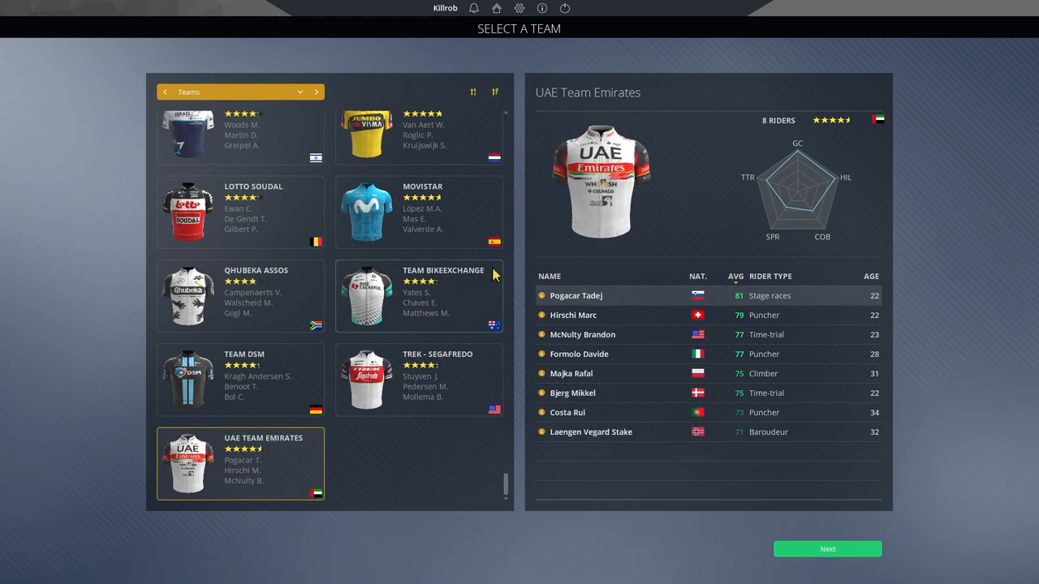
mouse_move(529, 311)
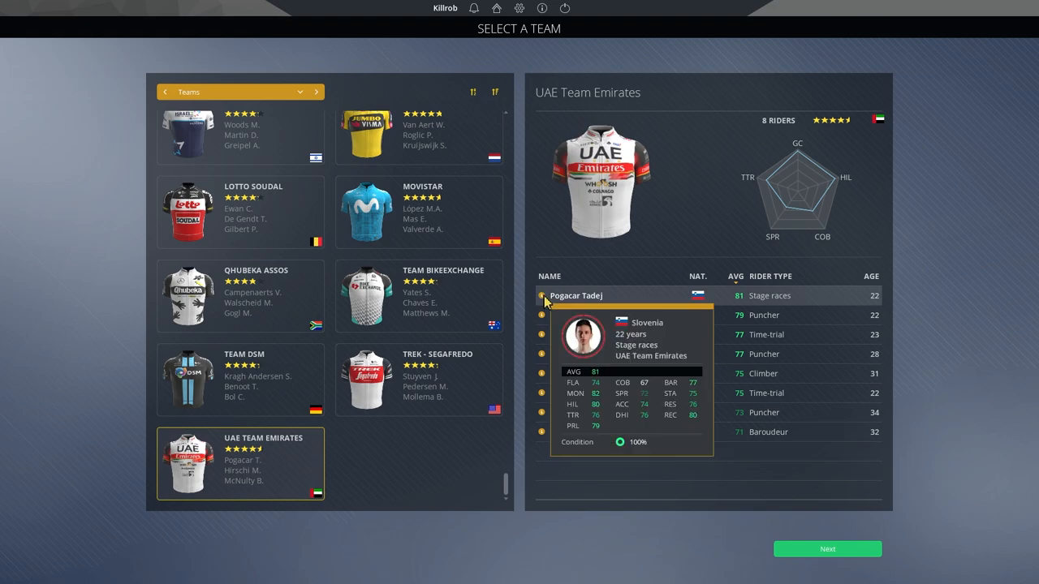
mouse_move(568, 373)
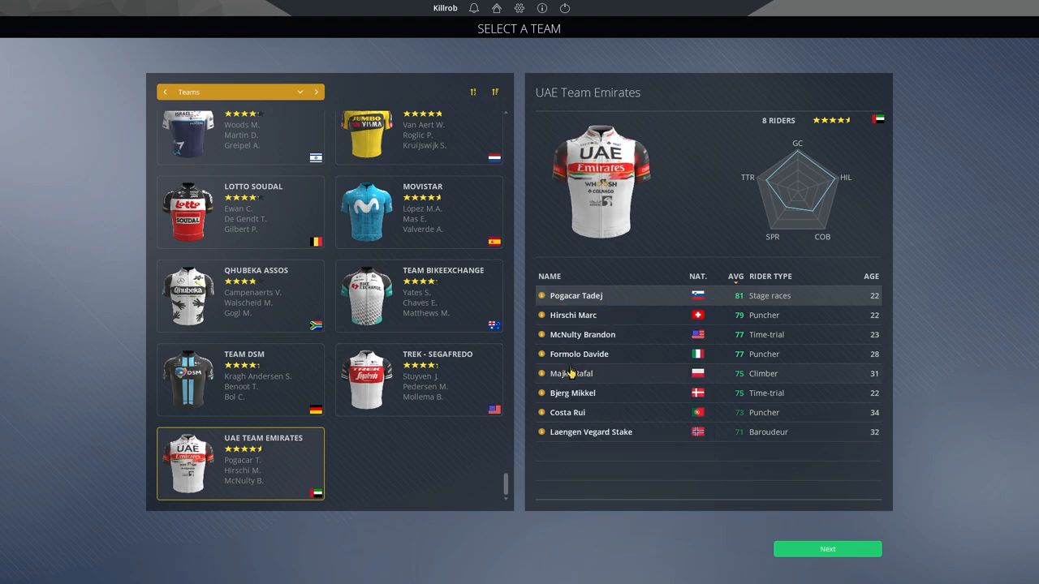
mouse_move(445, 143)
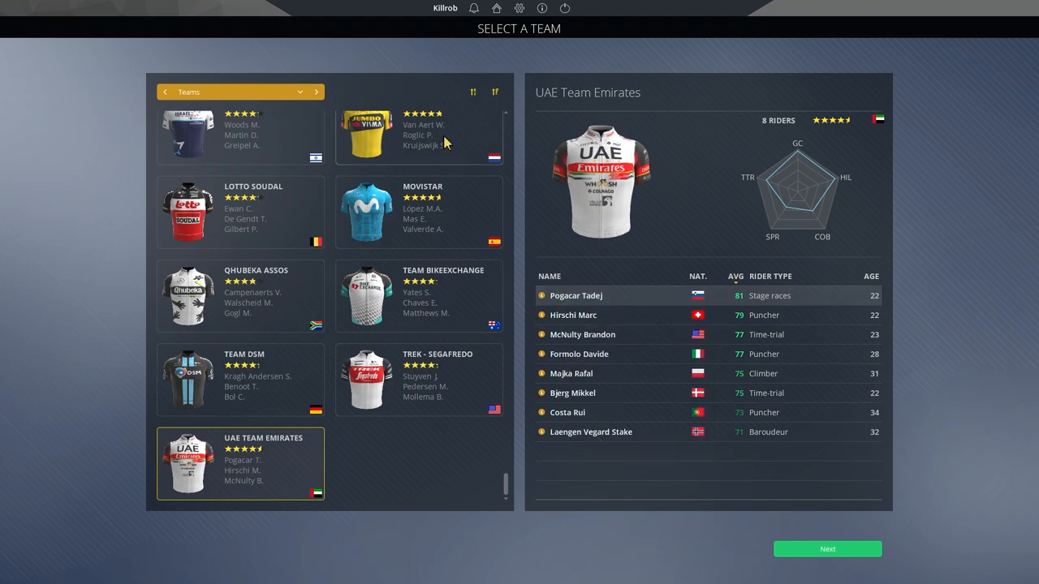
Step: Review Jumbo-Visma, then the UAE Team Emirates roster led by Pogacar Tadej
click(419, 137)
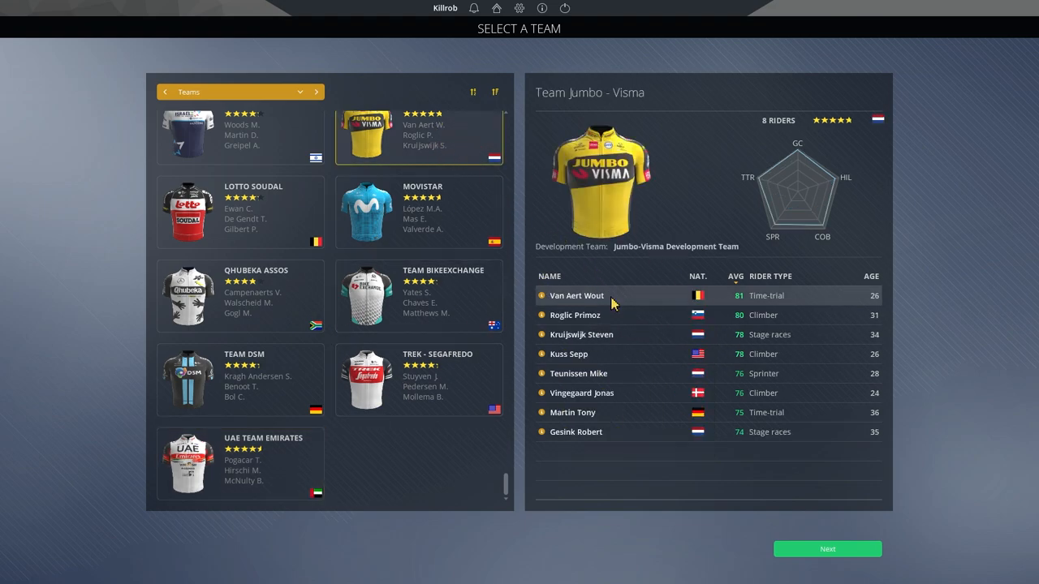
mouse_move(582, 335)
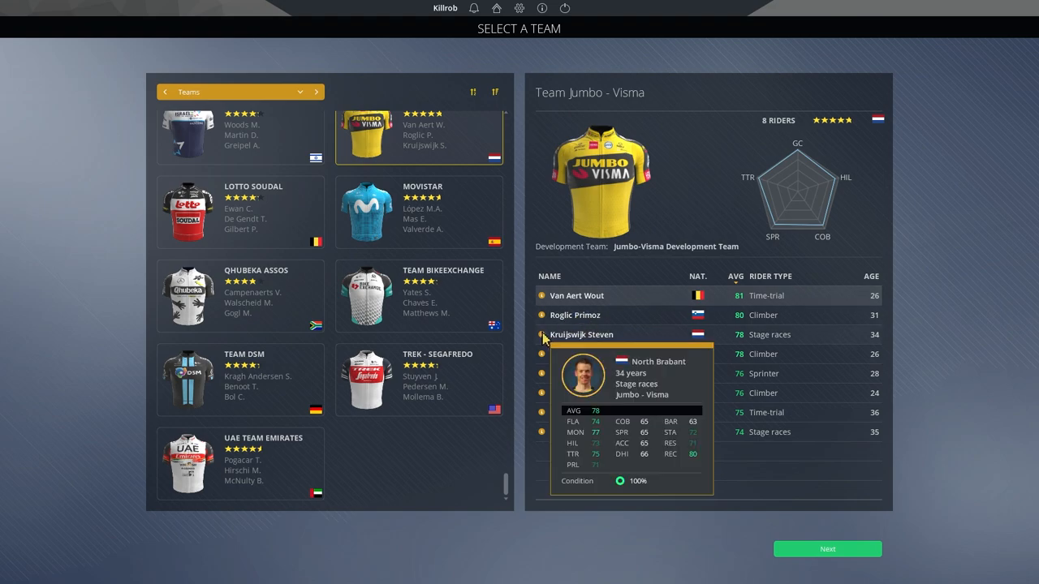
mouse_move(581, 319)
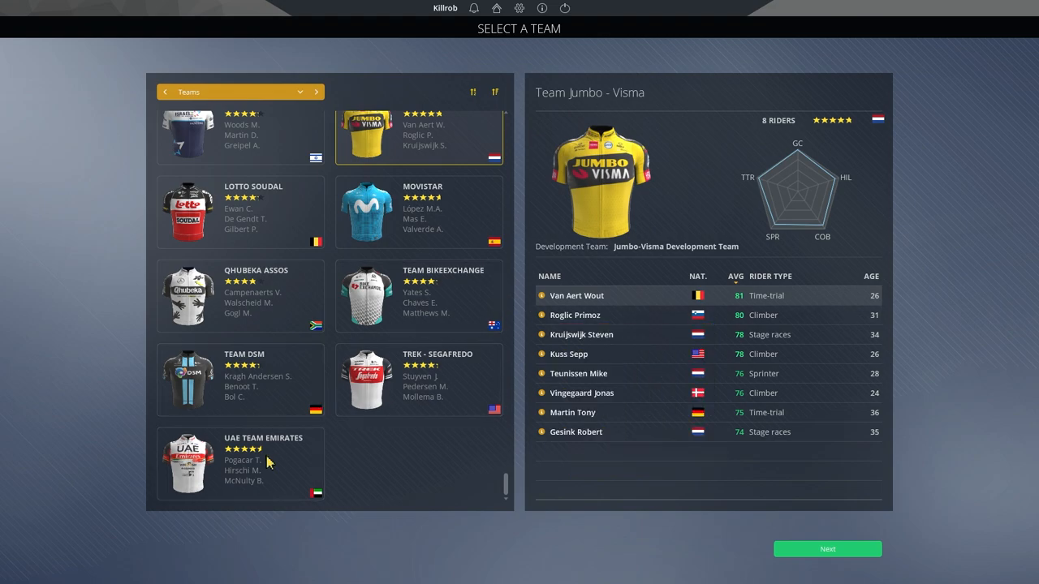
click(240, 465)
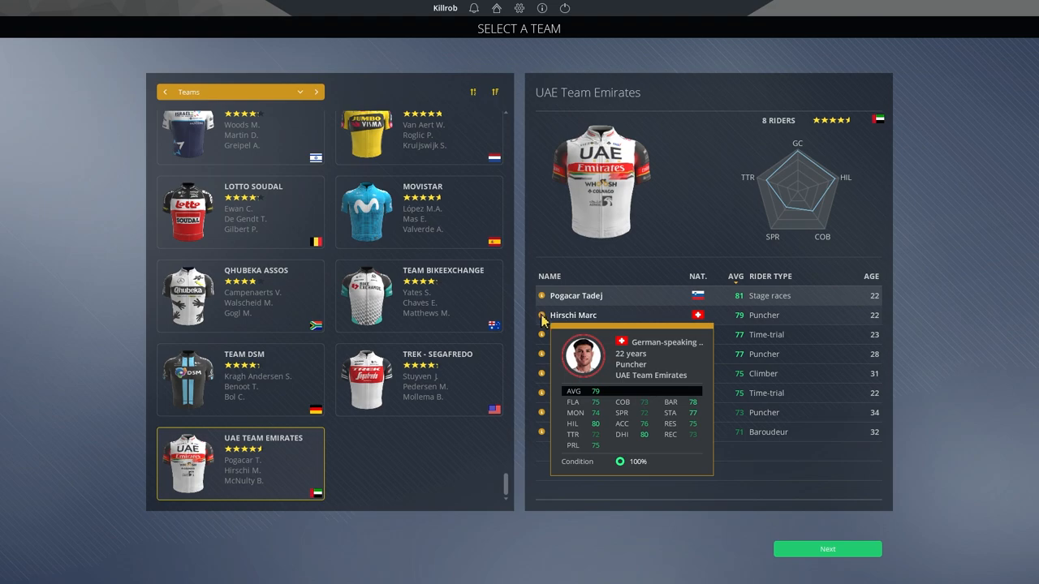
mouse_move(545, 325)
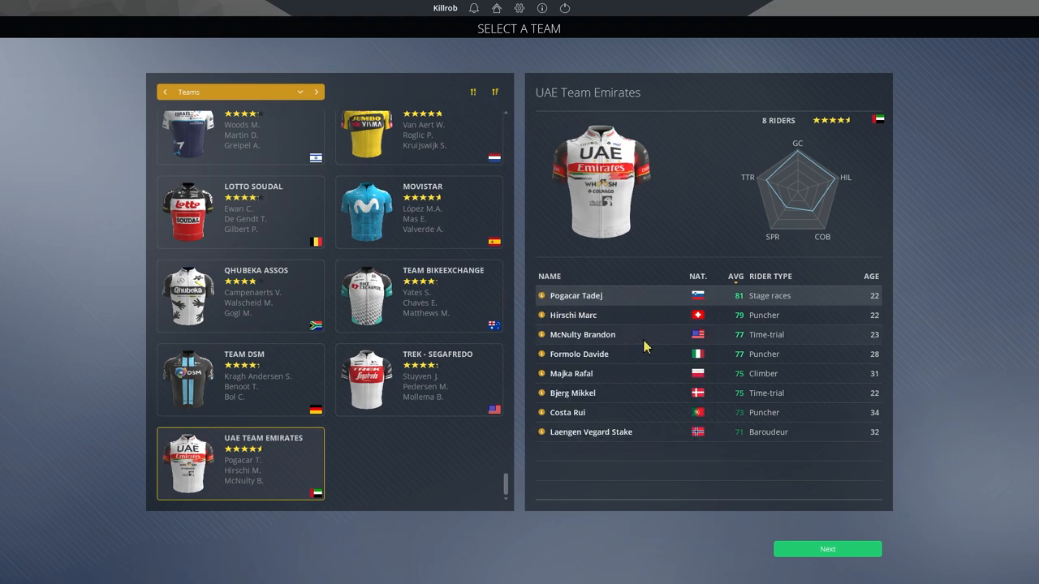
mouse_move(592, 349)
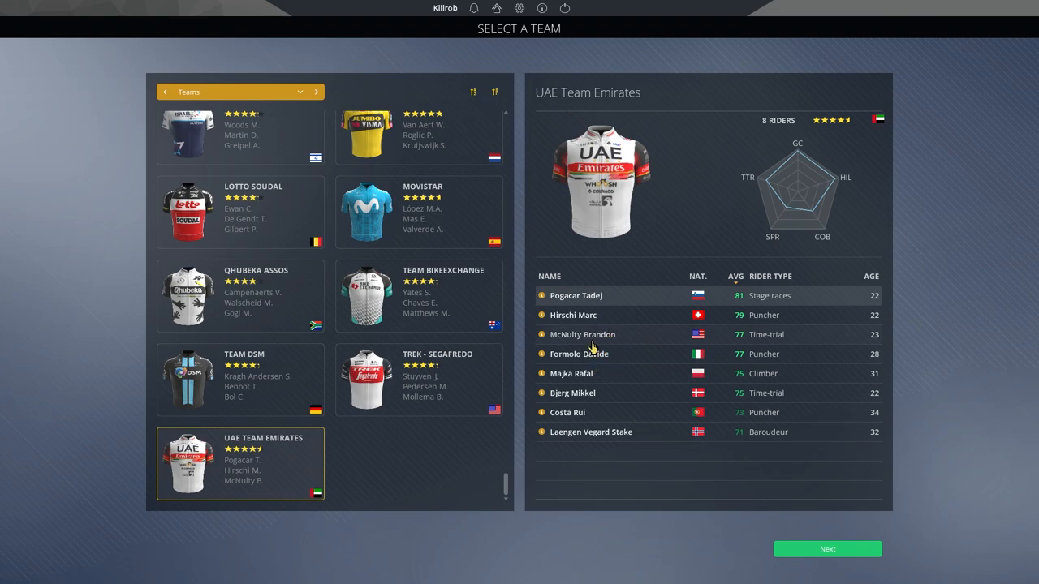
mouse_move(620, 402)
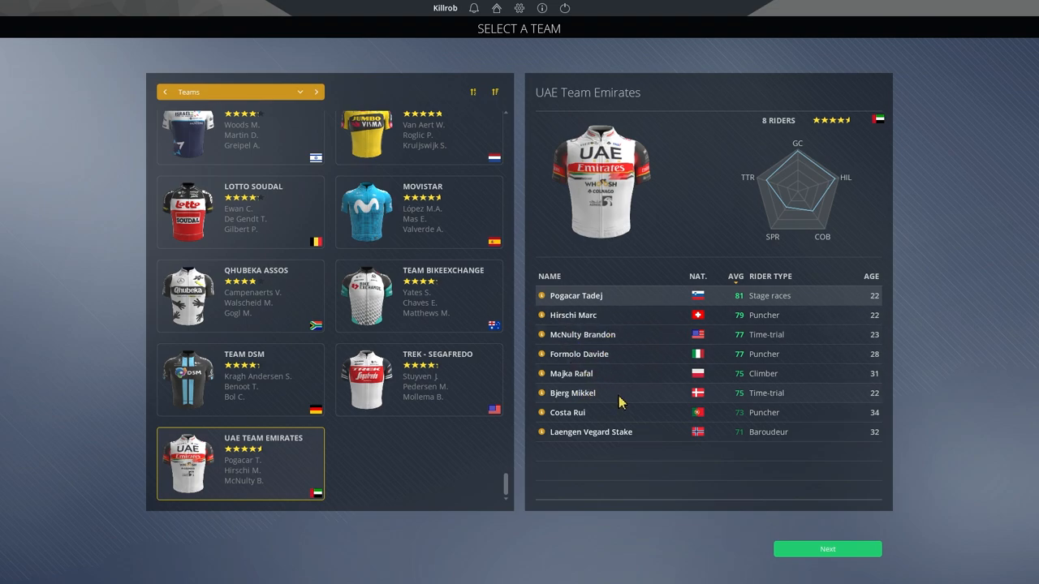
mouse_move(627, 397)
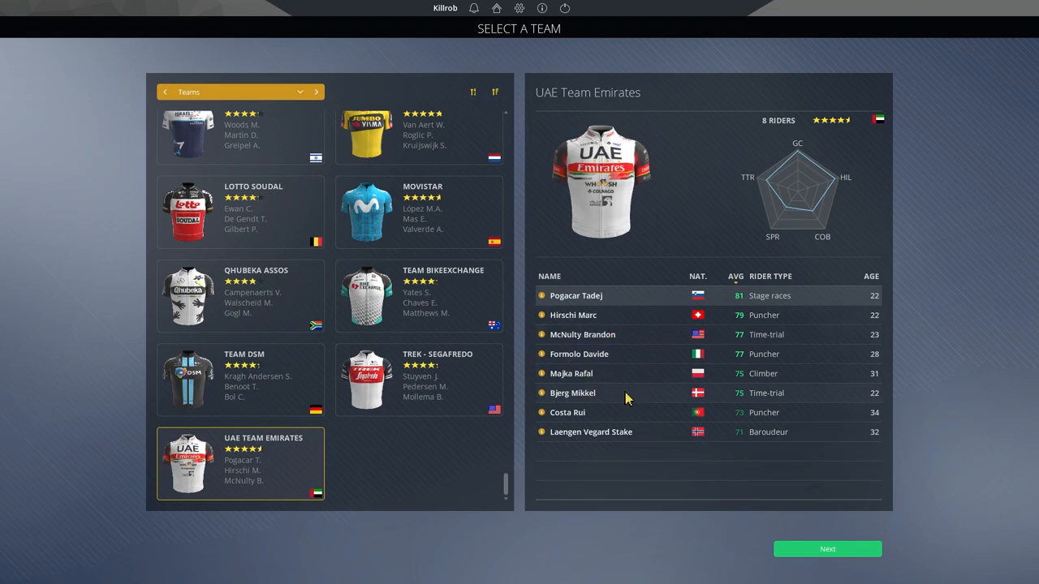
mouse_move(681, 296)
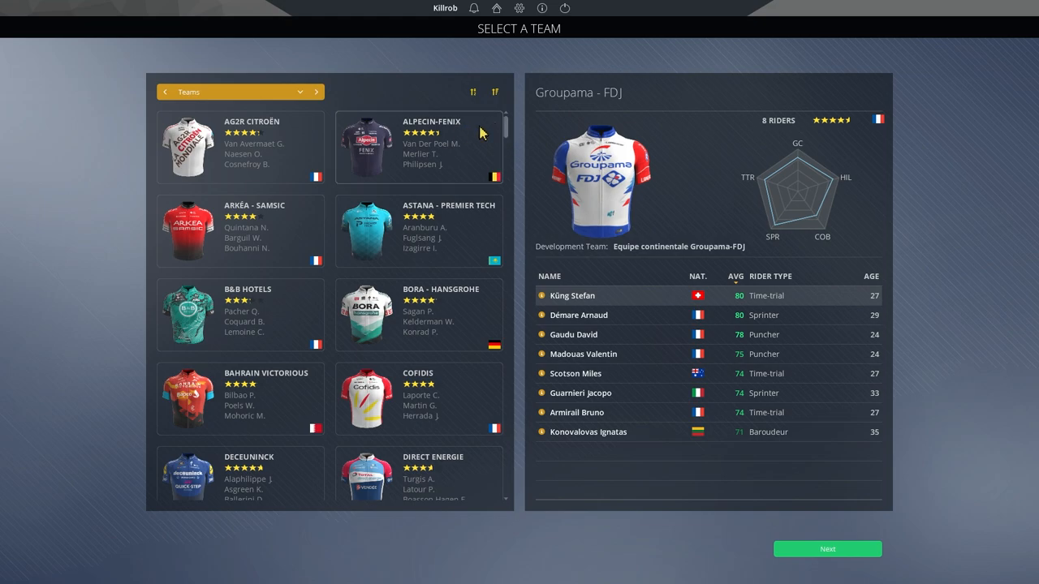
mouse_move(506, 138)
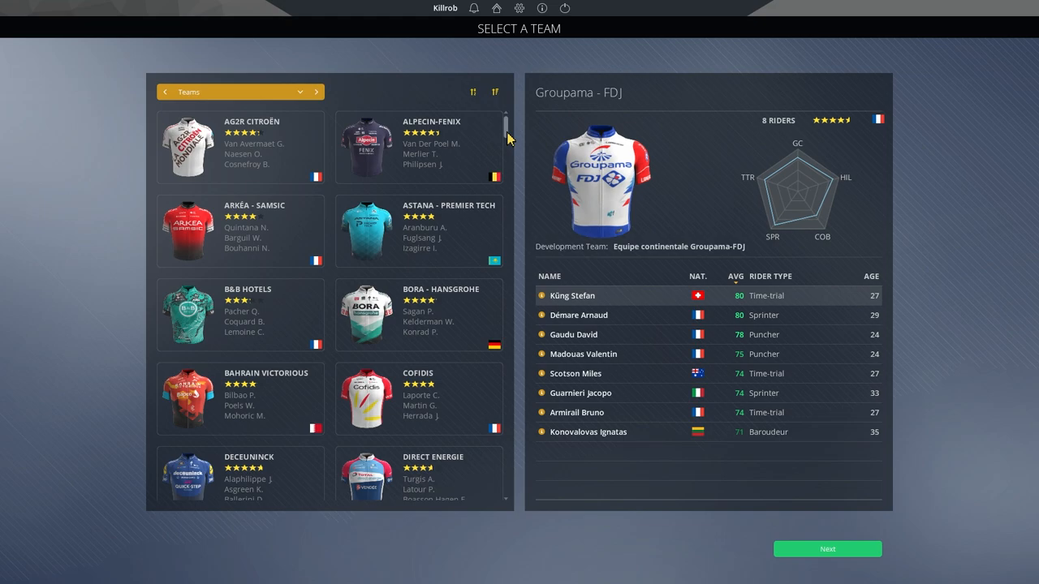
mouse_move(510, 137)
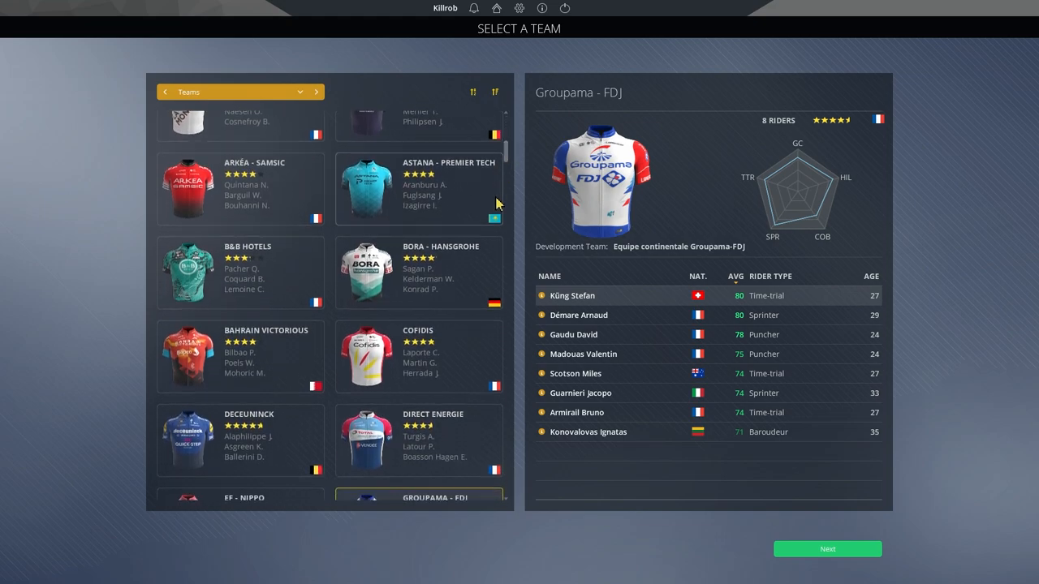
Step: Preview the BORA - hansgrohe roster led by Sagan Peter
click(419, 273)
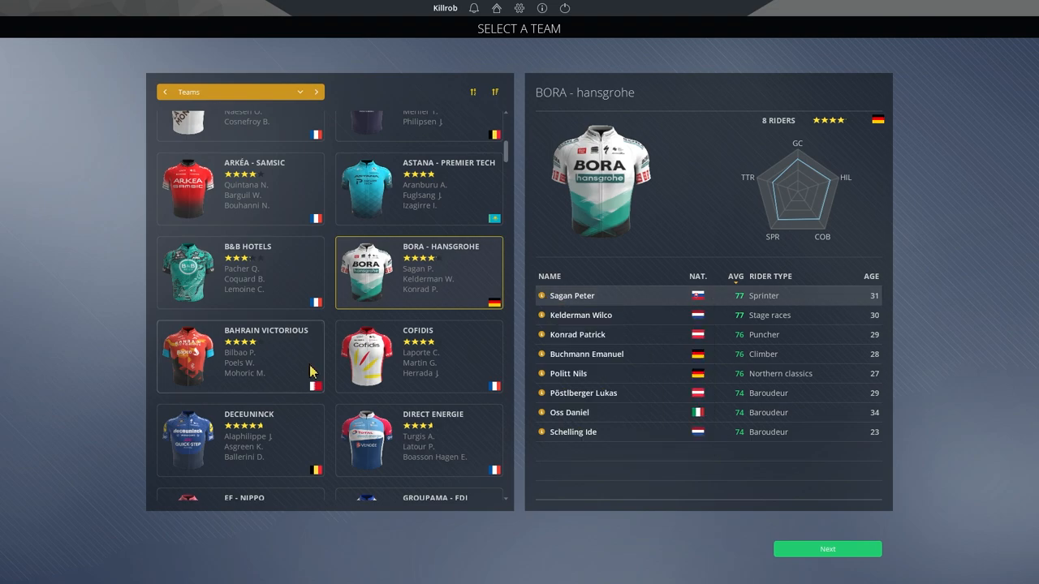
mouse_move(328, 371)
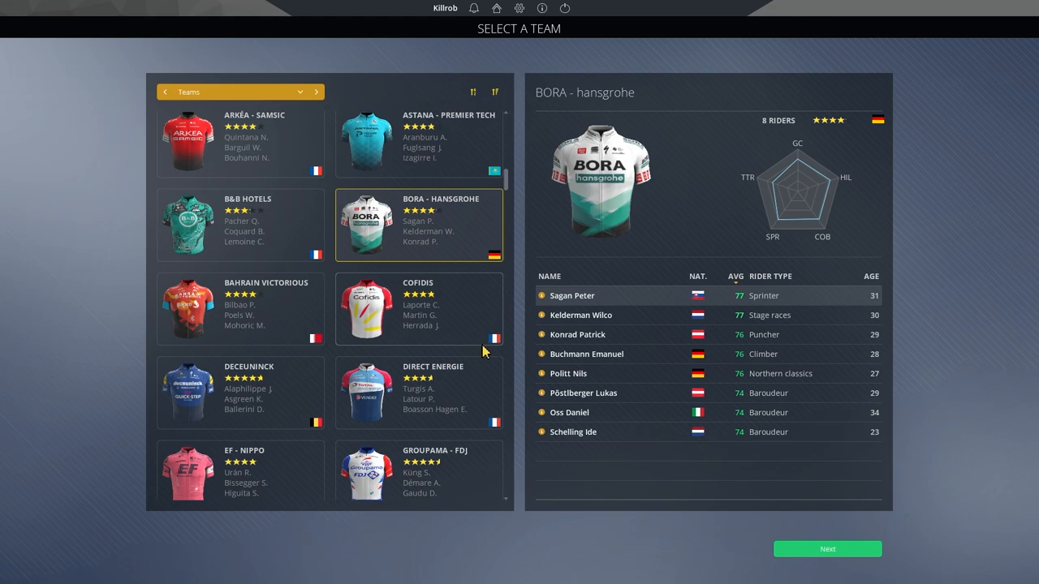
mouse_move(440, 361)
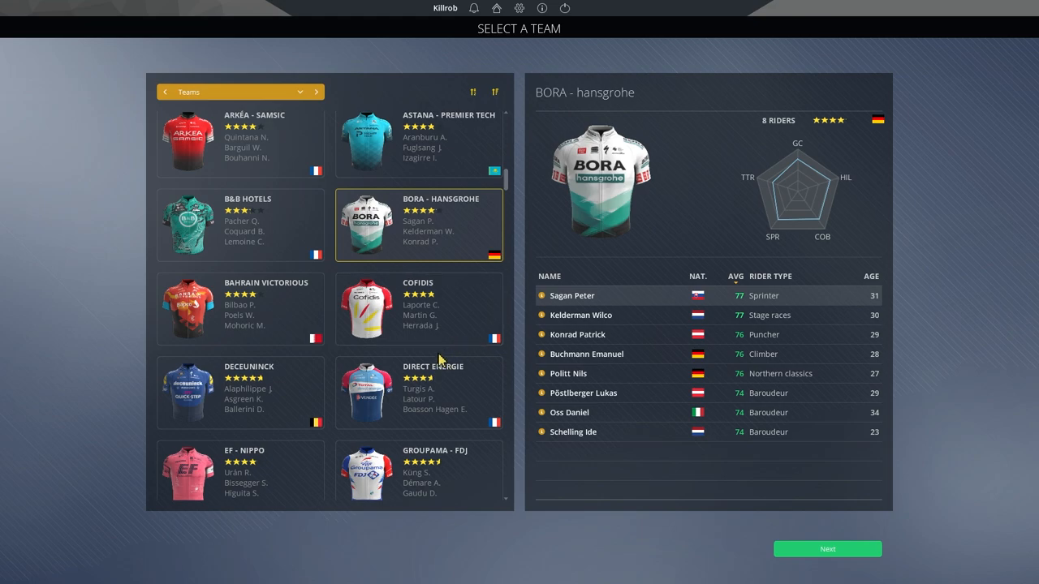
Step: Pick Deceuninck - Quick-Step, with its roster headed by Alaphilippe Julian
click(240, 393)
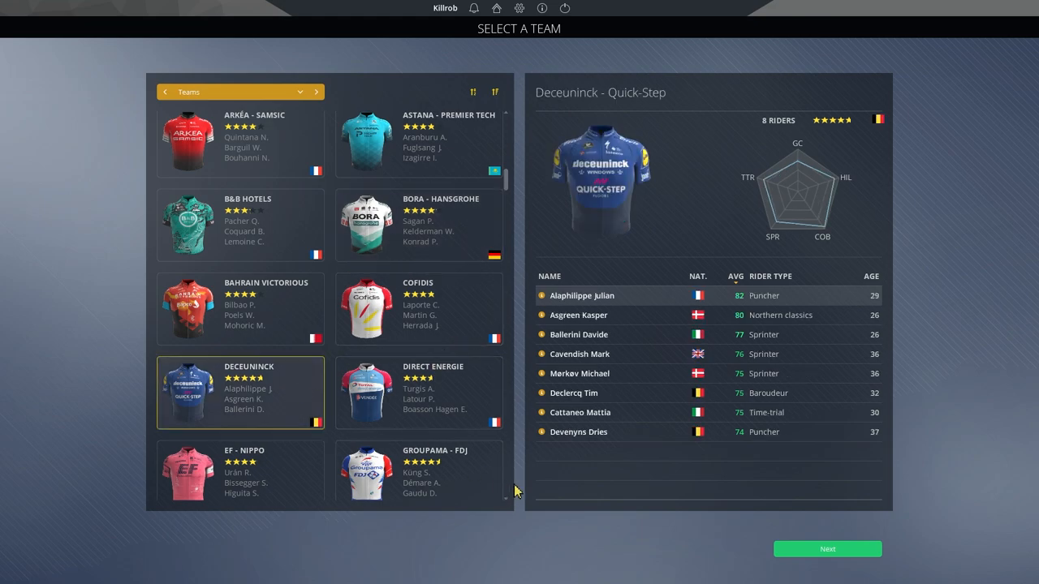
mouse_move(539, 477)
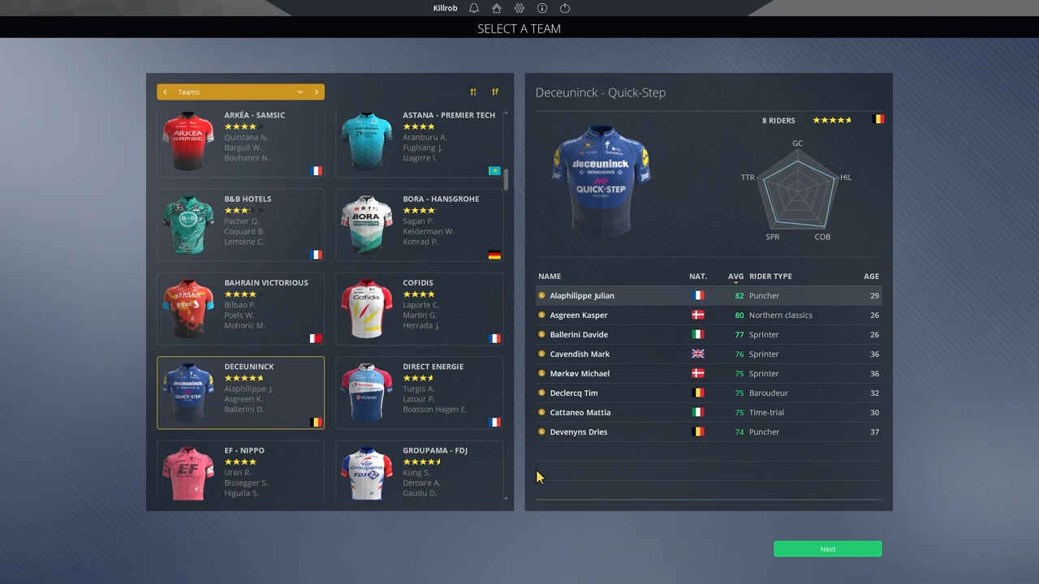
mouse_move(549, 315)
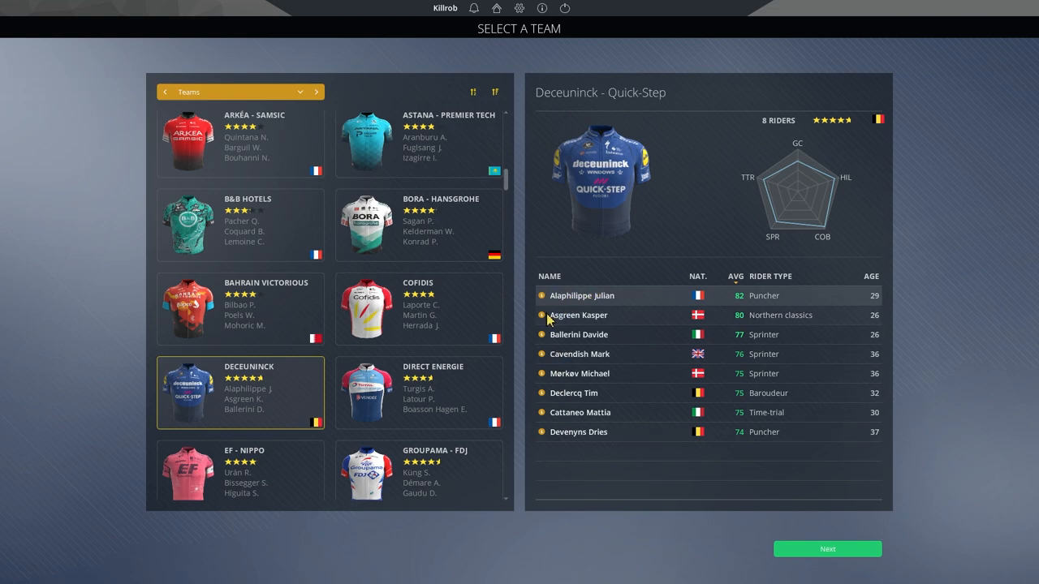
mouse_move(604, 340)
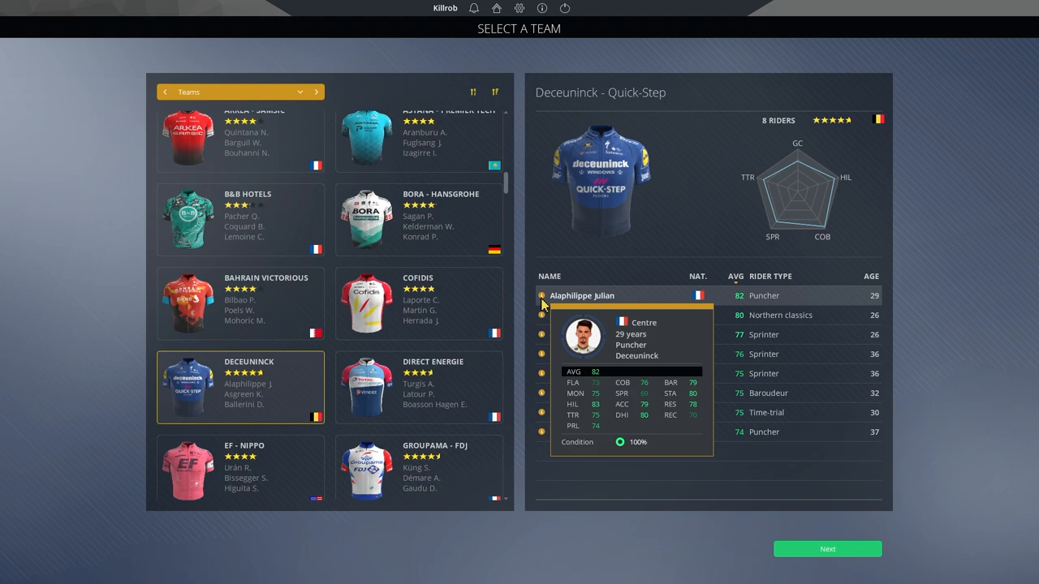
mouse_move(463, 266)
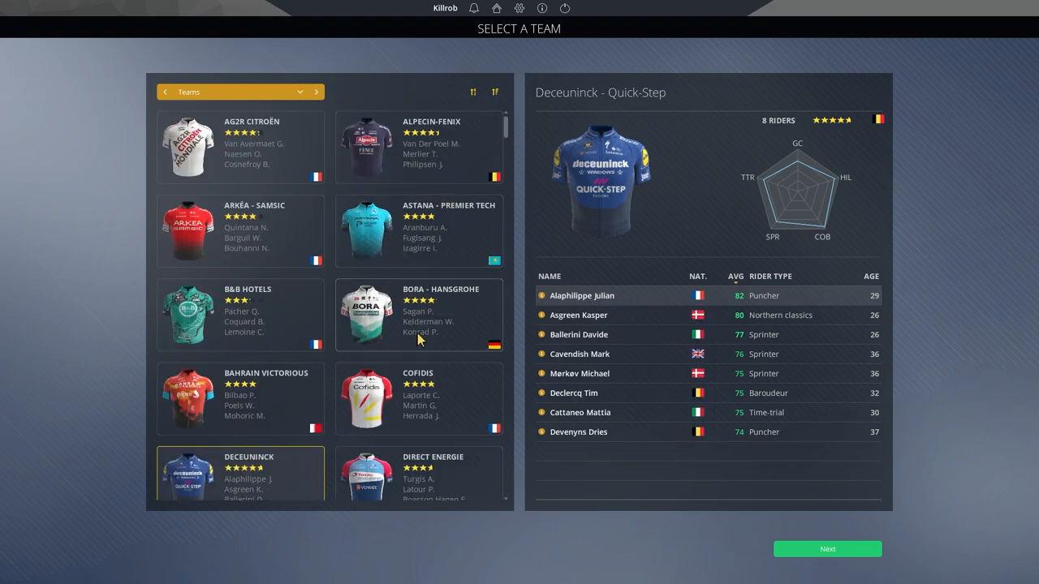
scroll(down, 3)
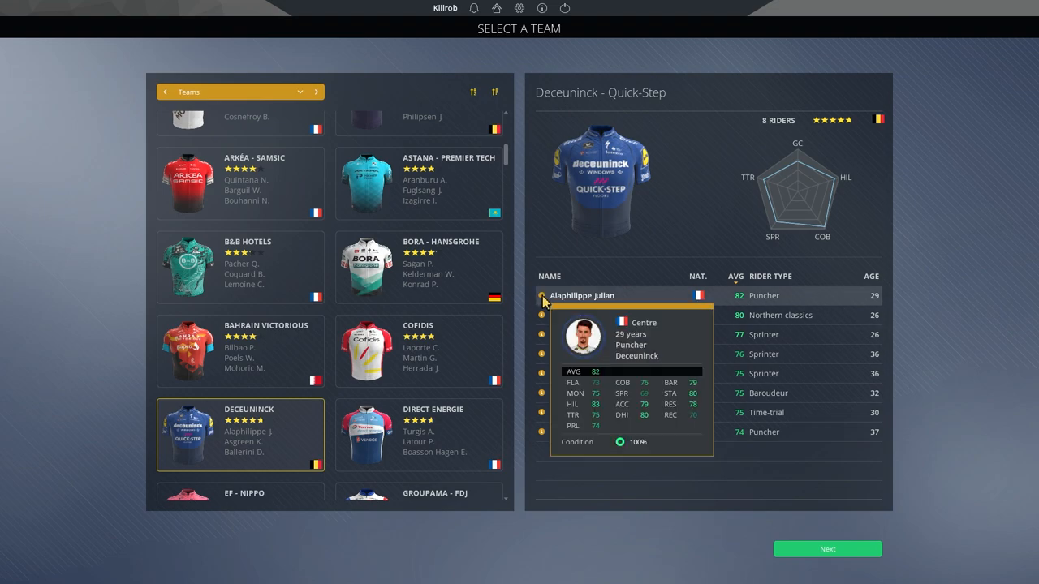
mouse_move(788, 511)
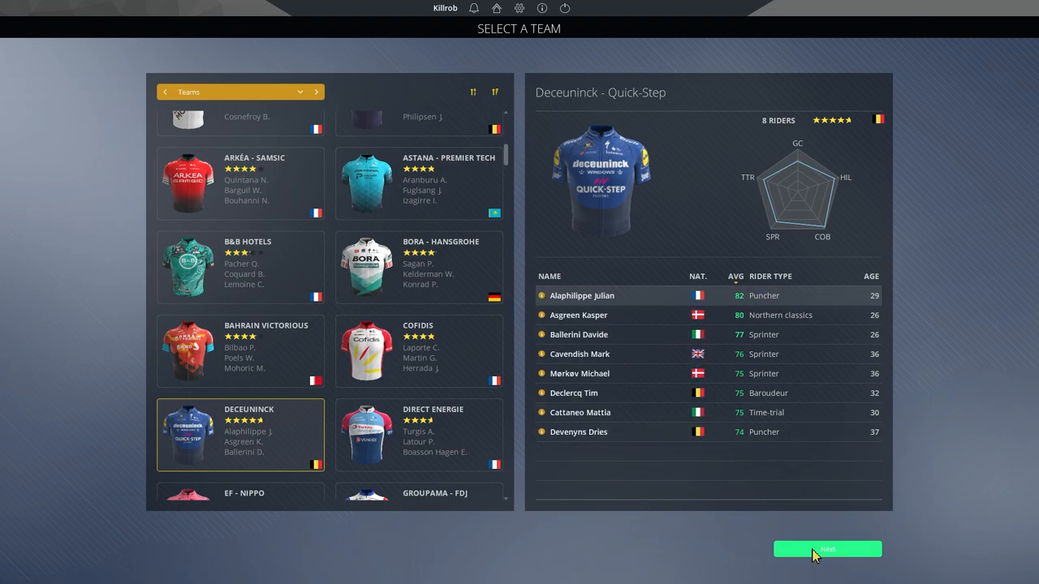
Step: Confirm the eight-rider team for Brest – Landerneau and bring up the game settings
click(828, 549)
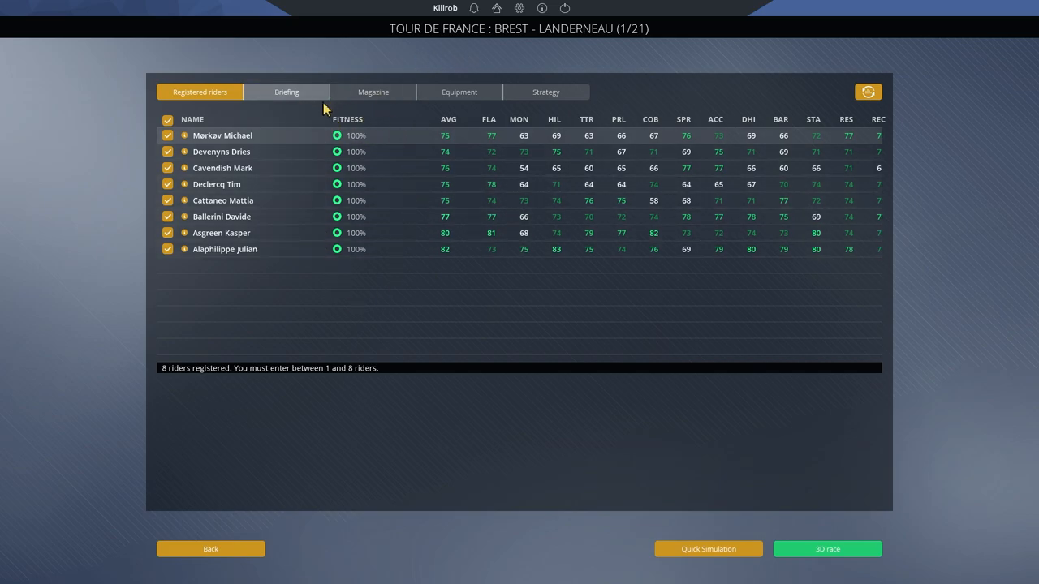
mouse_move(333, 110)
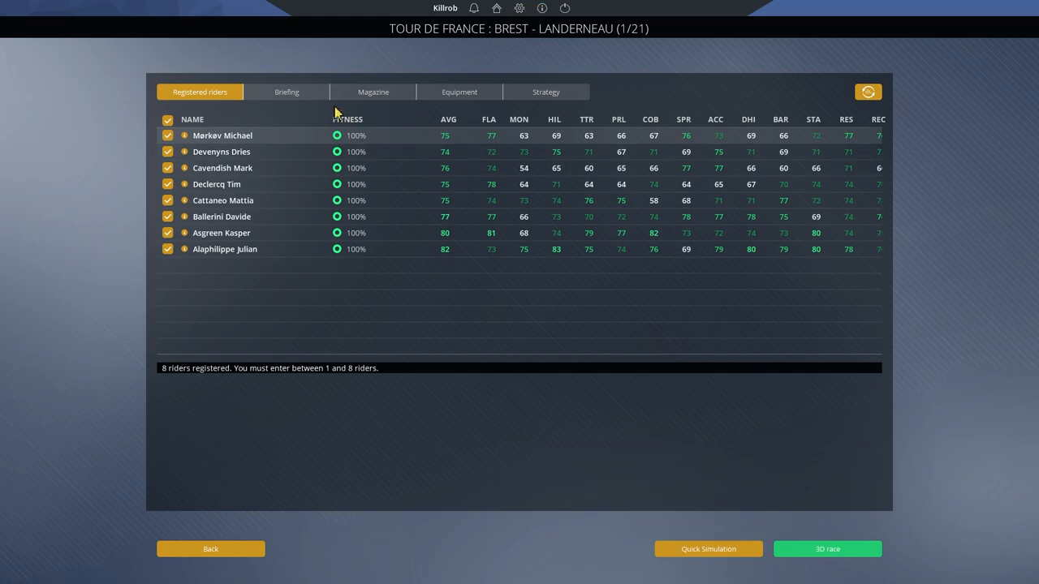
mouse_move(480, 29)
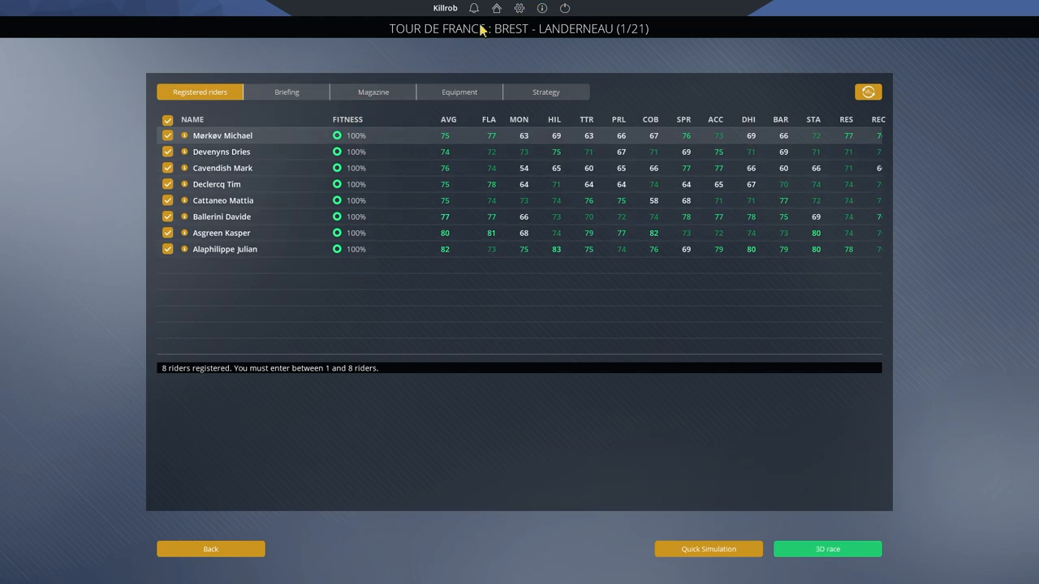
click(520, 6)
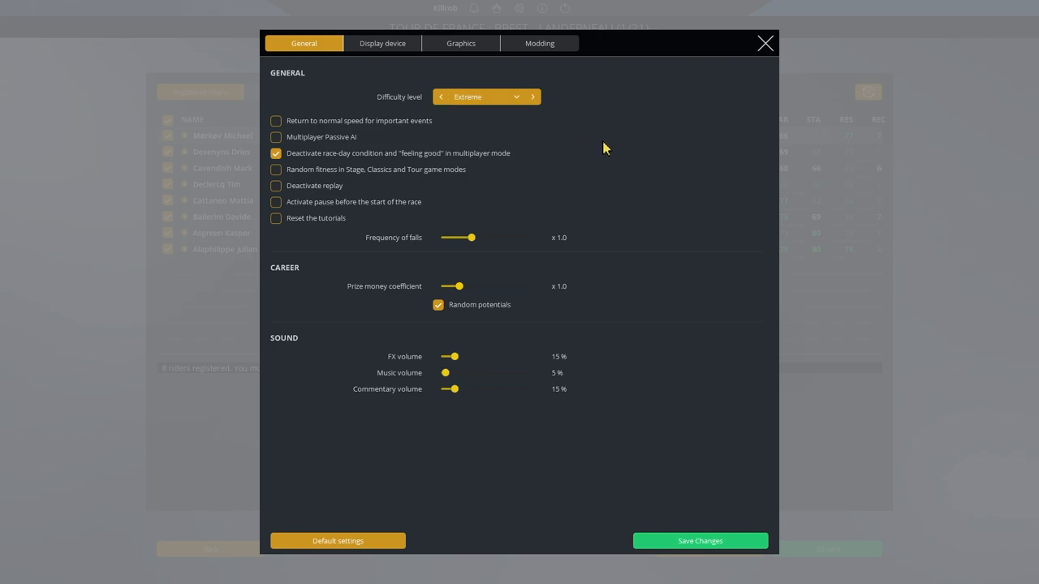
mouse_move(553, 249)
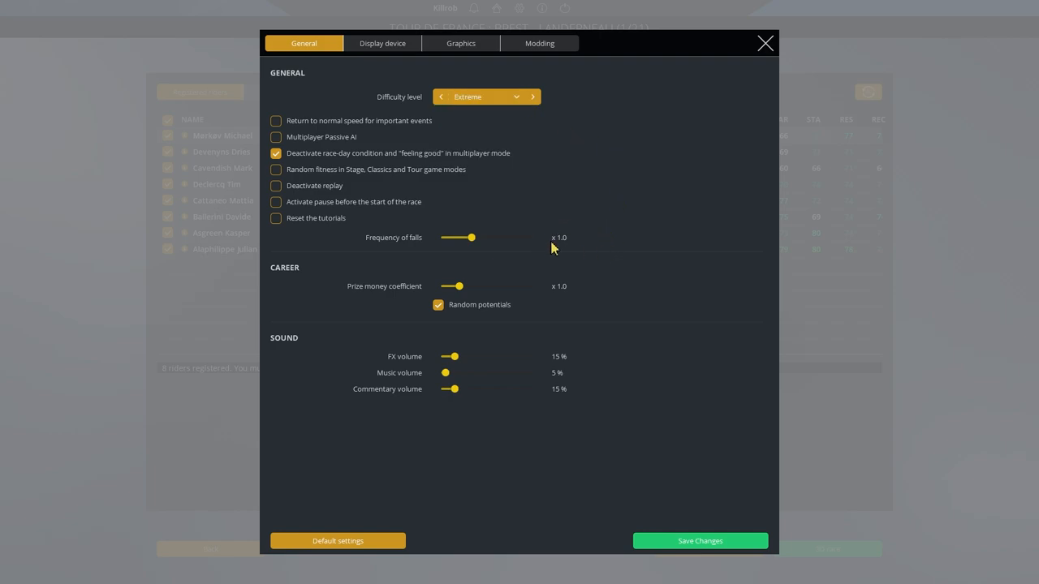
mouse_move(565, 224)
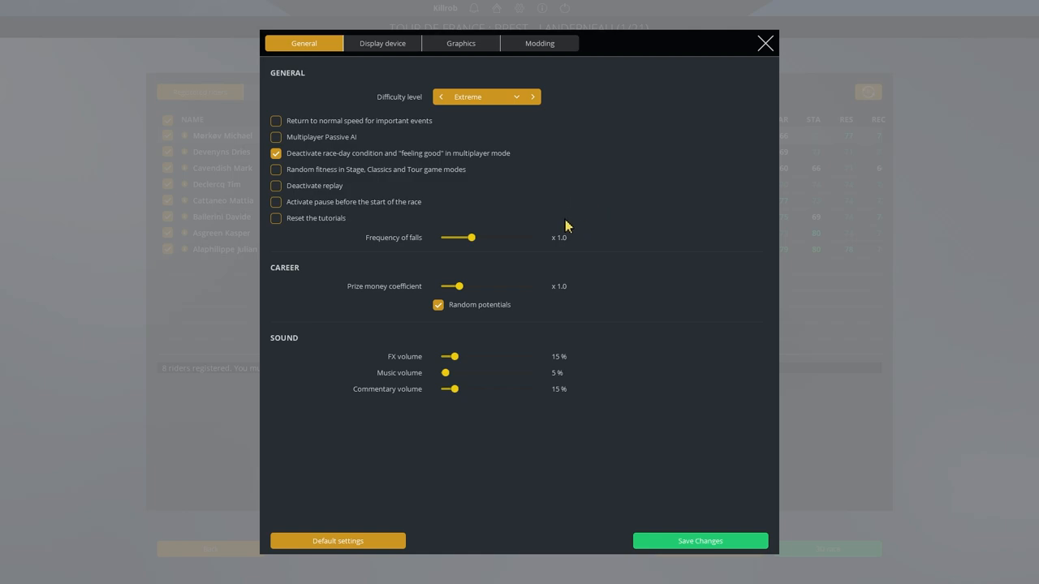
Step: Close the settings window after reviewing the Extreme difficulty level
click(763, 43)
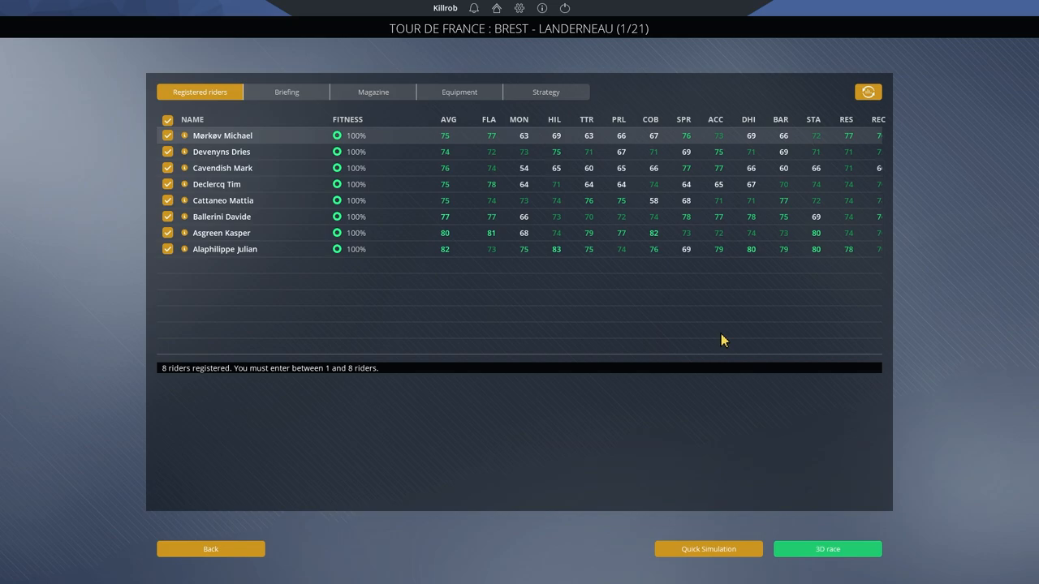
mouse_move(562, 57)
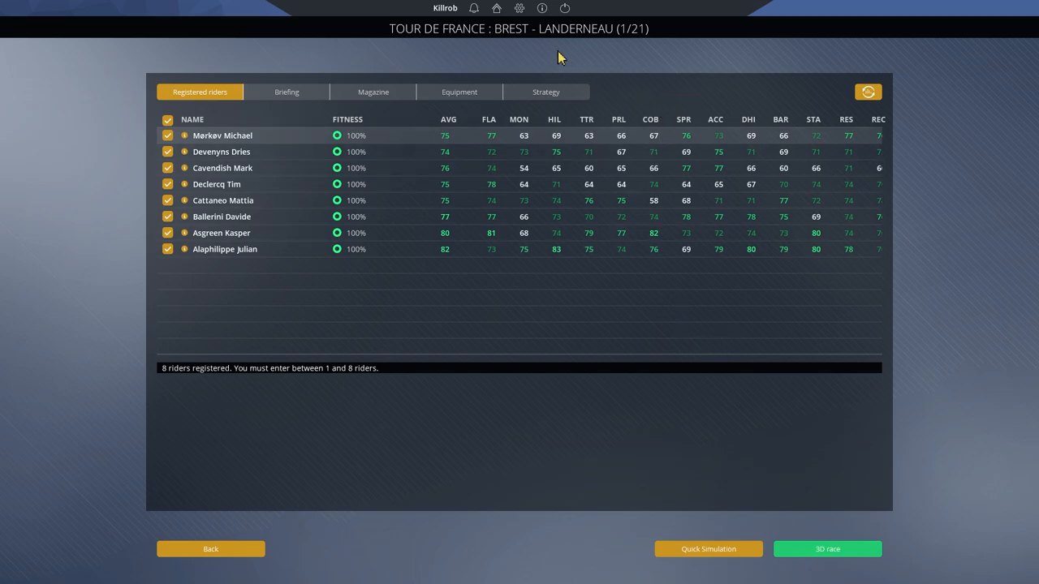
mouse_move(557, 52)
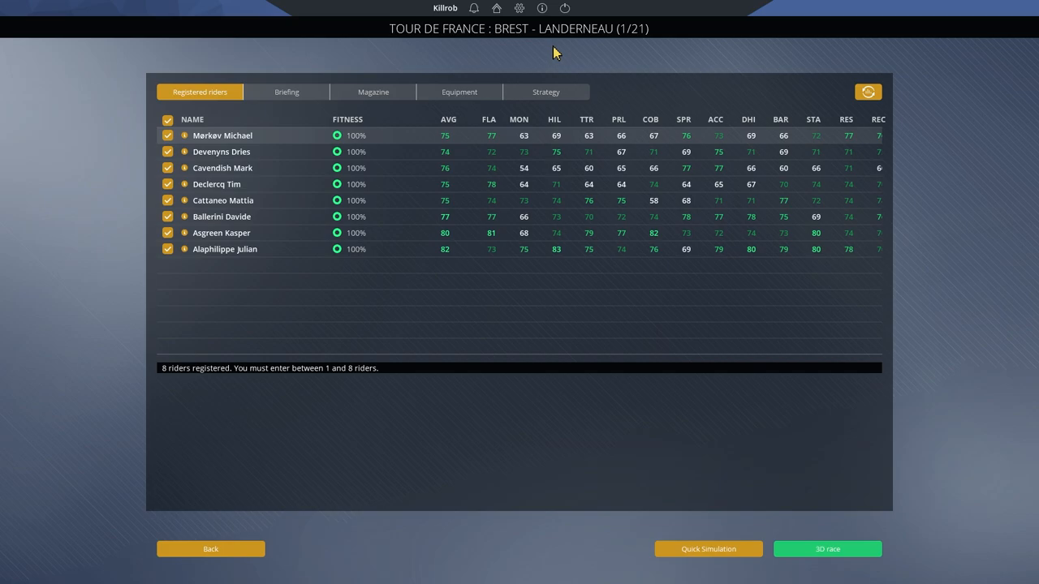
mouse_move(585, 136)
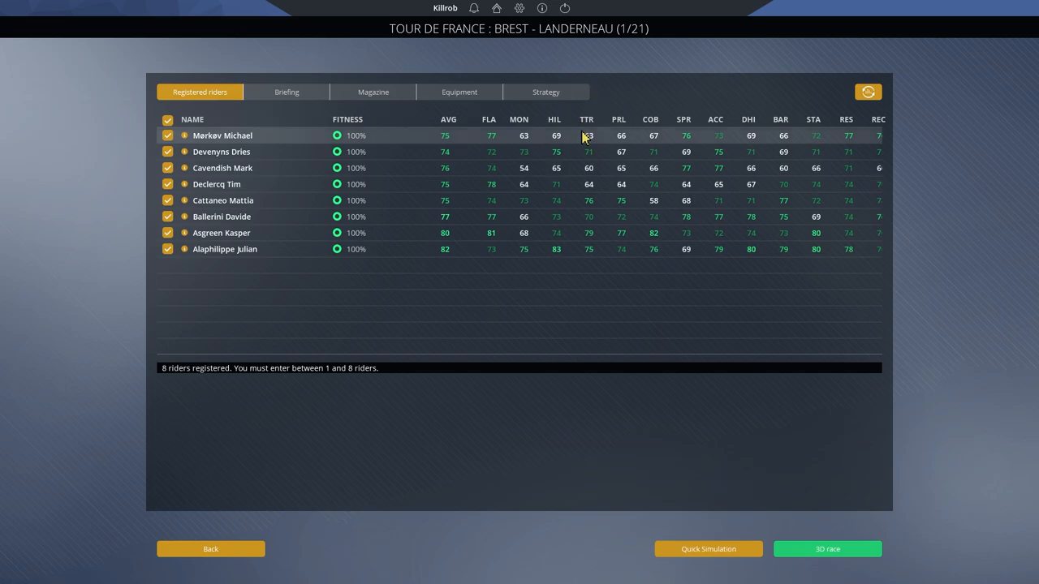
mouse_move(584, 278)
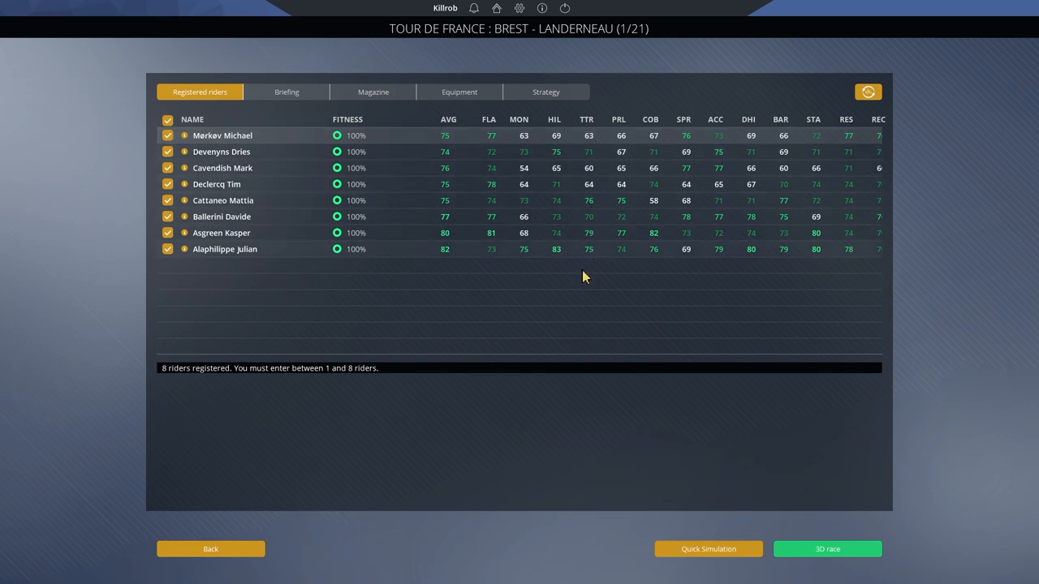
mouse_move(581, 279)
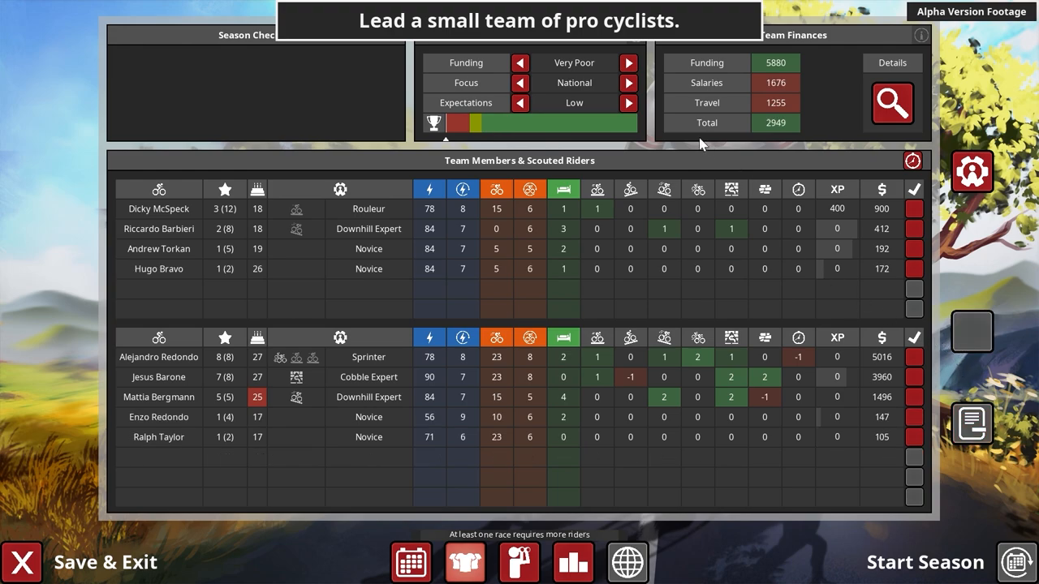
Step: Let The Cyclist Tactics trailer play through team setup to the winding race map
click(925, 561)
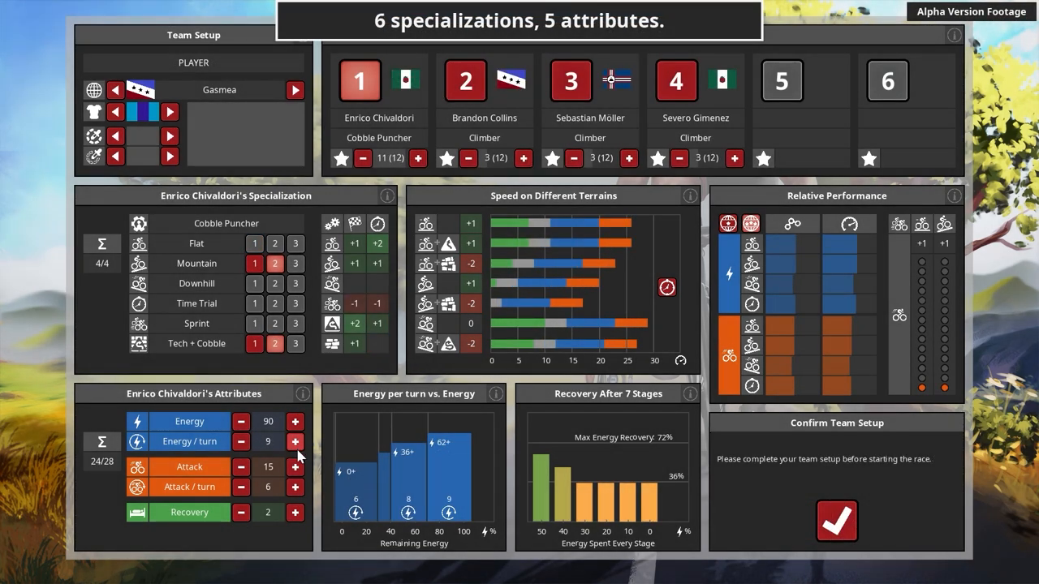
click(295, 513)
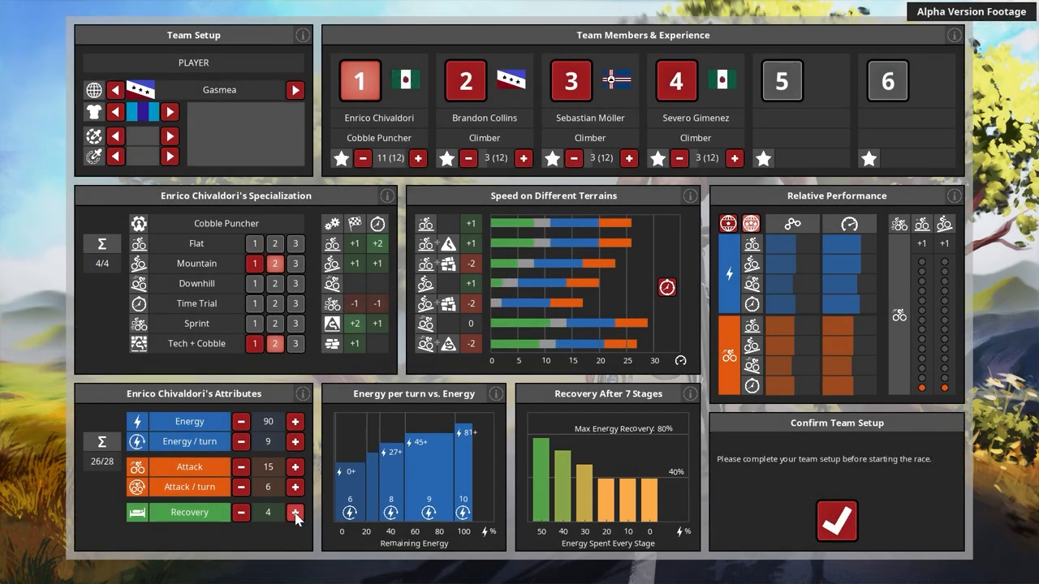
click(836, 521)
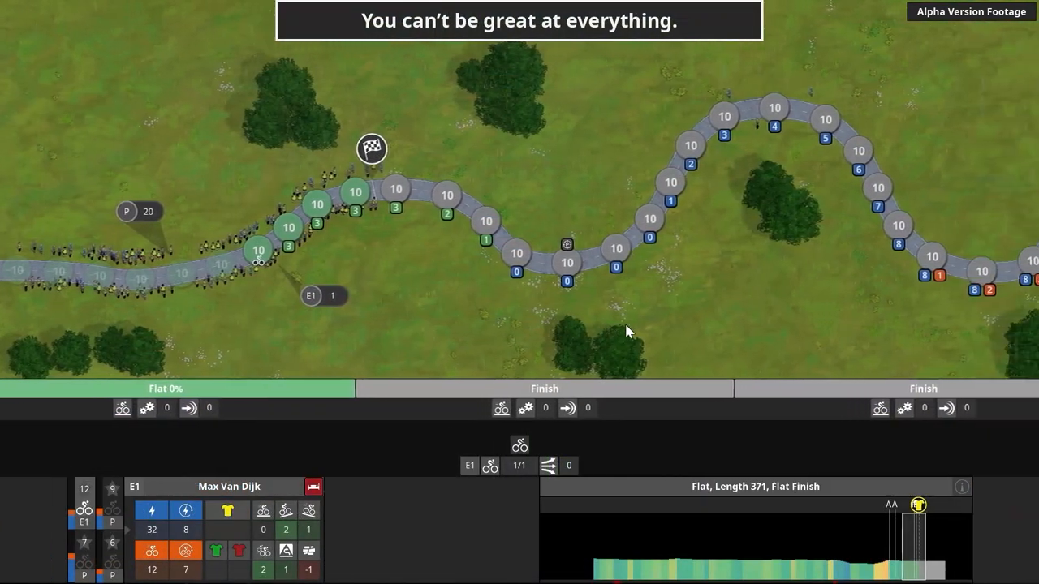